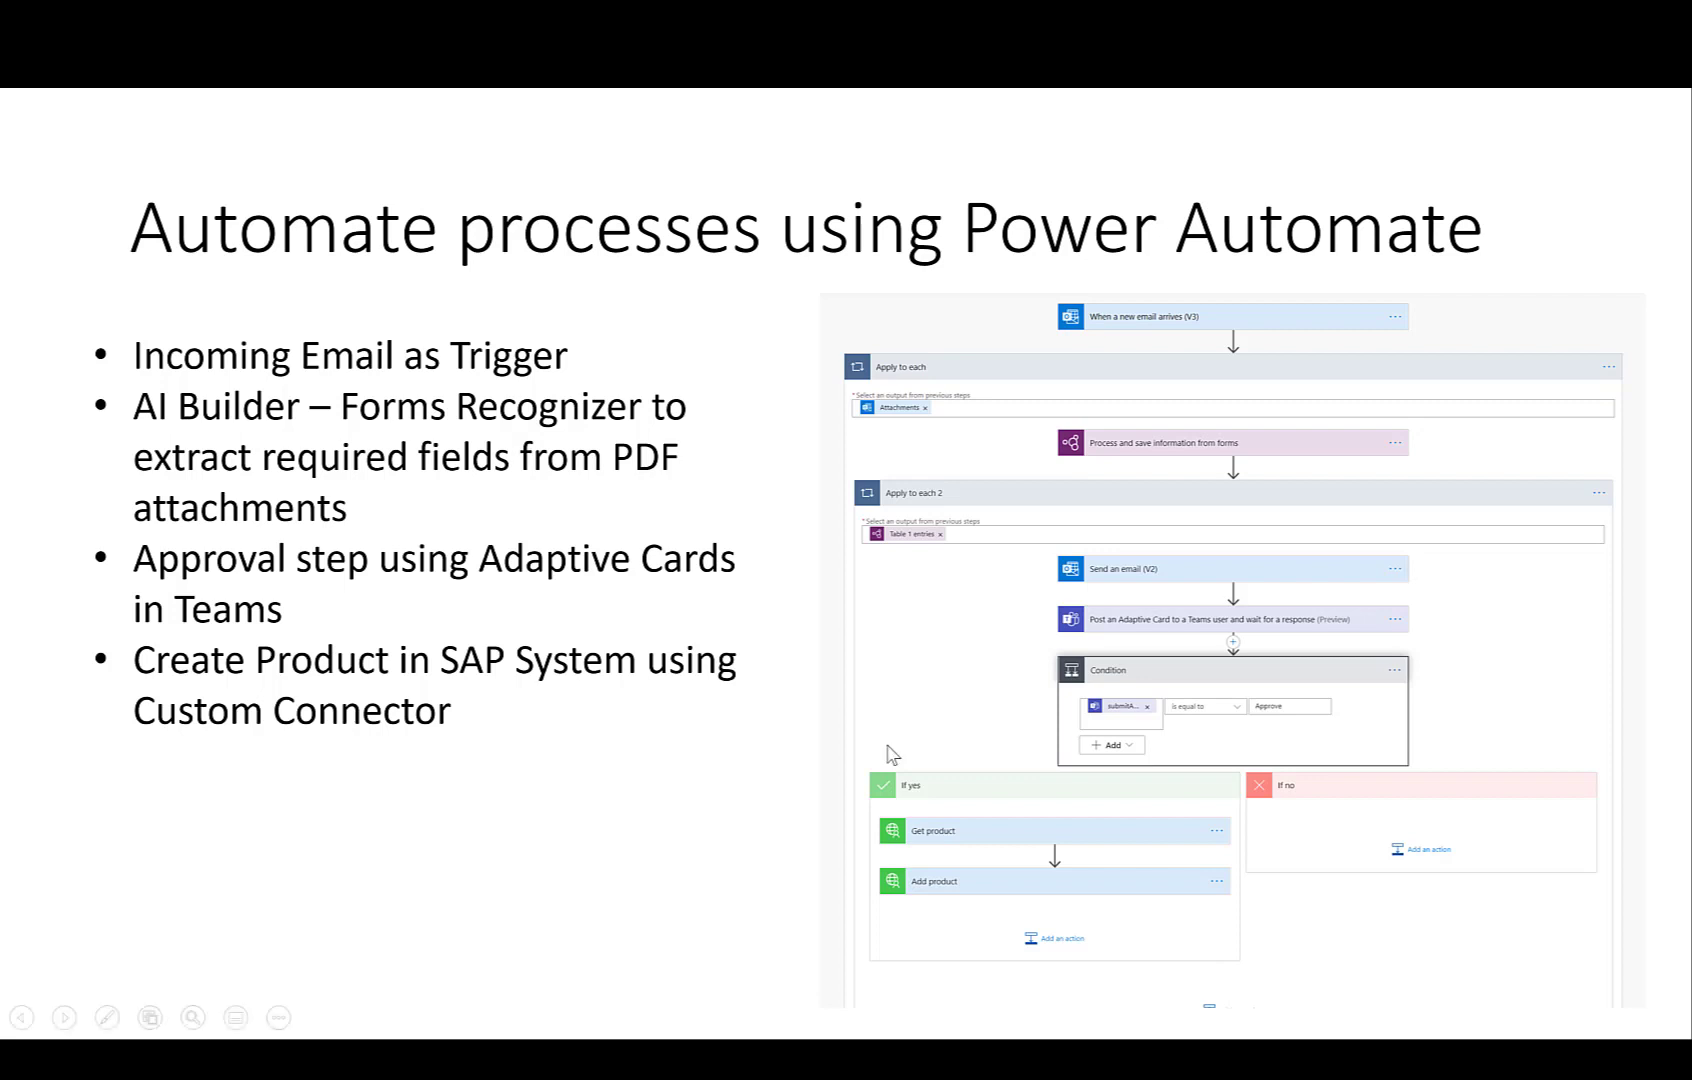
mouse_move(1100, 286)
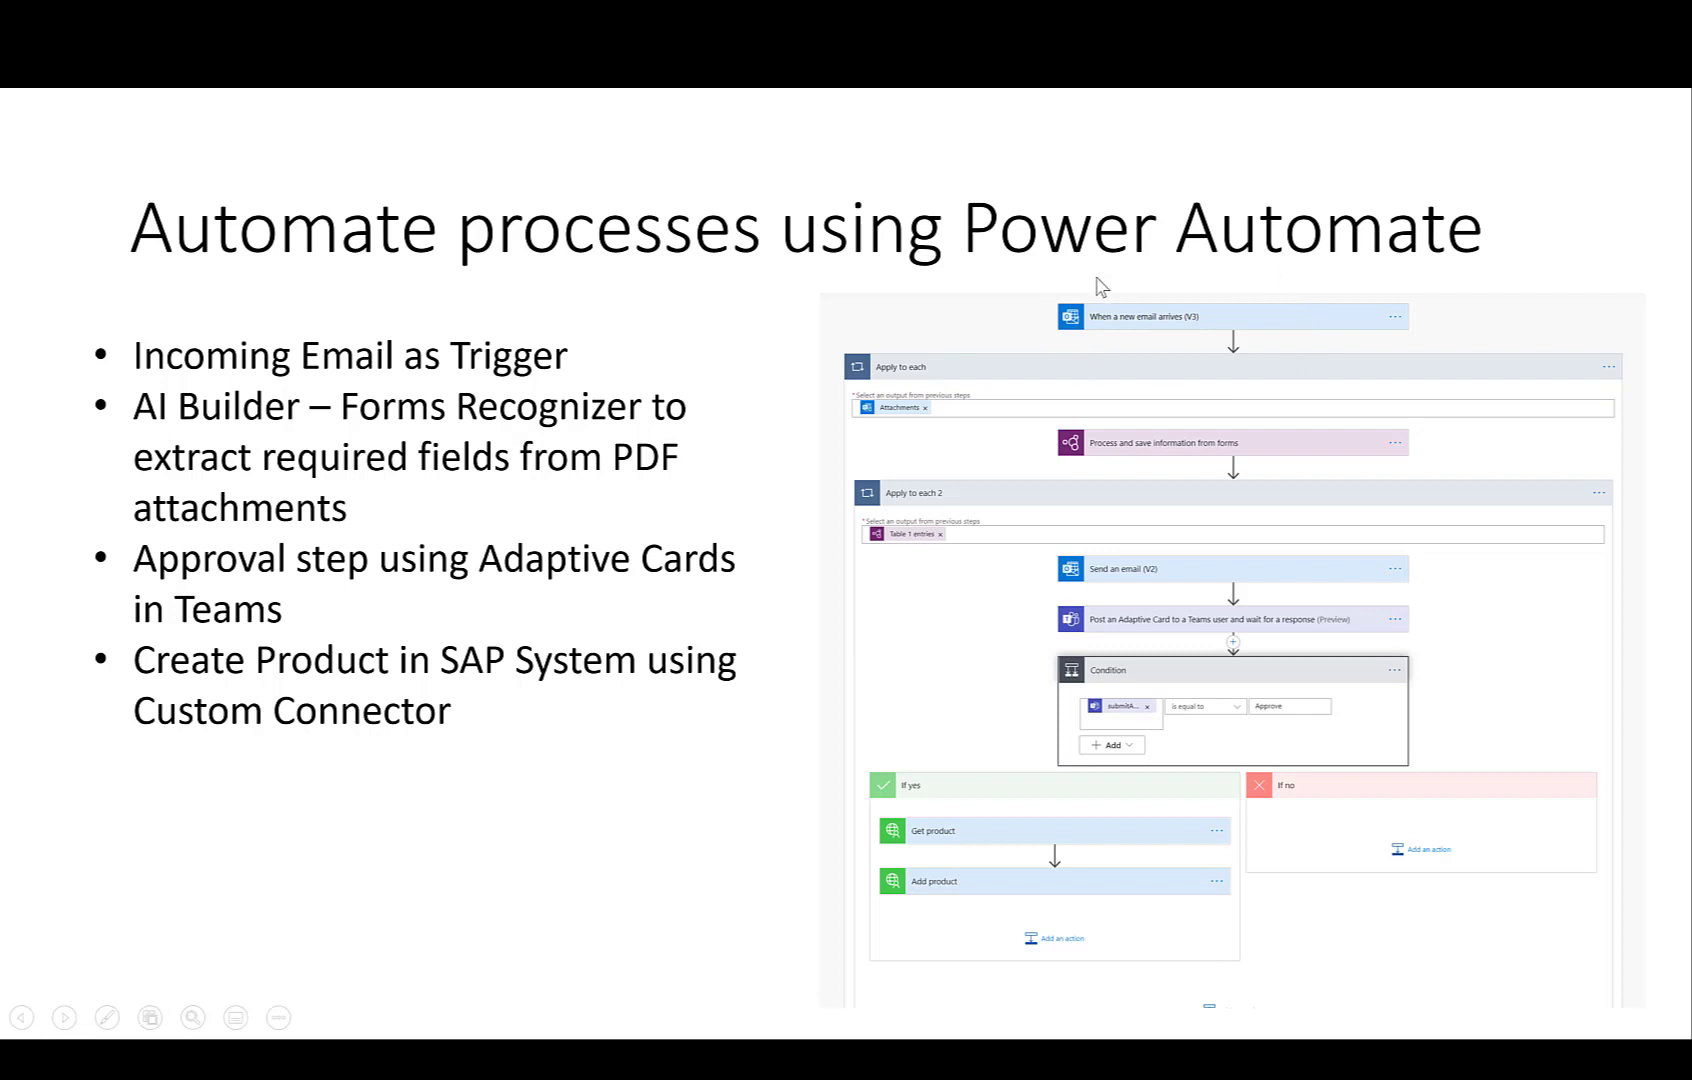
mouse_move(930, 334)
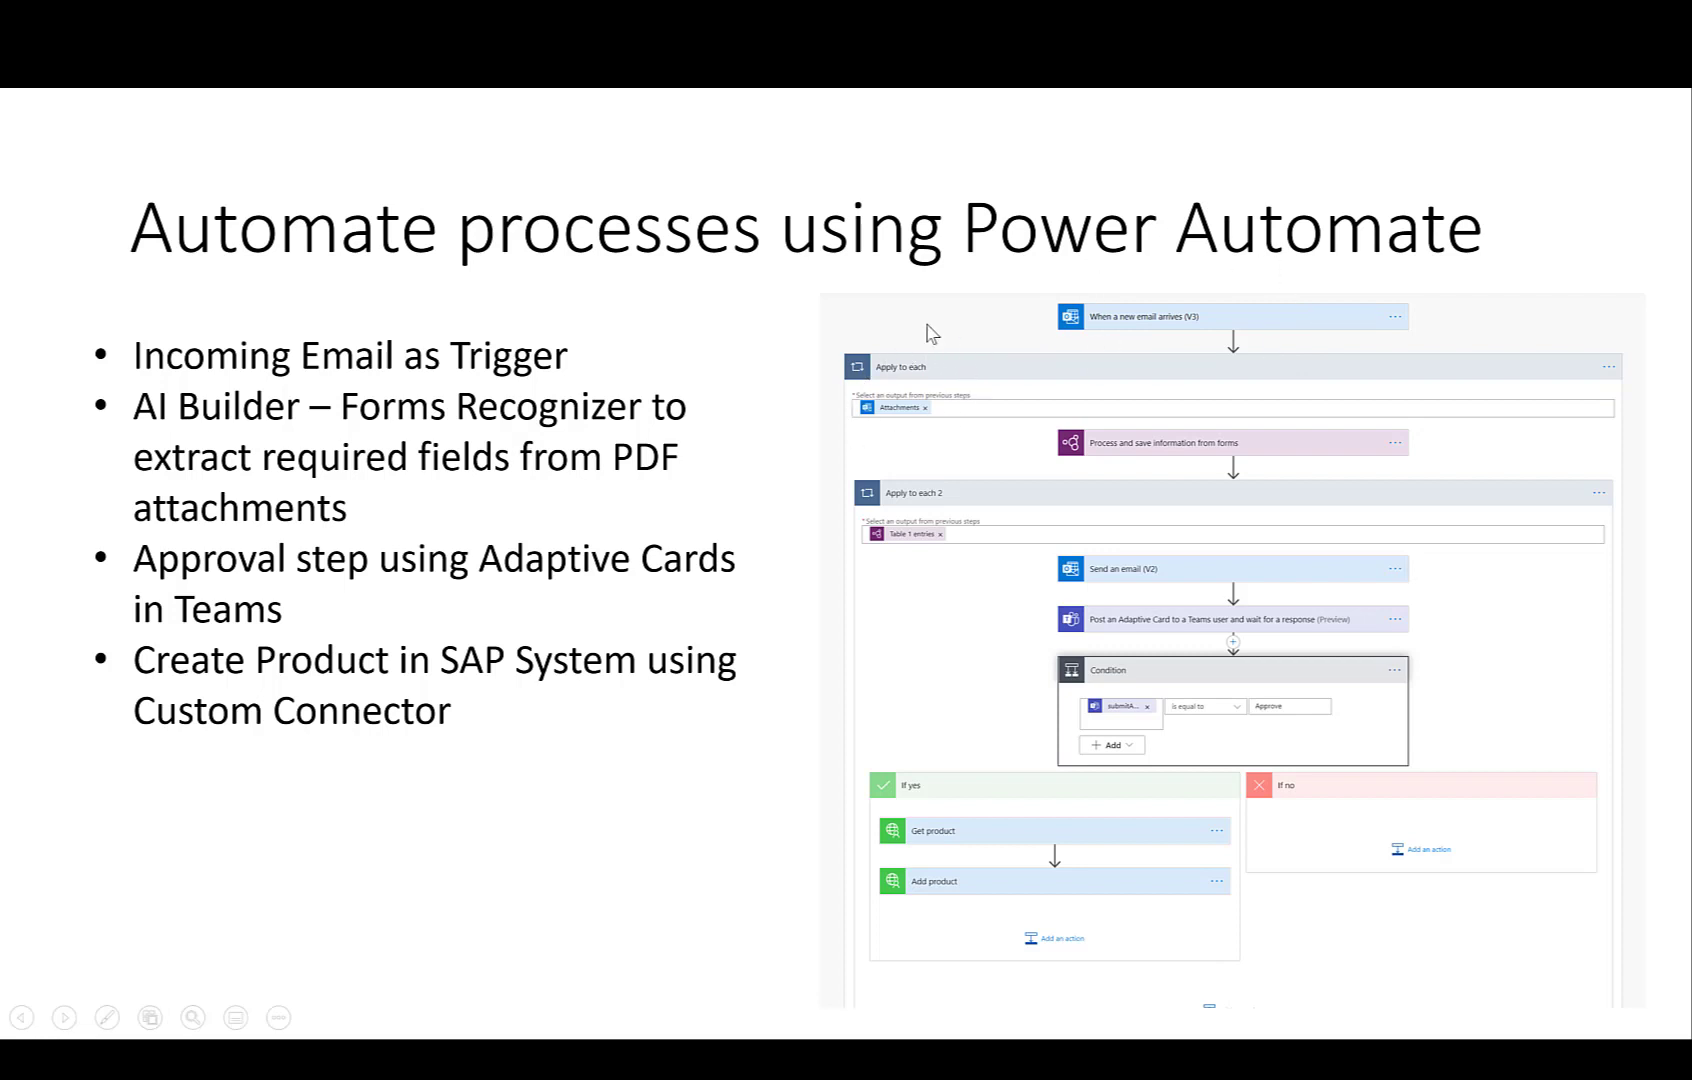
mouse_move(1050, 449)
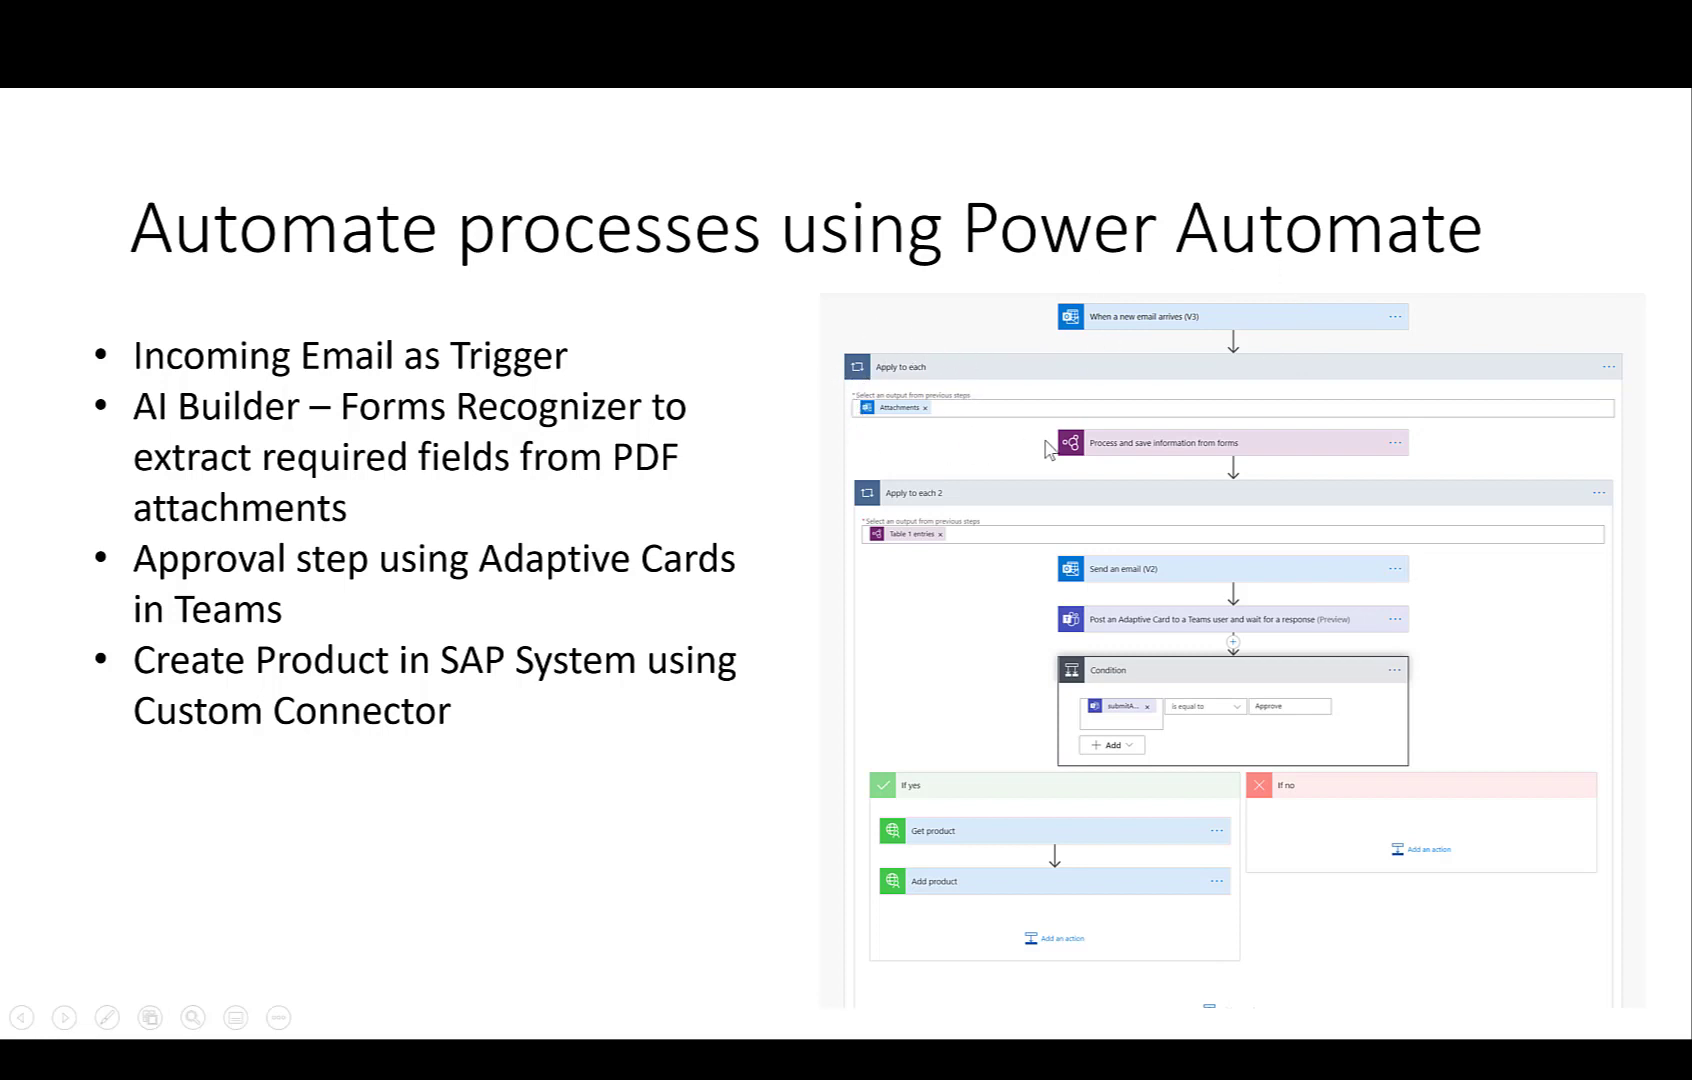
mouse_move(1321, 425)
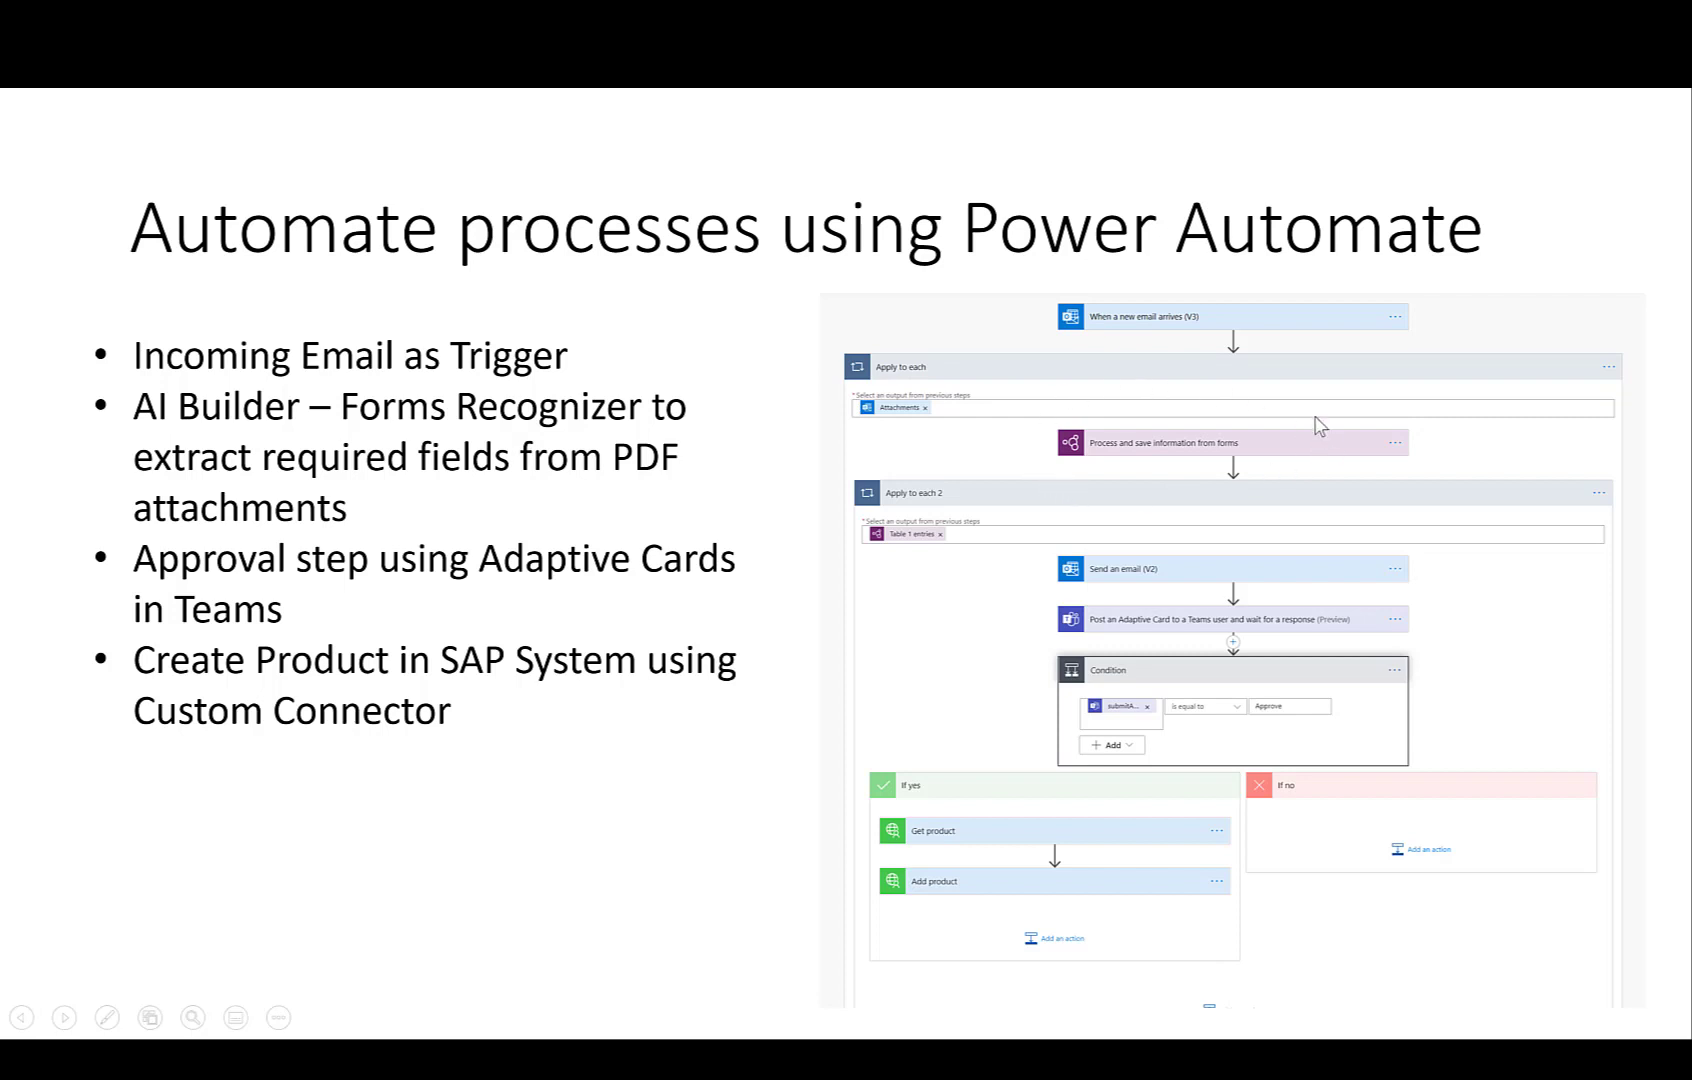
mouse_move(1321, 466)
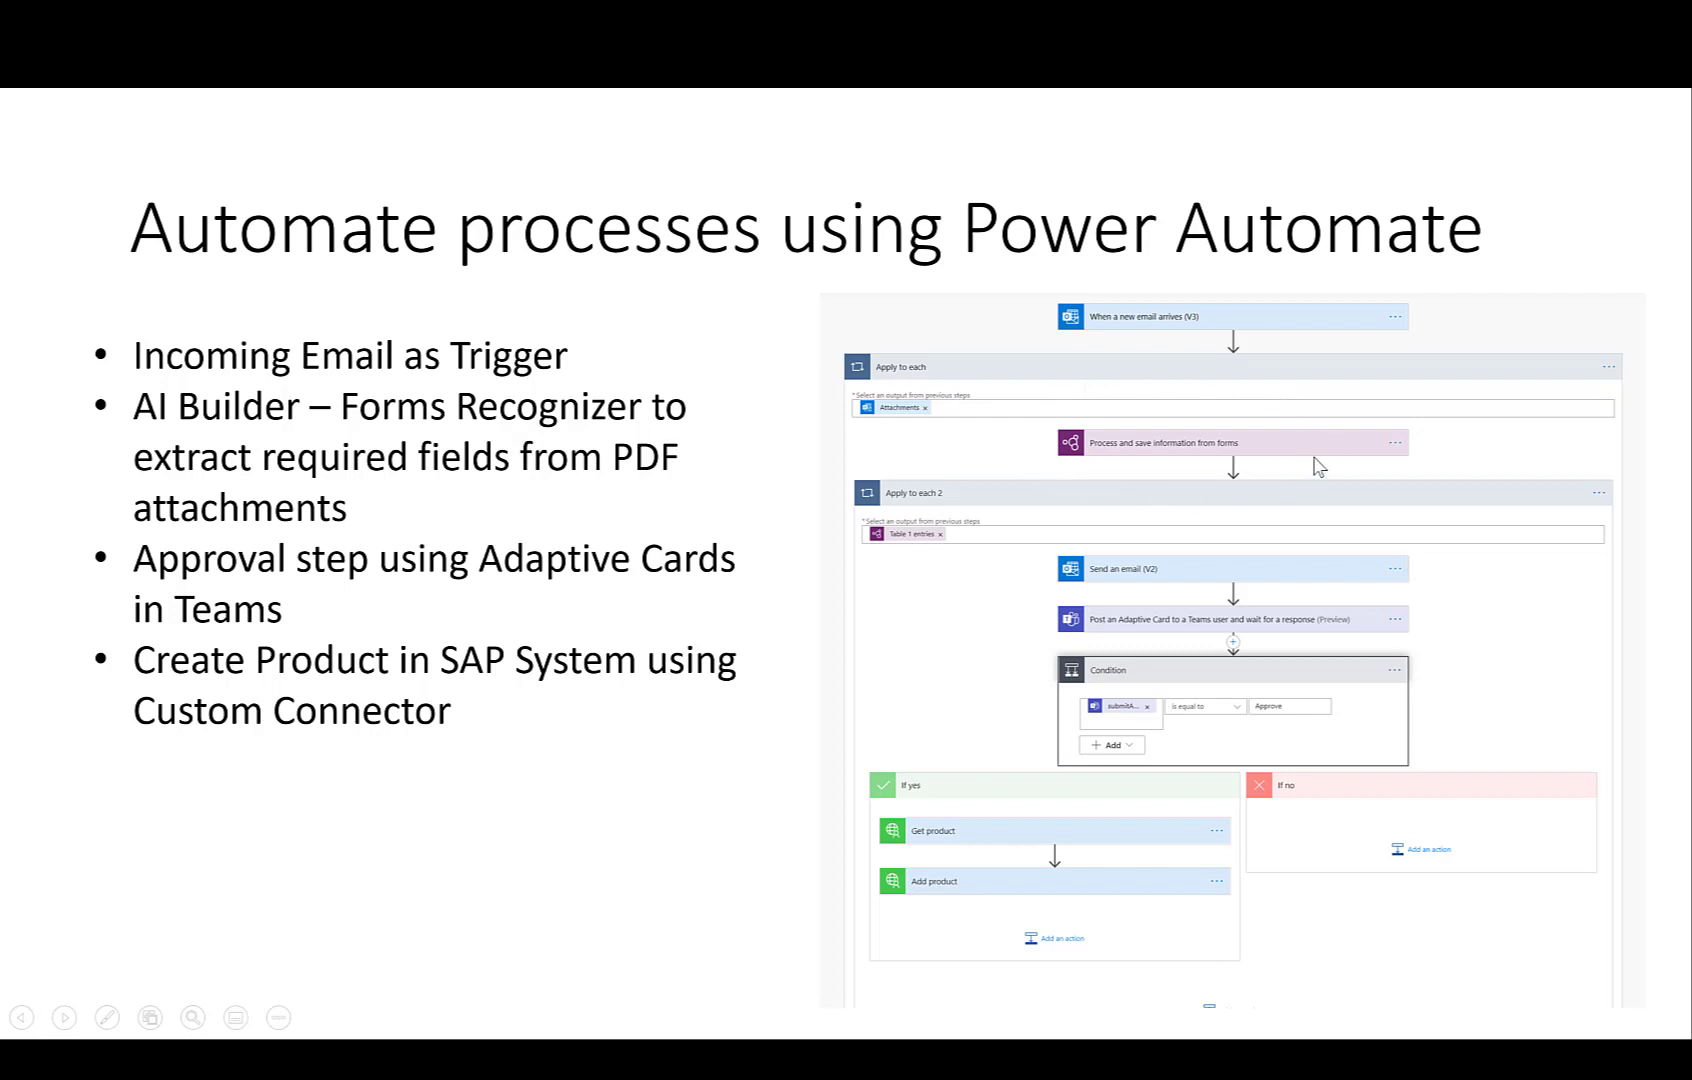
mouse_move(1120, 437)
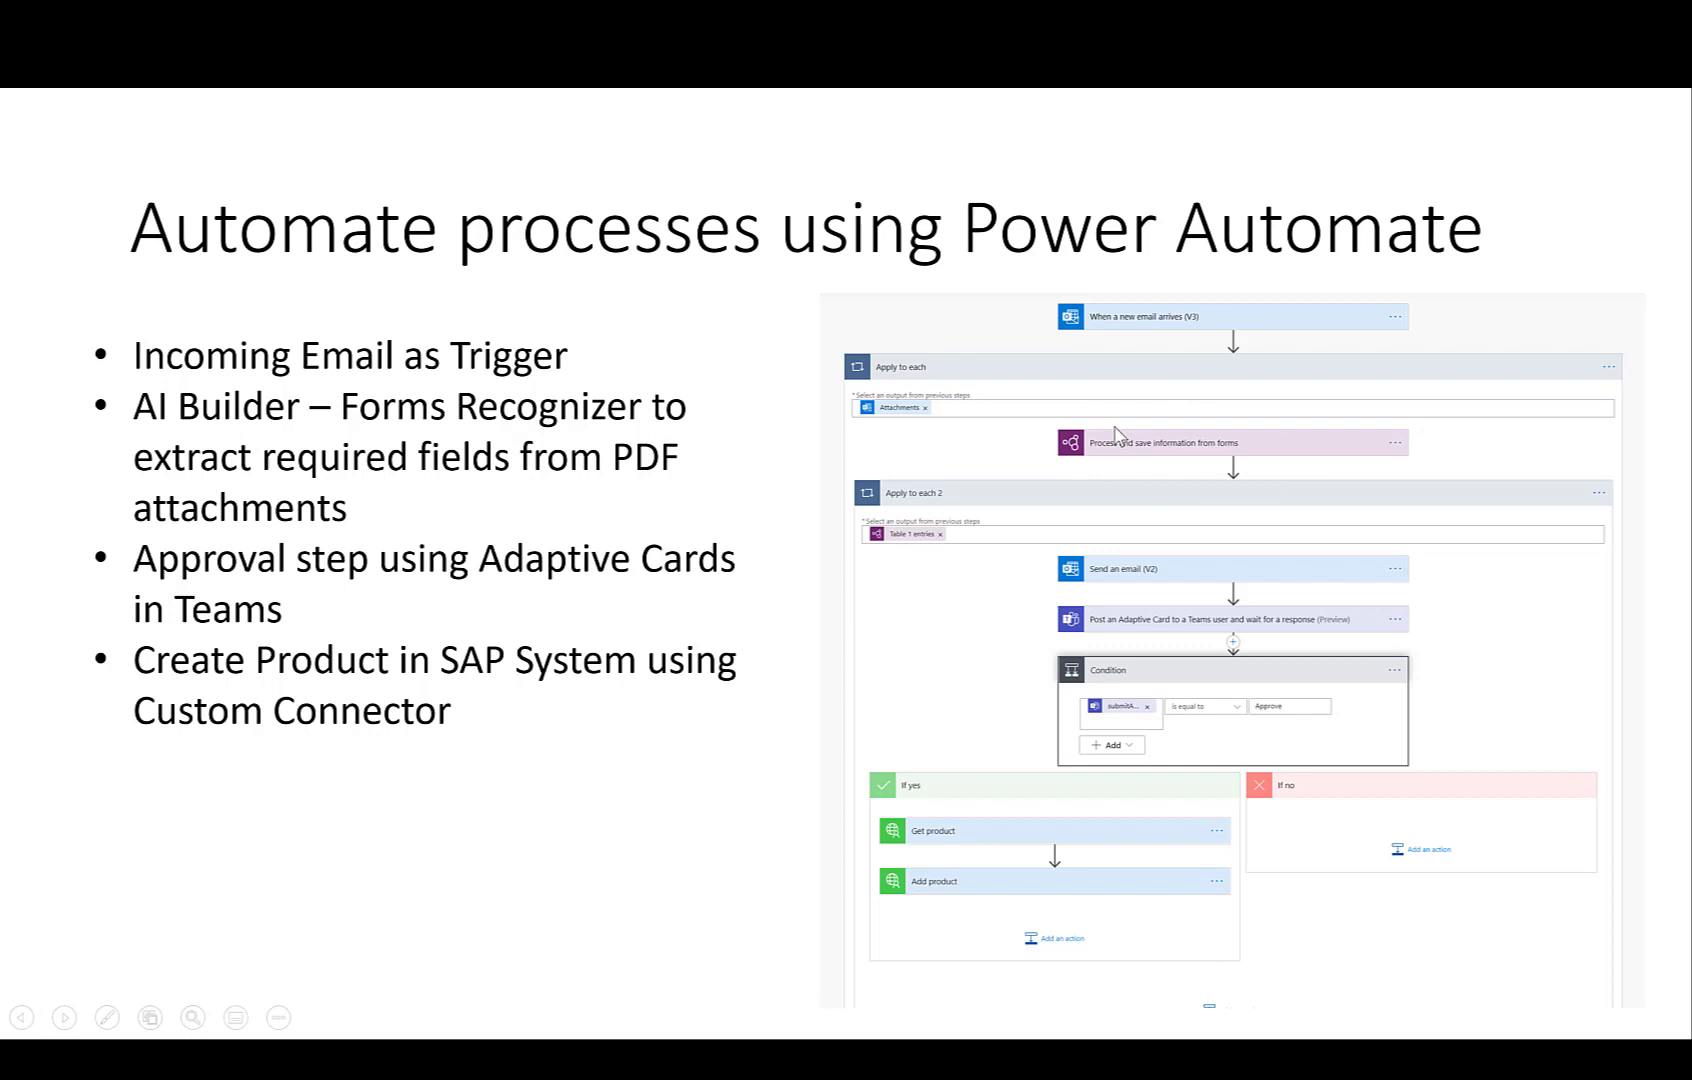
mouse_move(1090, 710)
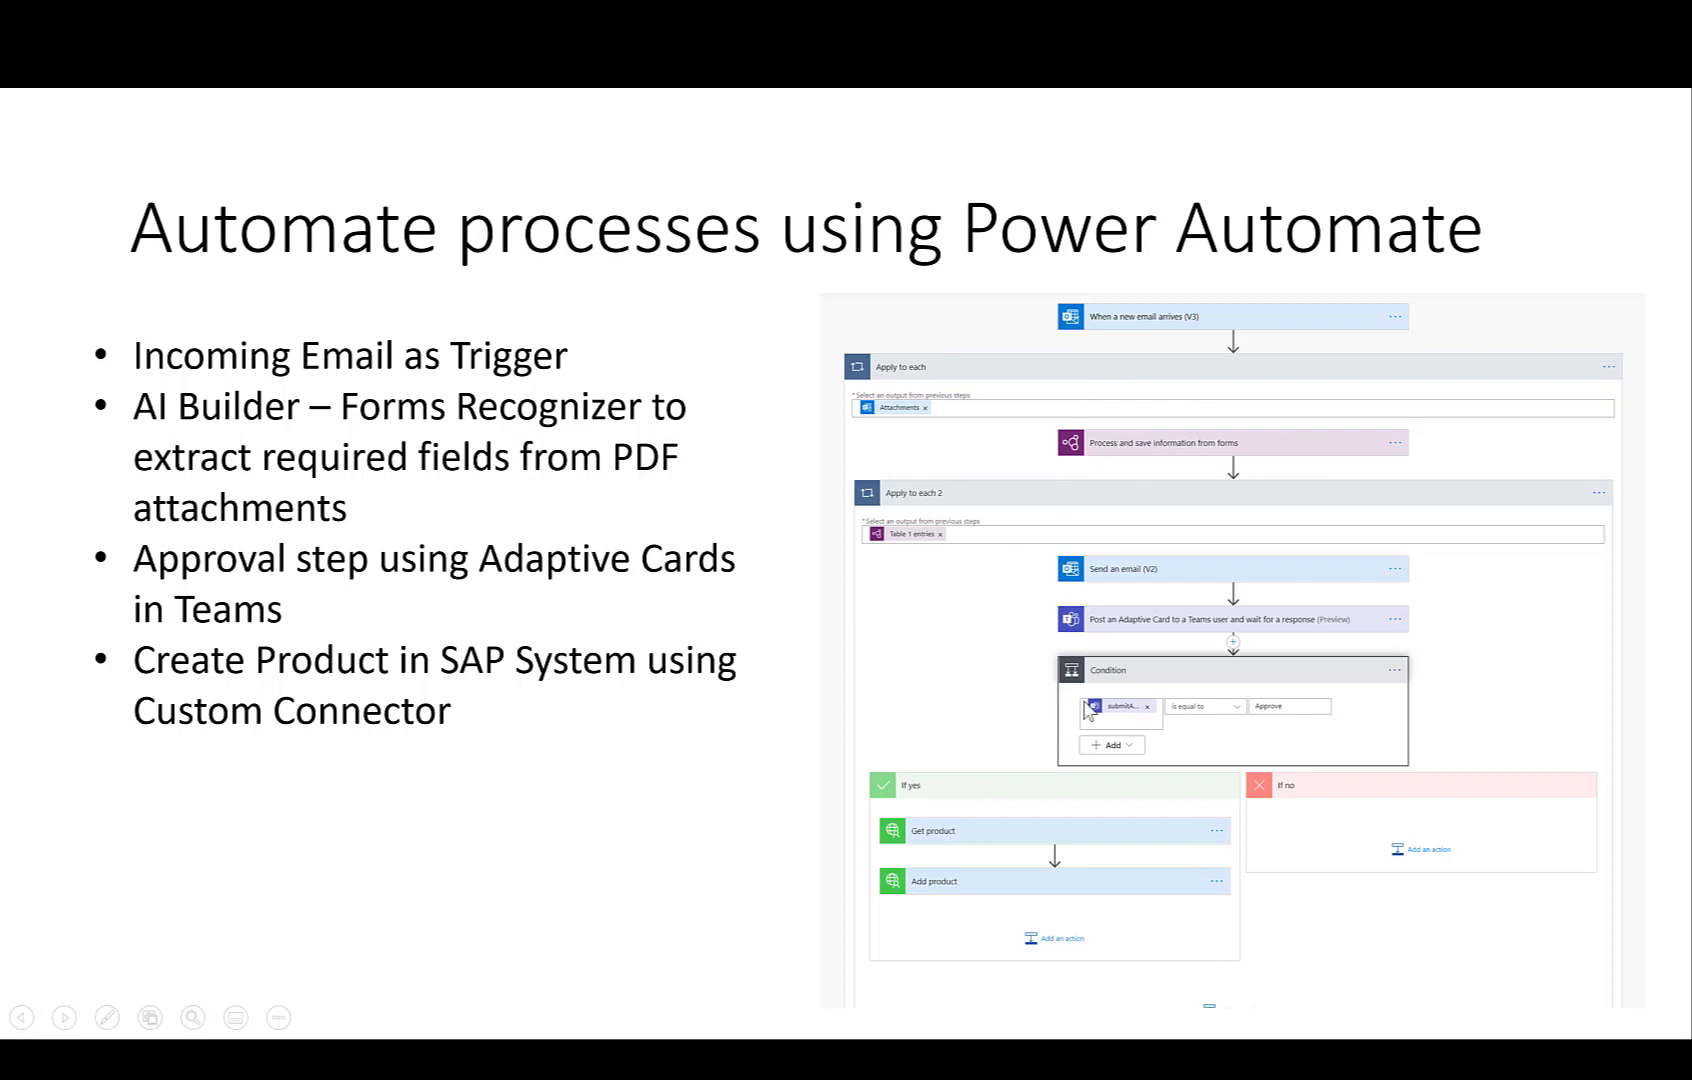
mouse_move(1111, 593)
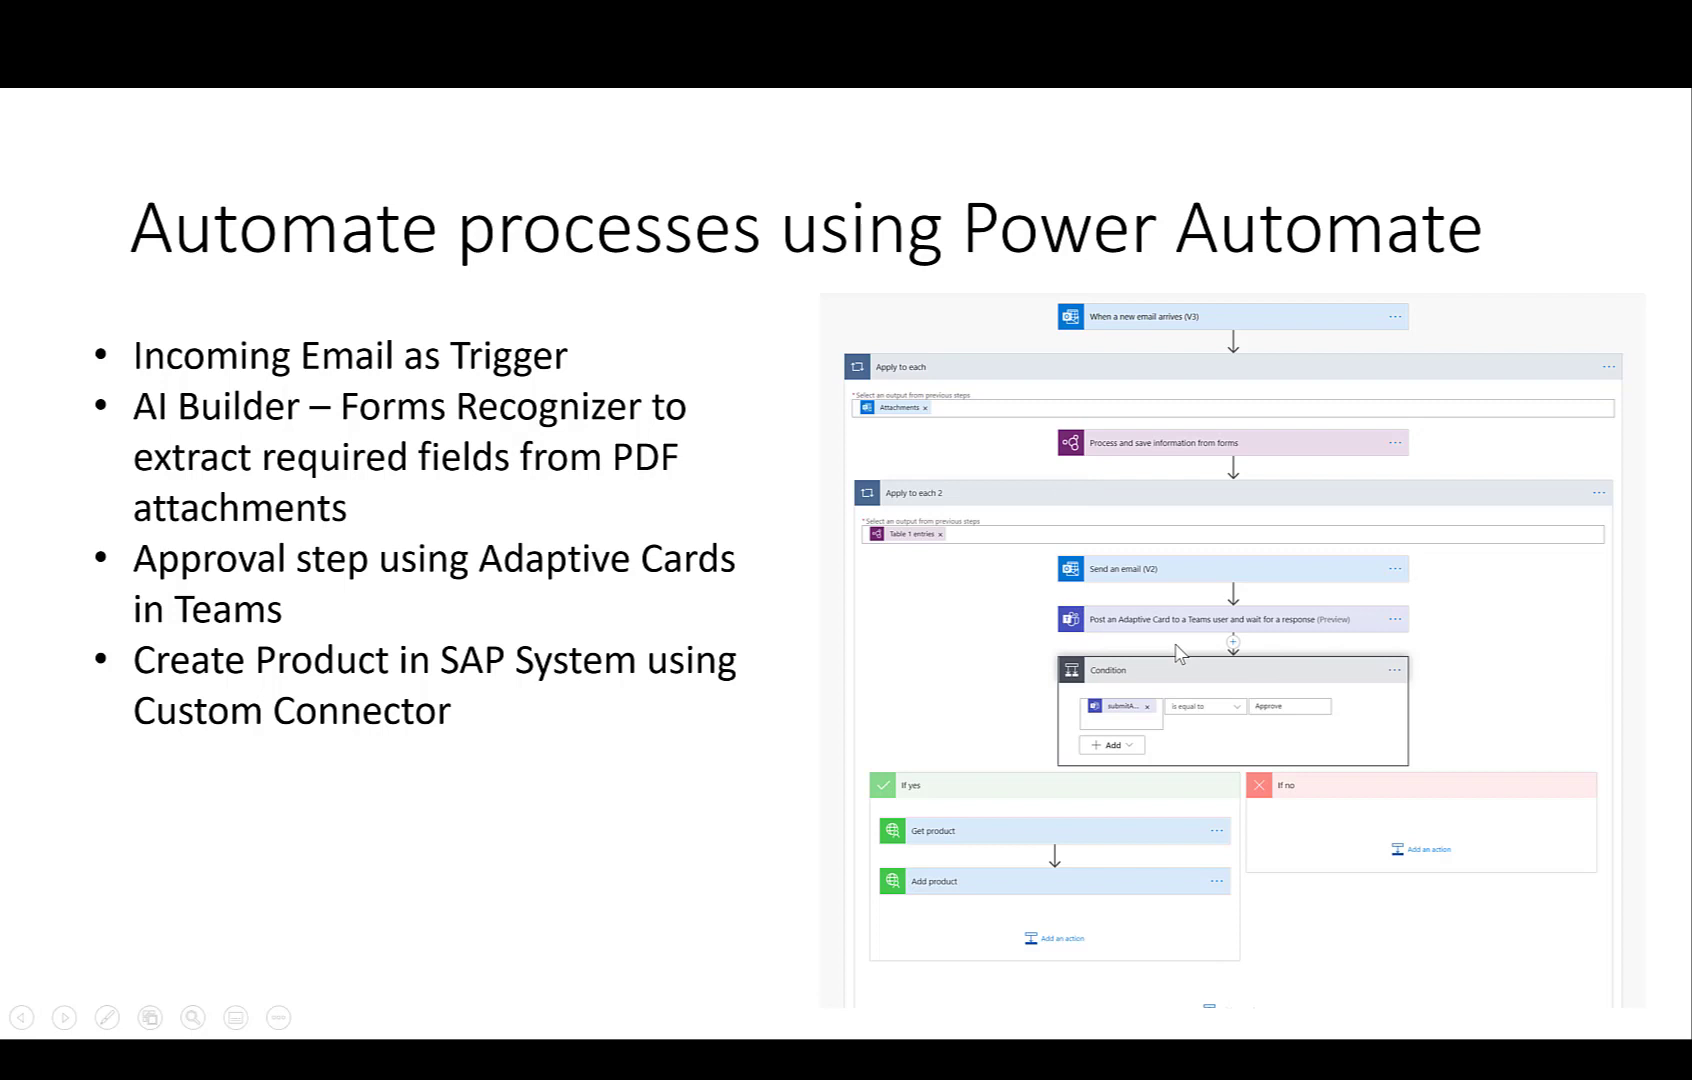
mouse_move(944, 796)
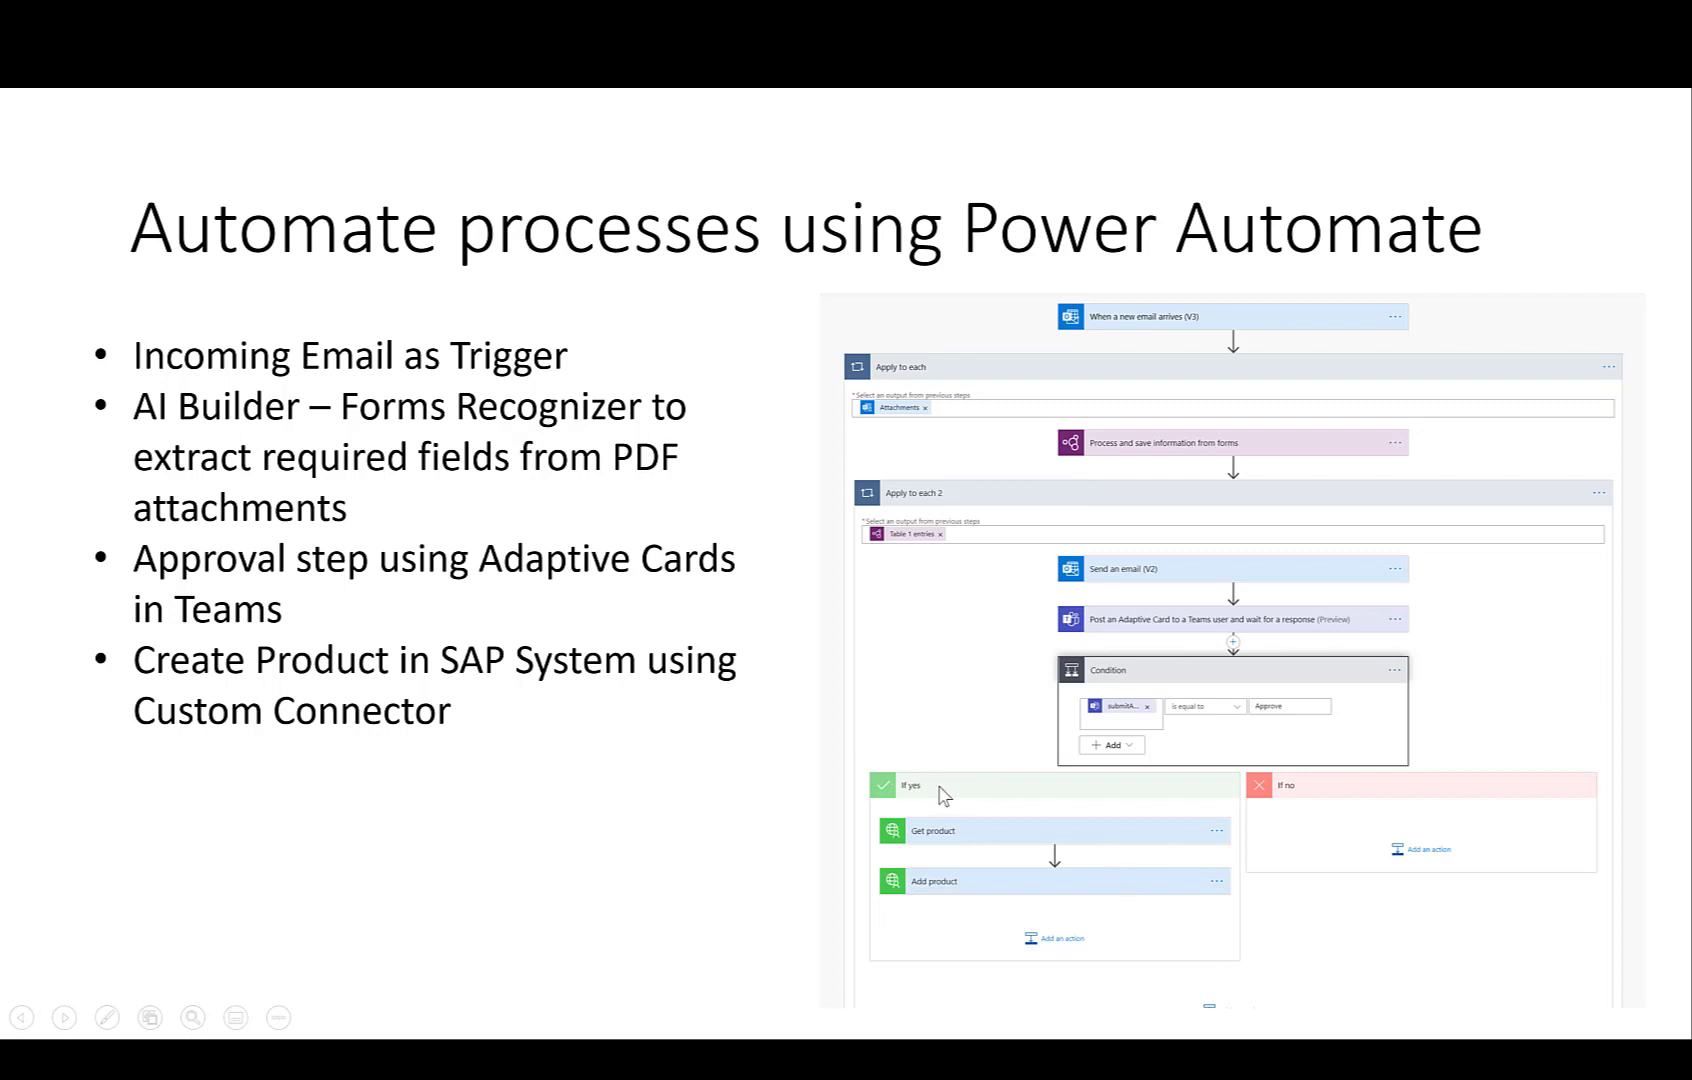
mouse_move(901, 910)
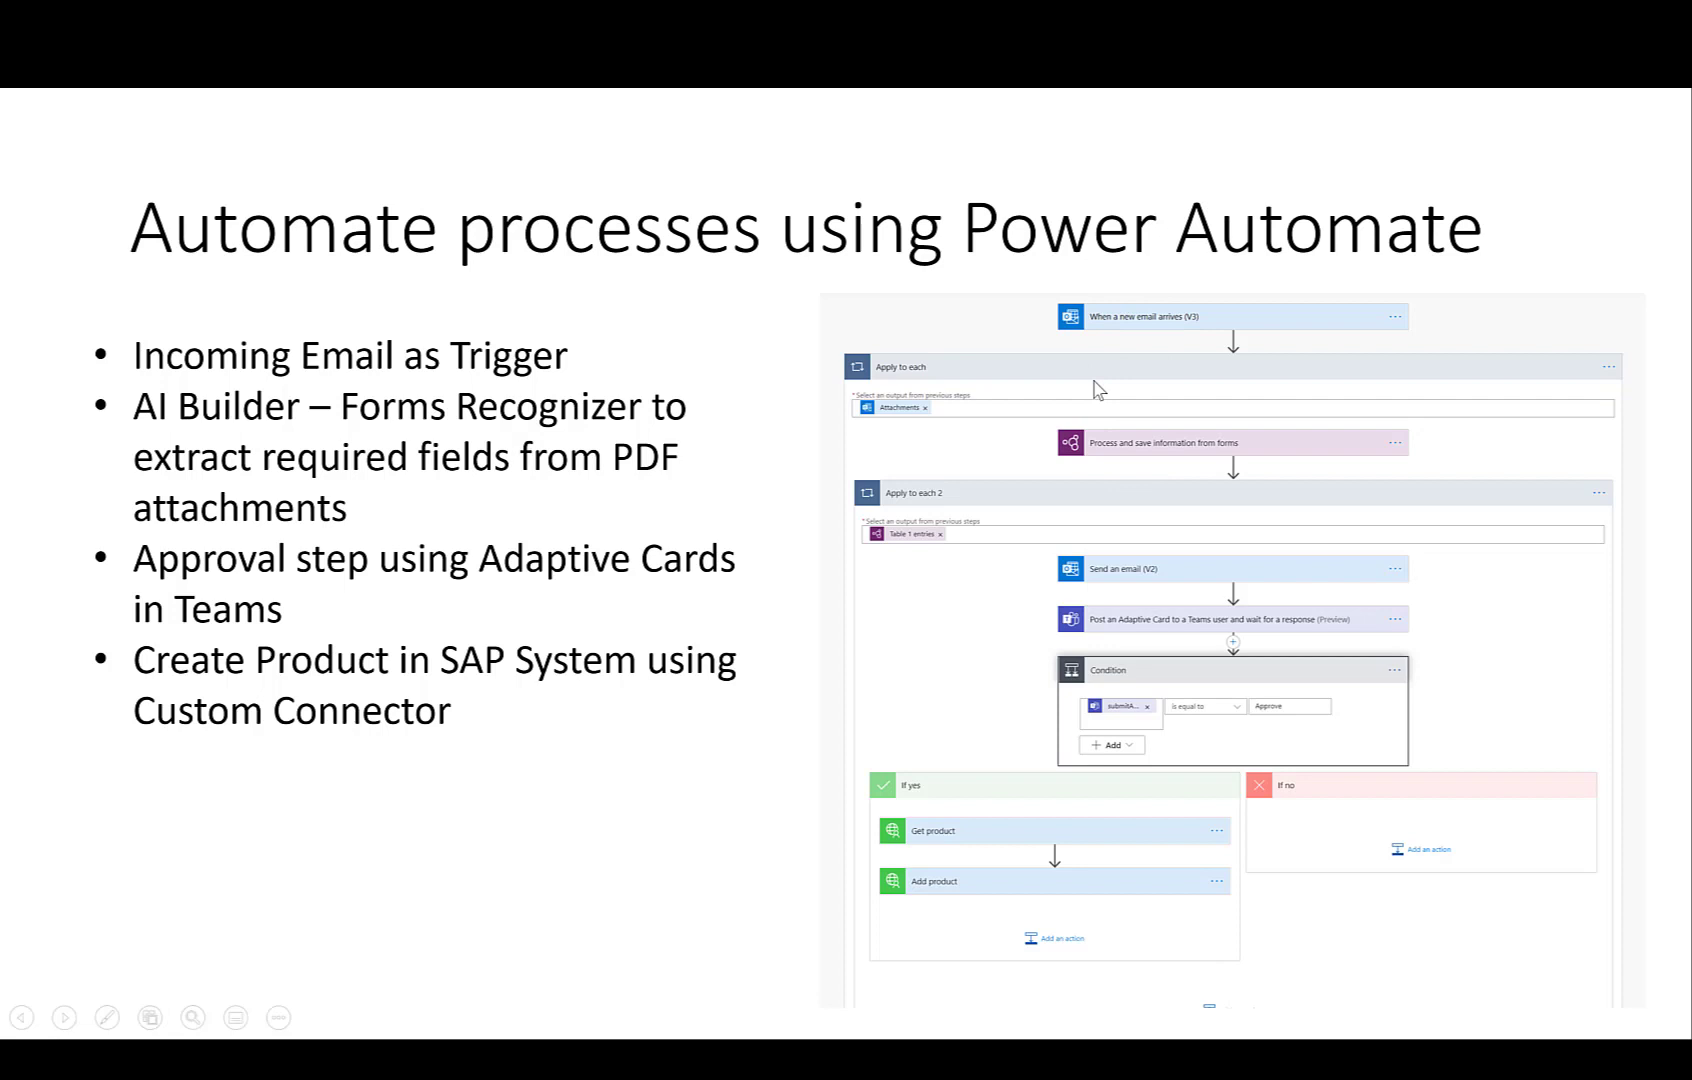
mouse_move(1113, 356)
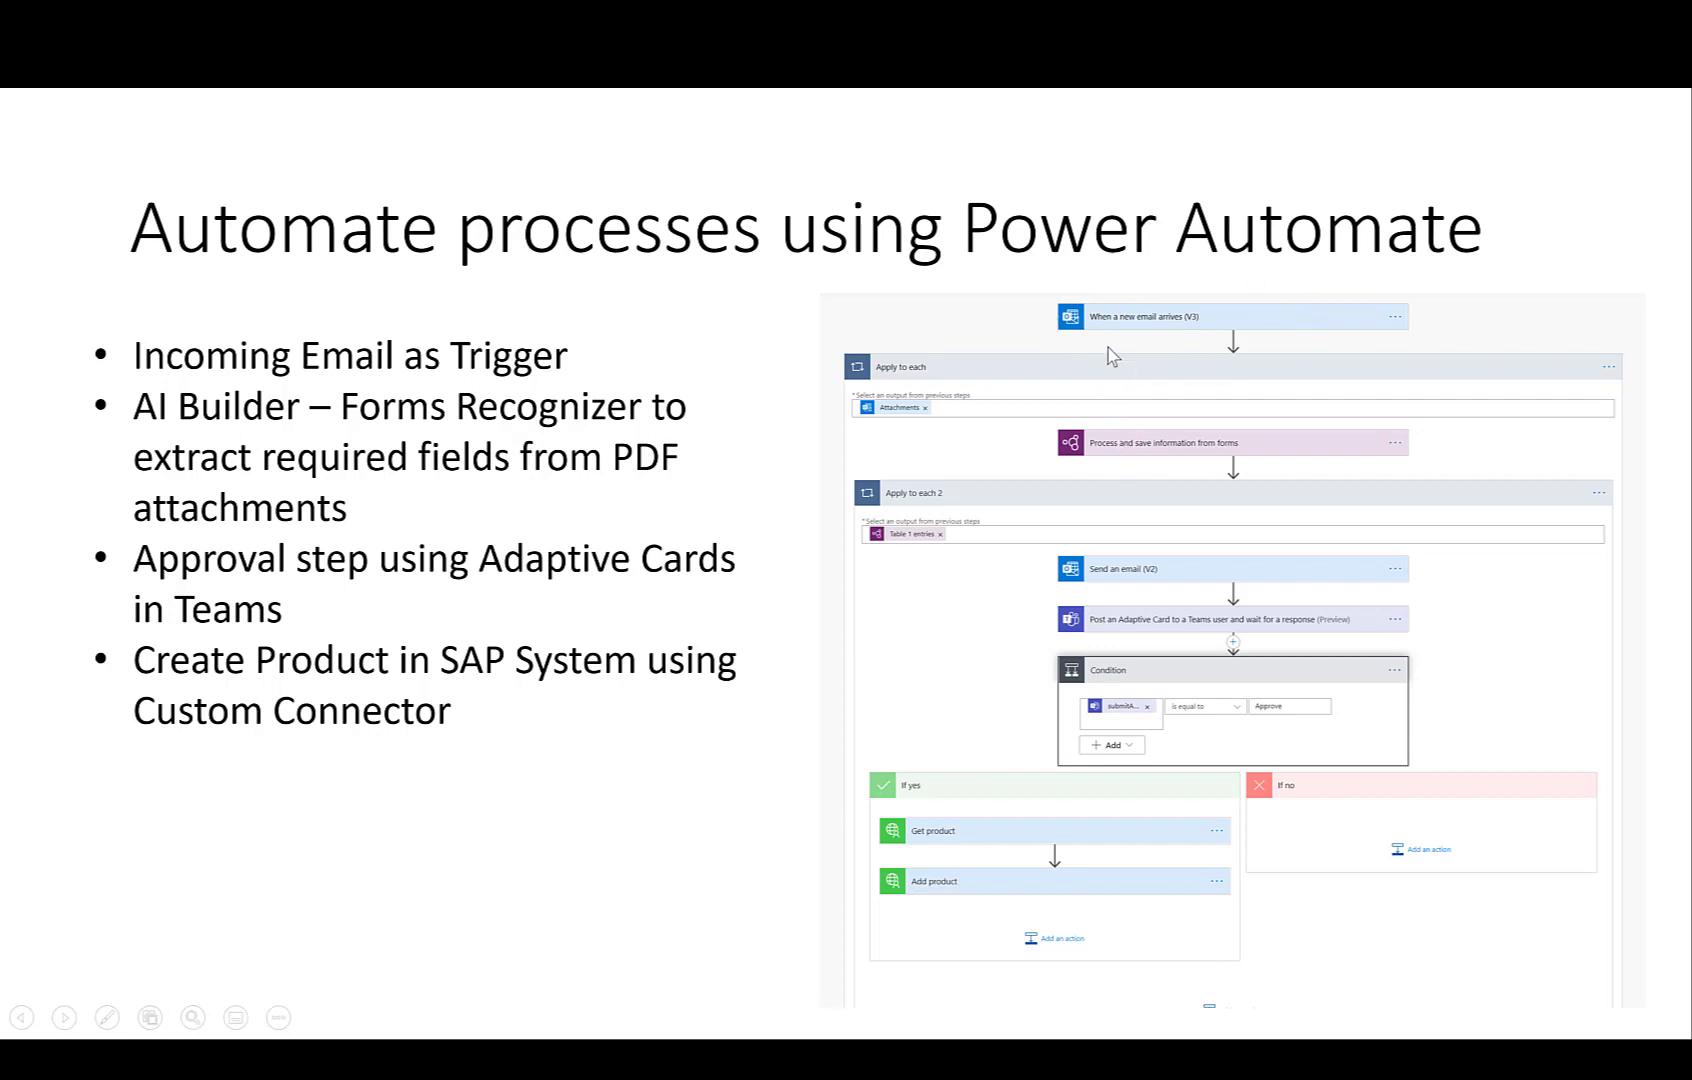
mouse_move(1325, 433)
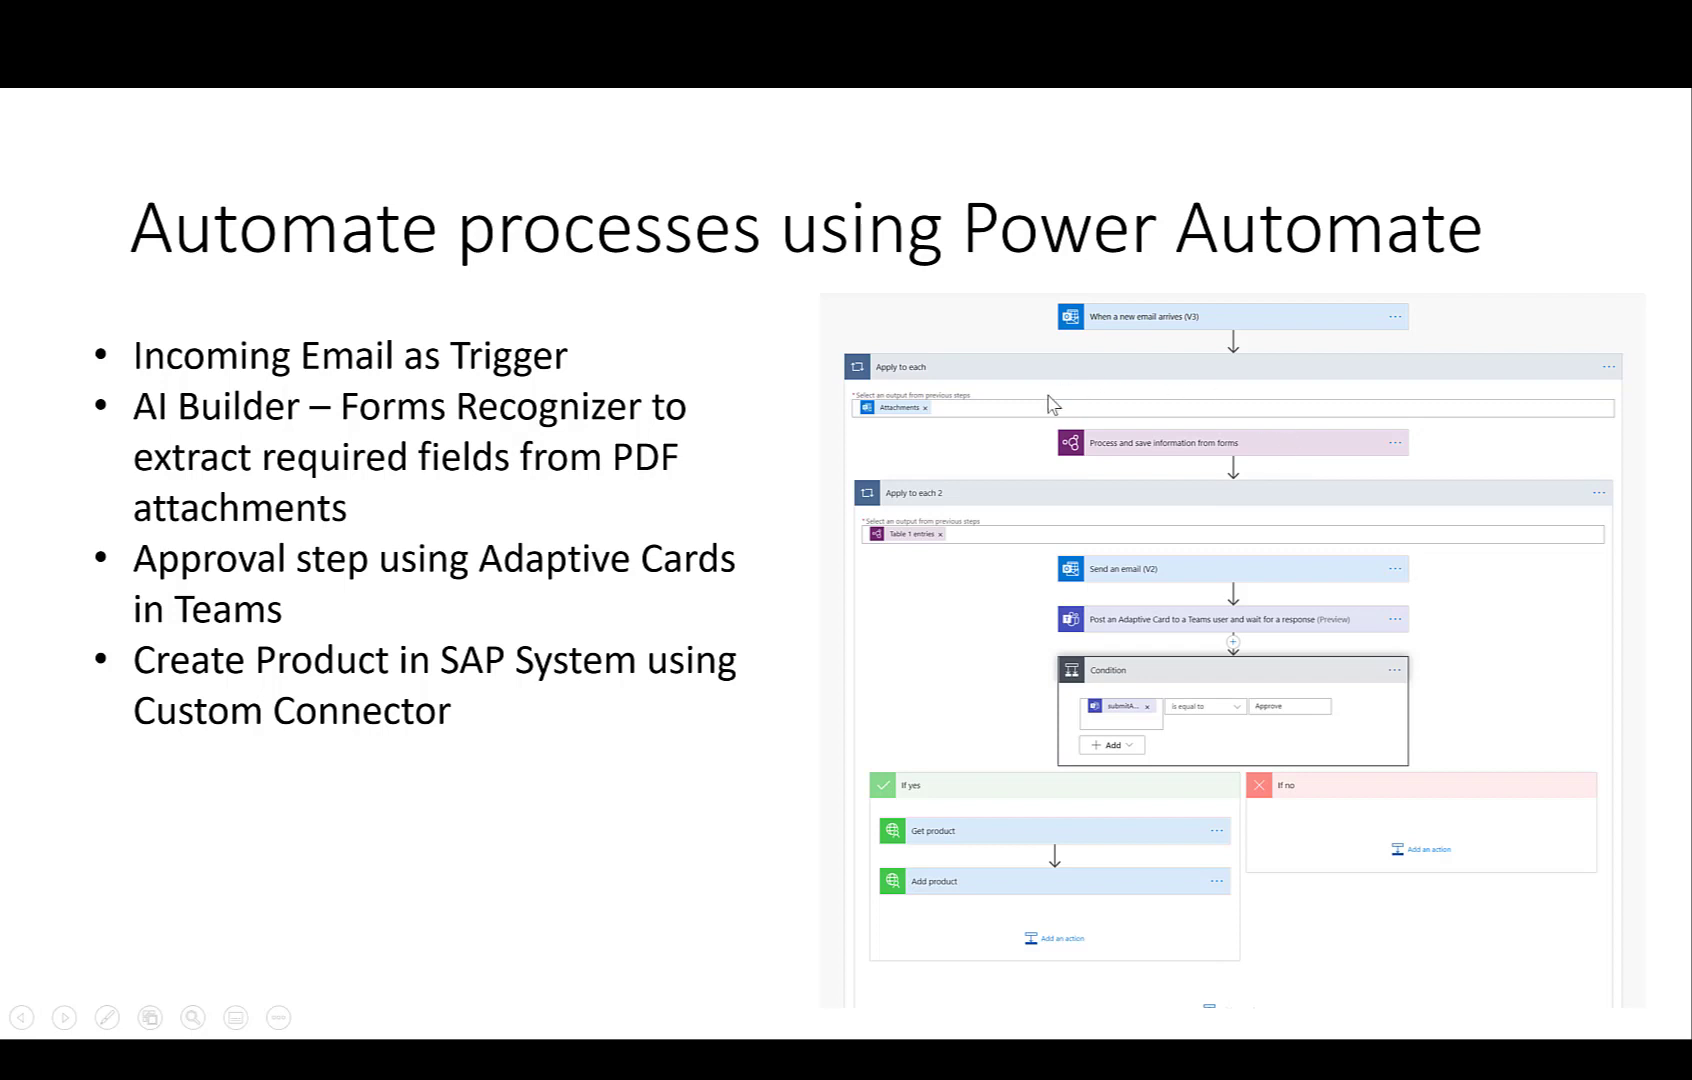
mouse_move(1210, 481)
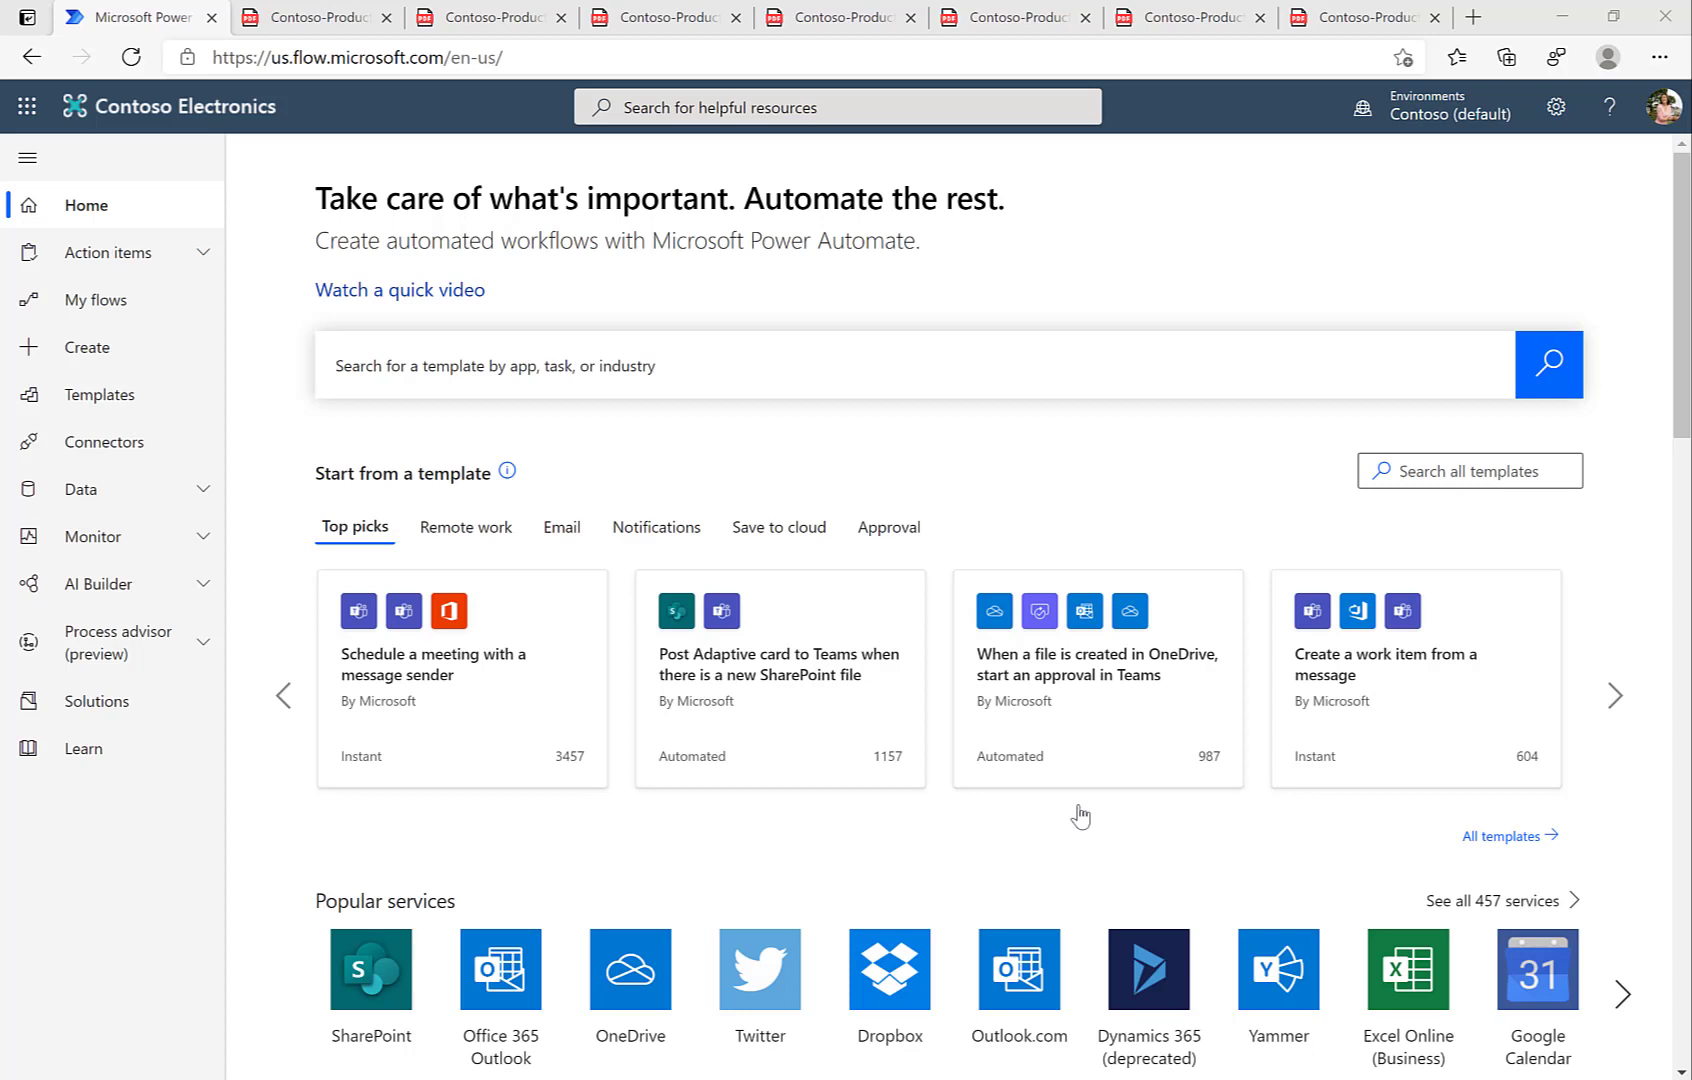
mouse_move(223, 597)
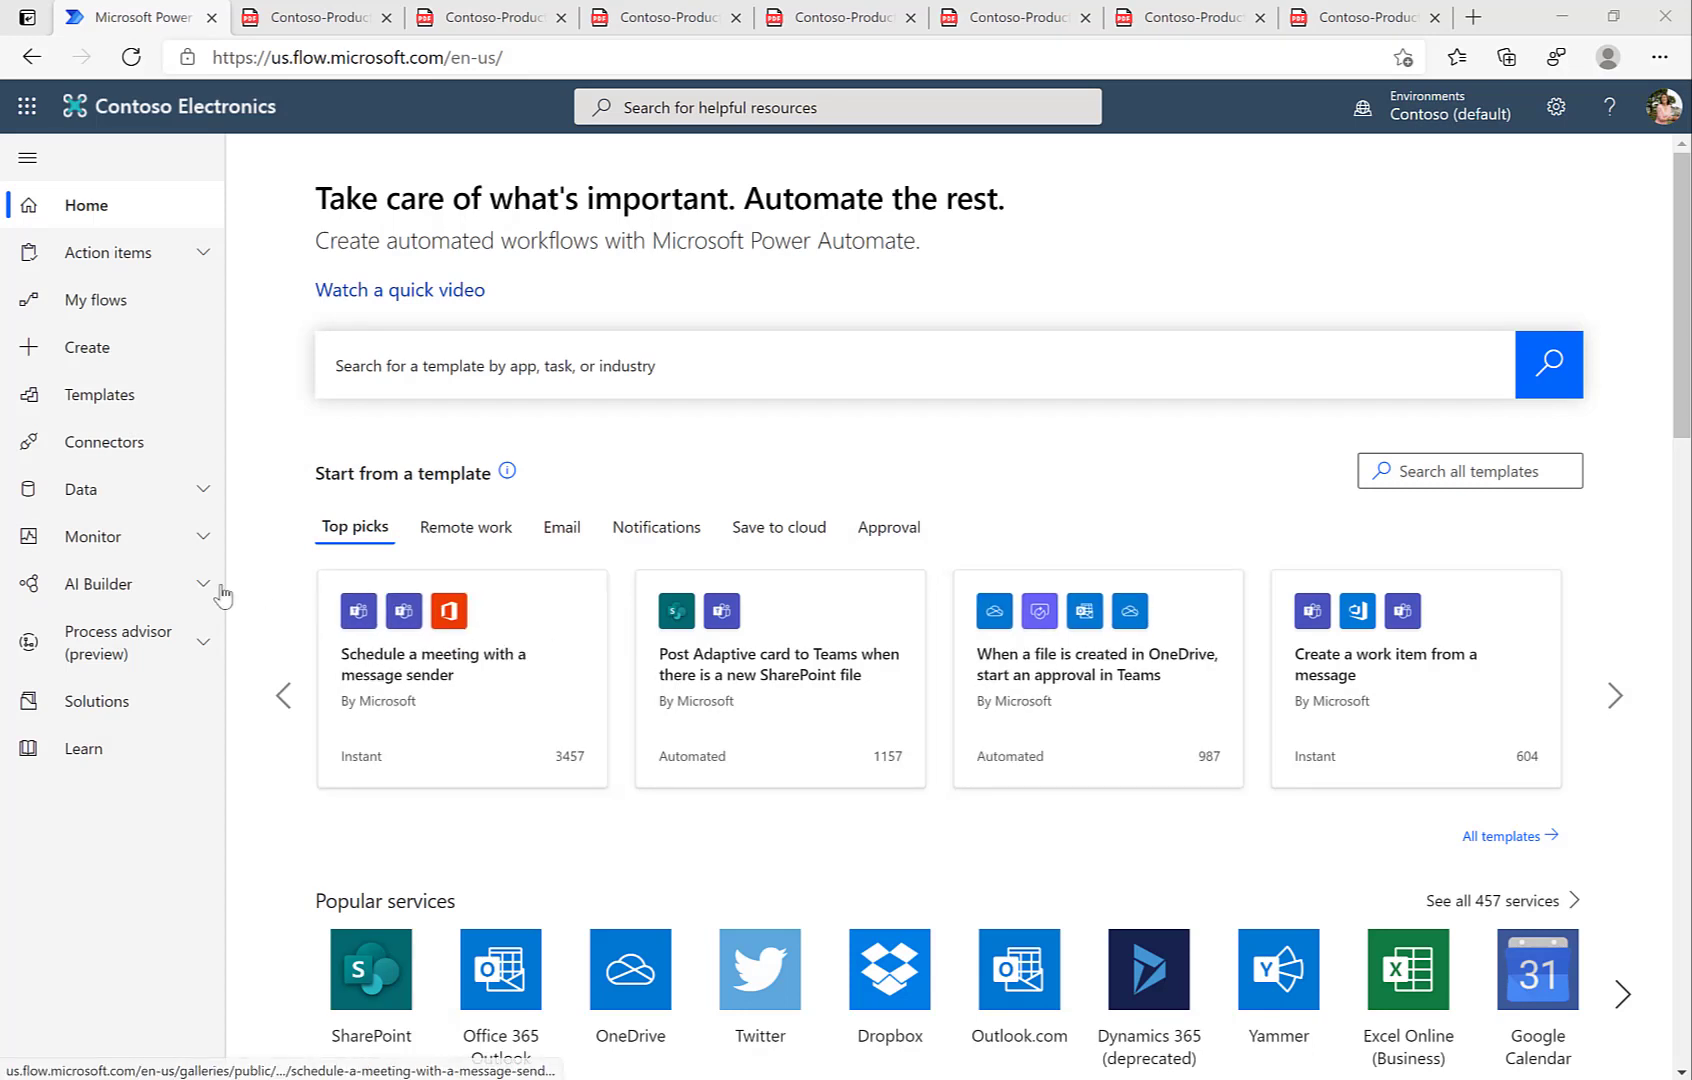
mouse_move(203, 601)
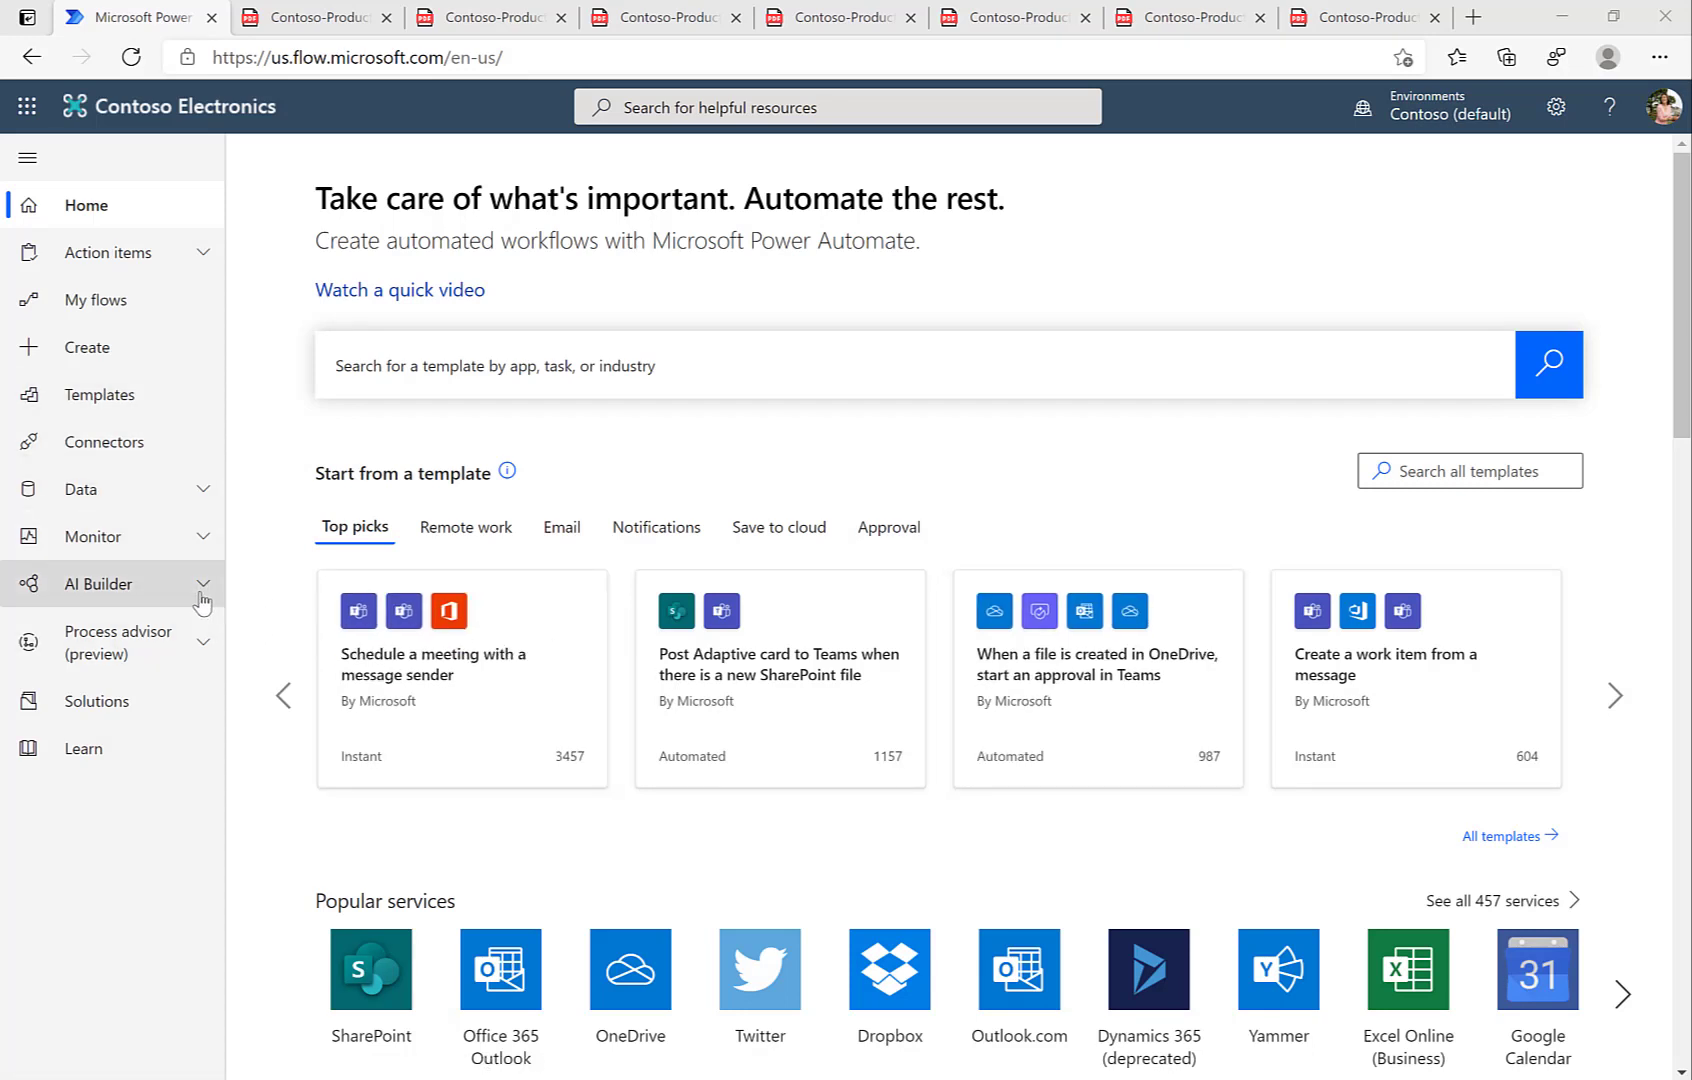
- Expand AI Builder in the navigation and go to the Build page for a Form Processing model
left_click(98, 583)
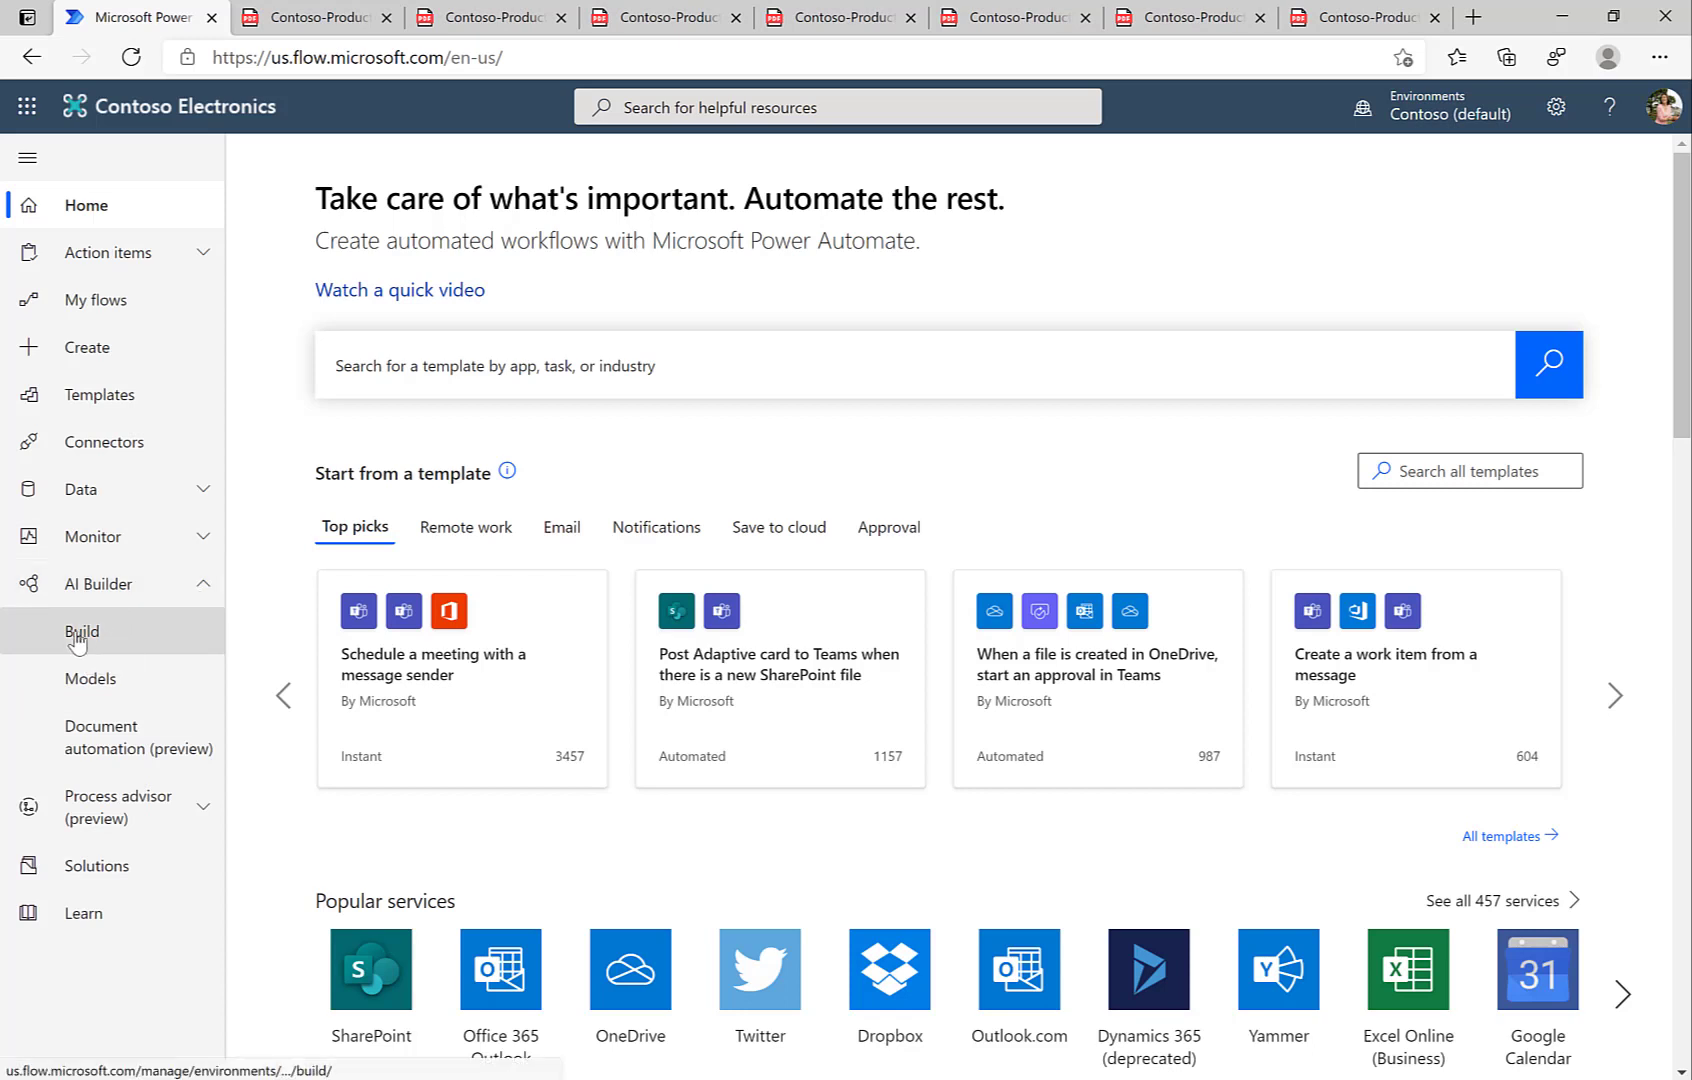
left_click(82, 631)
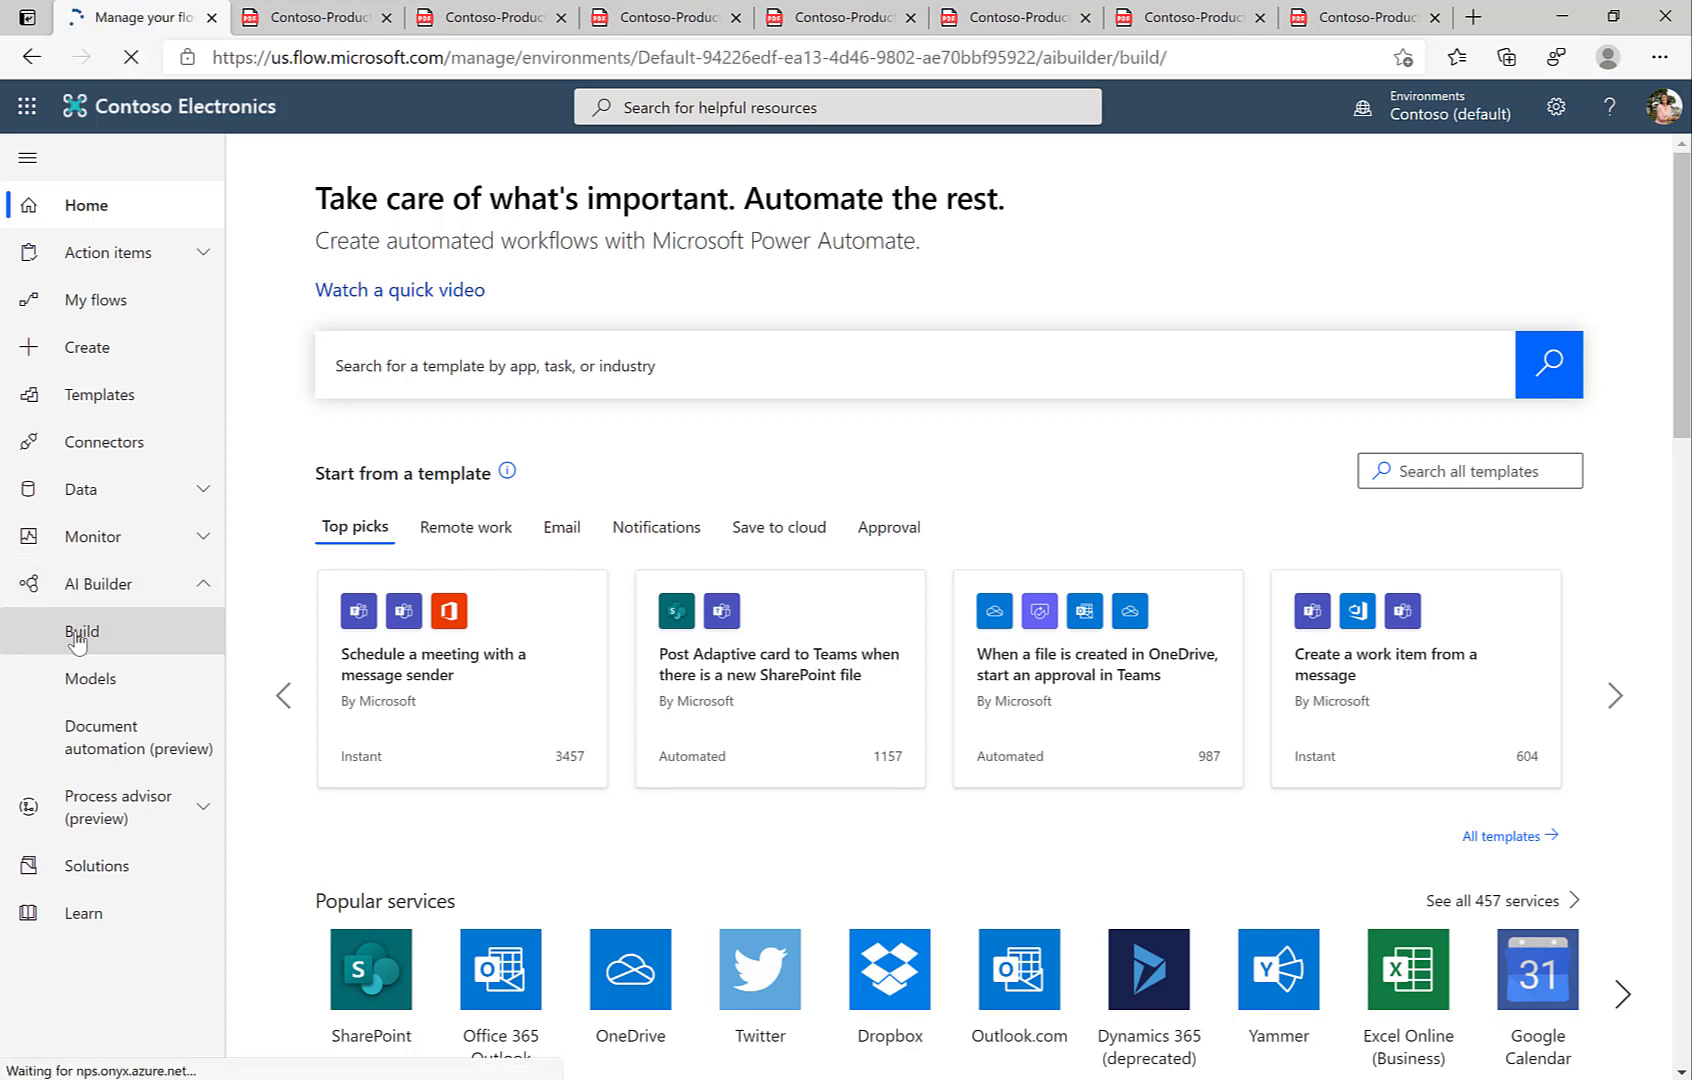
left_click(82, 631)
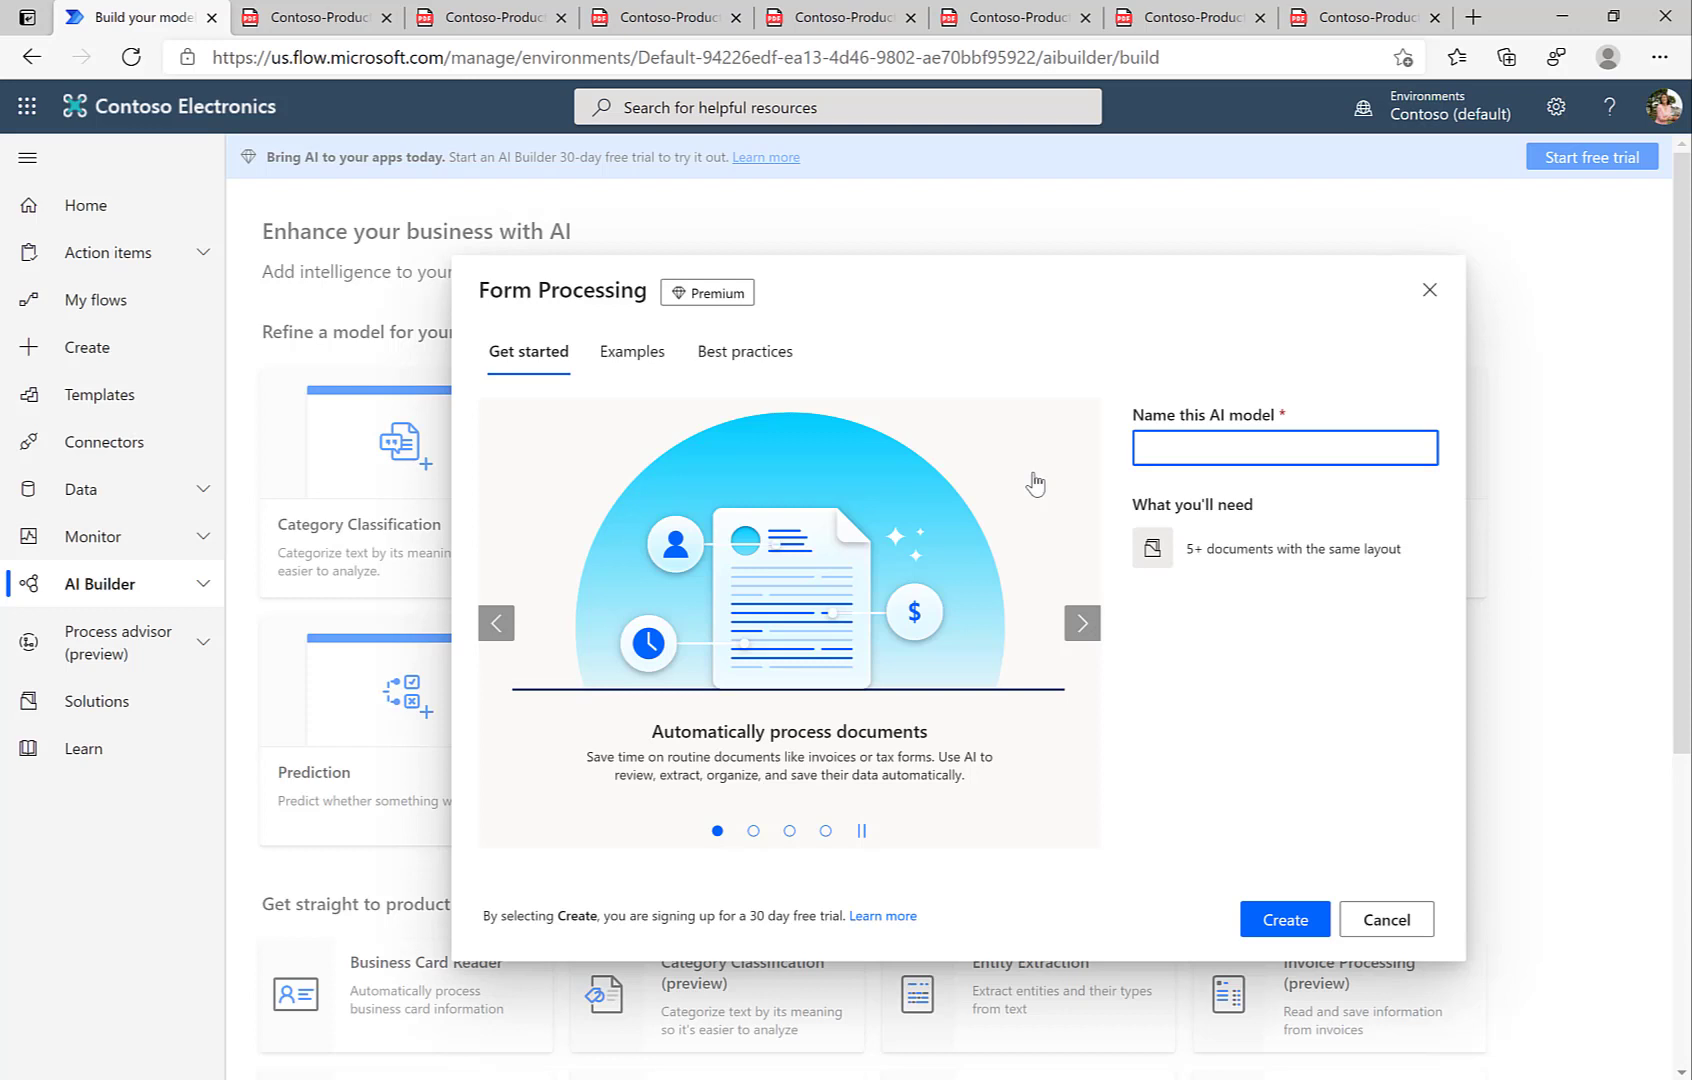
- Name the Form Processing model ProductExtraction and create it
type("ProductExtraction")
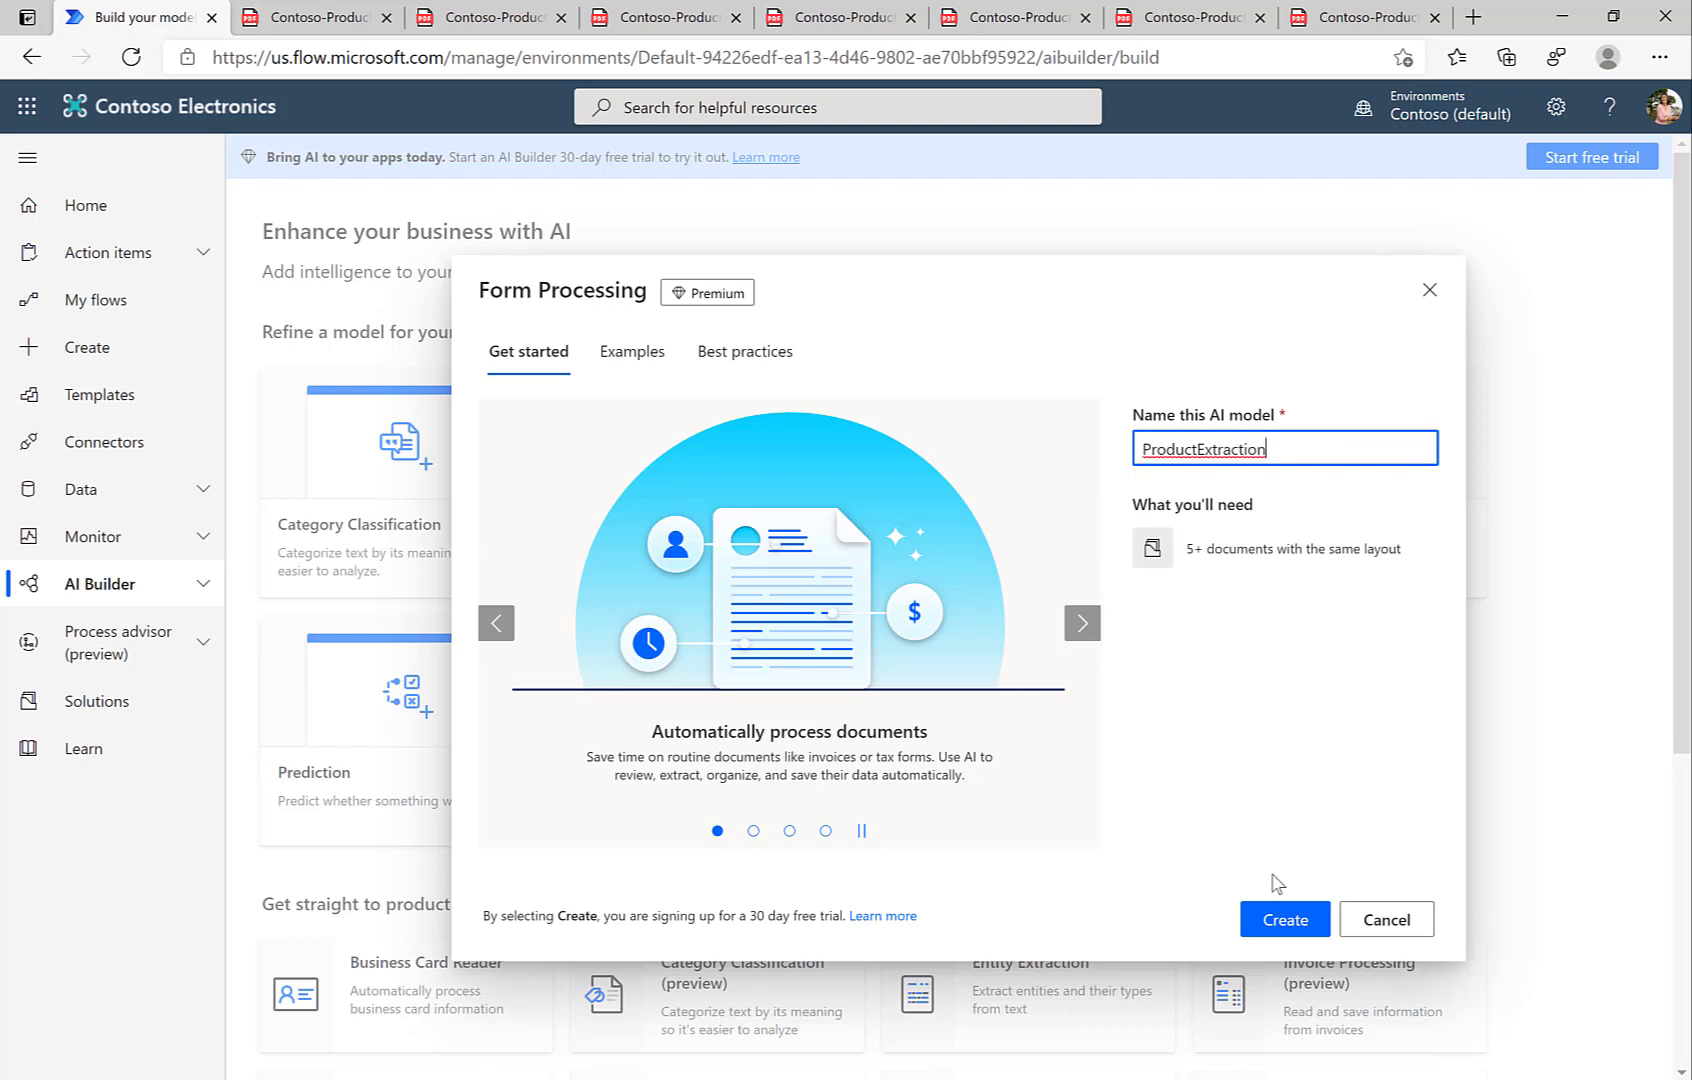
mouse_move(1292, 838)
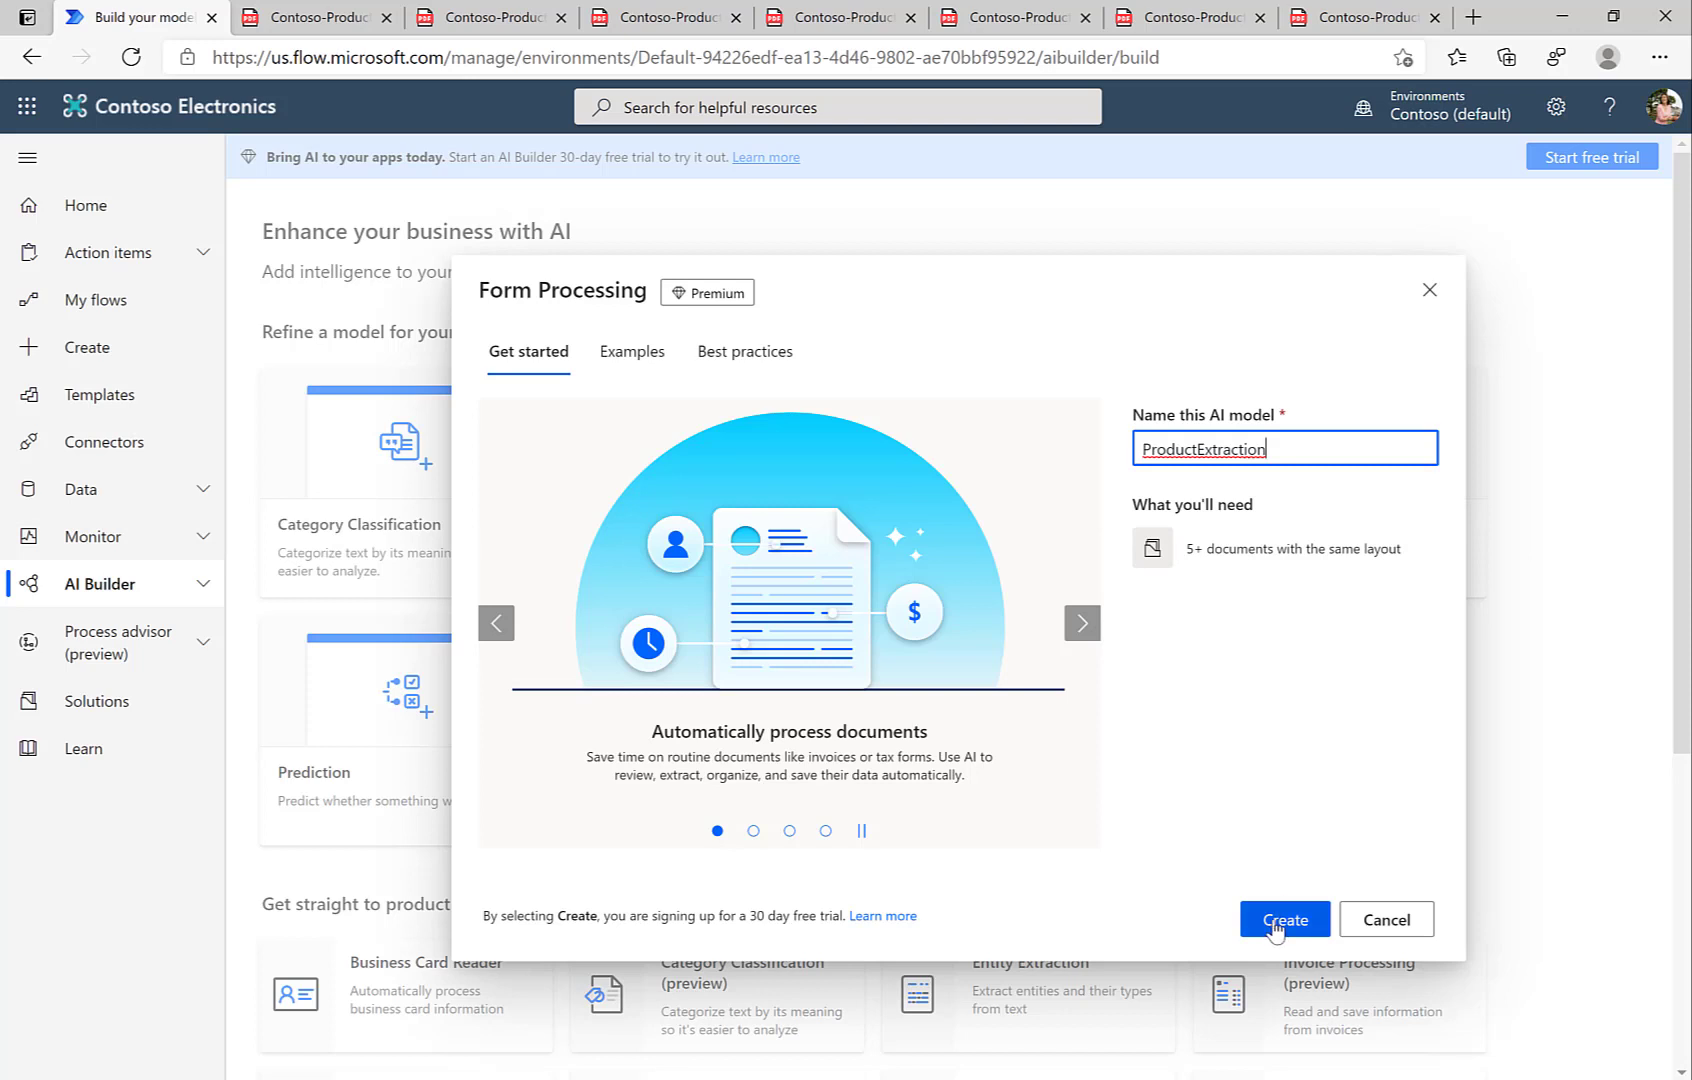
left_click(1283, 918)
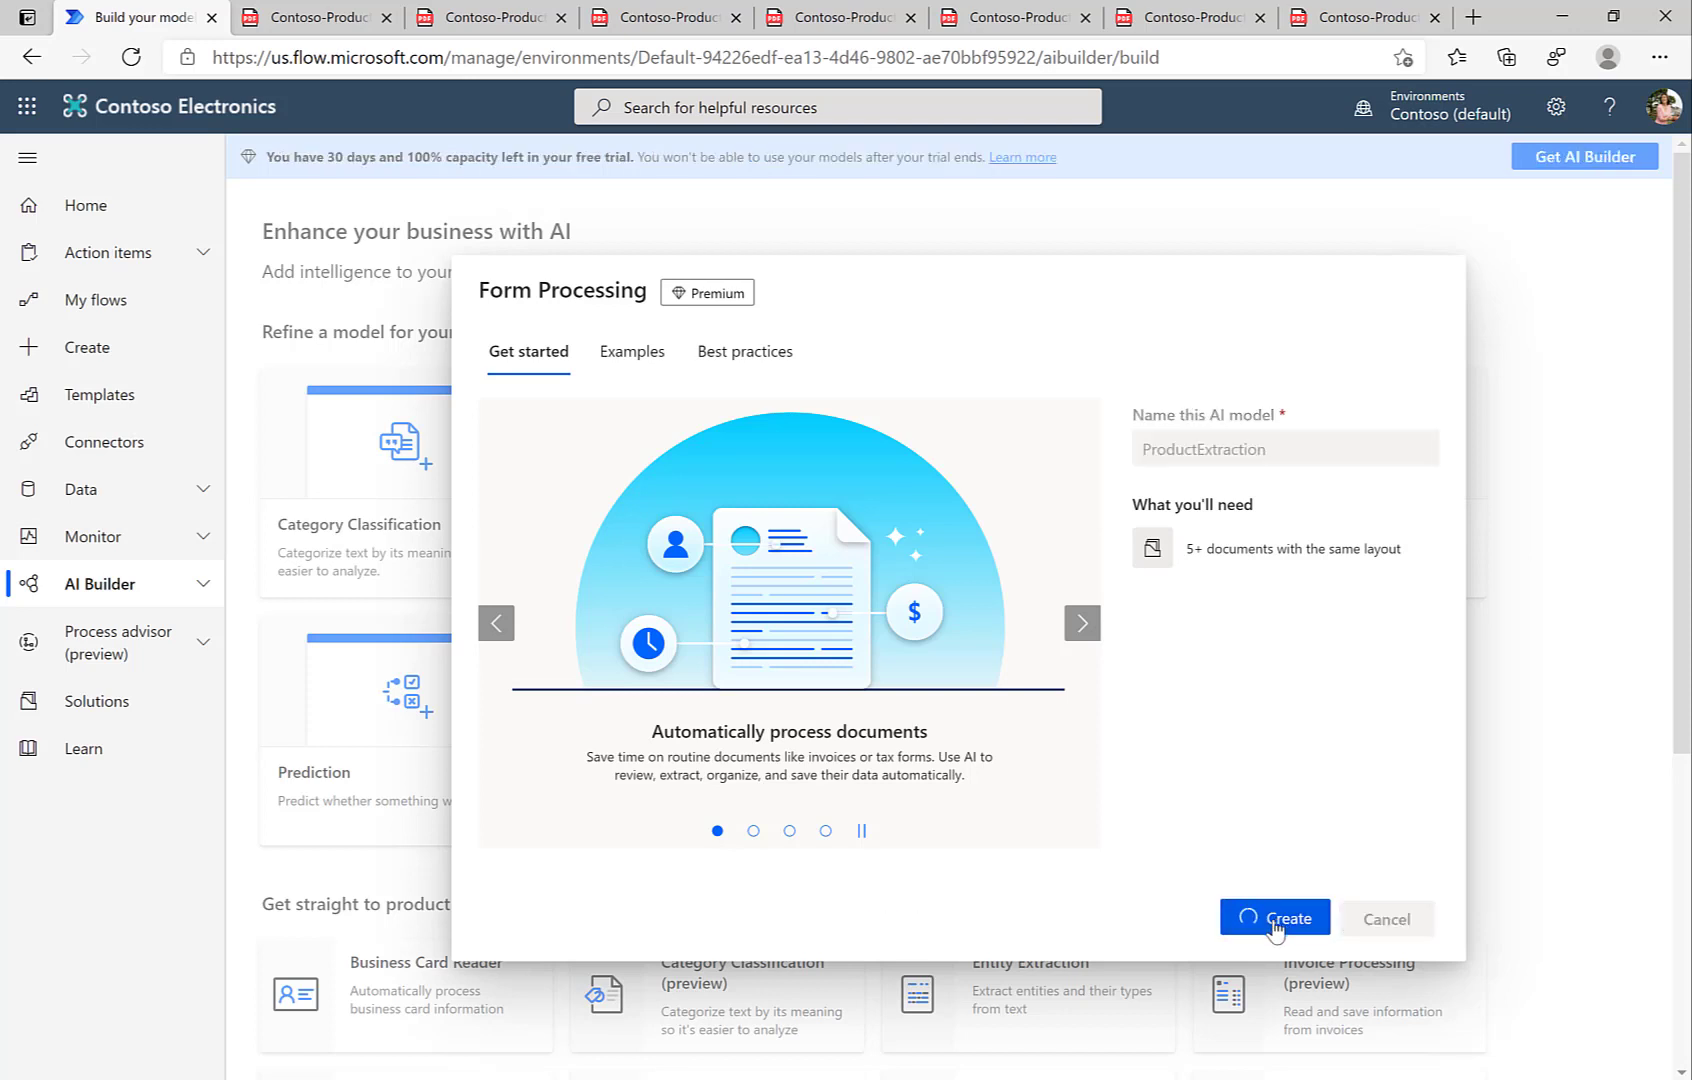
left_click(1274, 921)
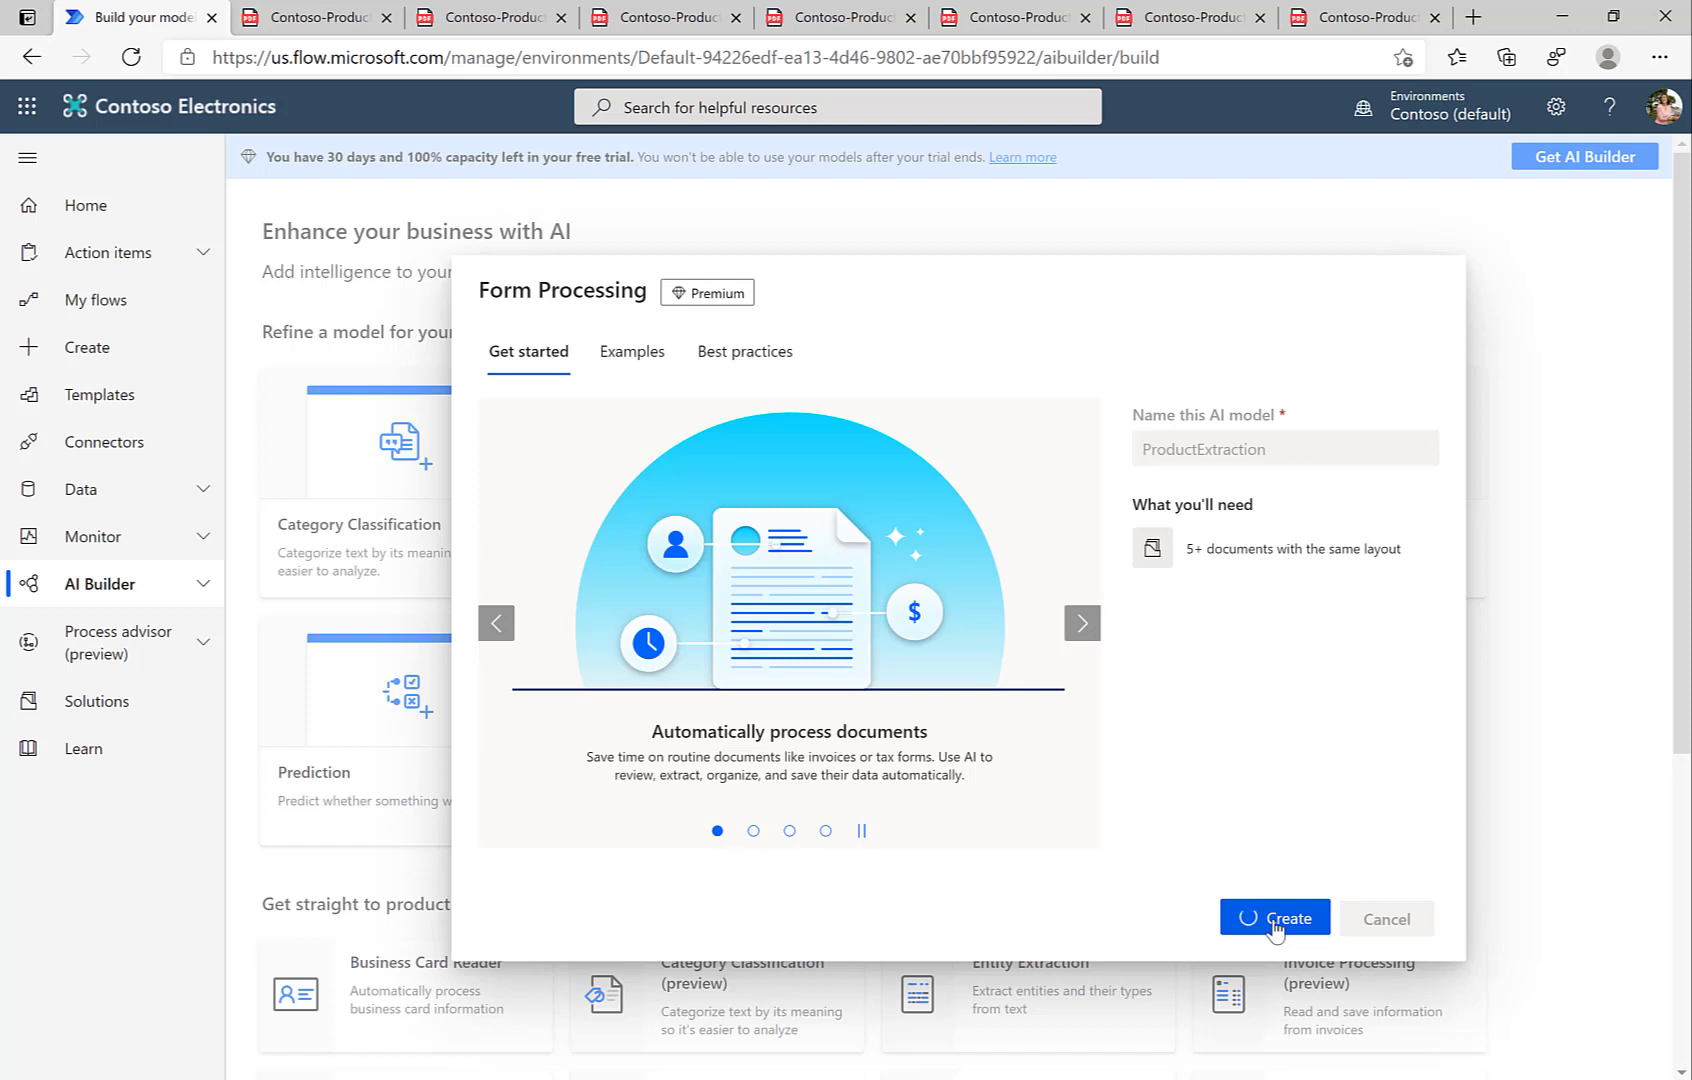
left_click(1274, 918)
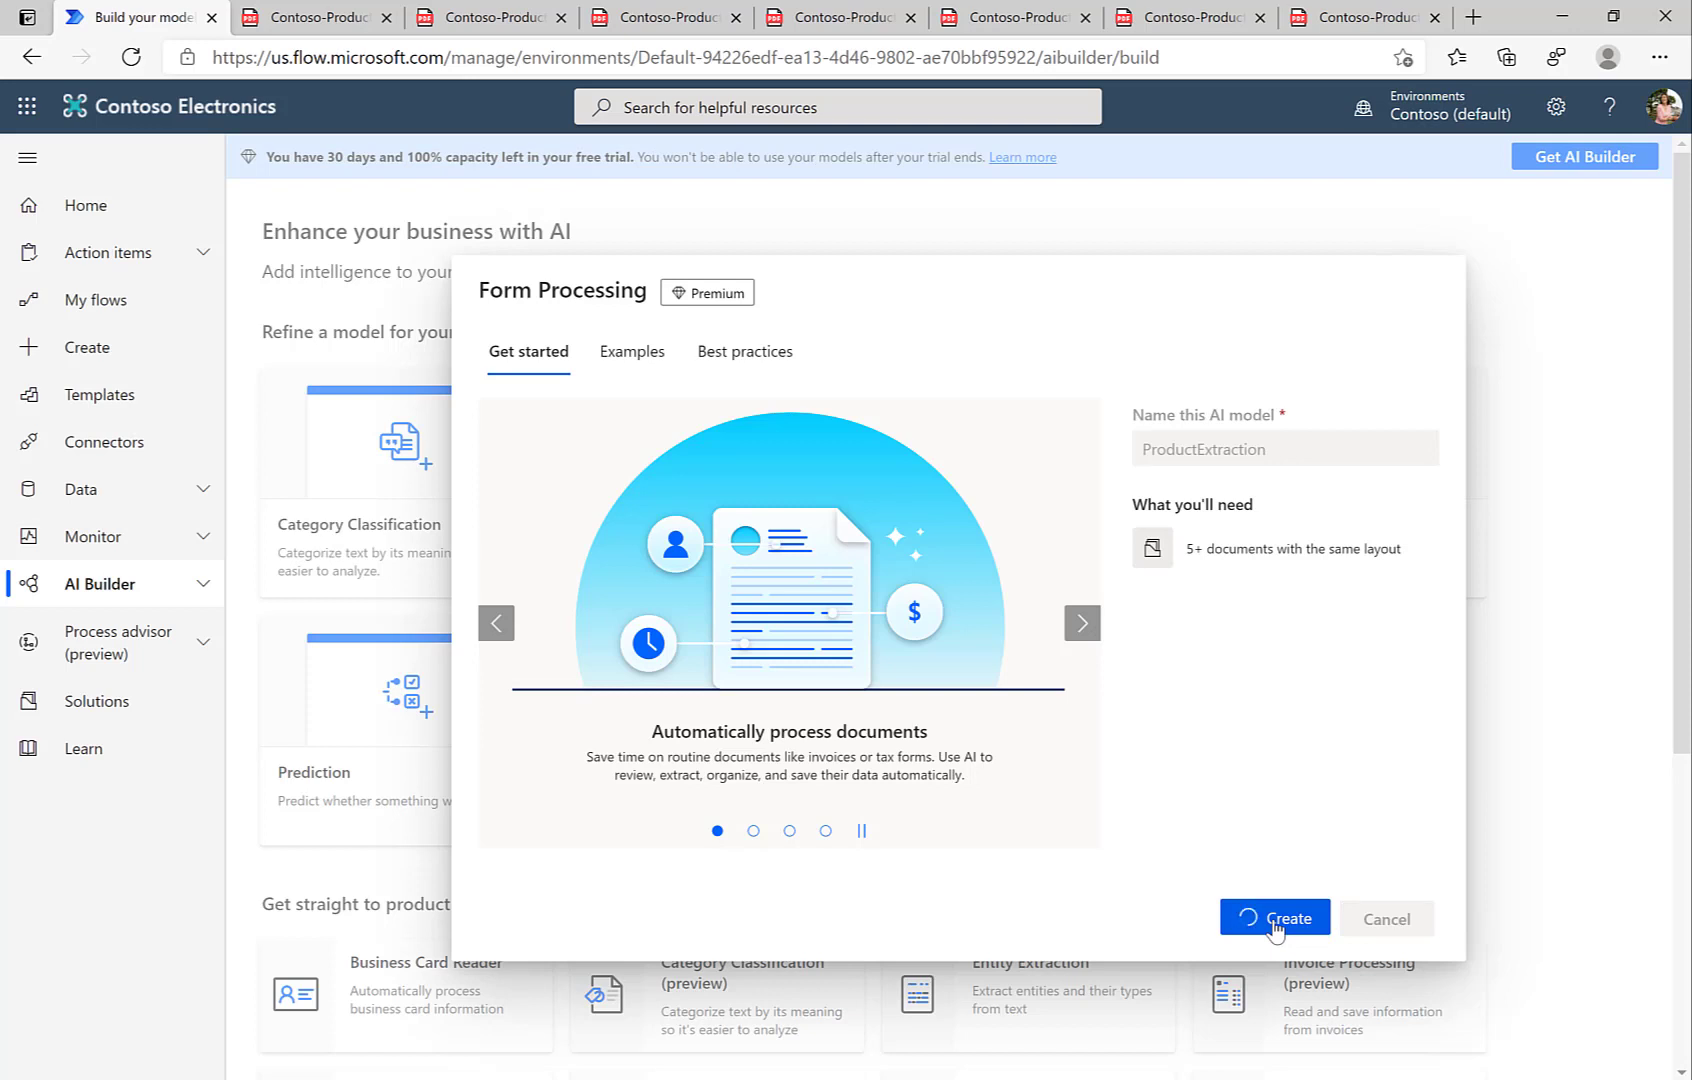
left_click(1273, 918)
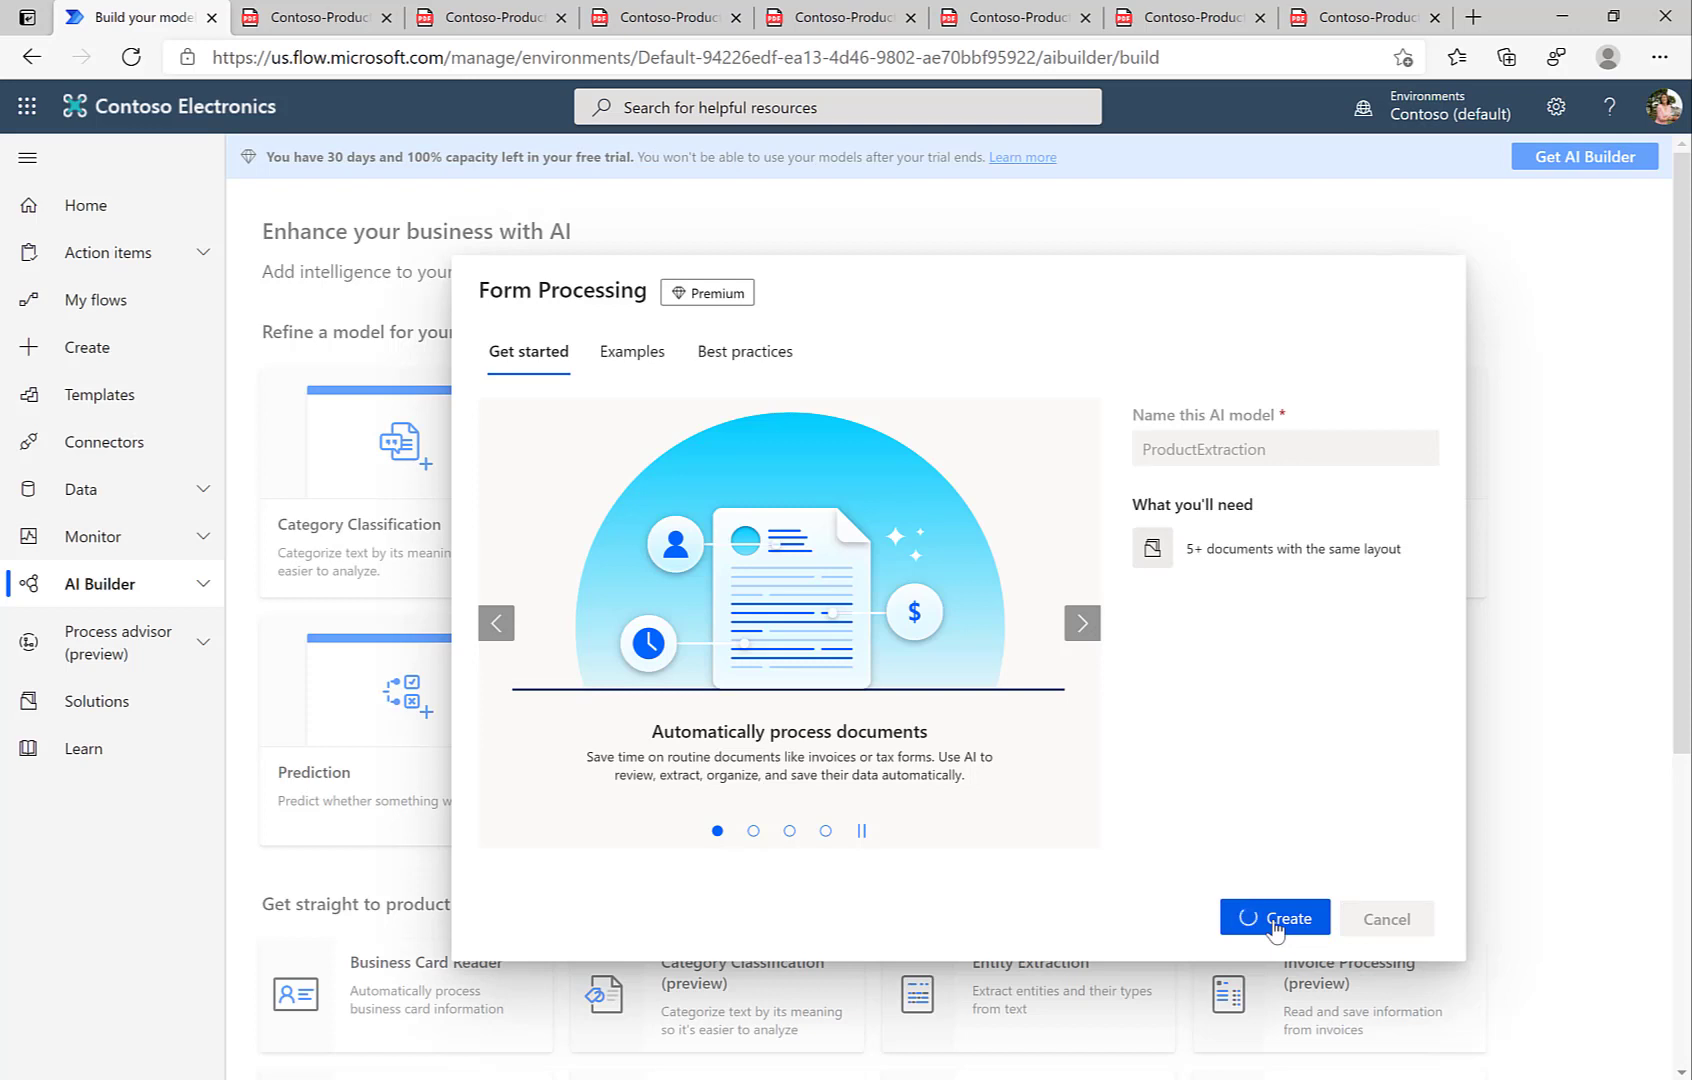
left_click(1273, 918)
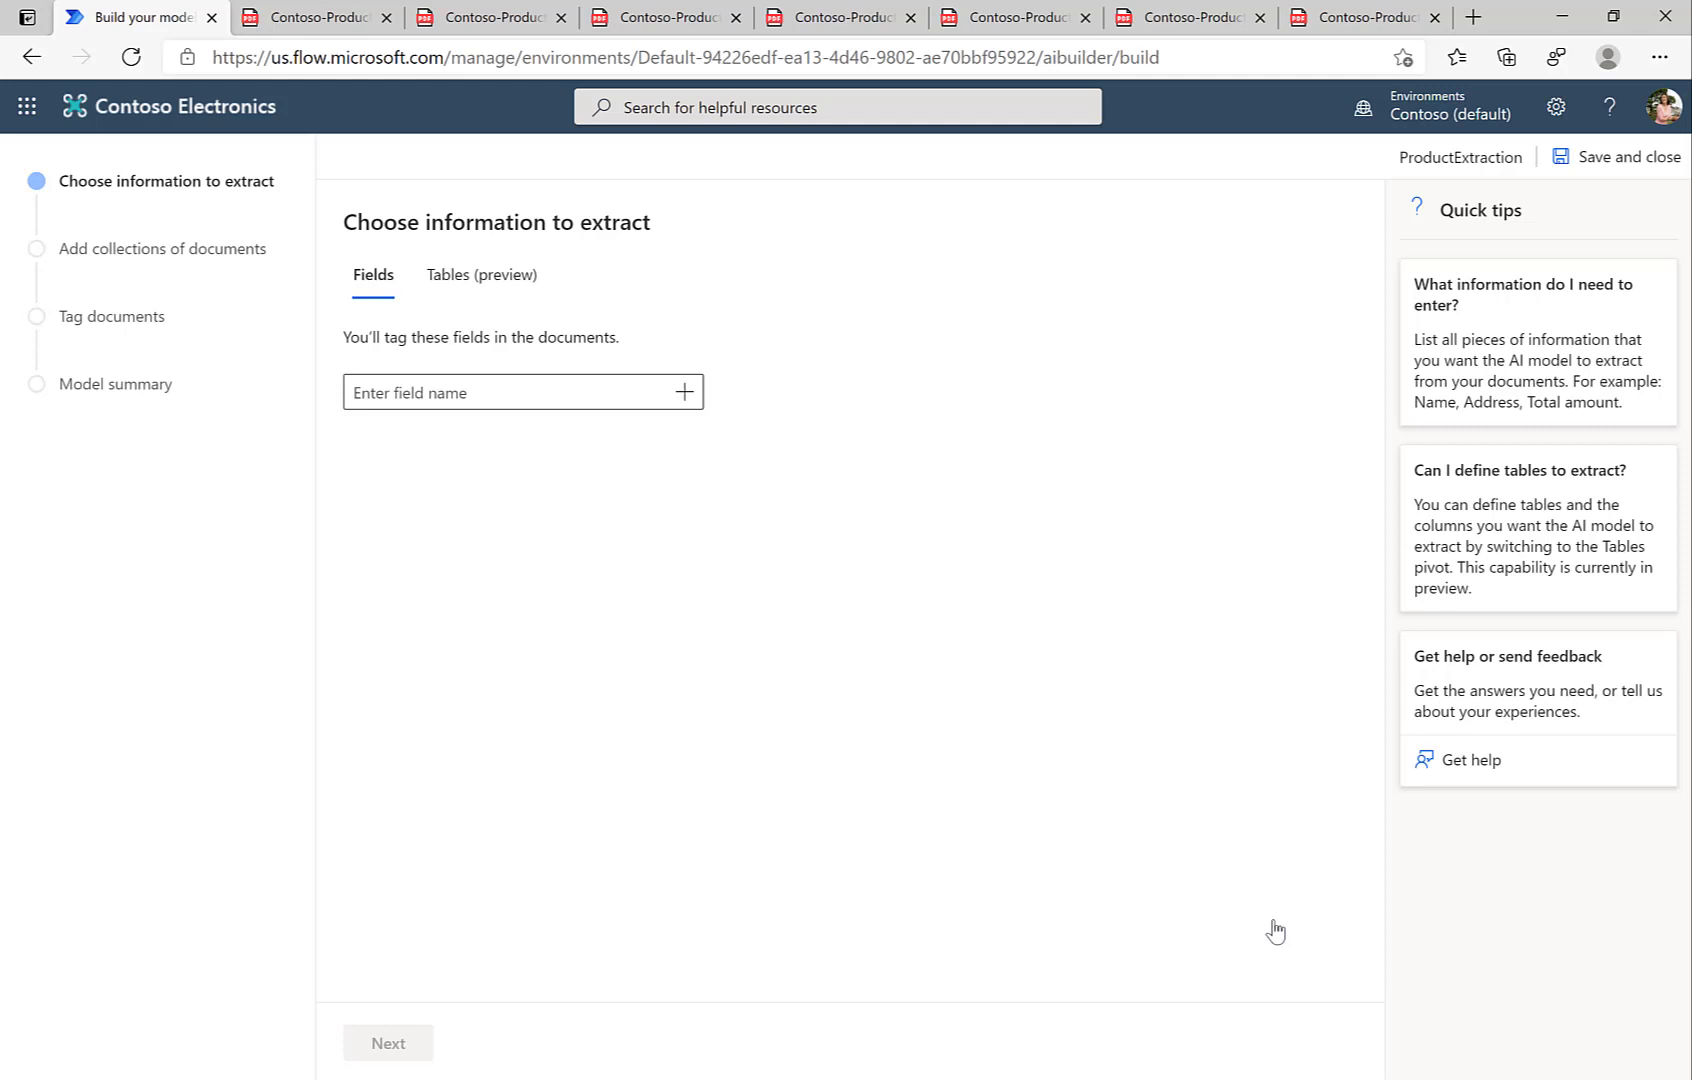
mouse_move(723, 428)
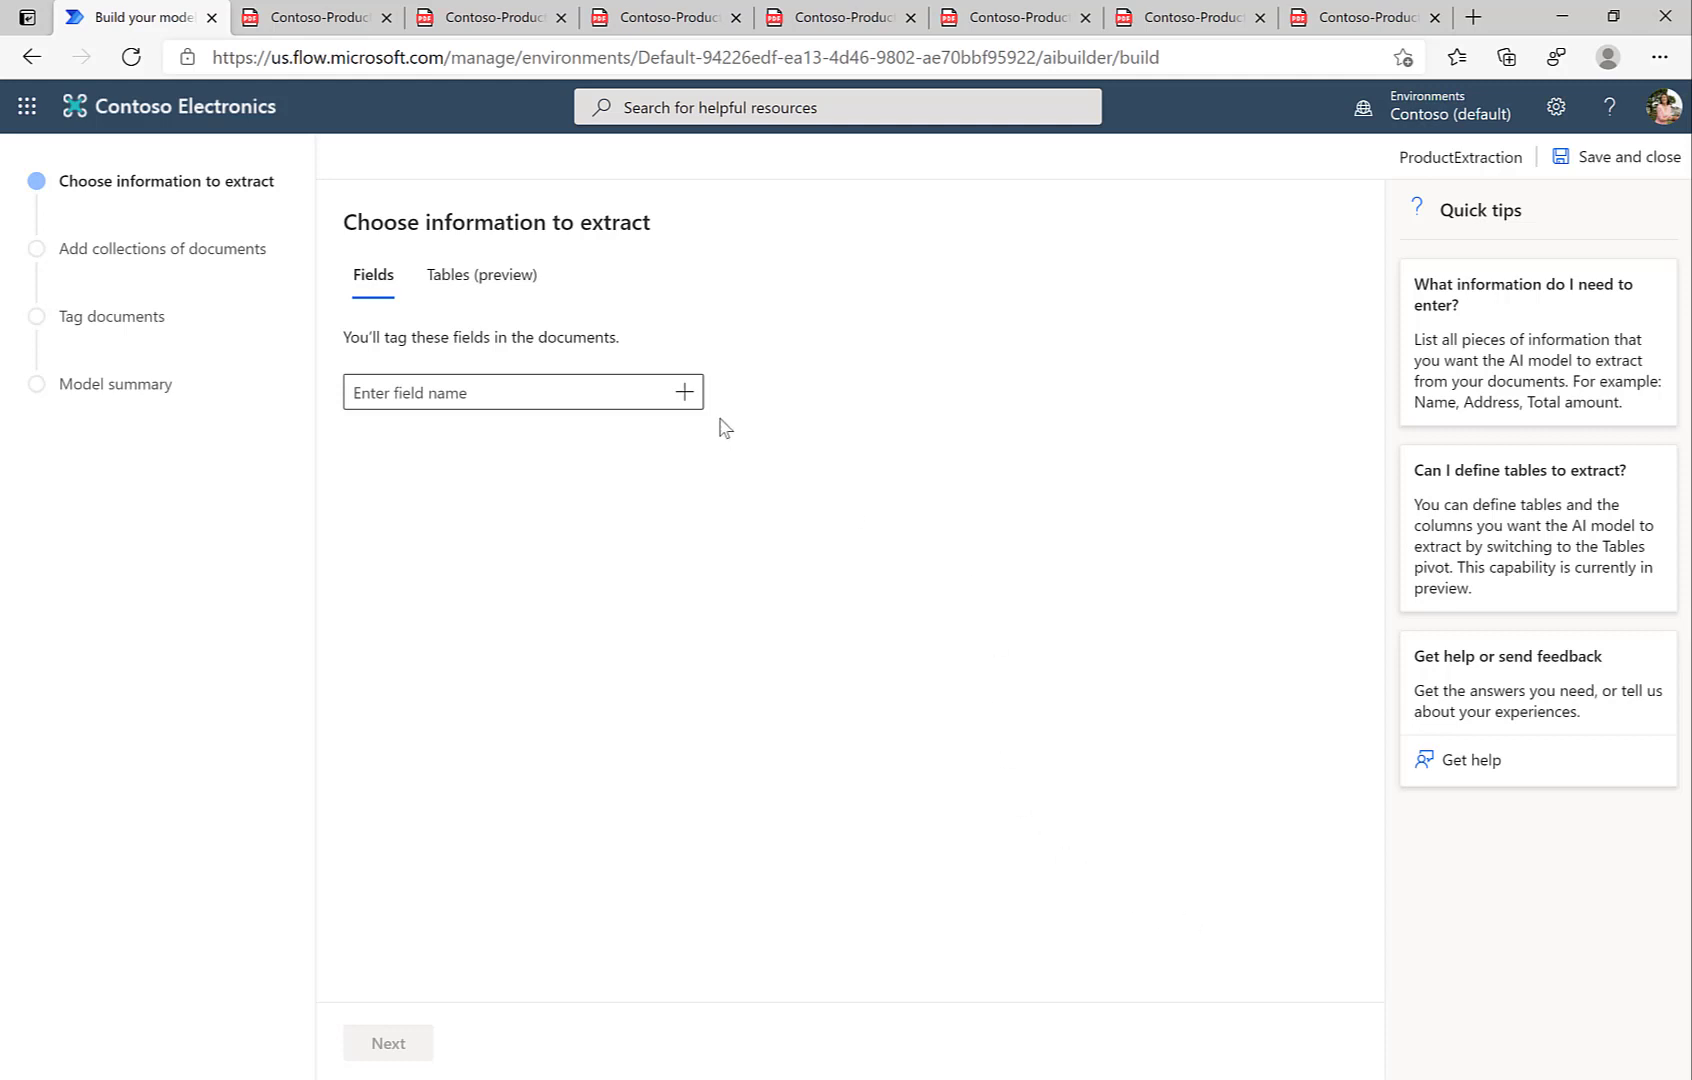
- Add Table 1 under Tables (preview) with its first column ProductID
left_click(481, 274)
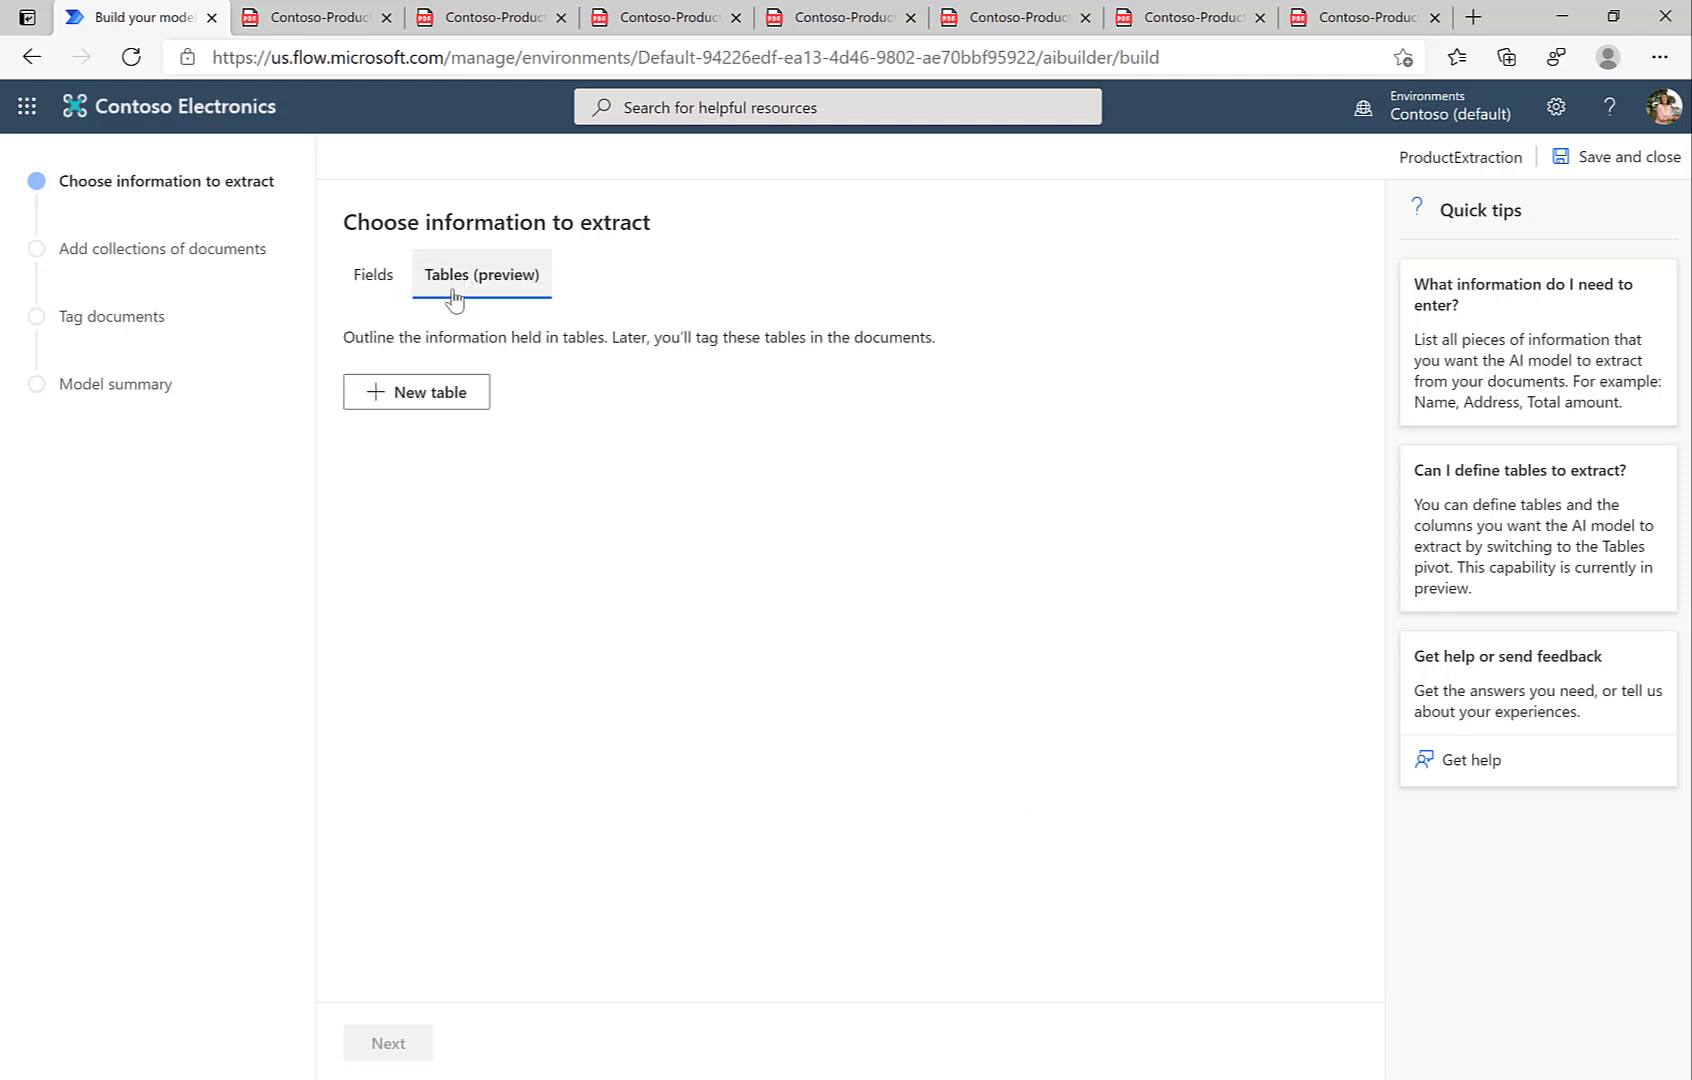
left_click(415, 392)
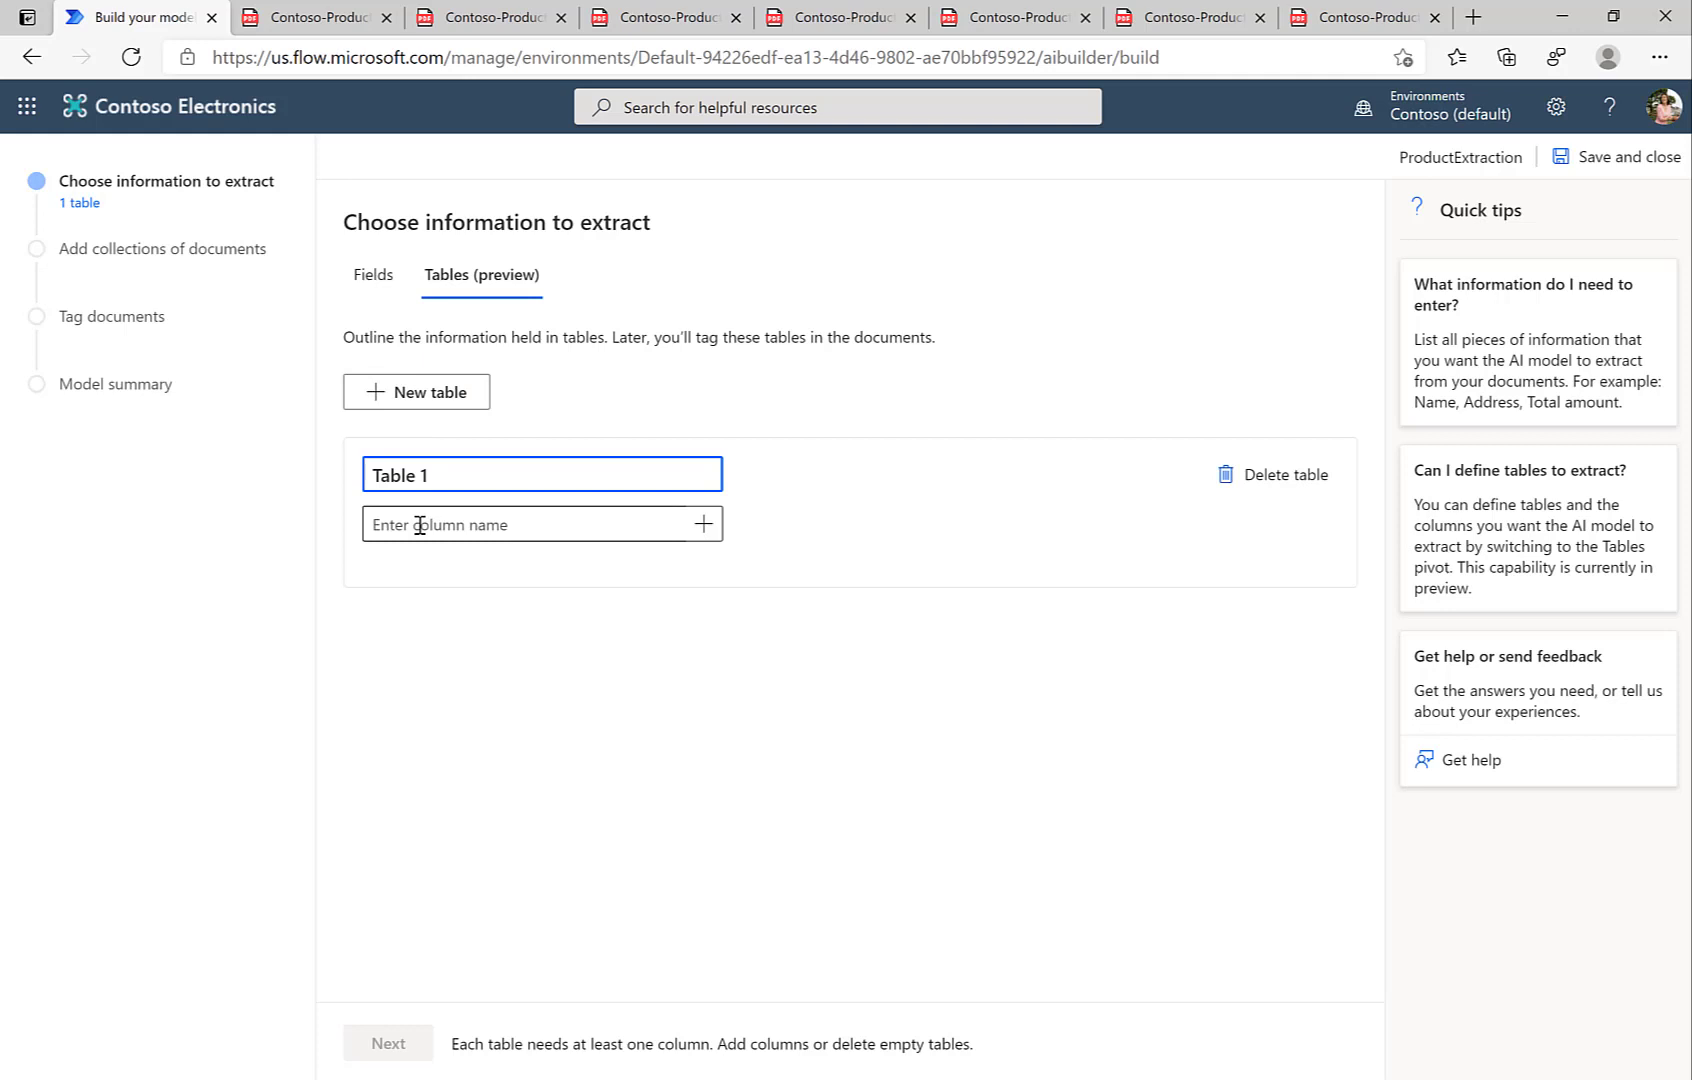
type("P")
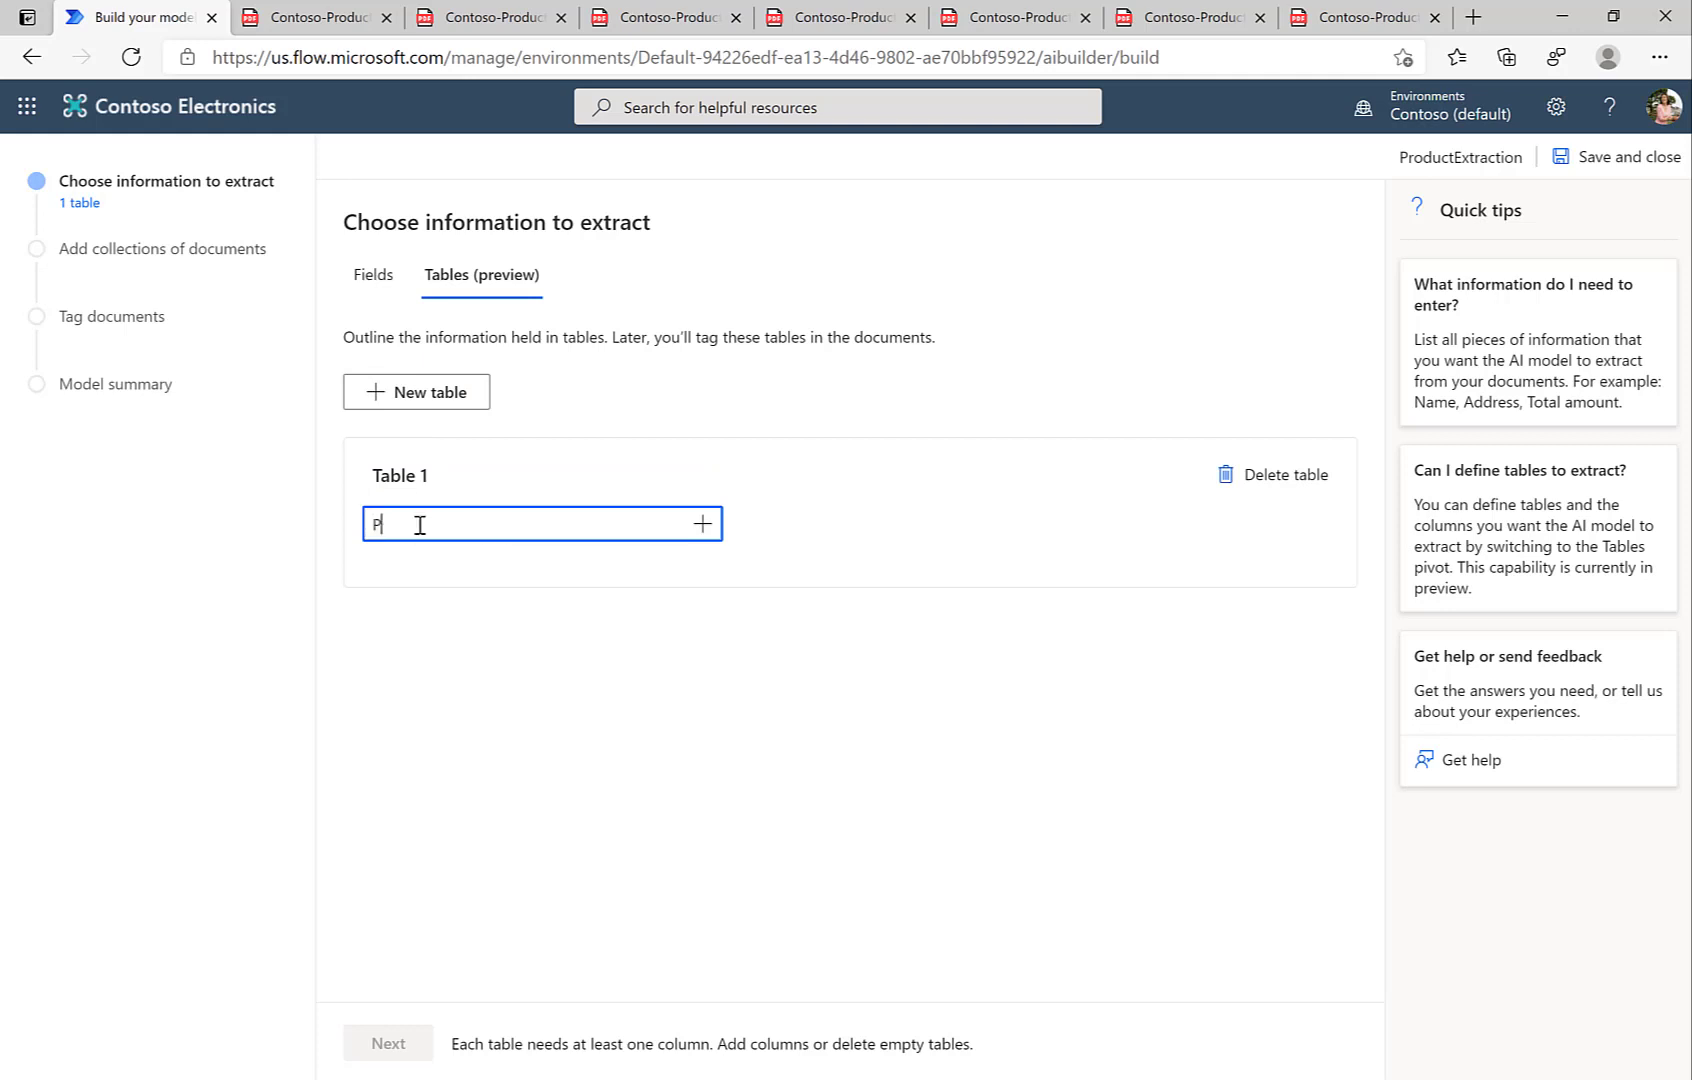
type("roductID")
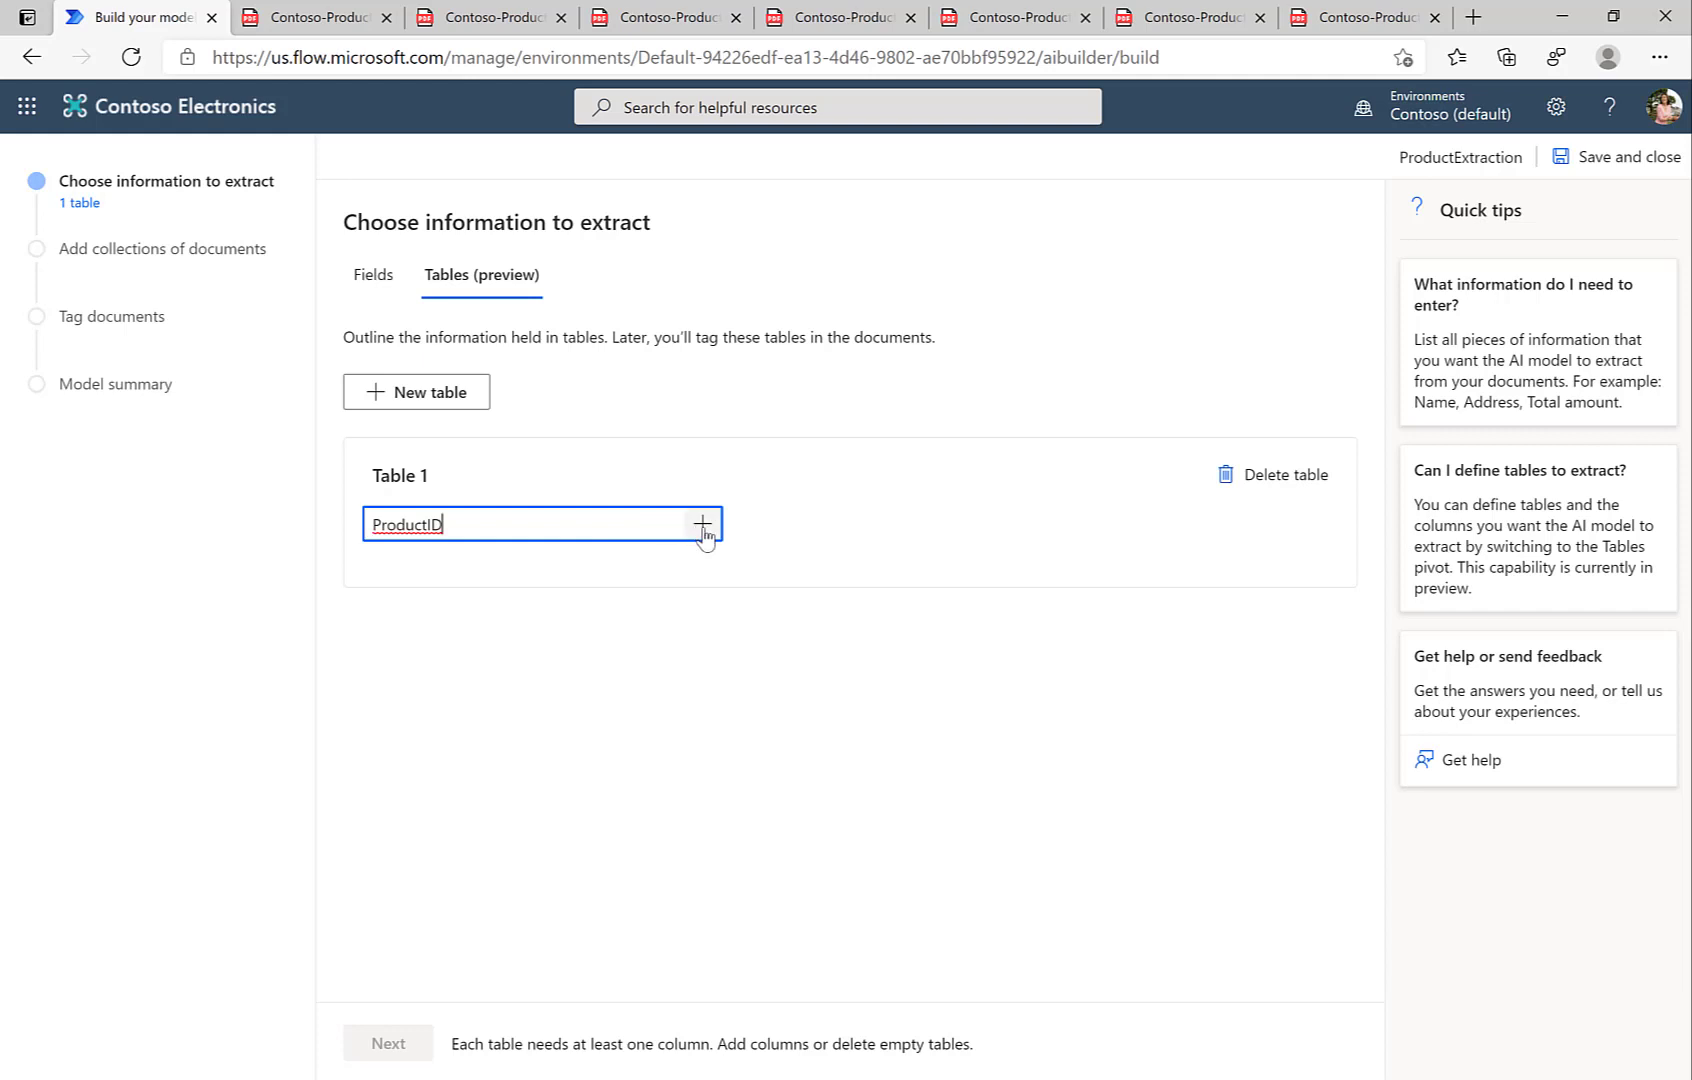
left_click(701, 524)
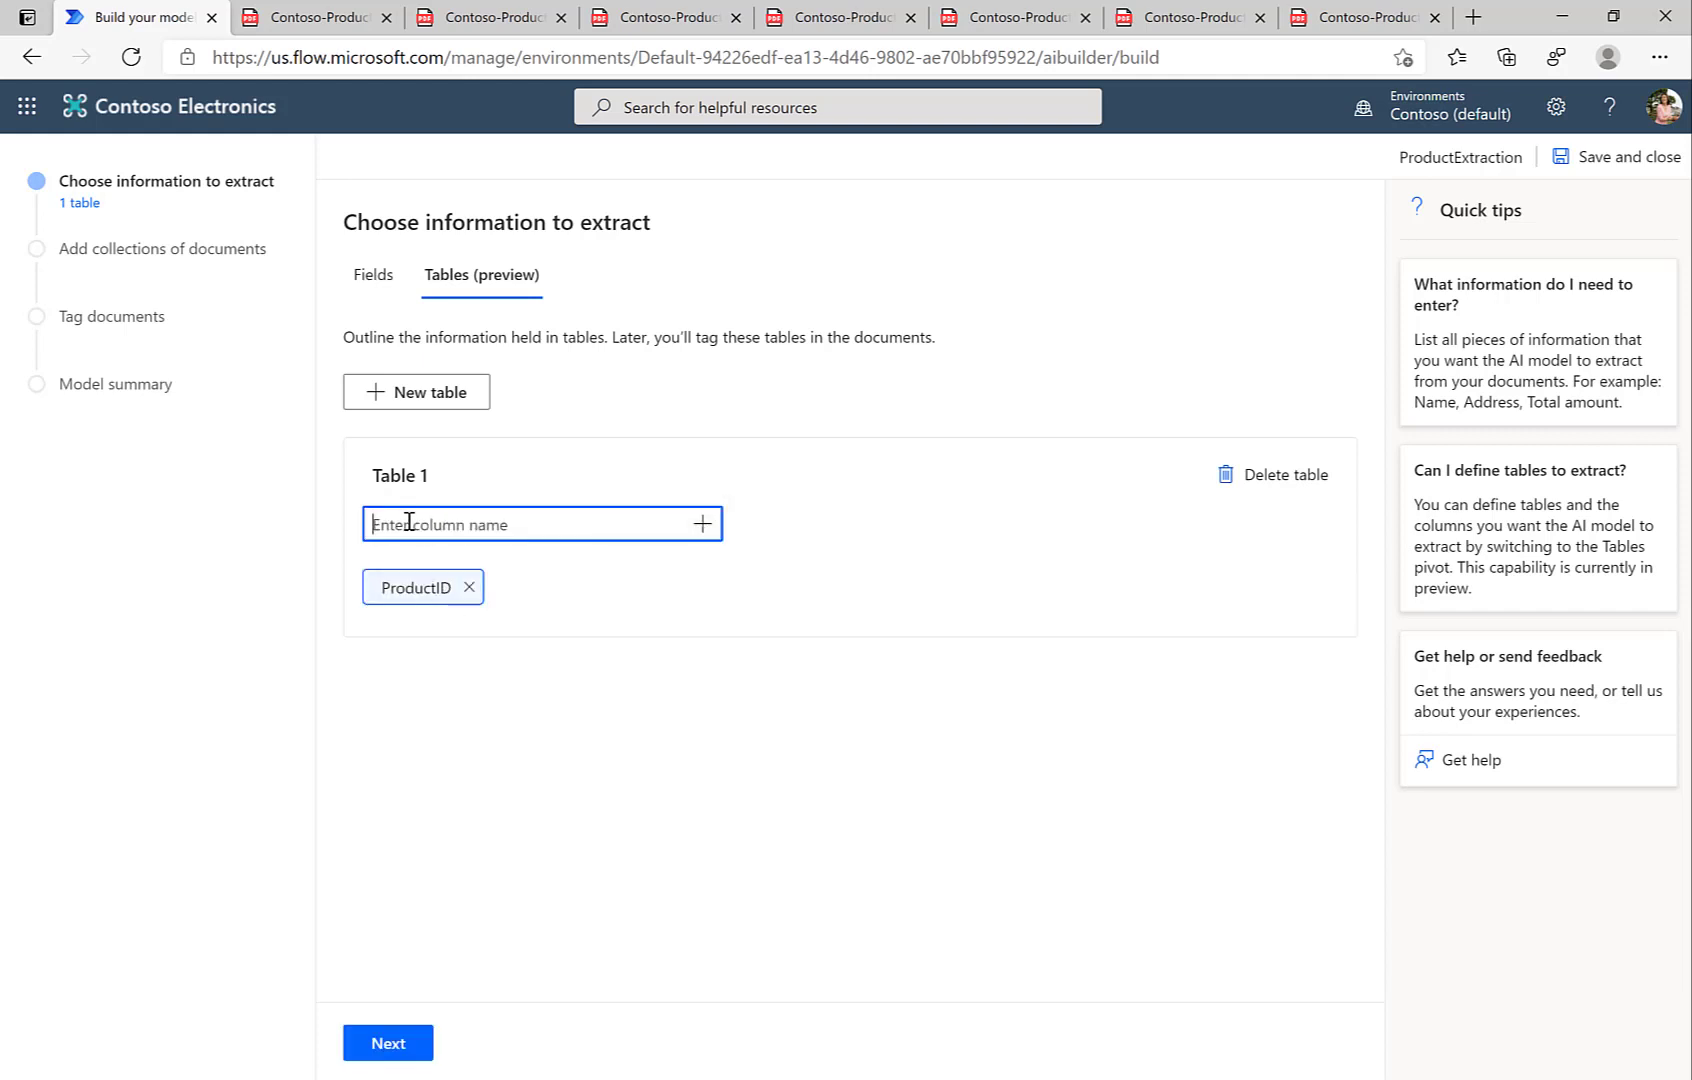
- Add the Description, Price and Name columns to Table 1
type("Description")
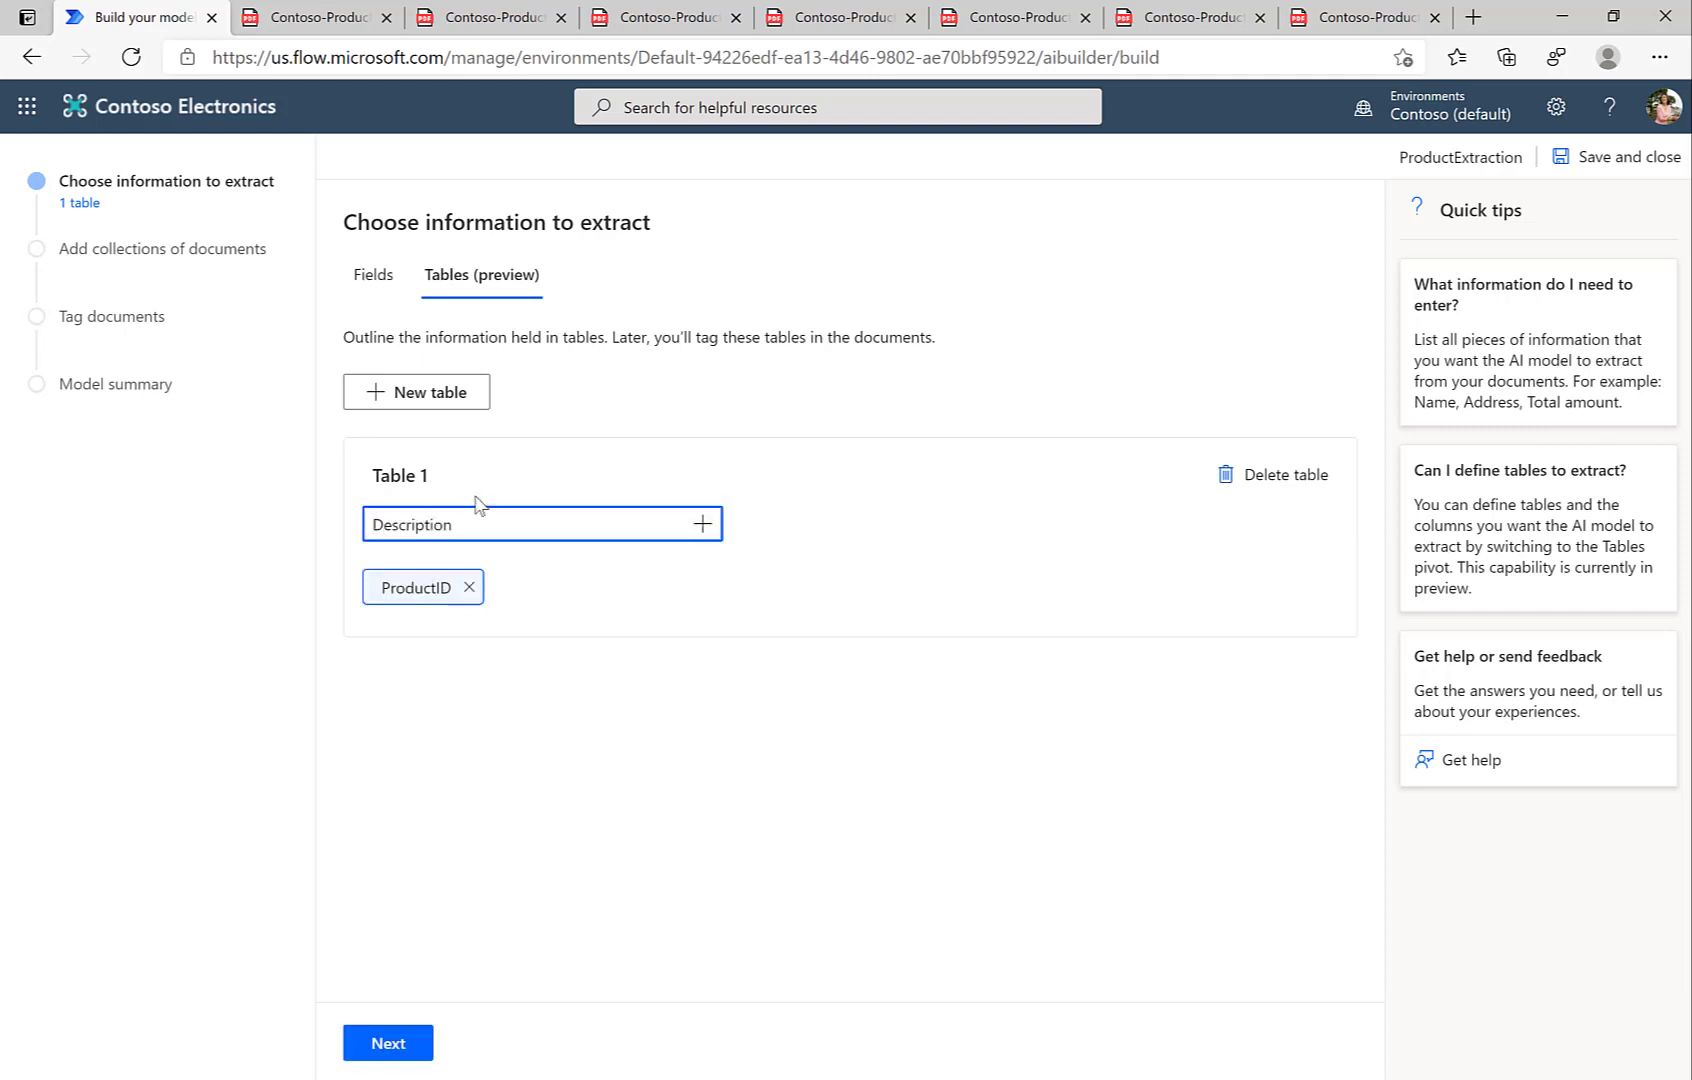
left_click(702, 524)
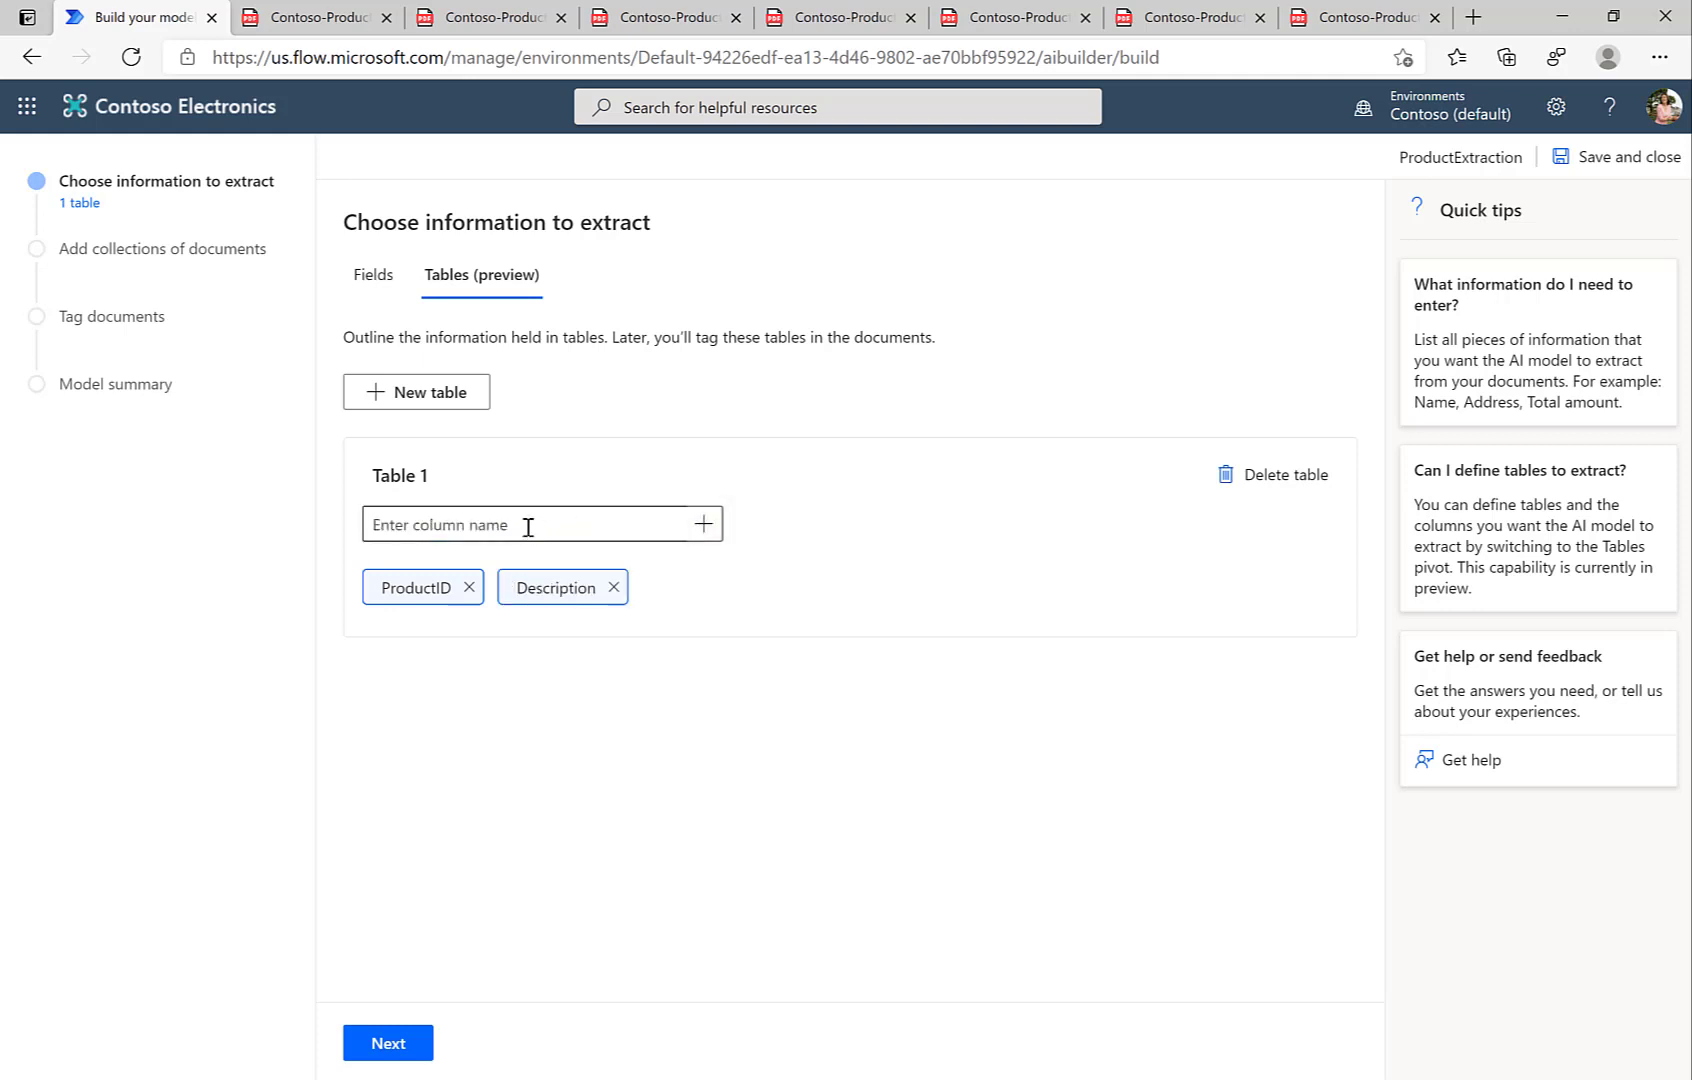
type("Price")
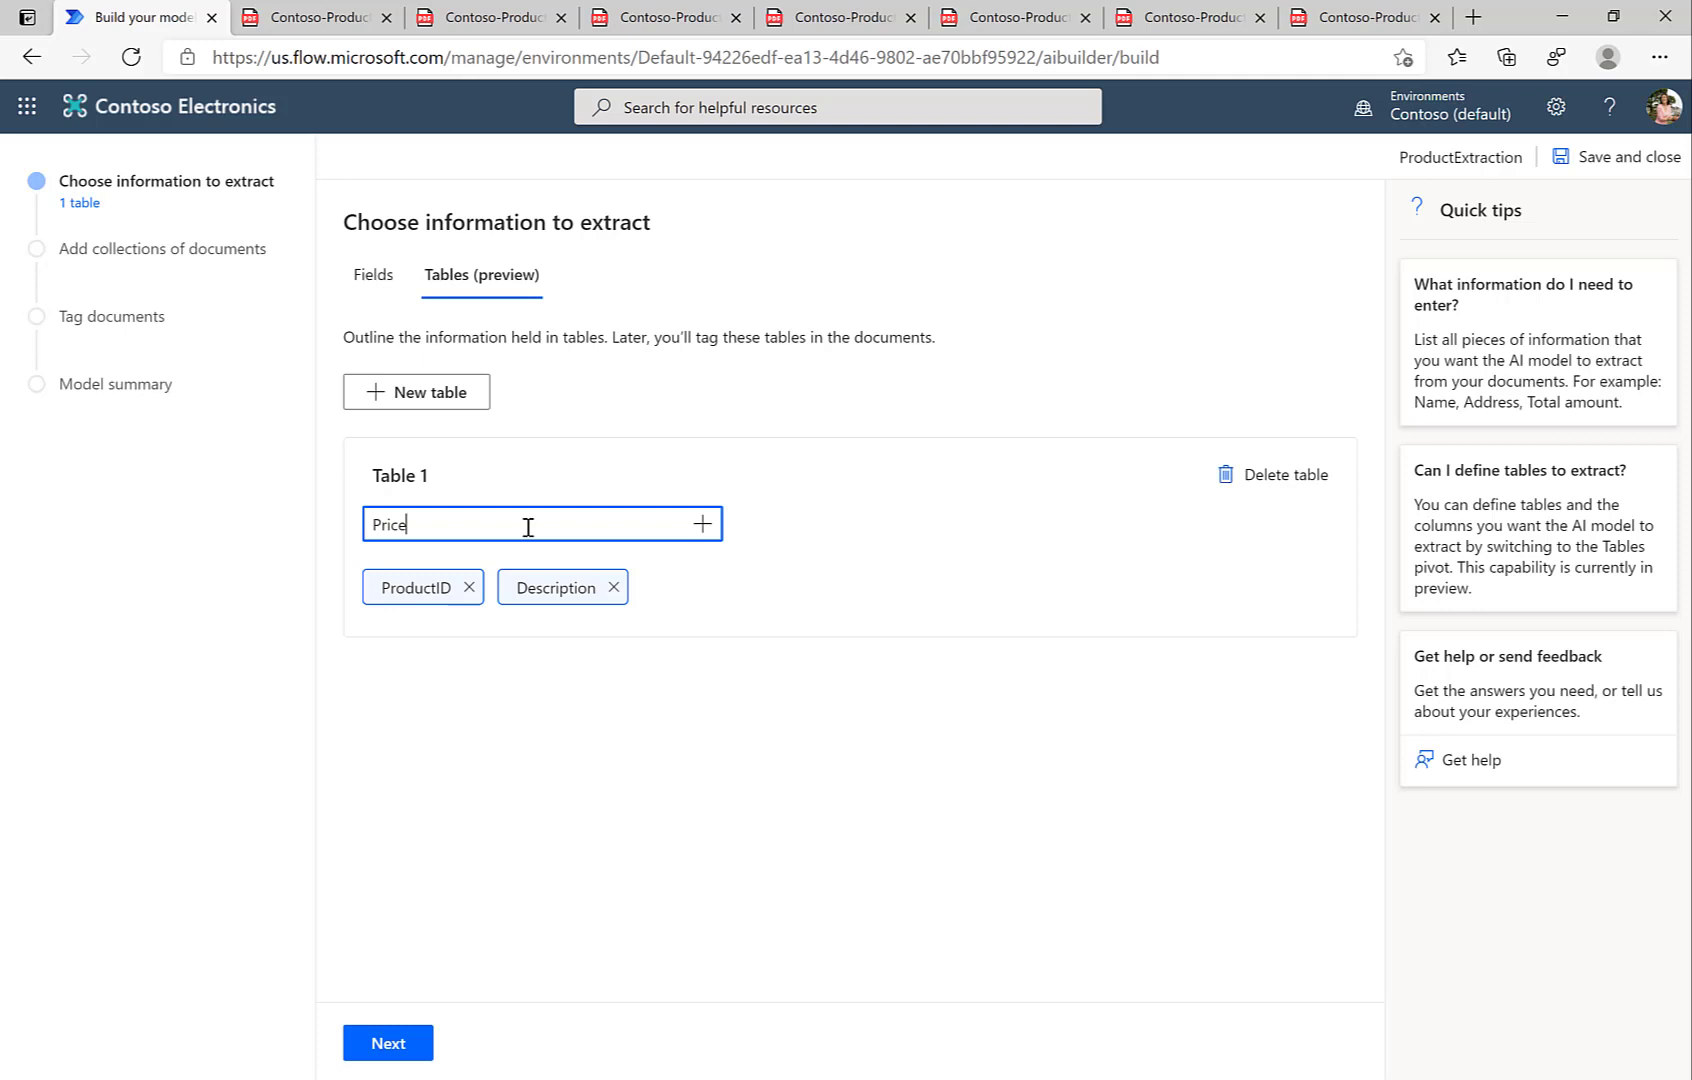
left_click(702, 524)
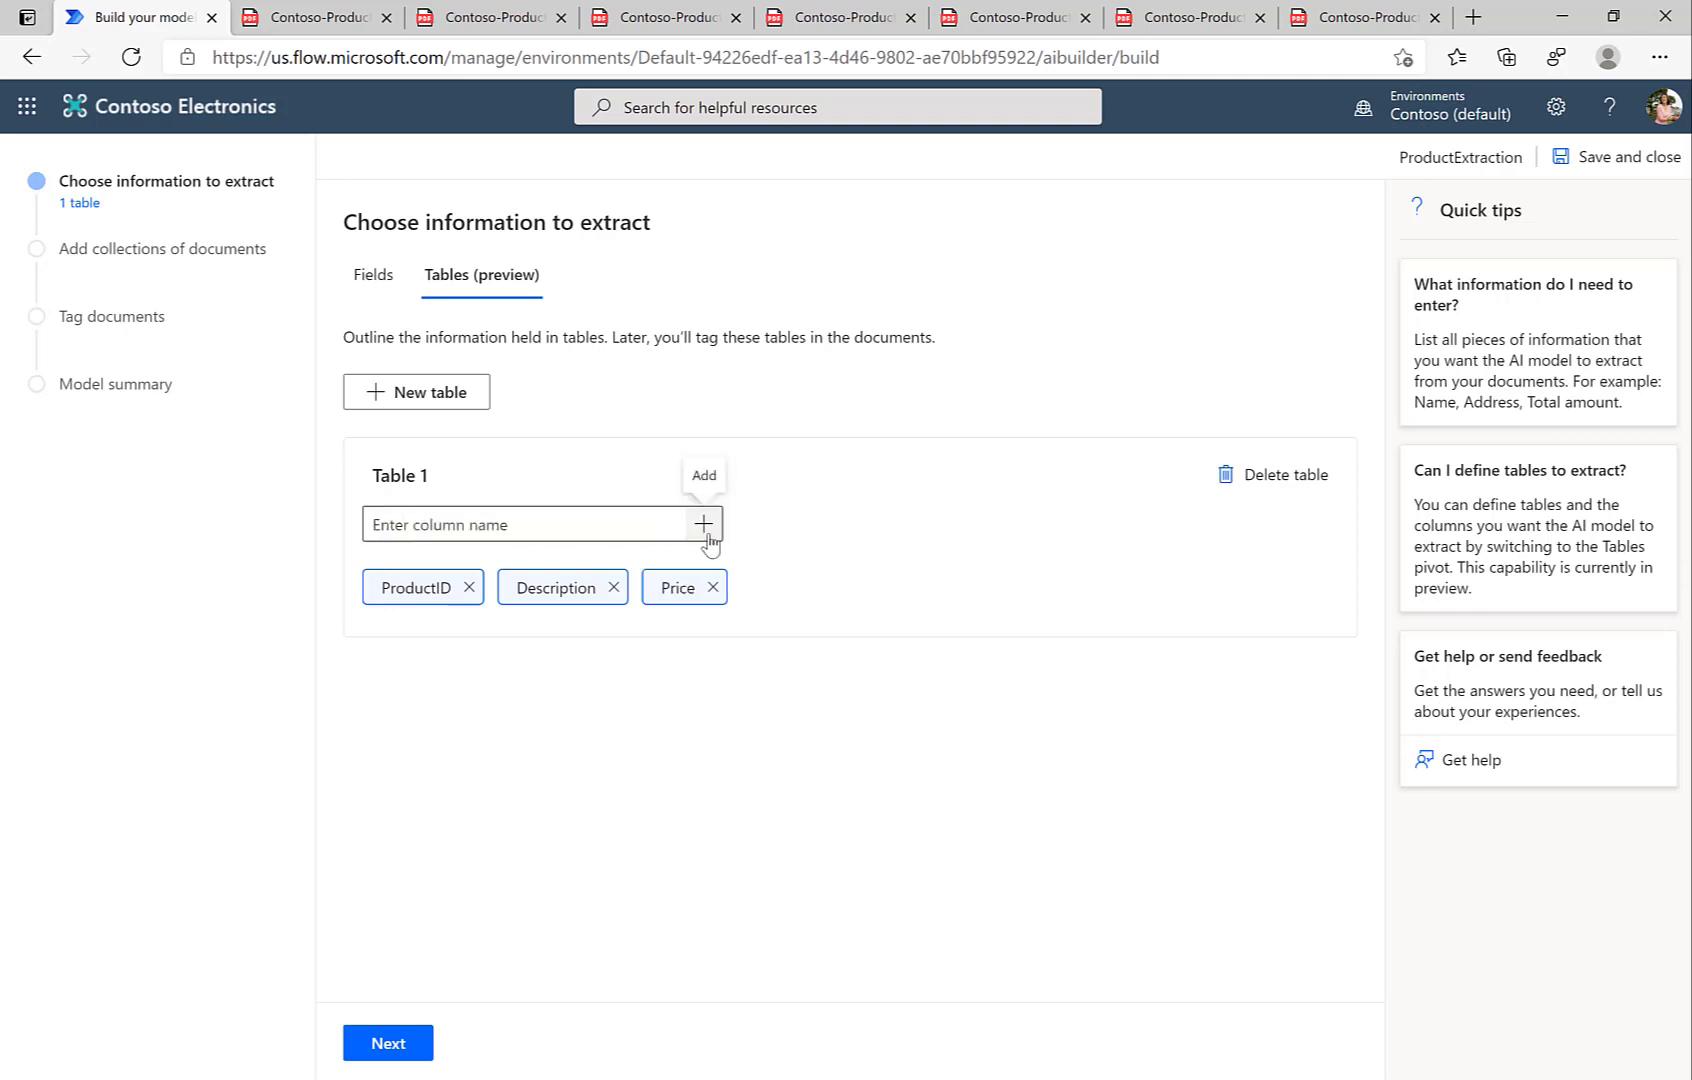
type("Na")
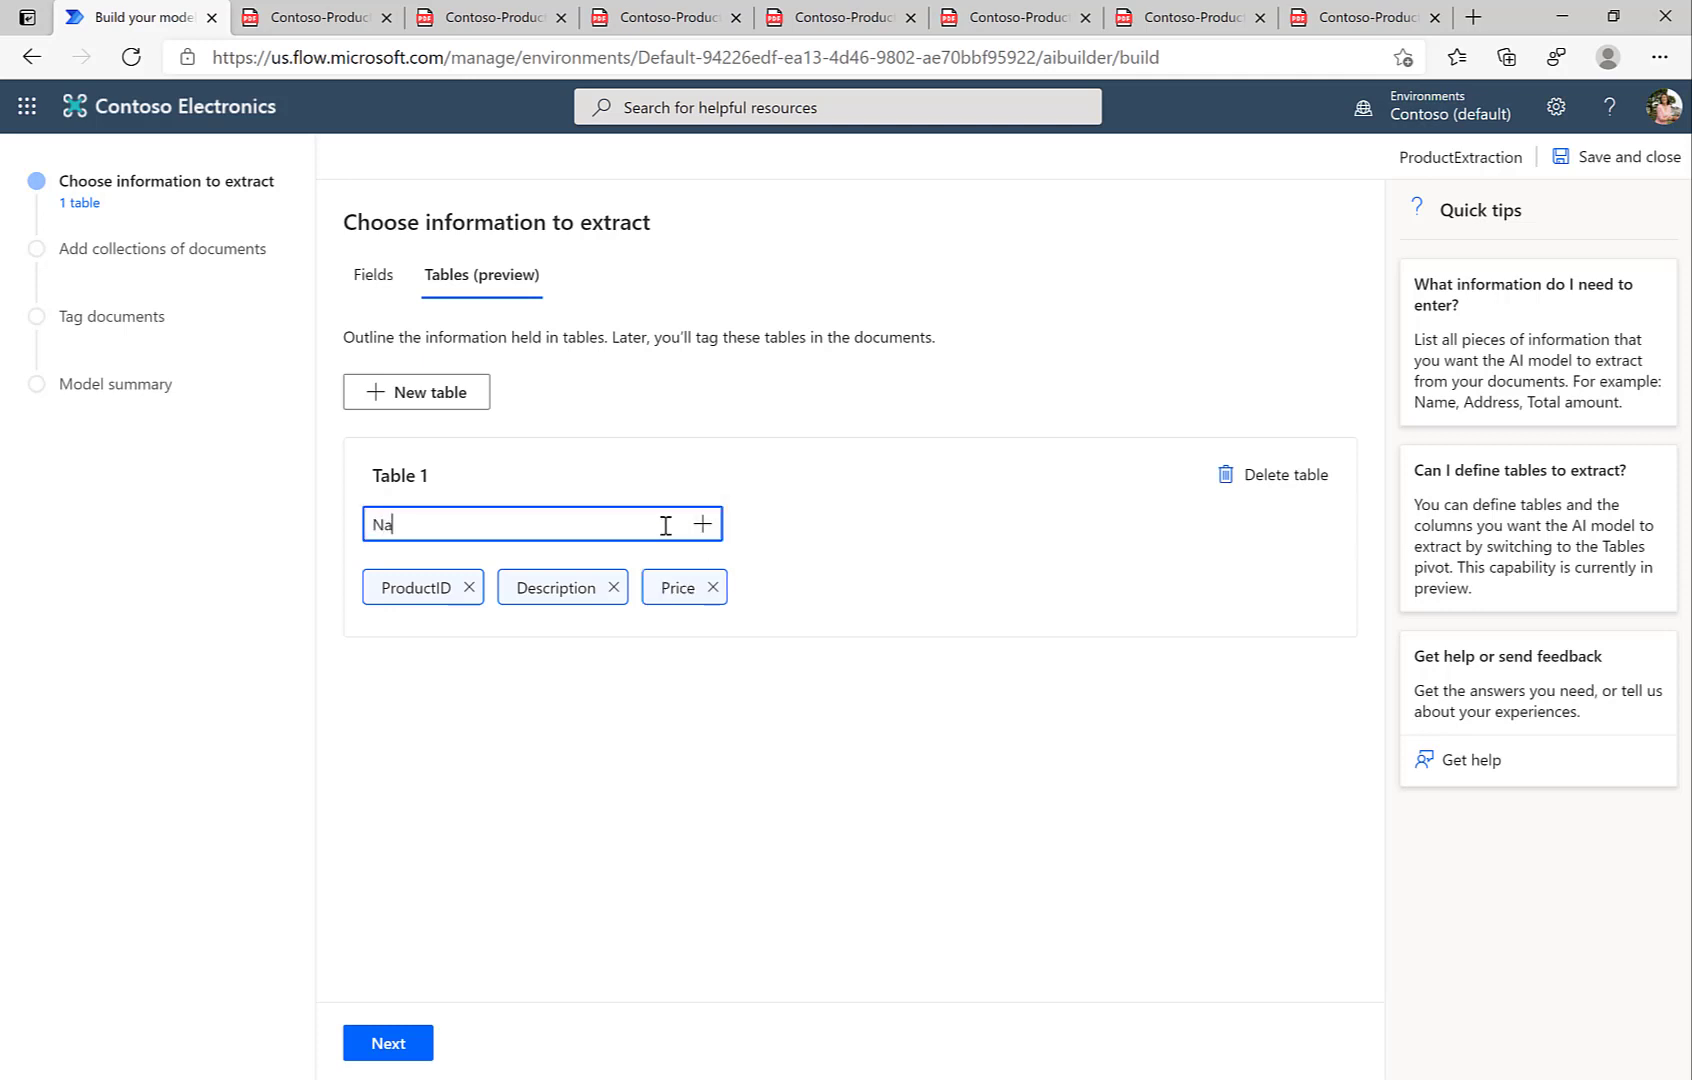
left_click(701, 524)
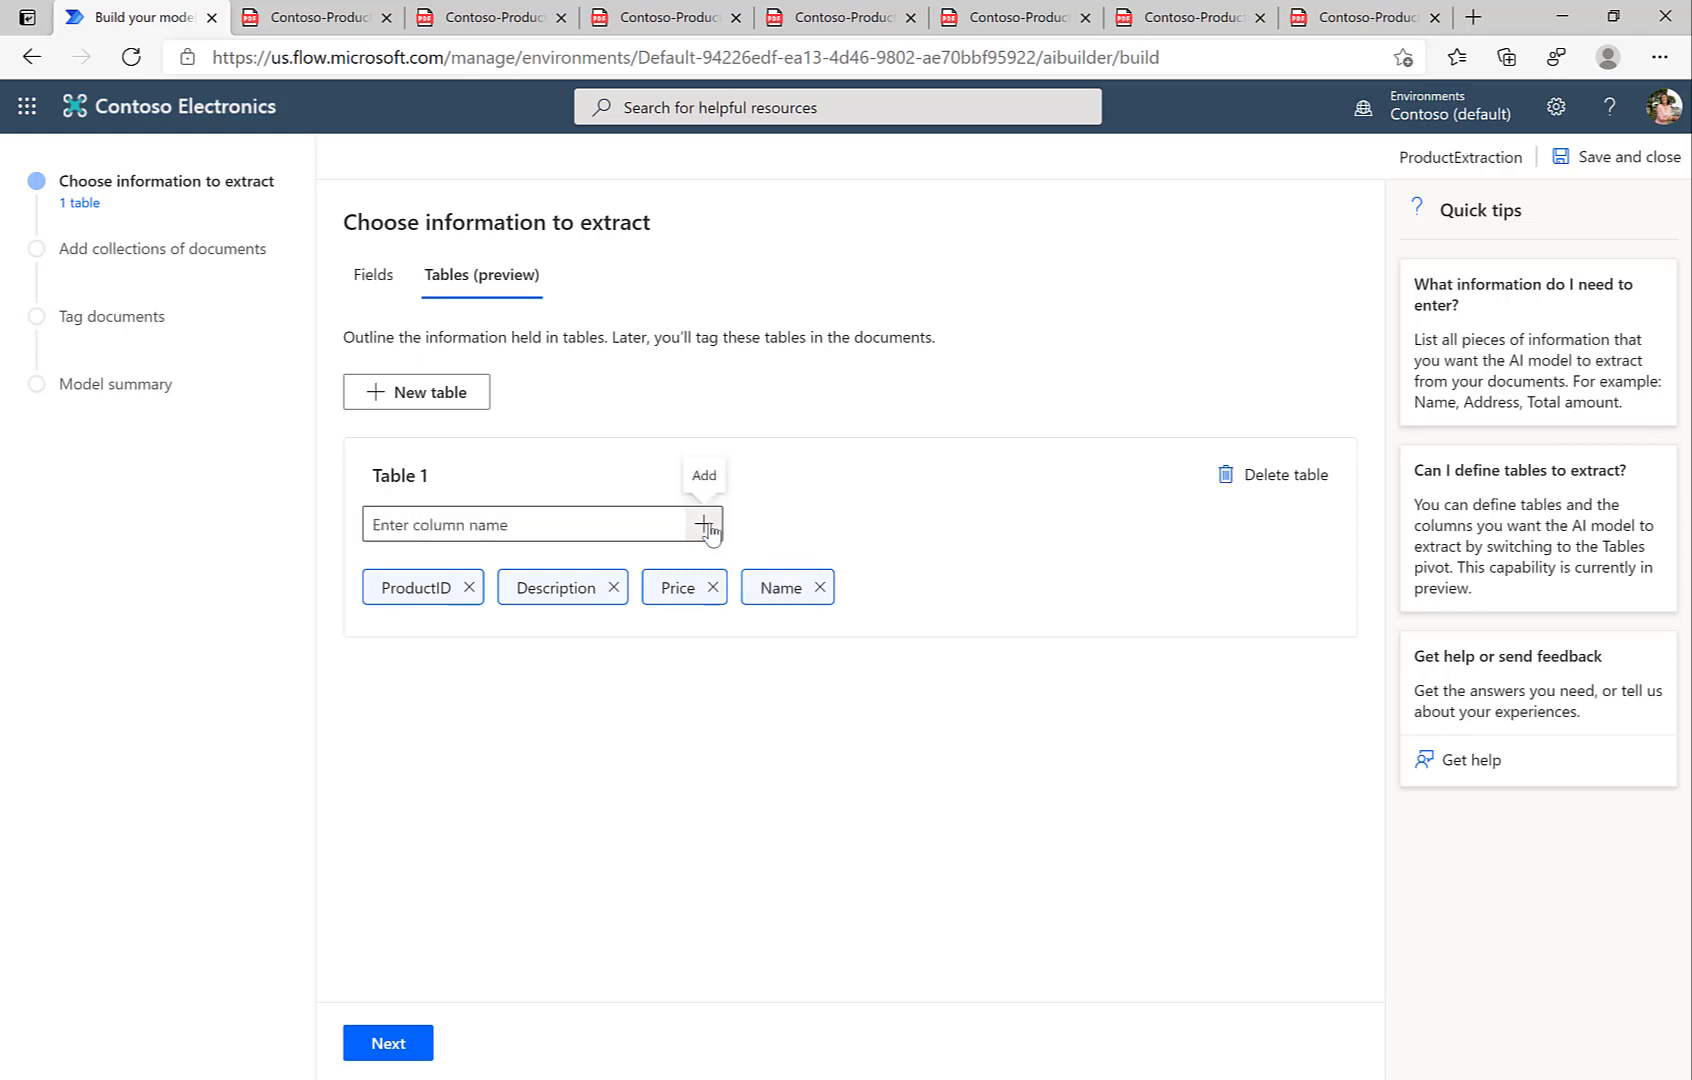
mouse_move(388, 1042)
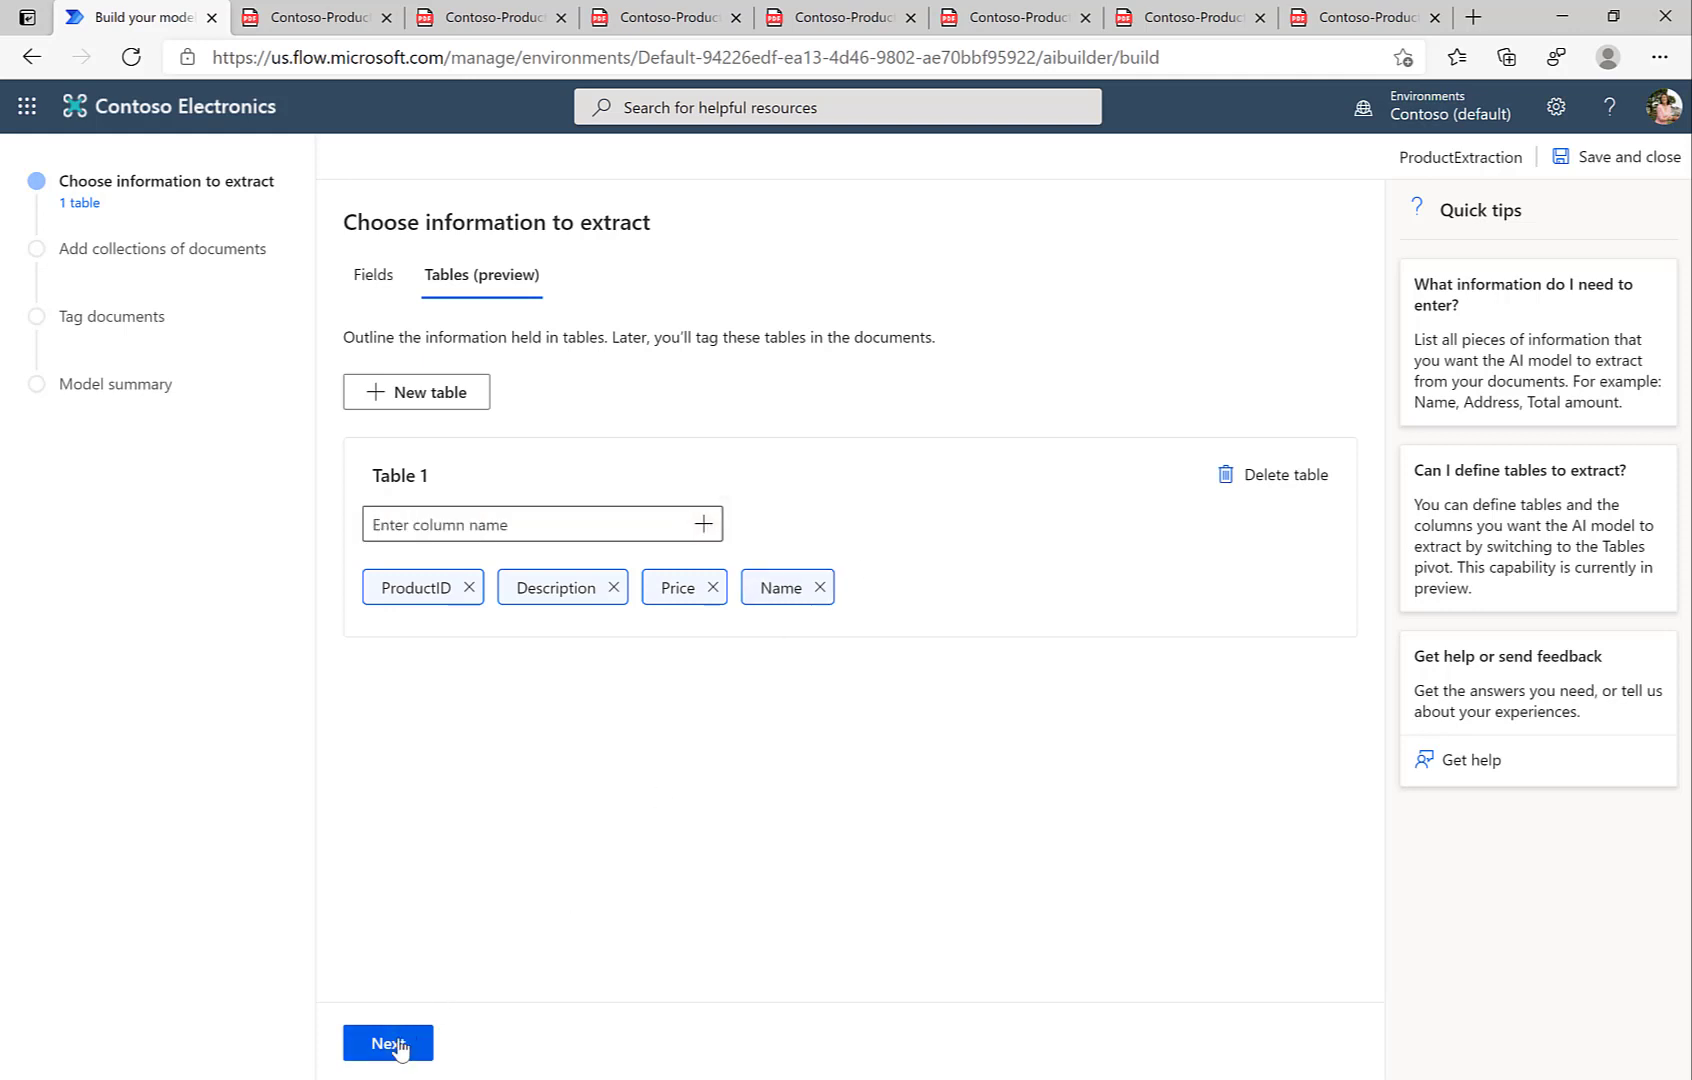
- Create Collection 1 on the document collections step and open its Add documents panel
left_click(387, 1042)
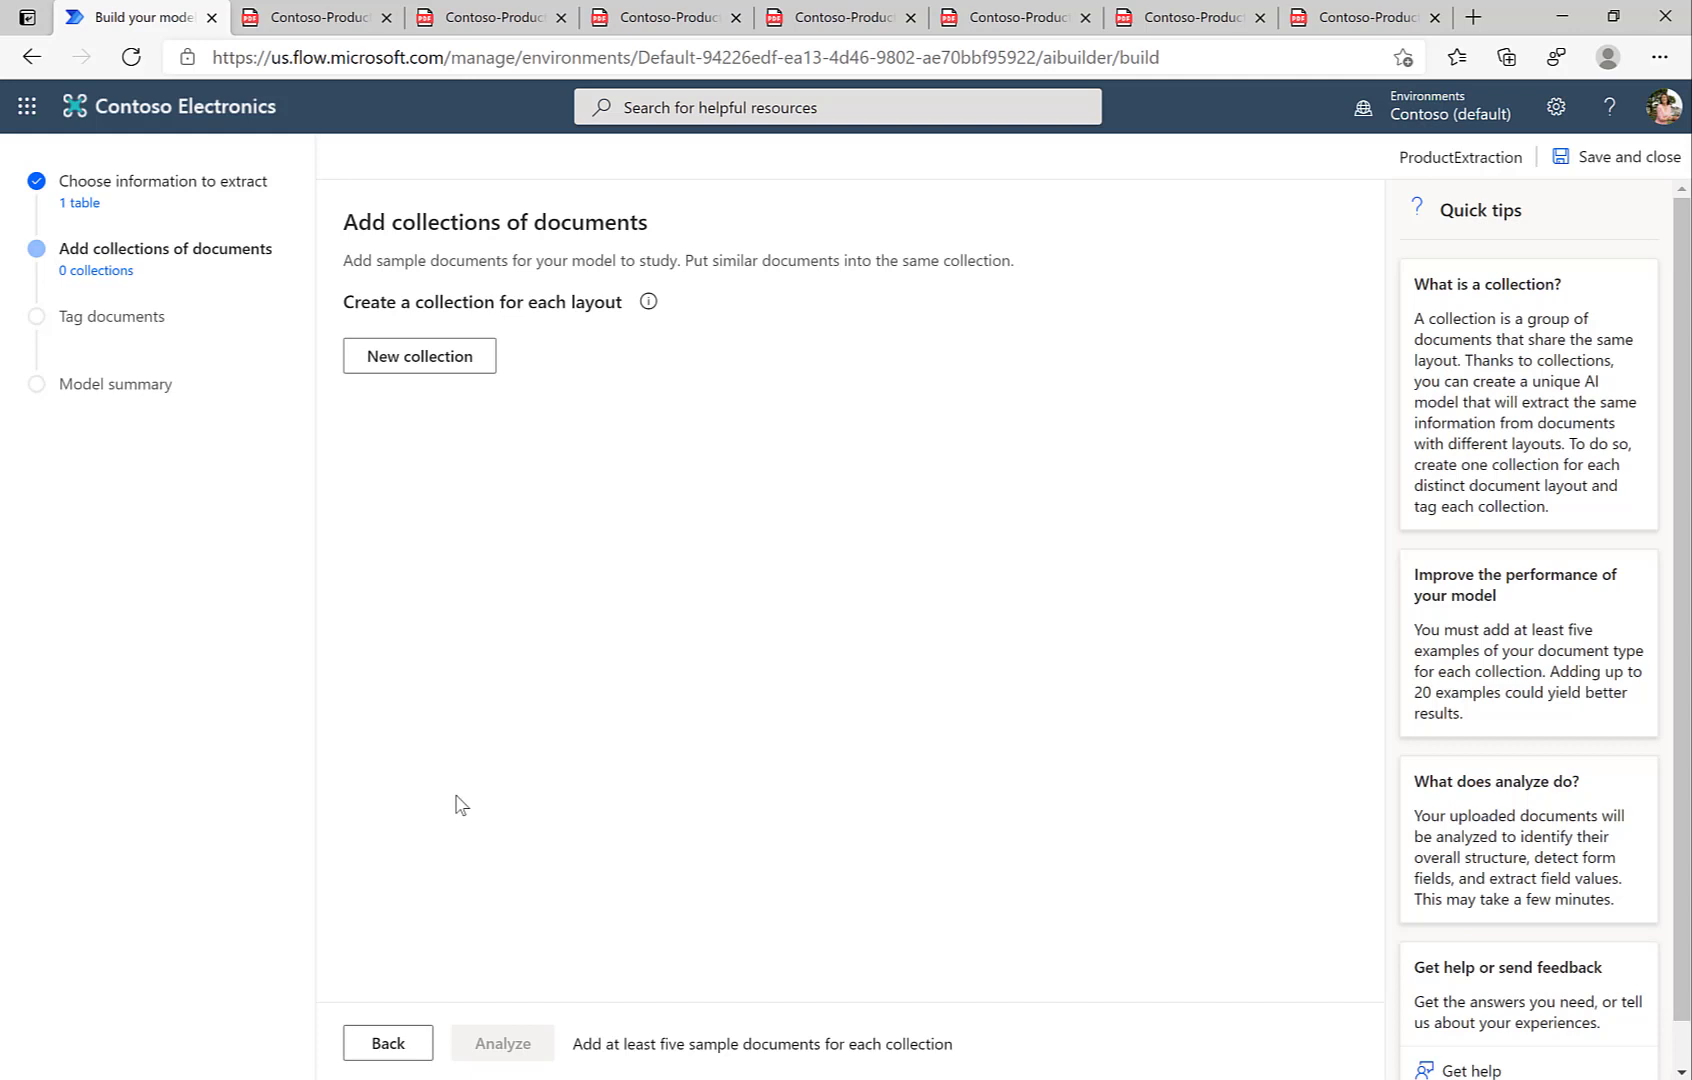
mouse_move(458, 790)
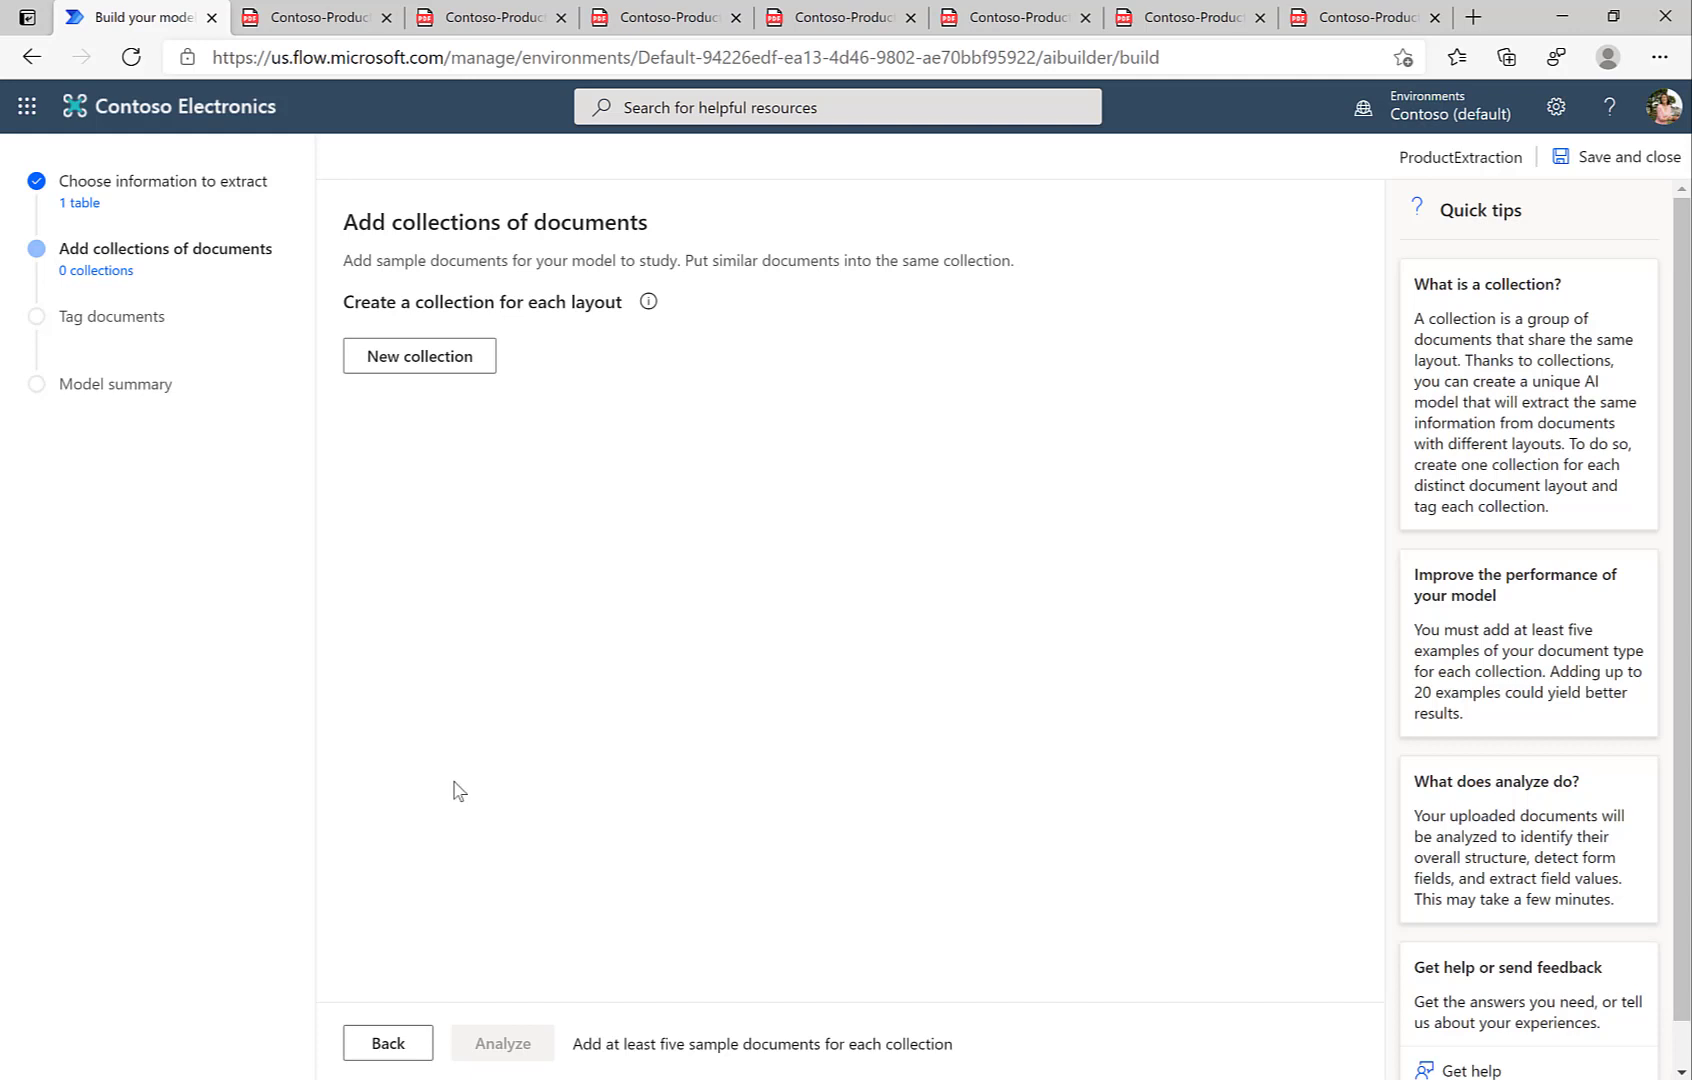
left_click(420, 356)
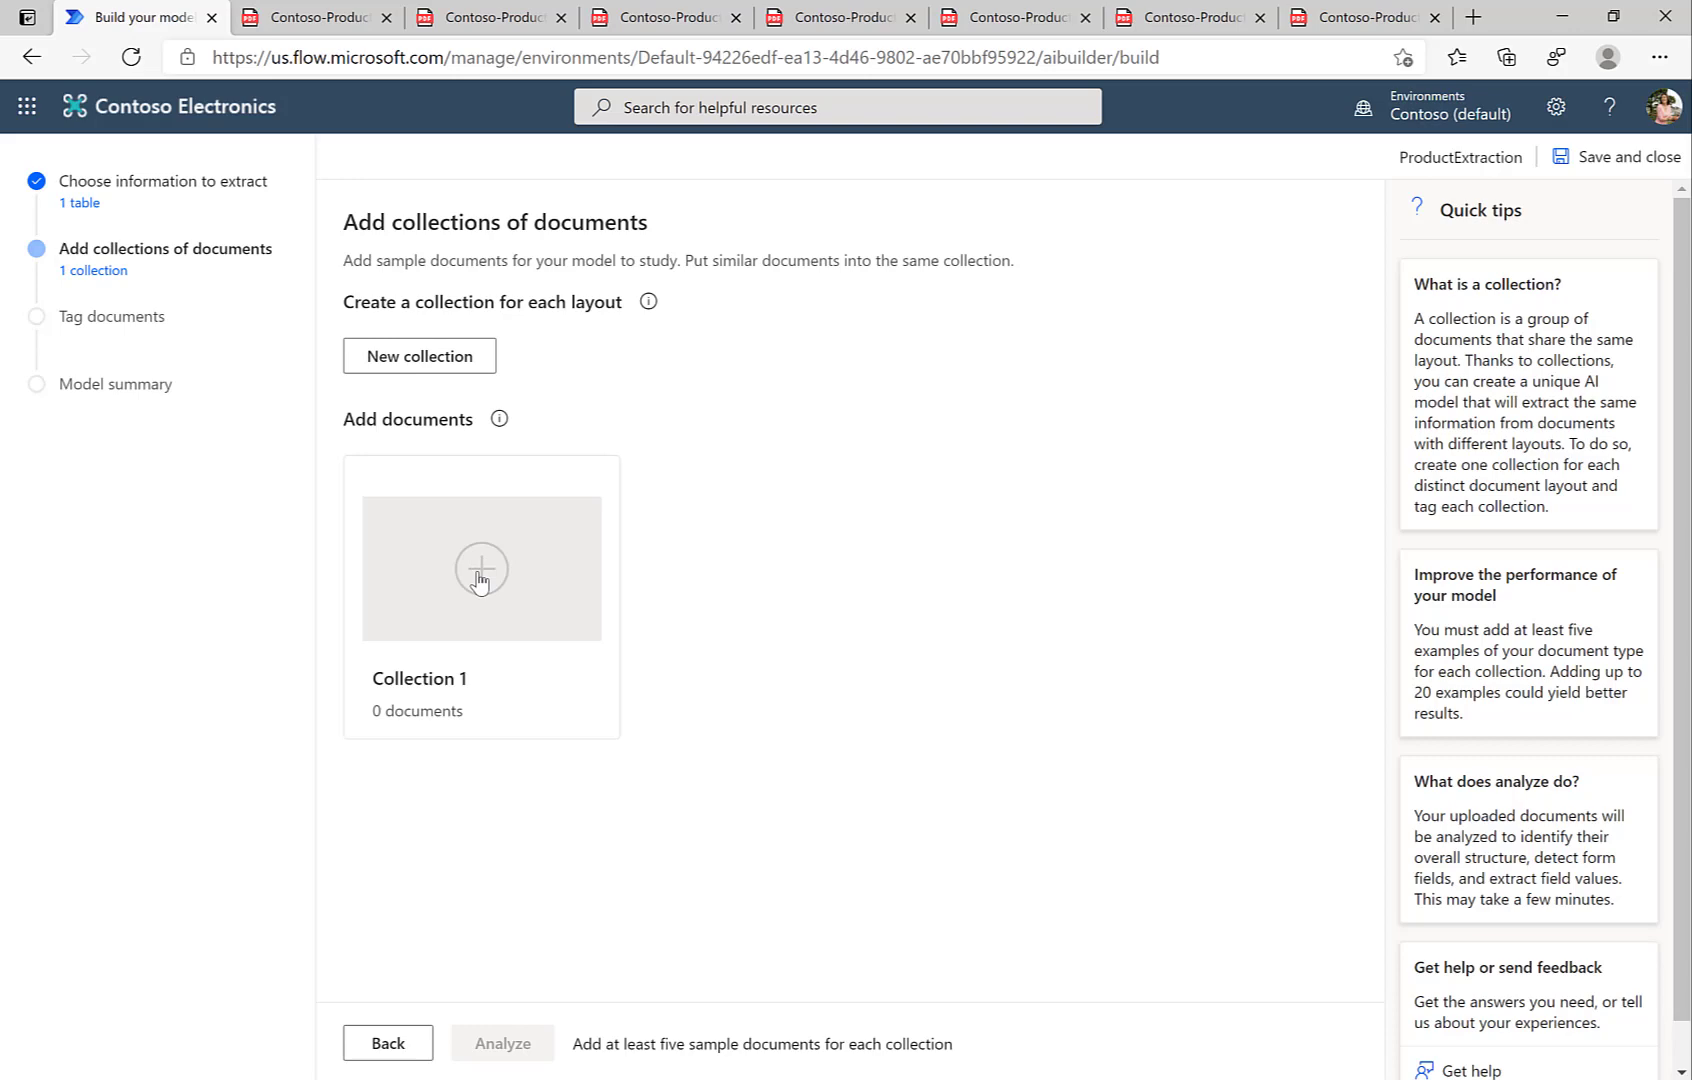
left_click(481, 569)
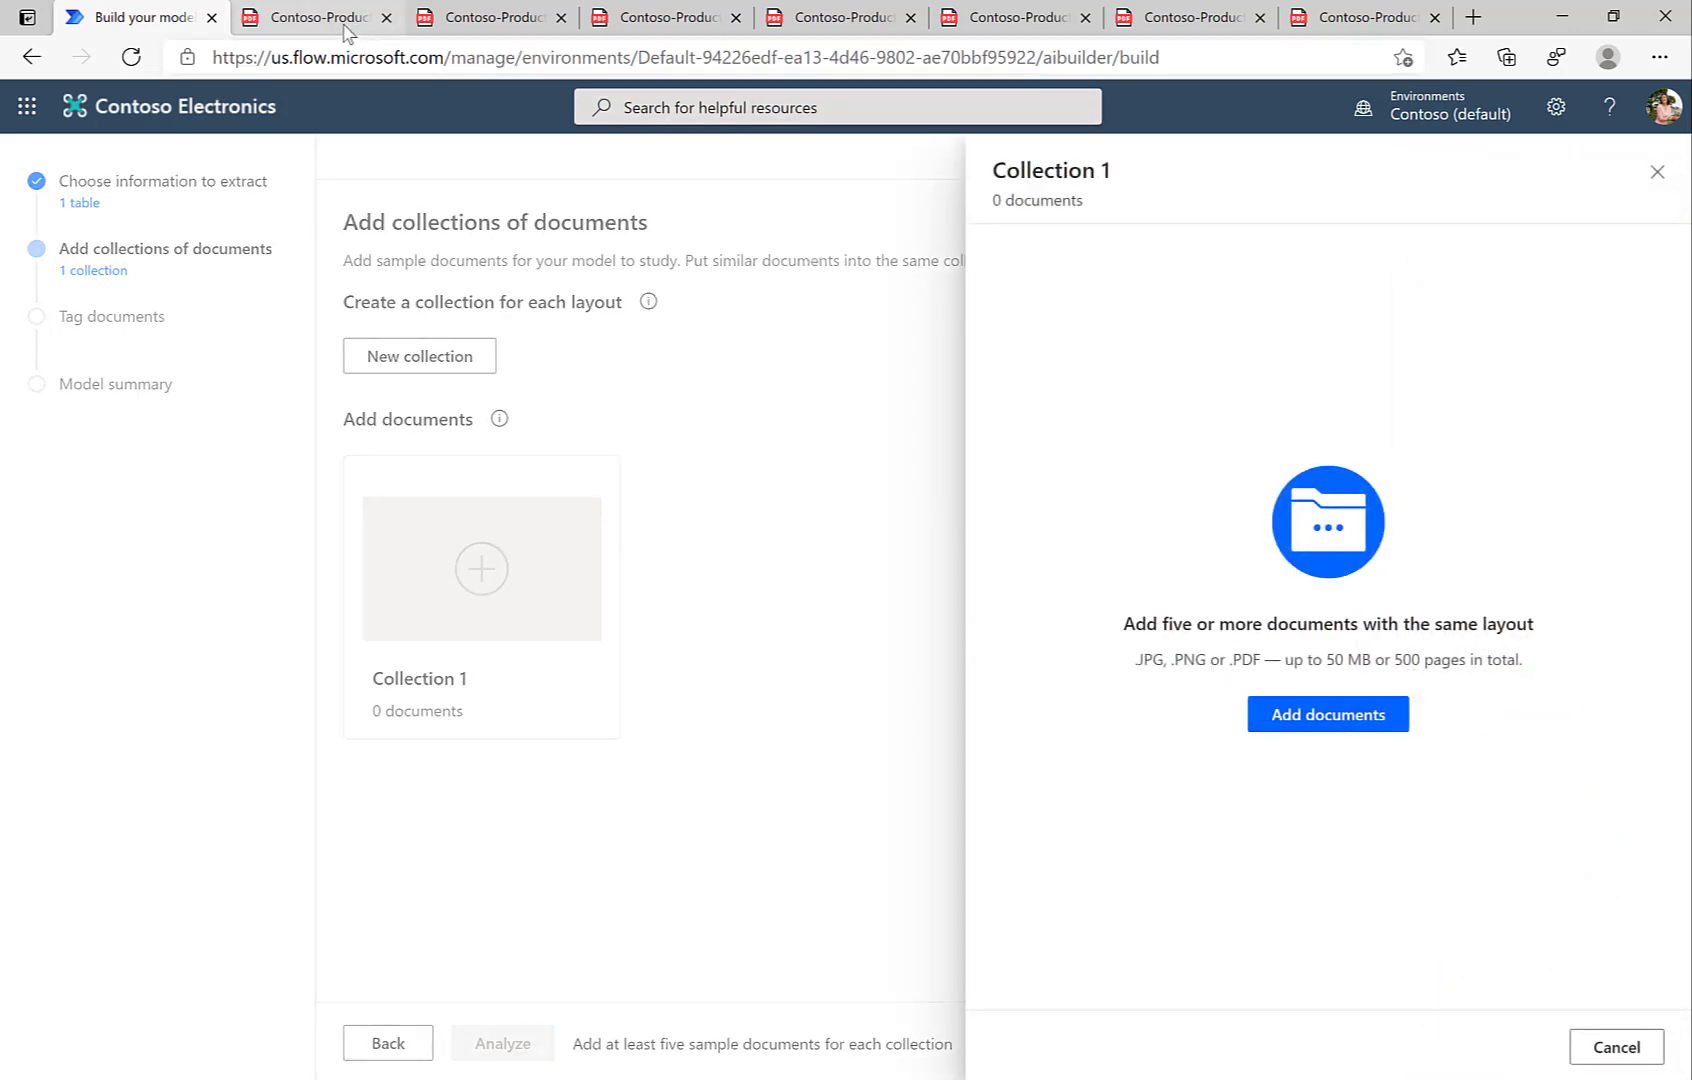
left_click(313, 17)
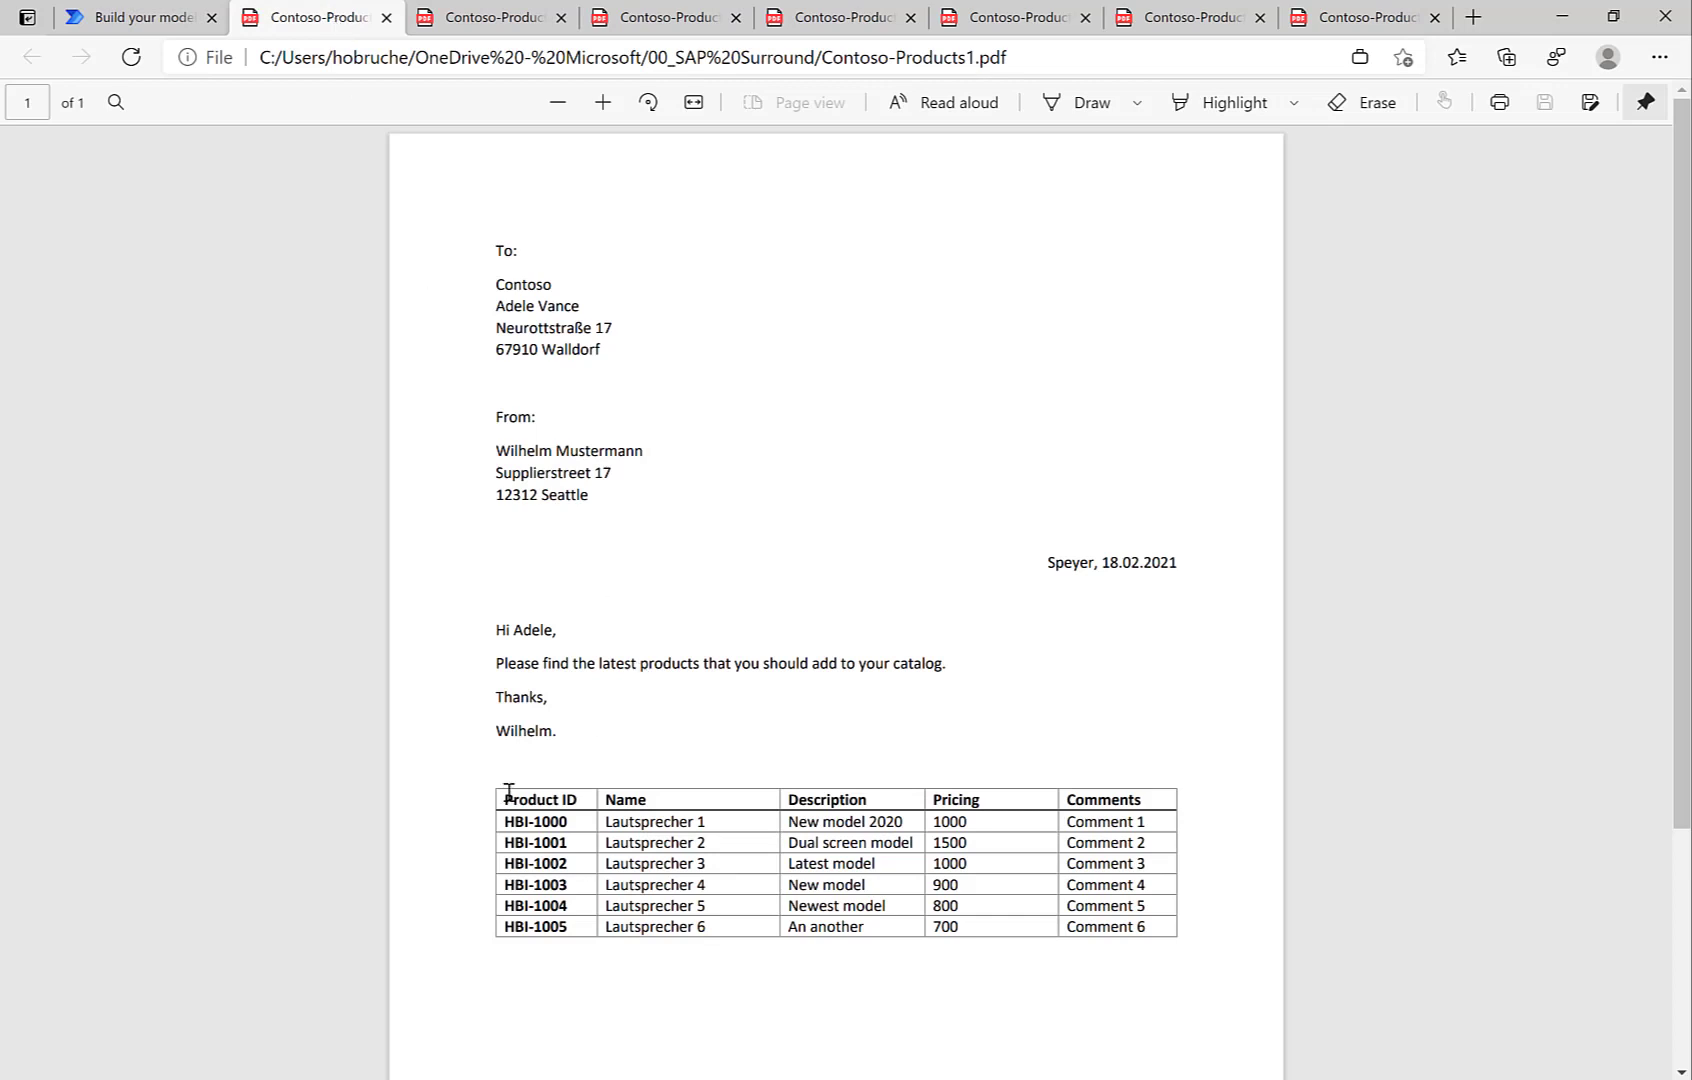
mouse_move(1115, 798)
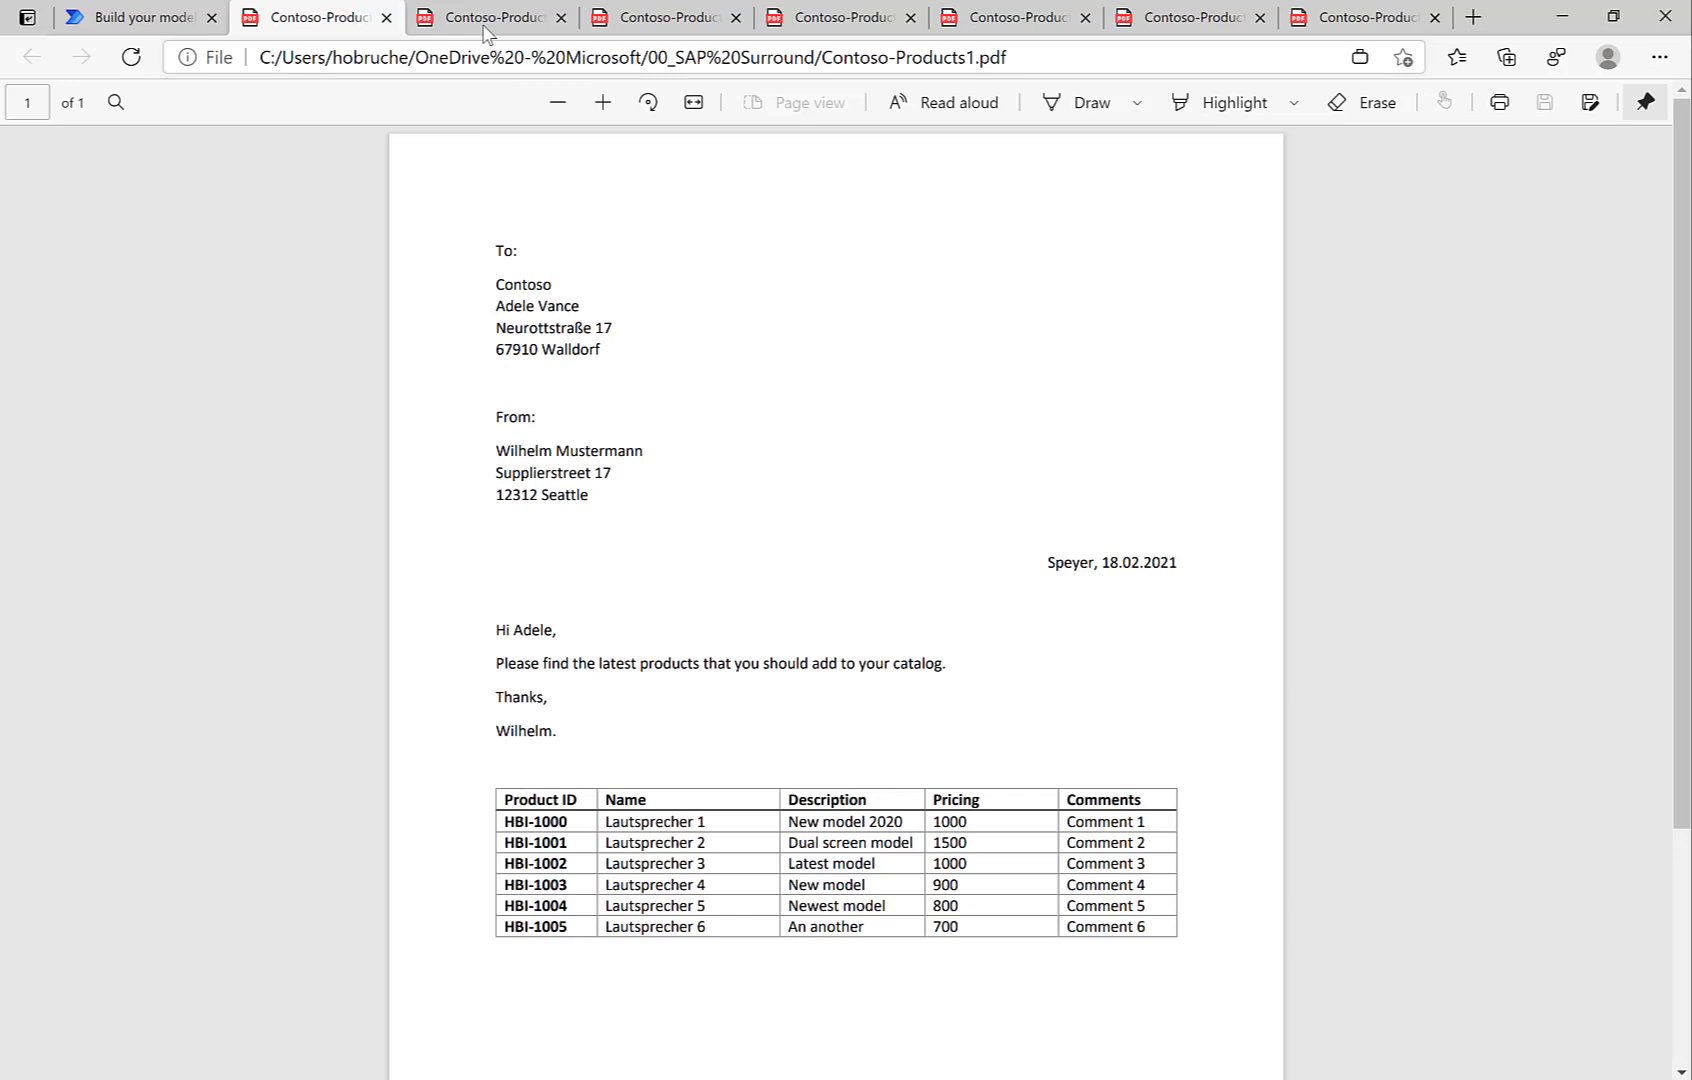
left_click(491, 16)
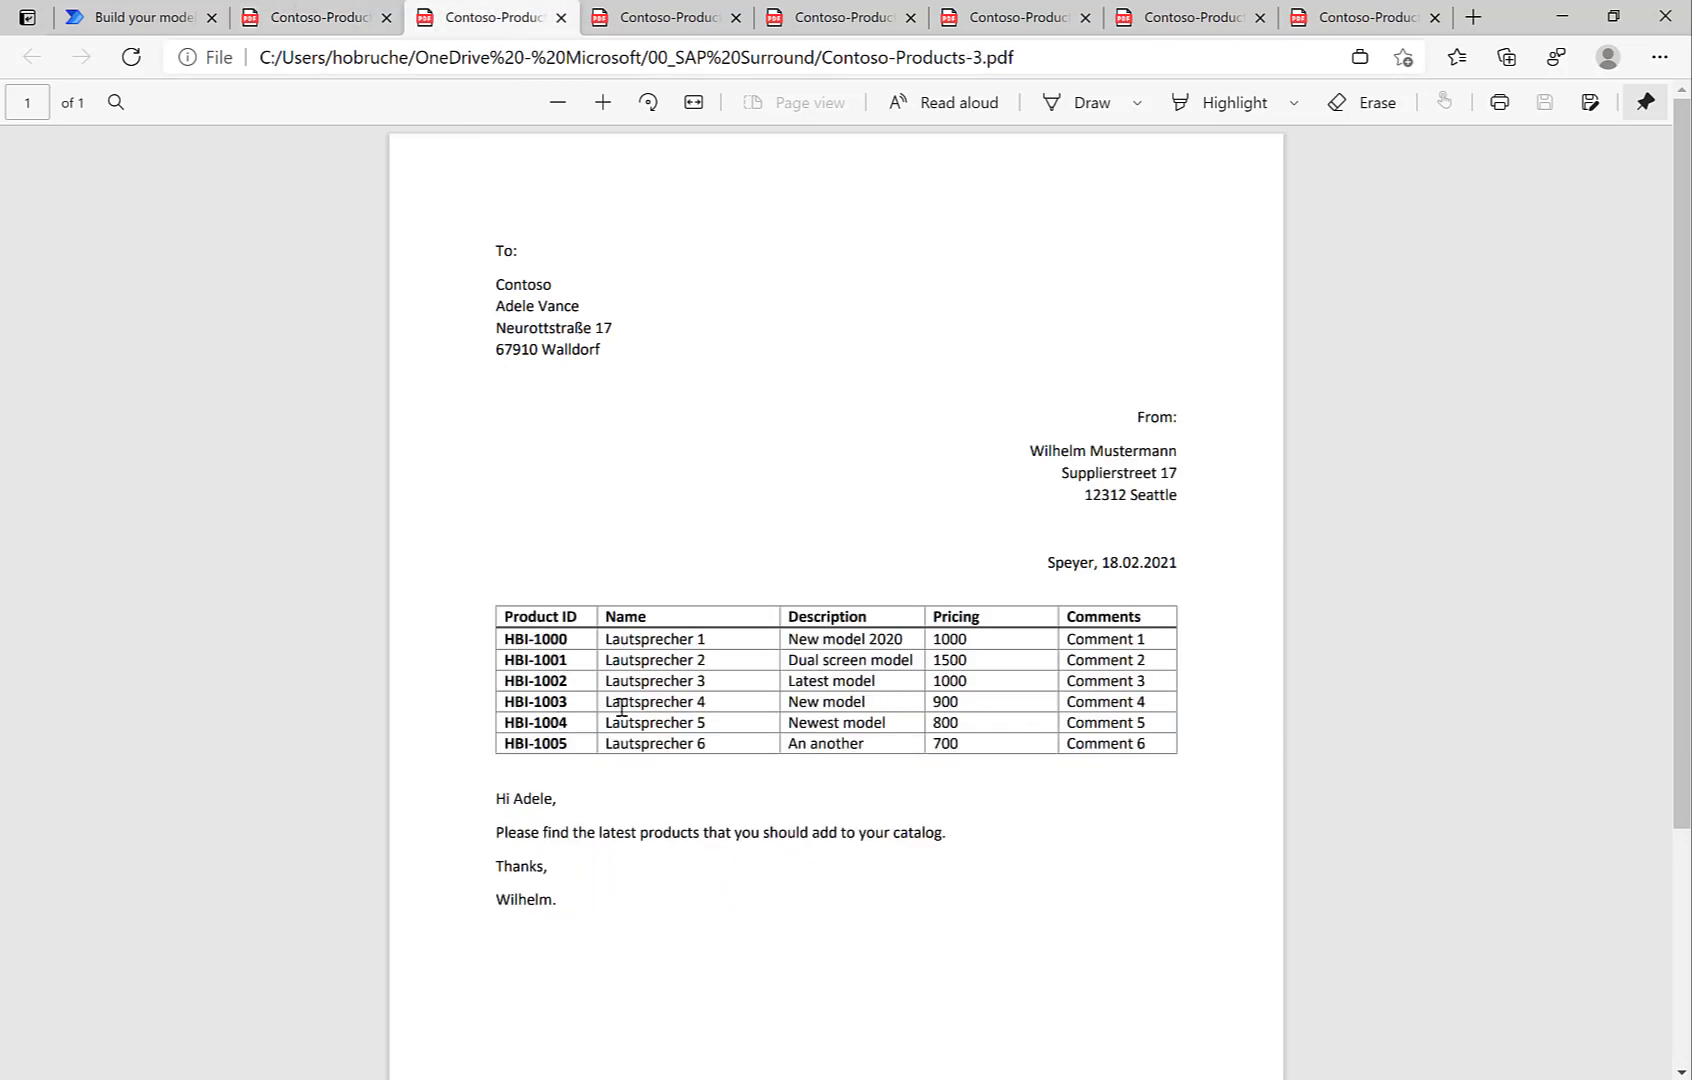
mouse_move(681, 108)
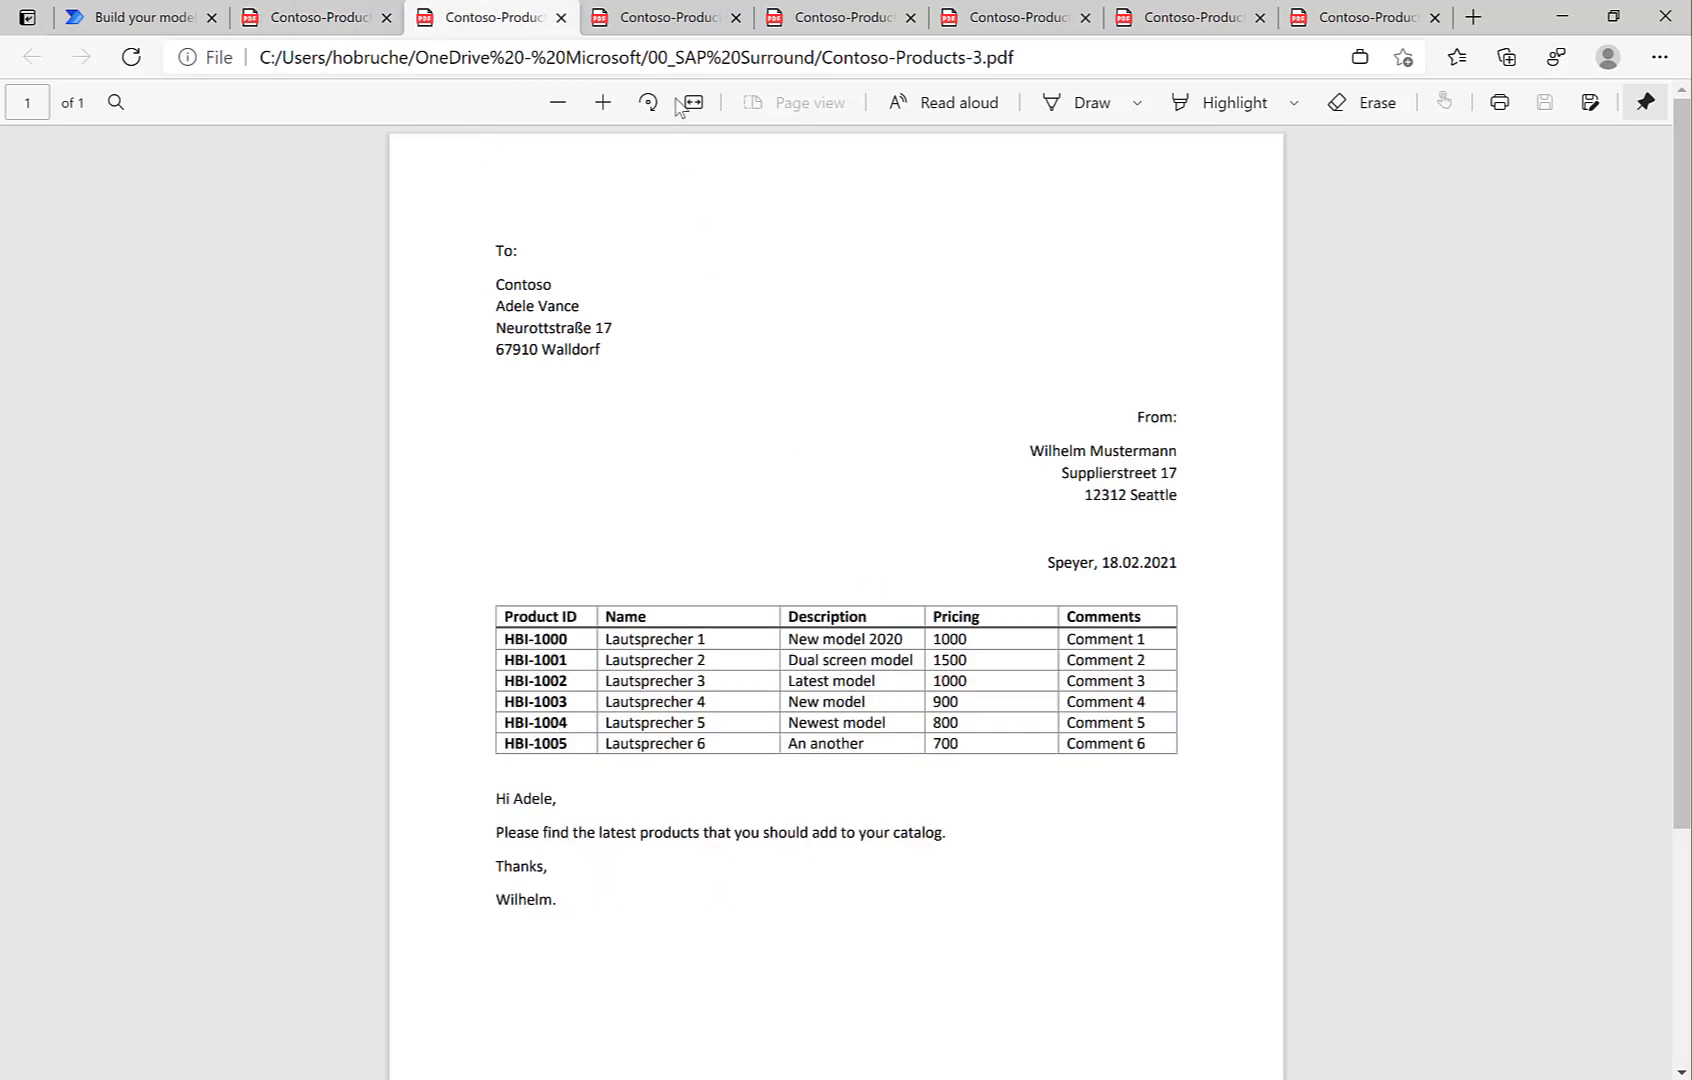
left_click(663, 17)
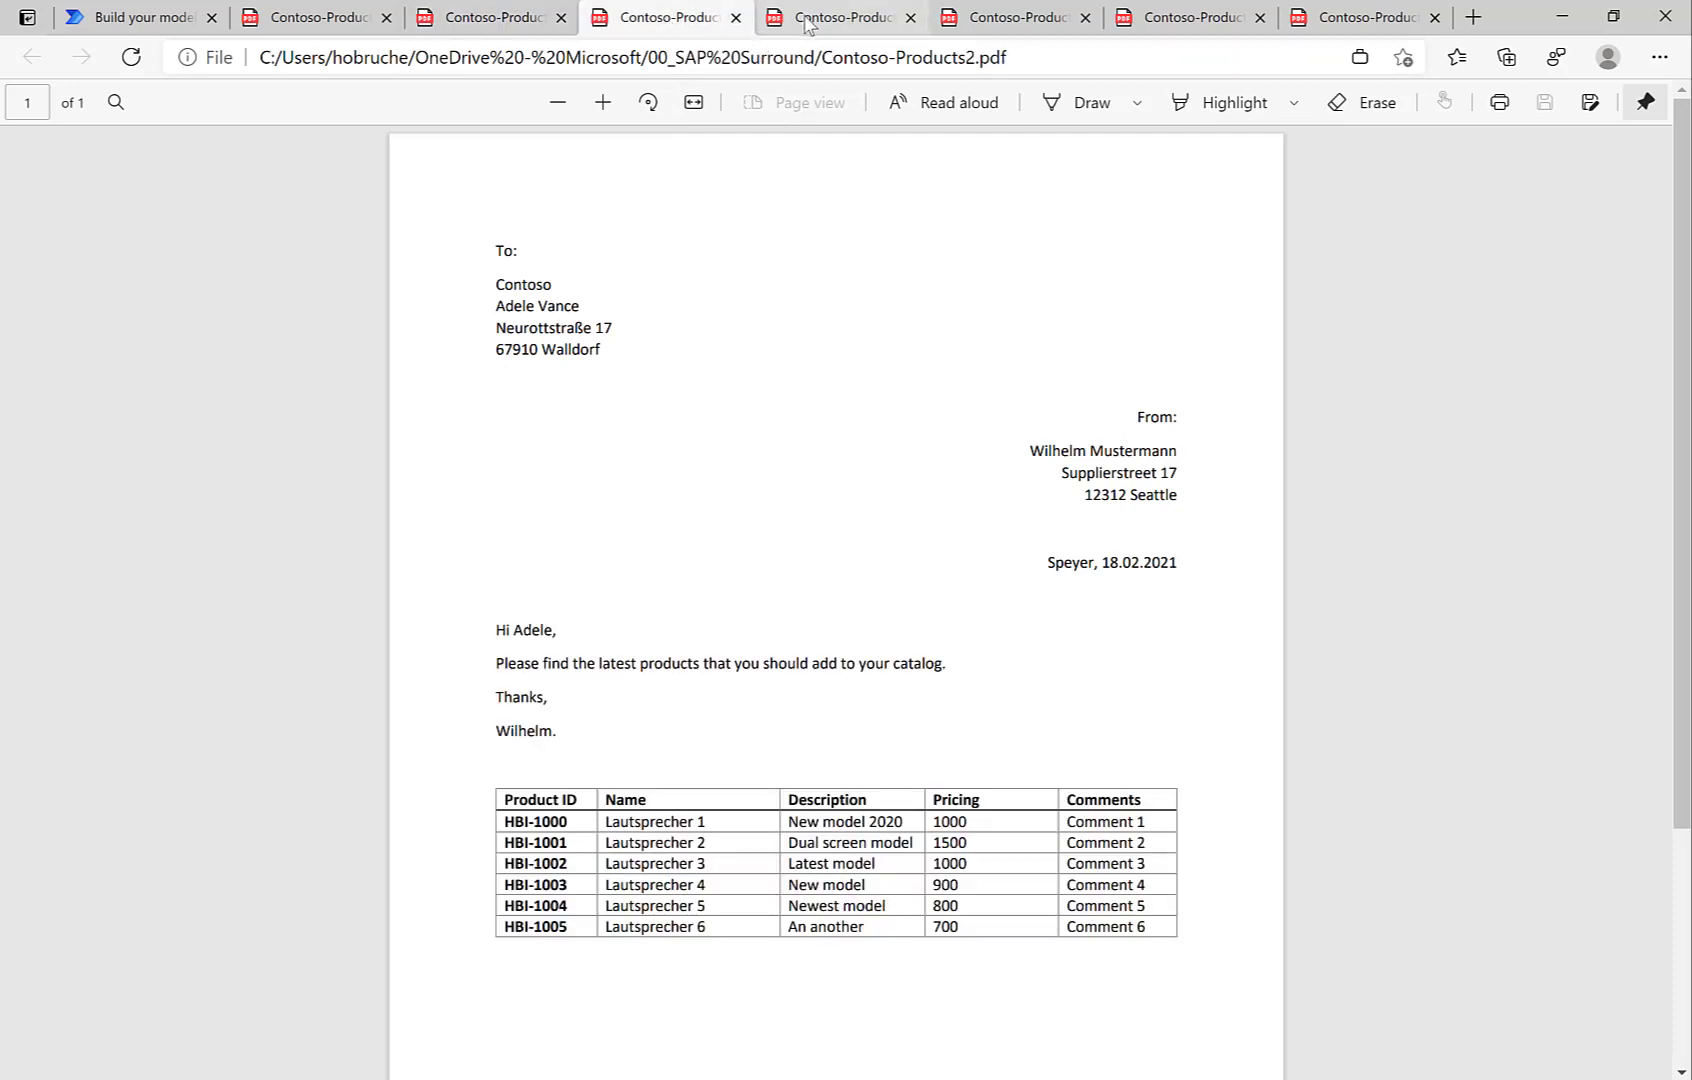
left_click(1014, 17)
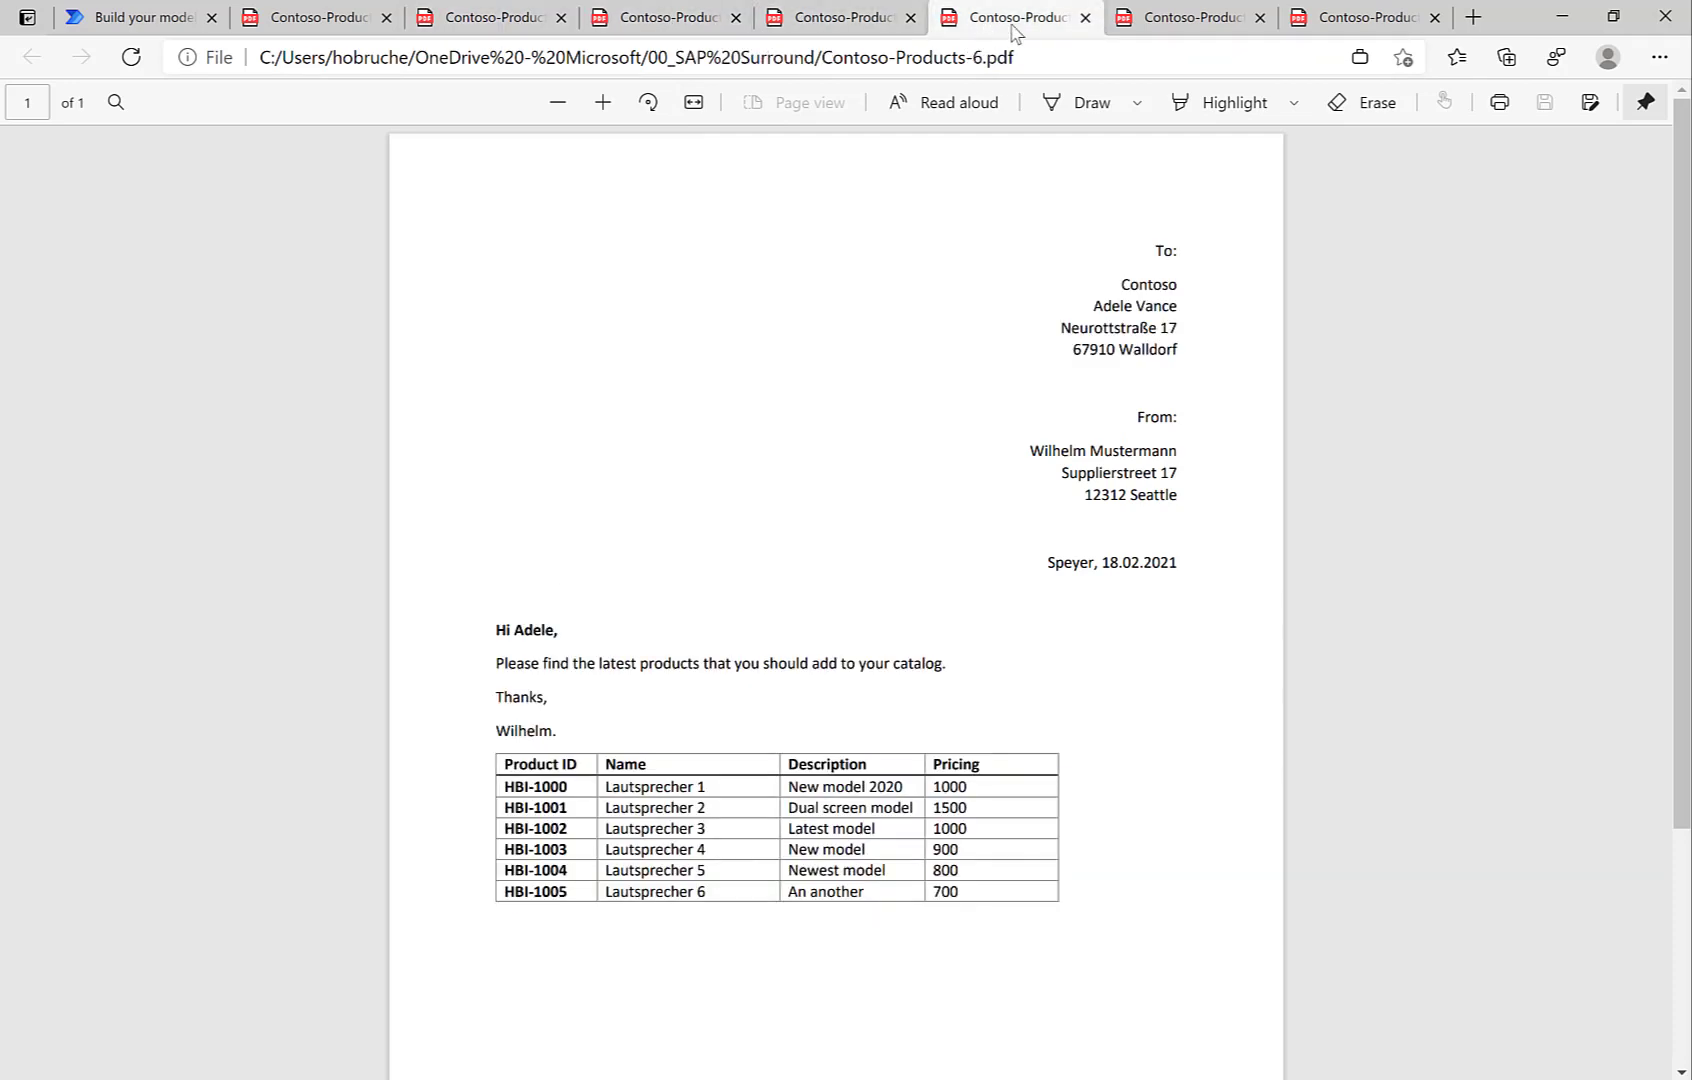
left_click(1185, 17)
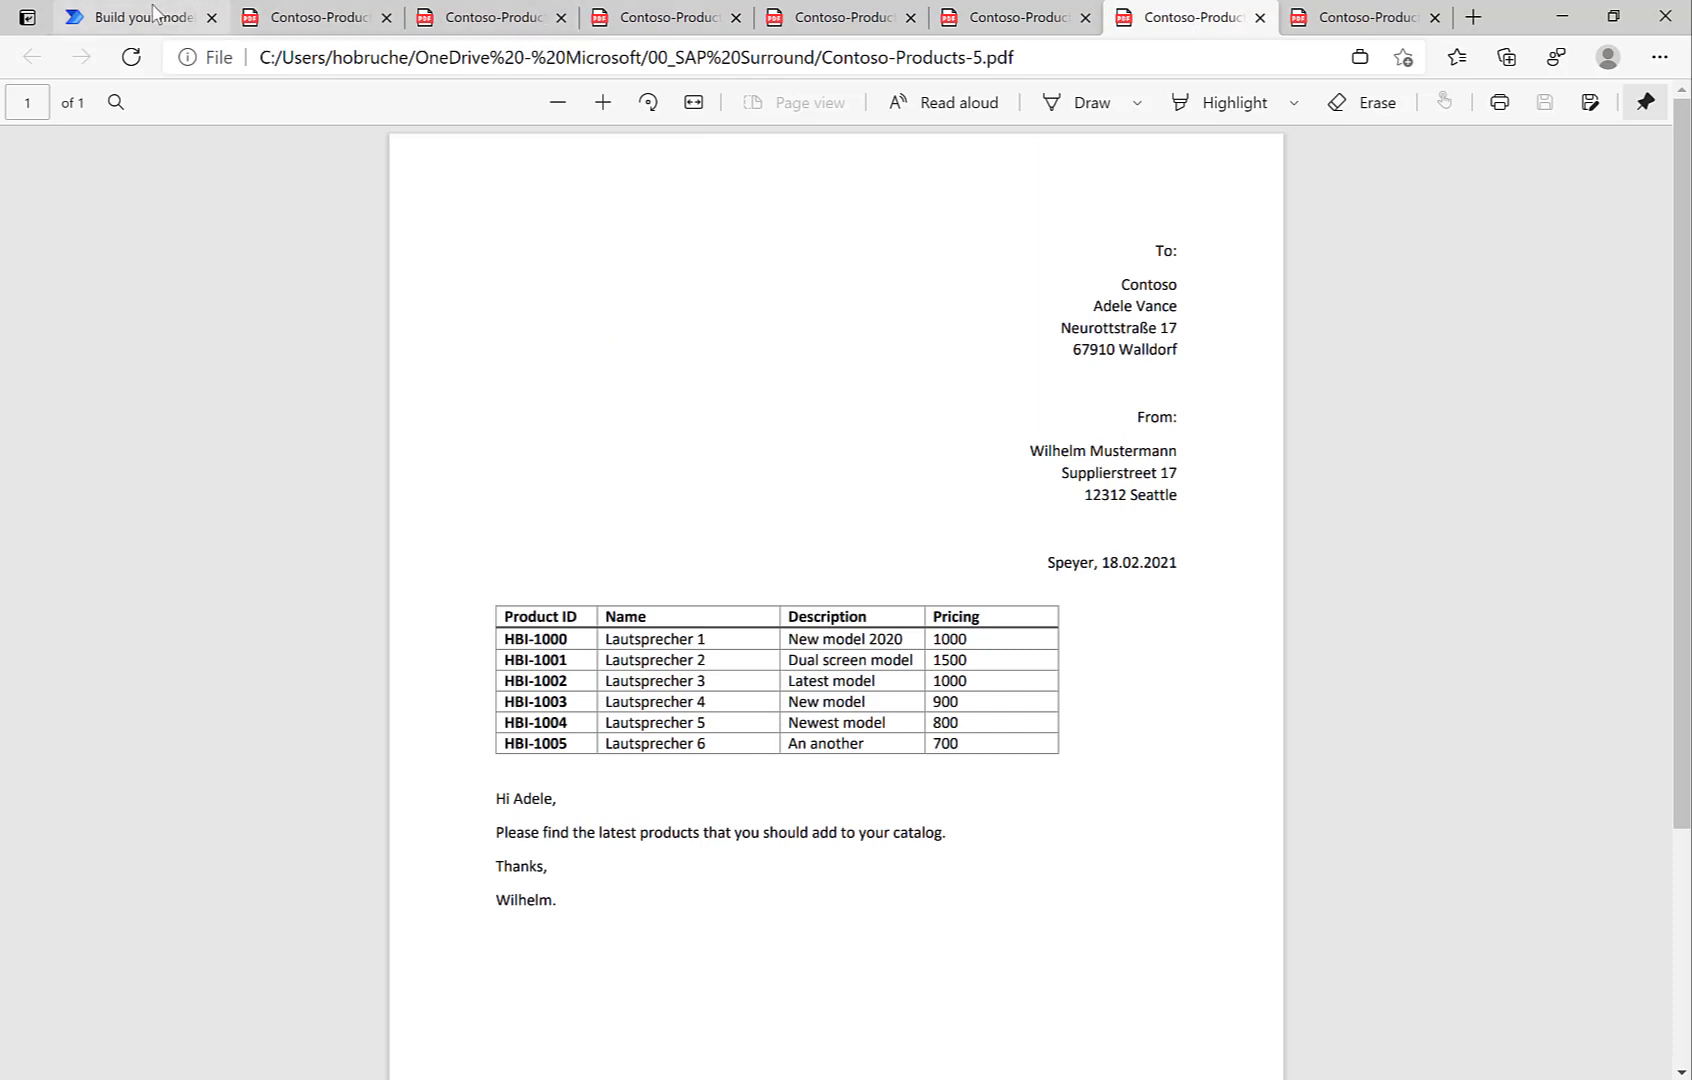
left_click(134, 16)
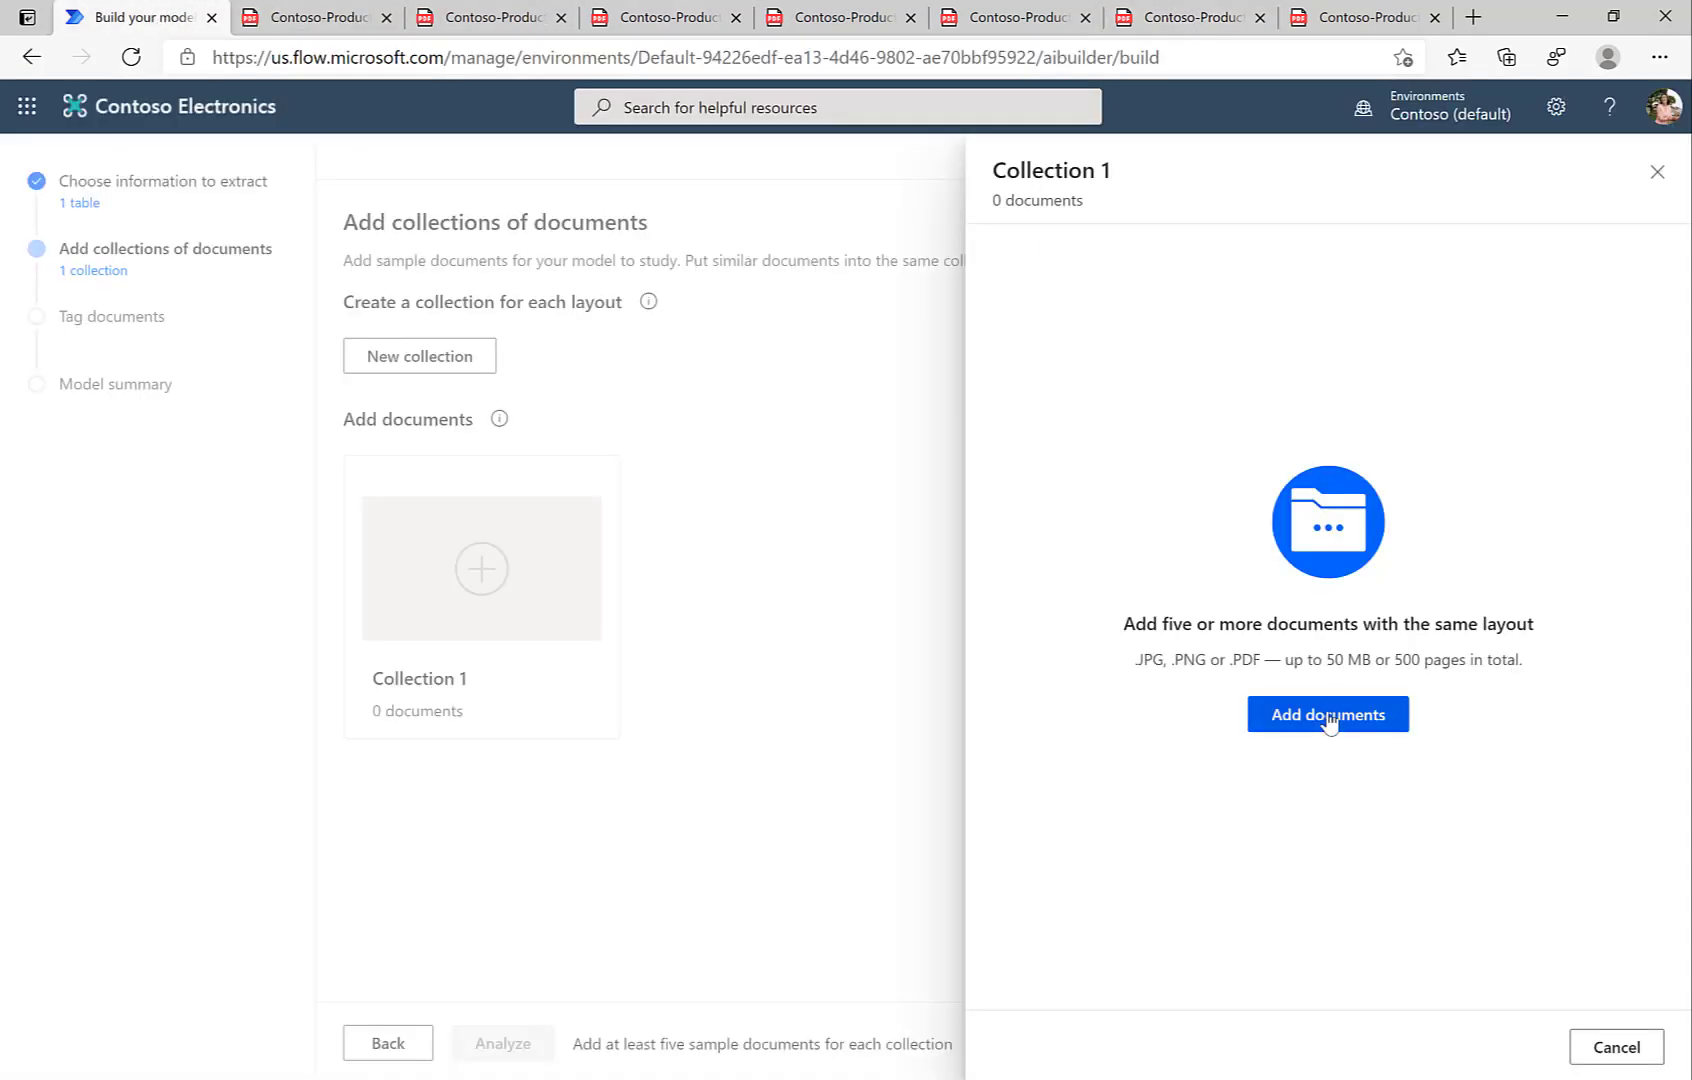
- Upload the nine sample product PDFs from local storage into Collection 1
left_click(1327, 714)
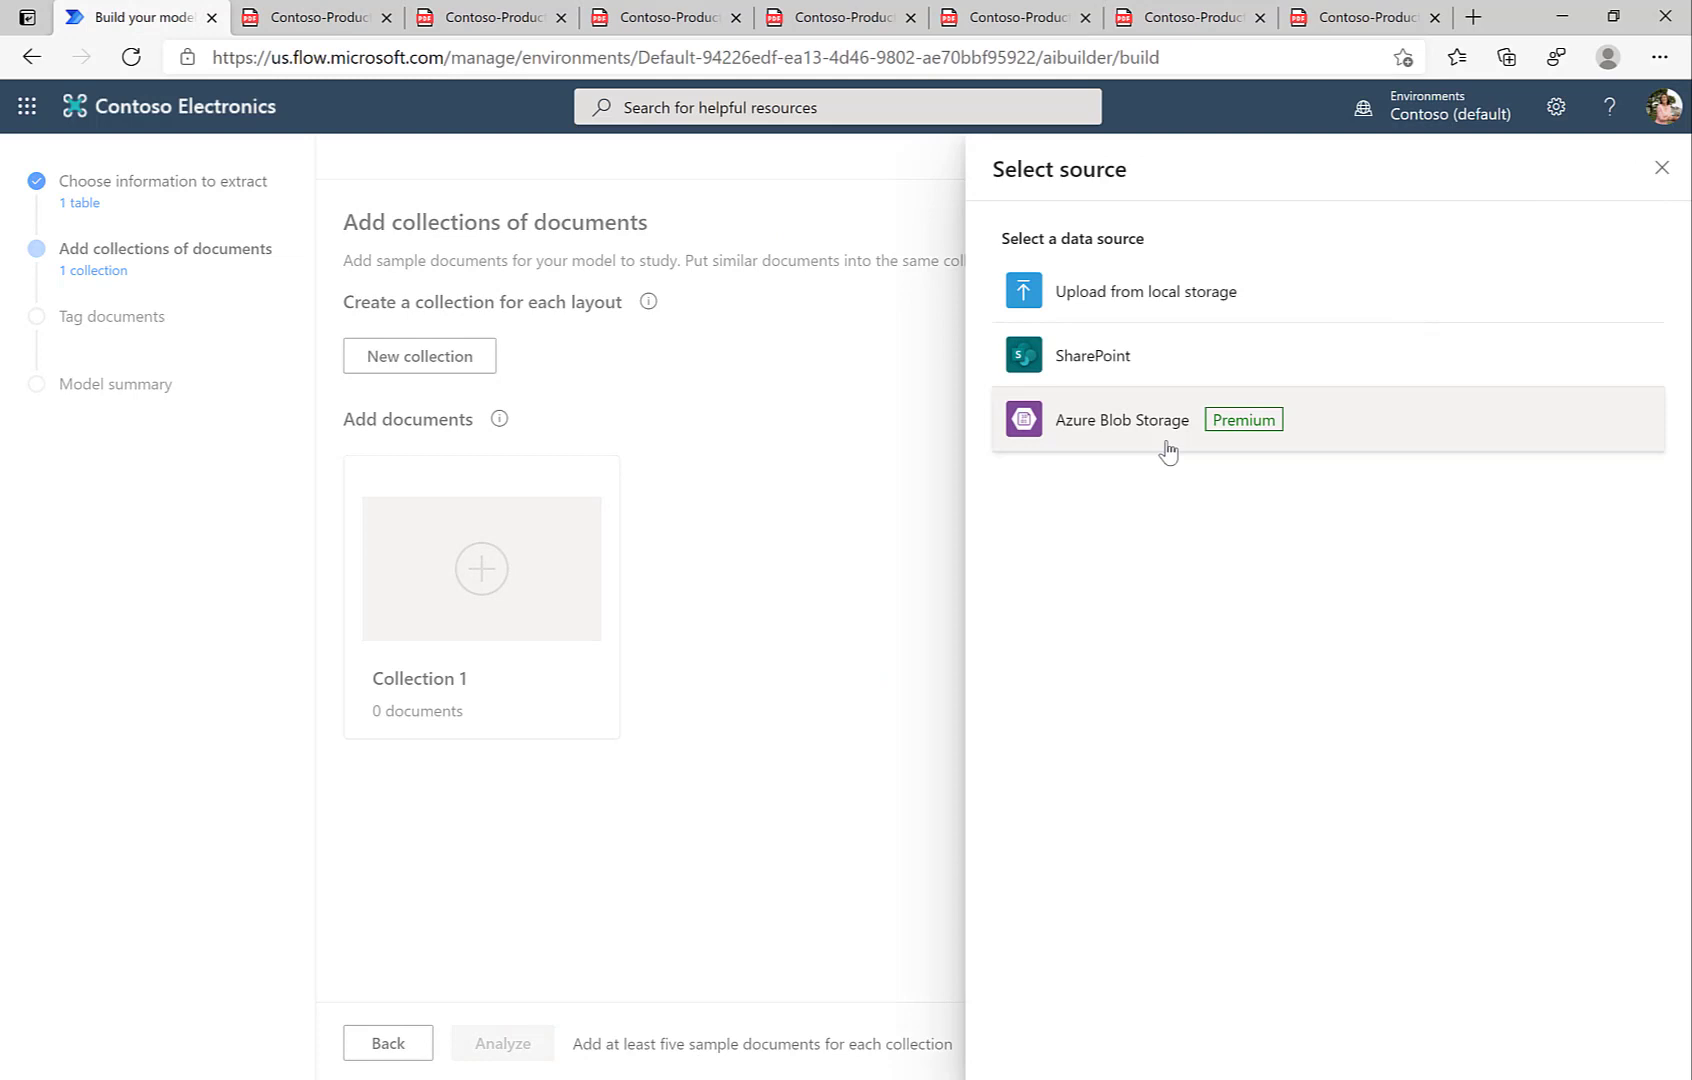
left_click(1662, 167)
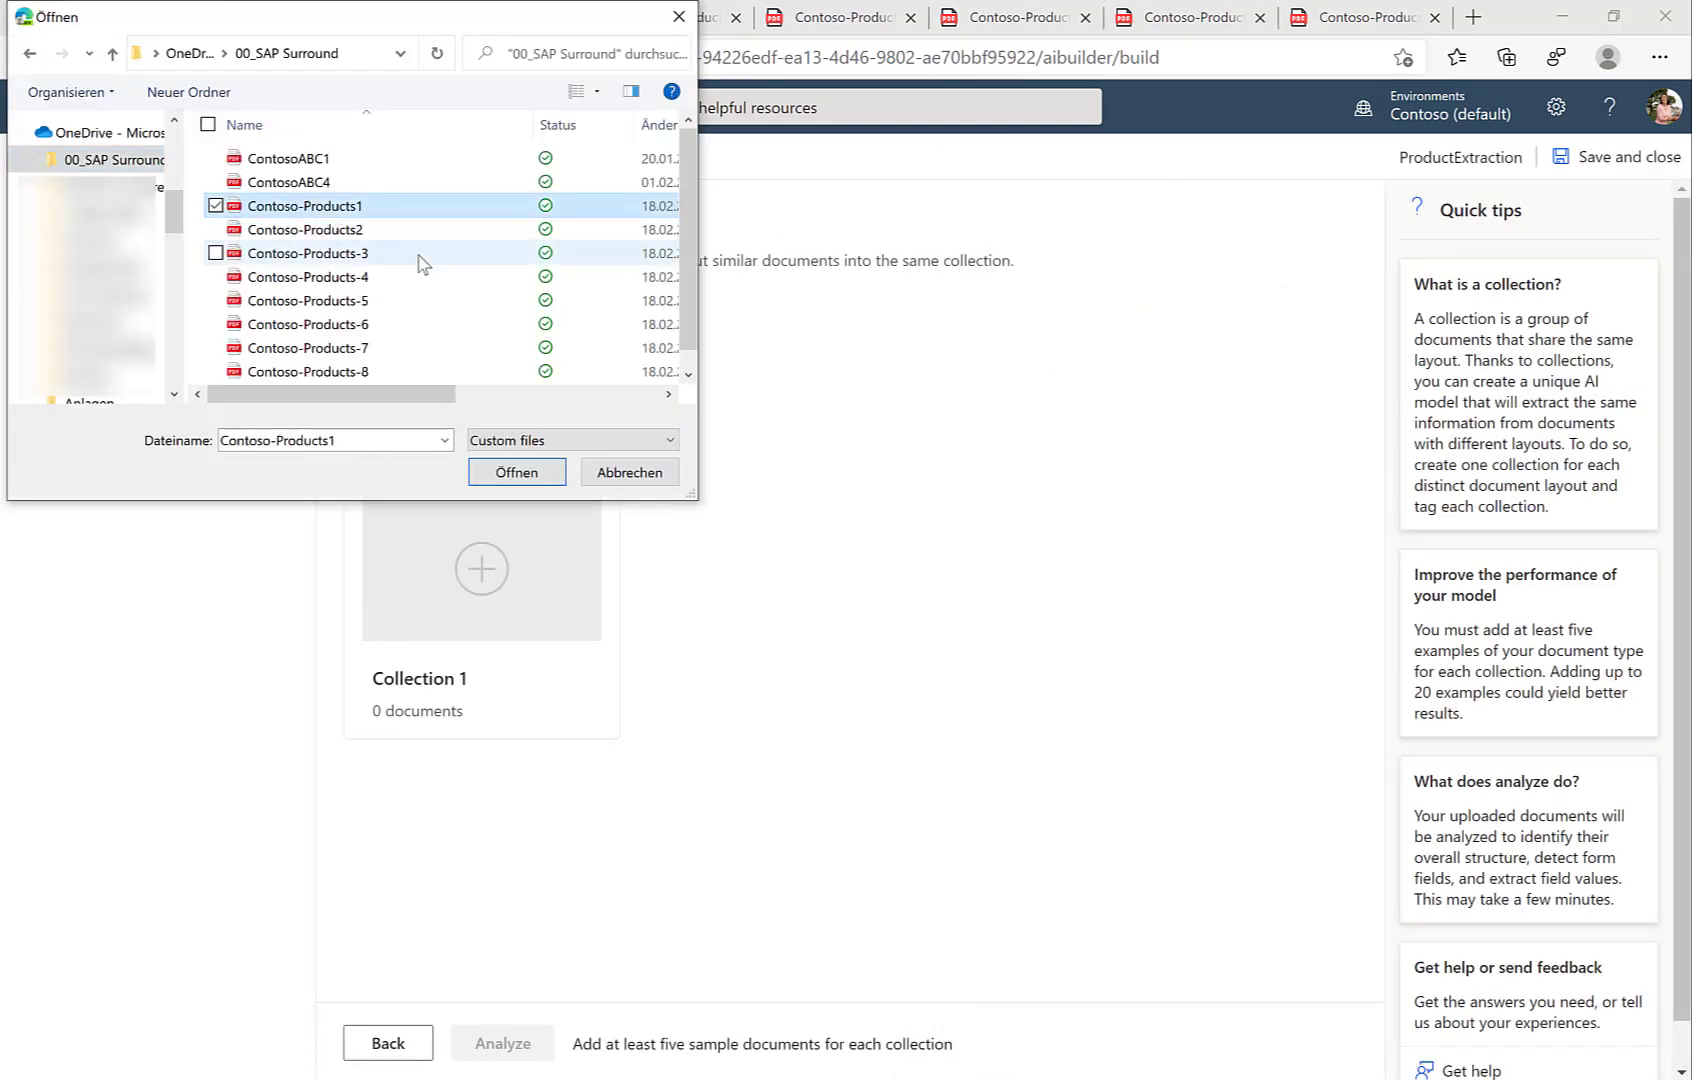
left_click(308, 373)
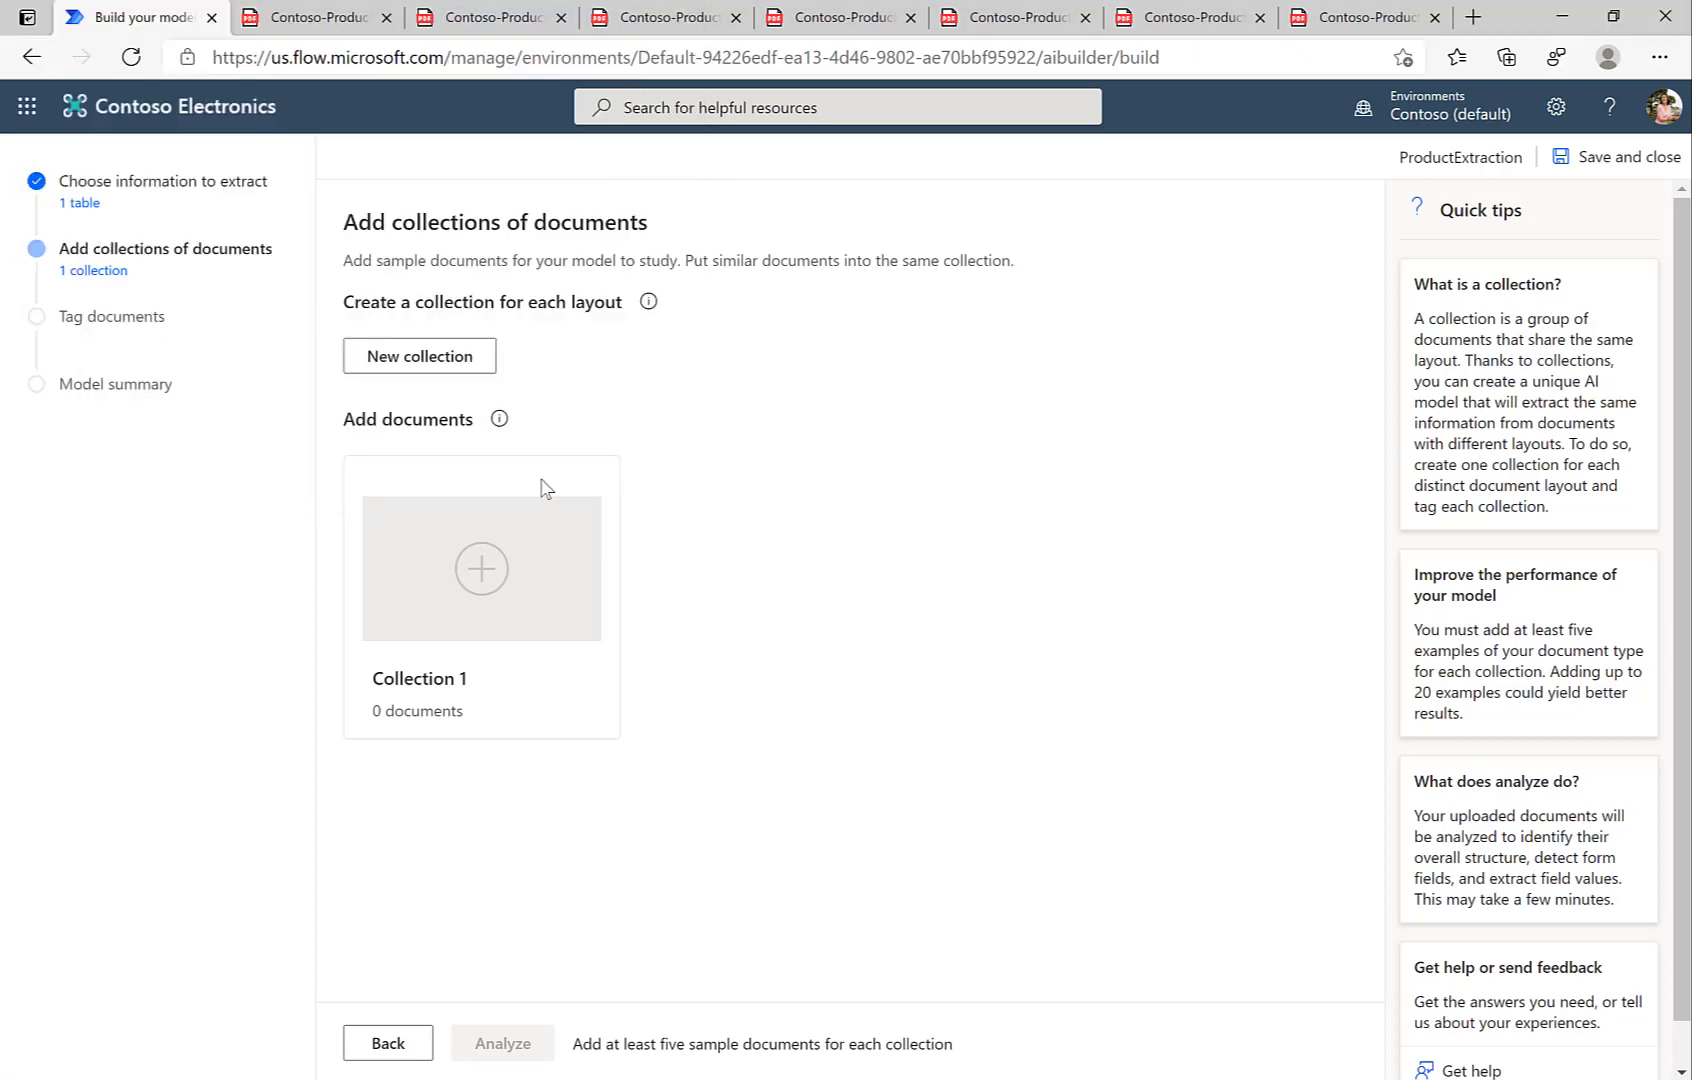
left_click(481, 569)
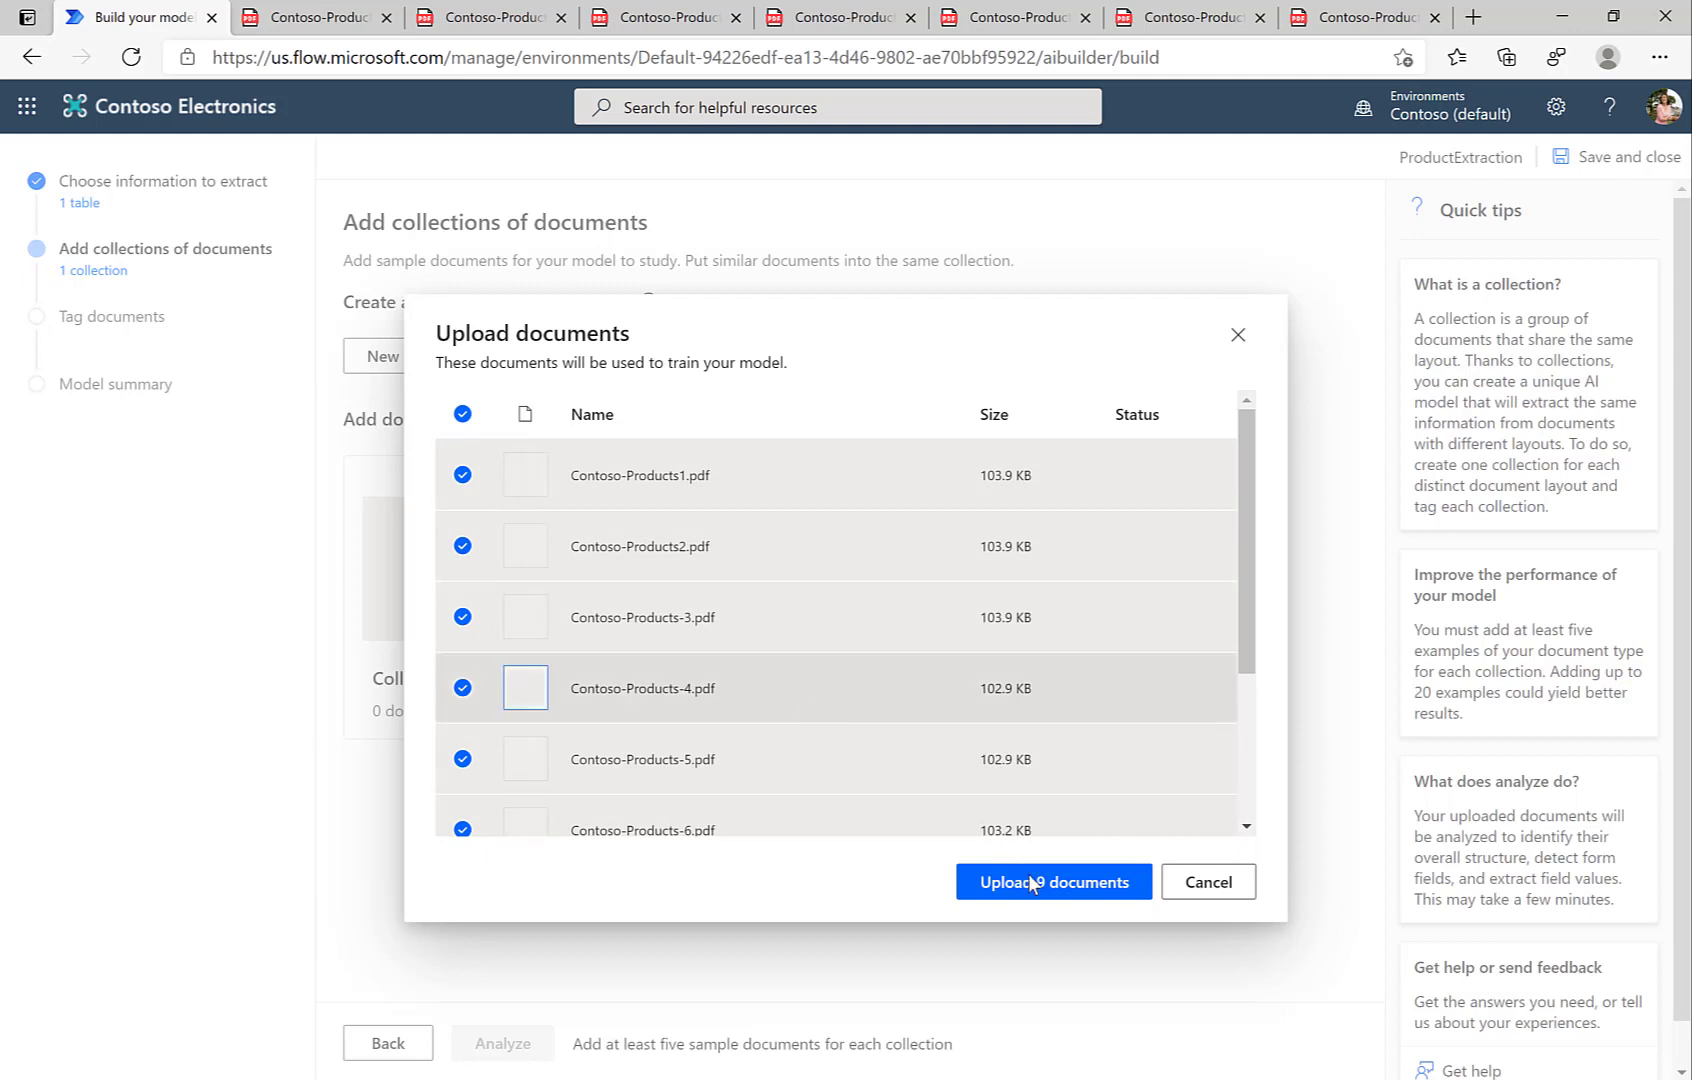
left_click(1052, 881)
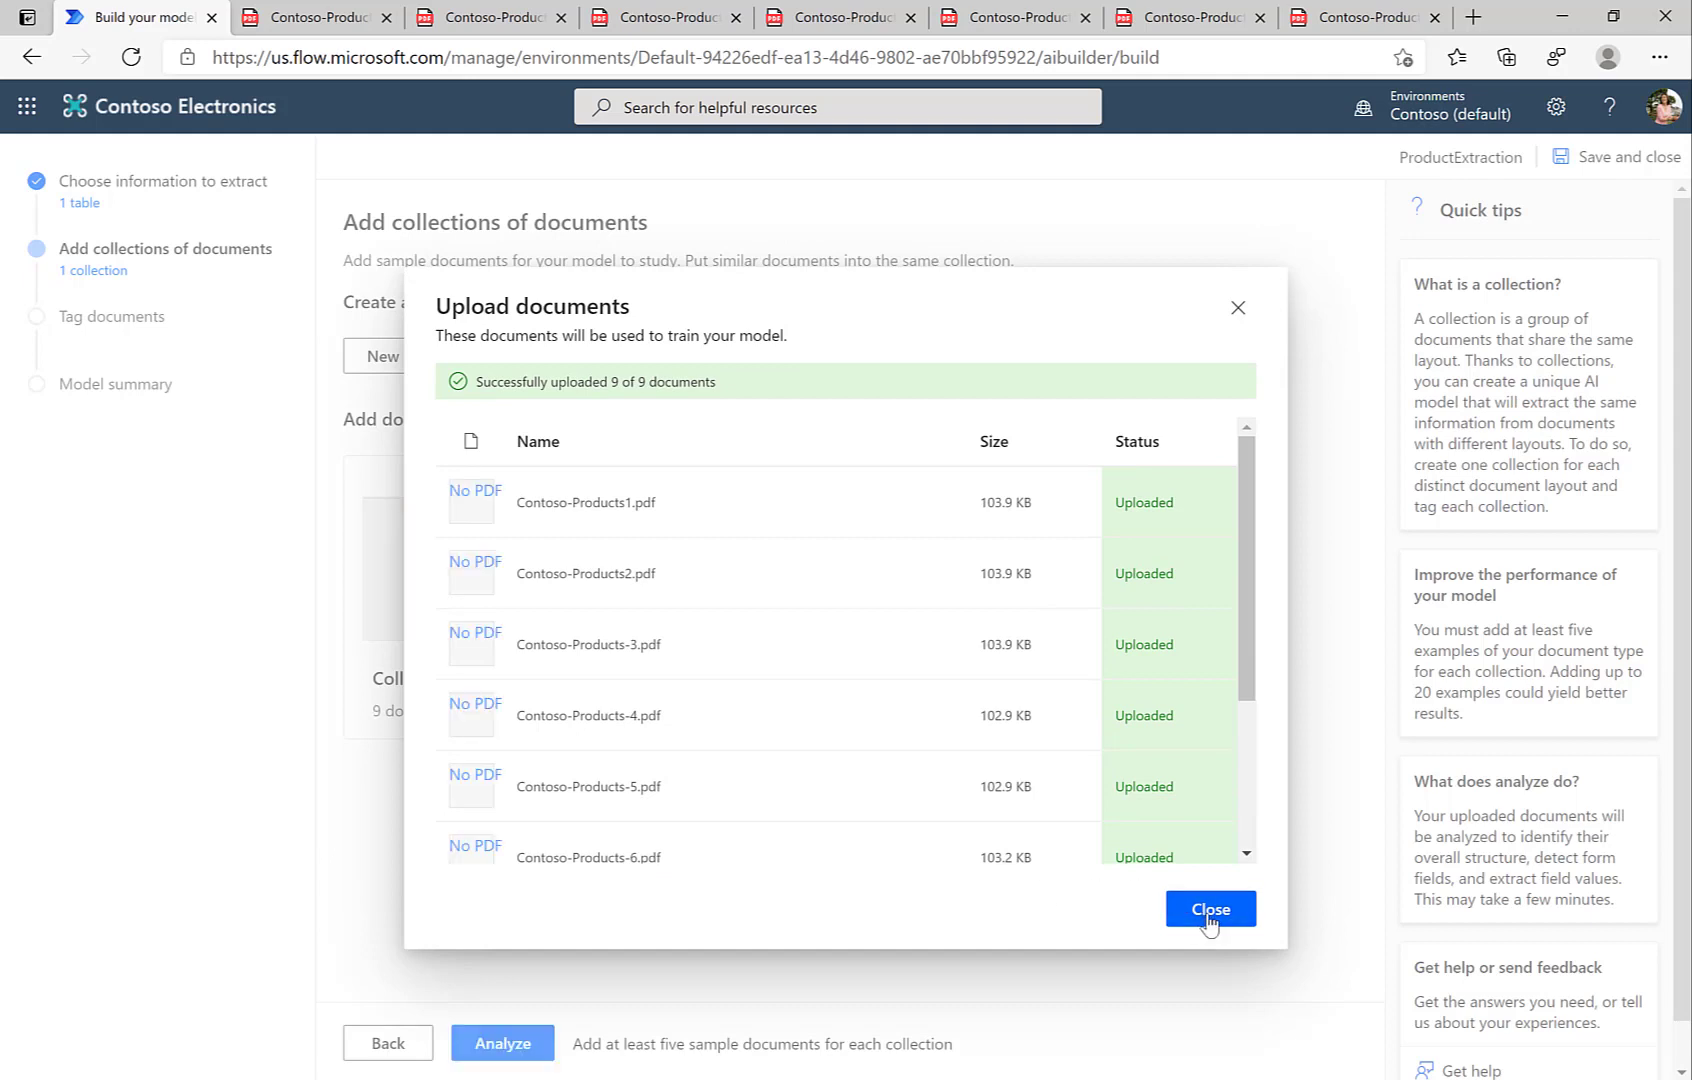
left_click(1209, 908)
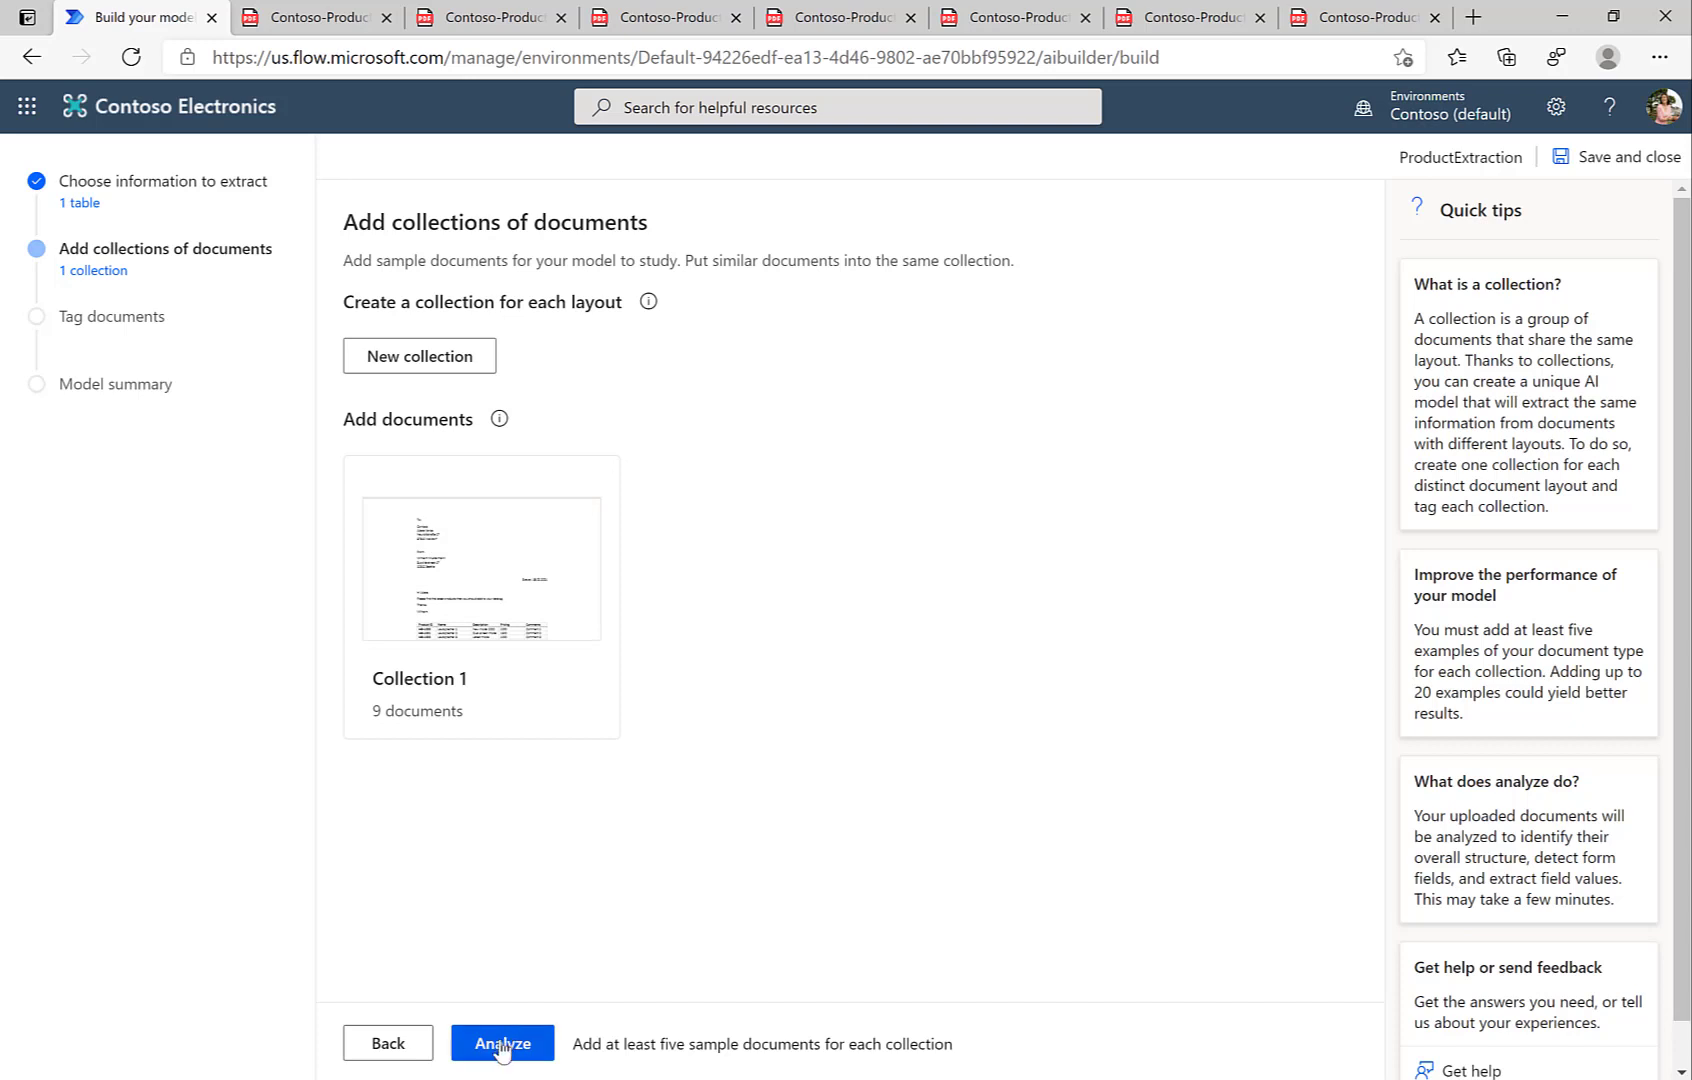
- Analyze the documents and tag the first document's detected product table as Table 1
left_click(501, 1047)
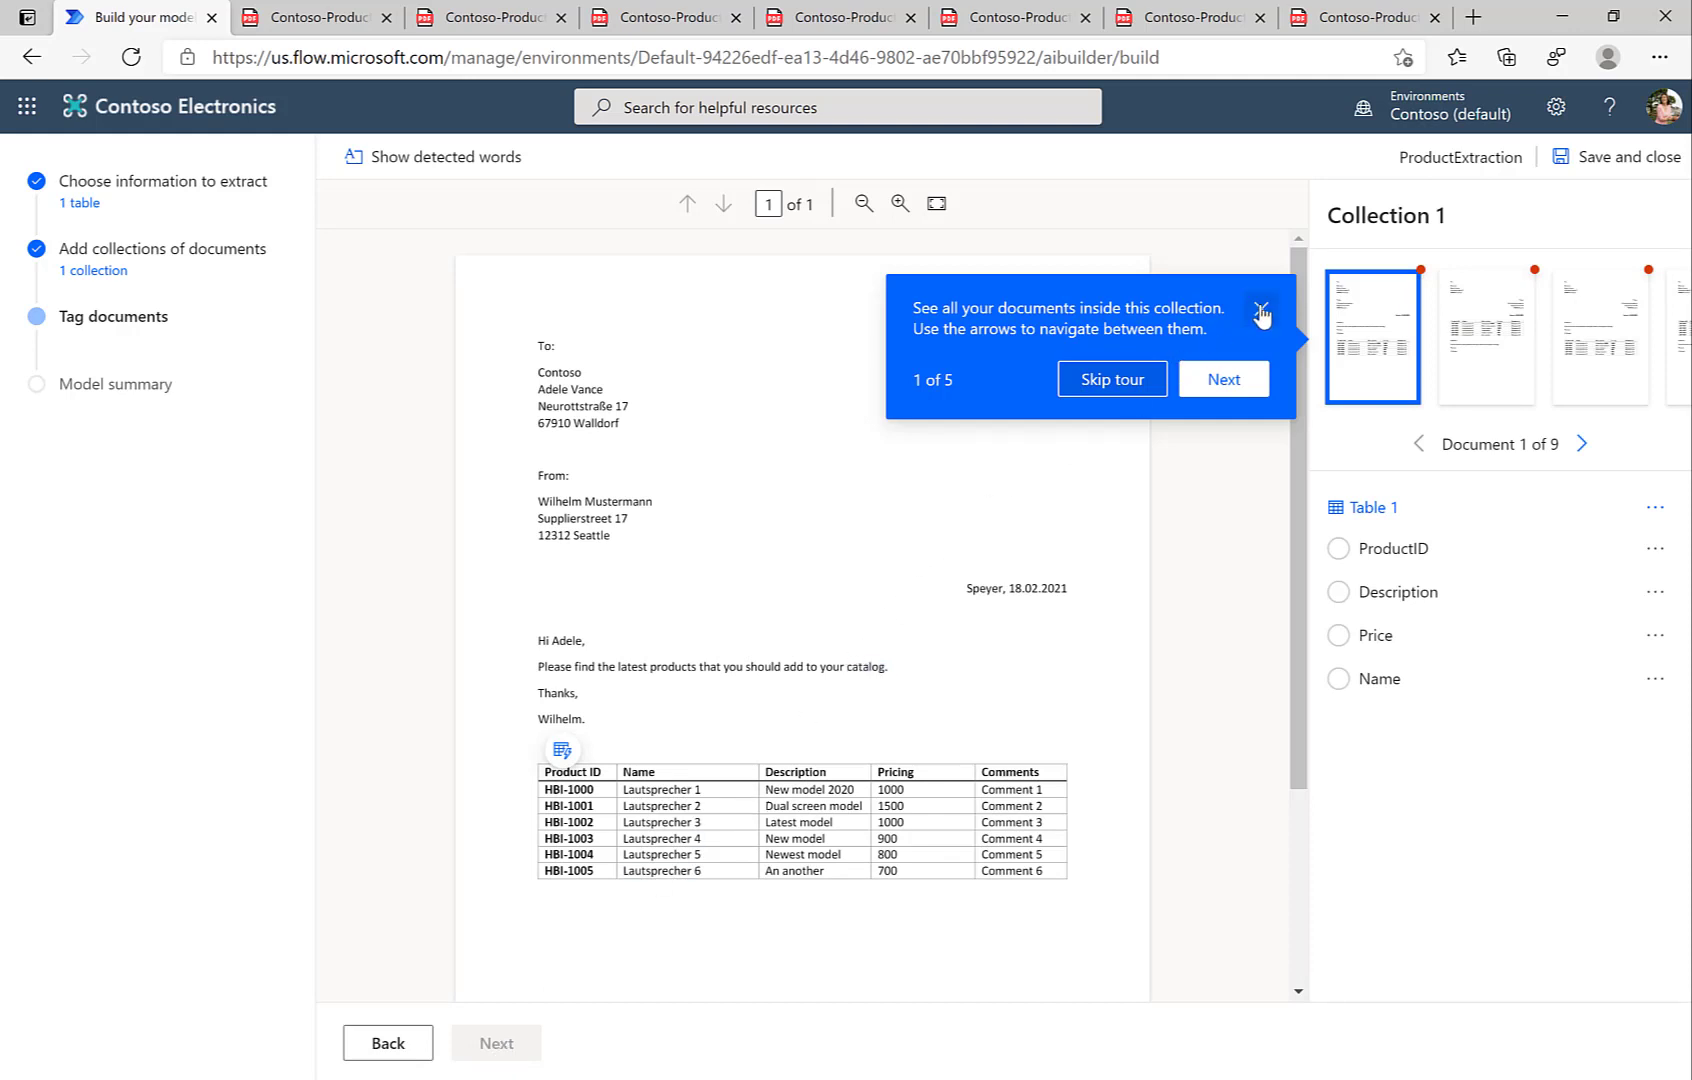
left_click(1261, 312)
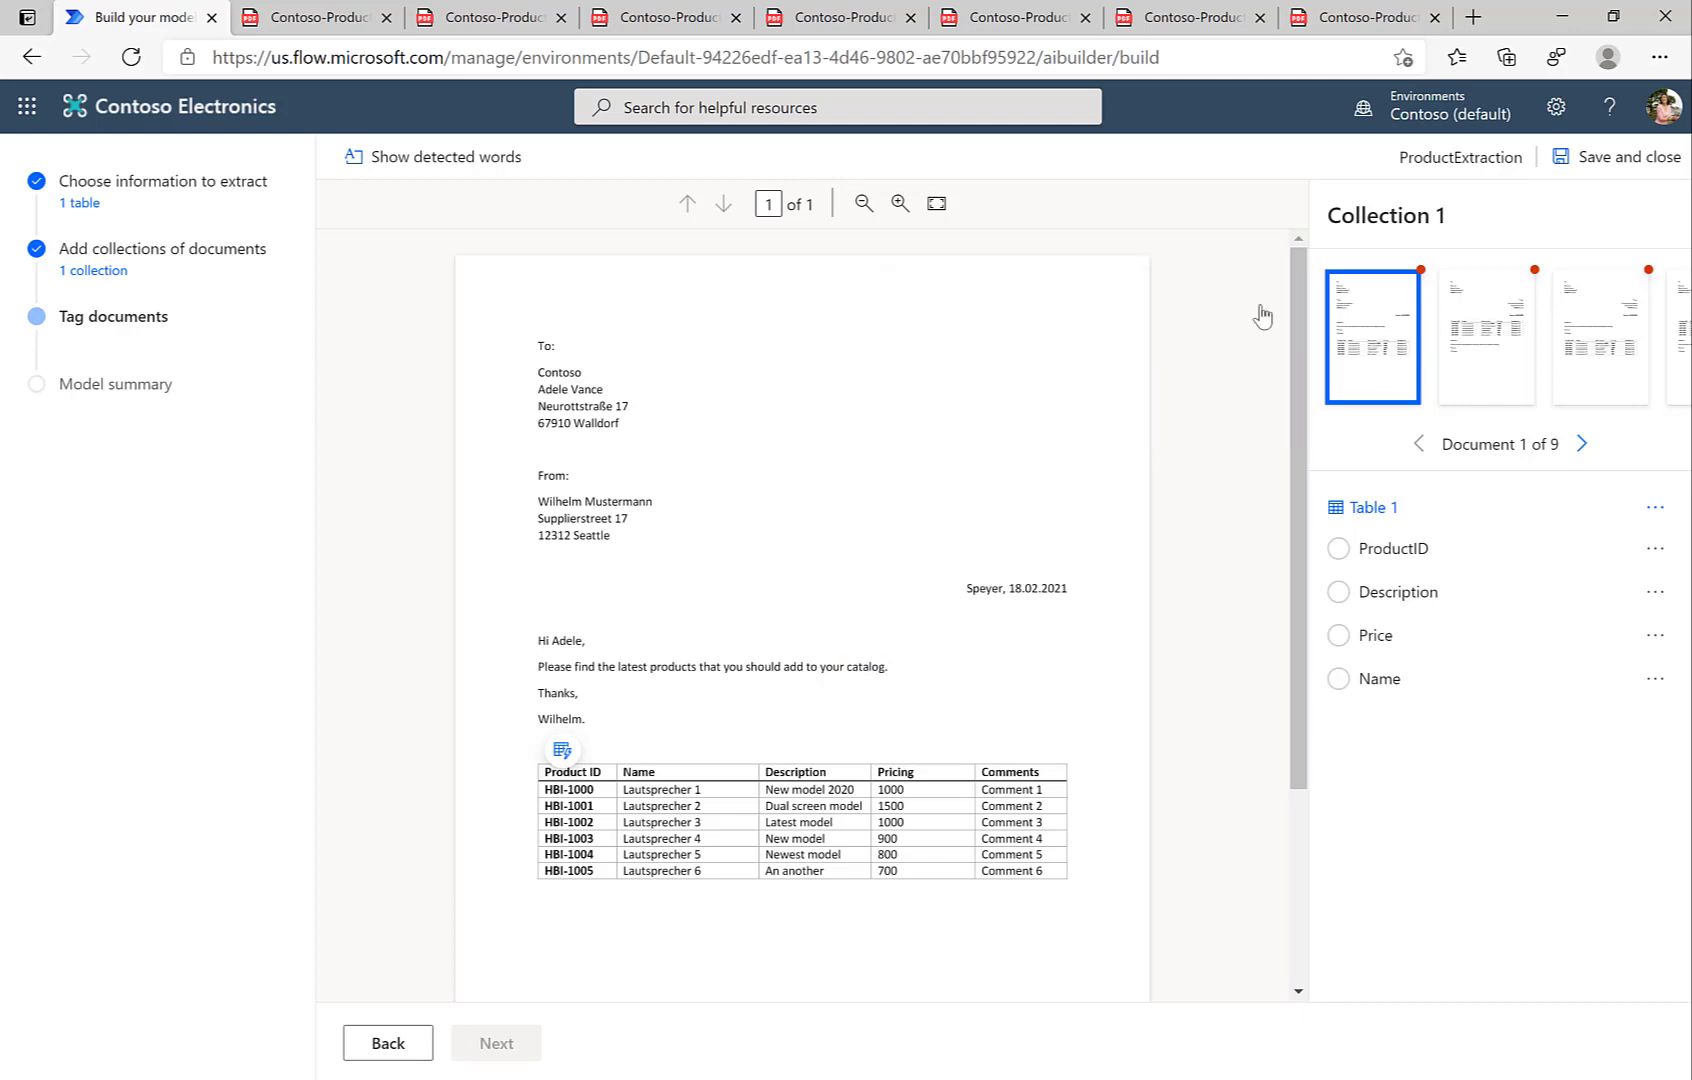
left_click(562, 749)
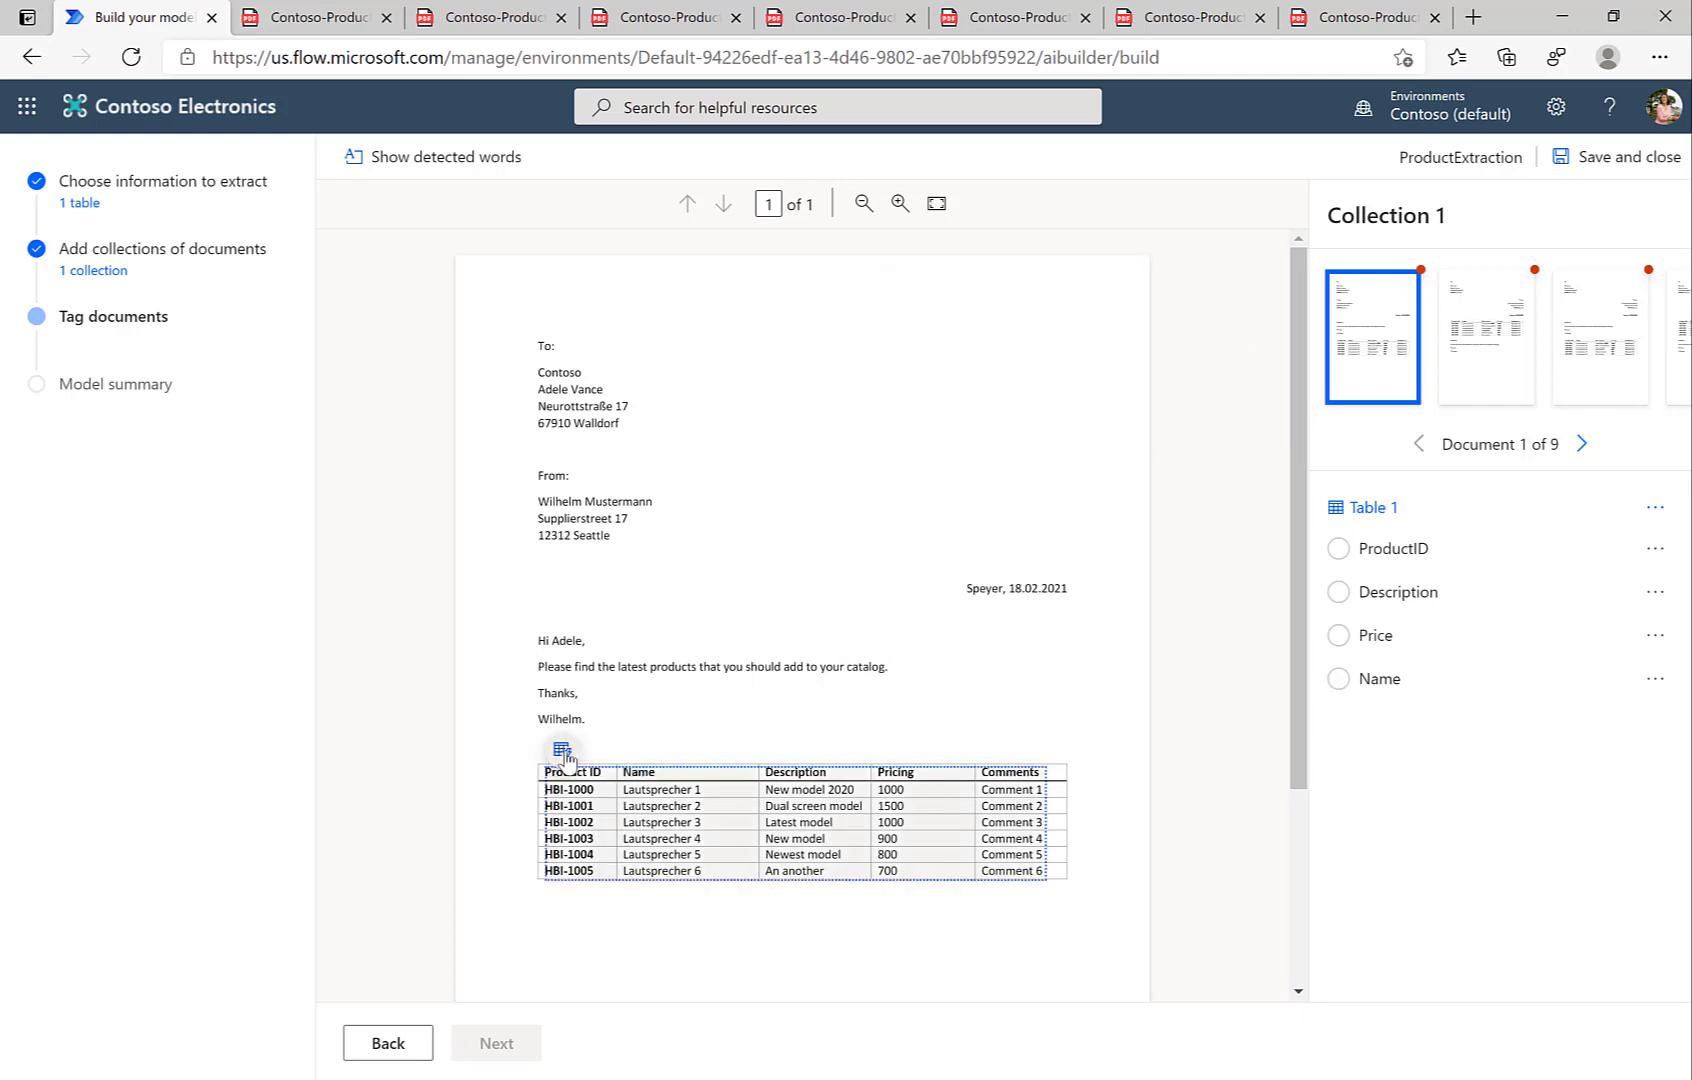
left_click(561, 749)
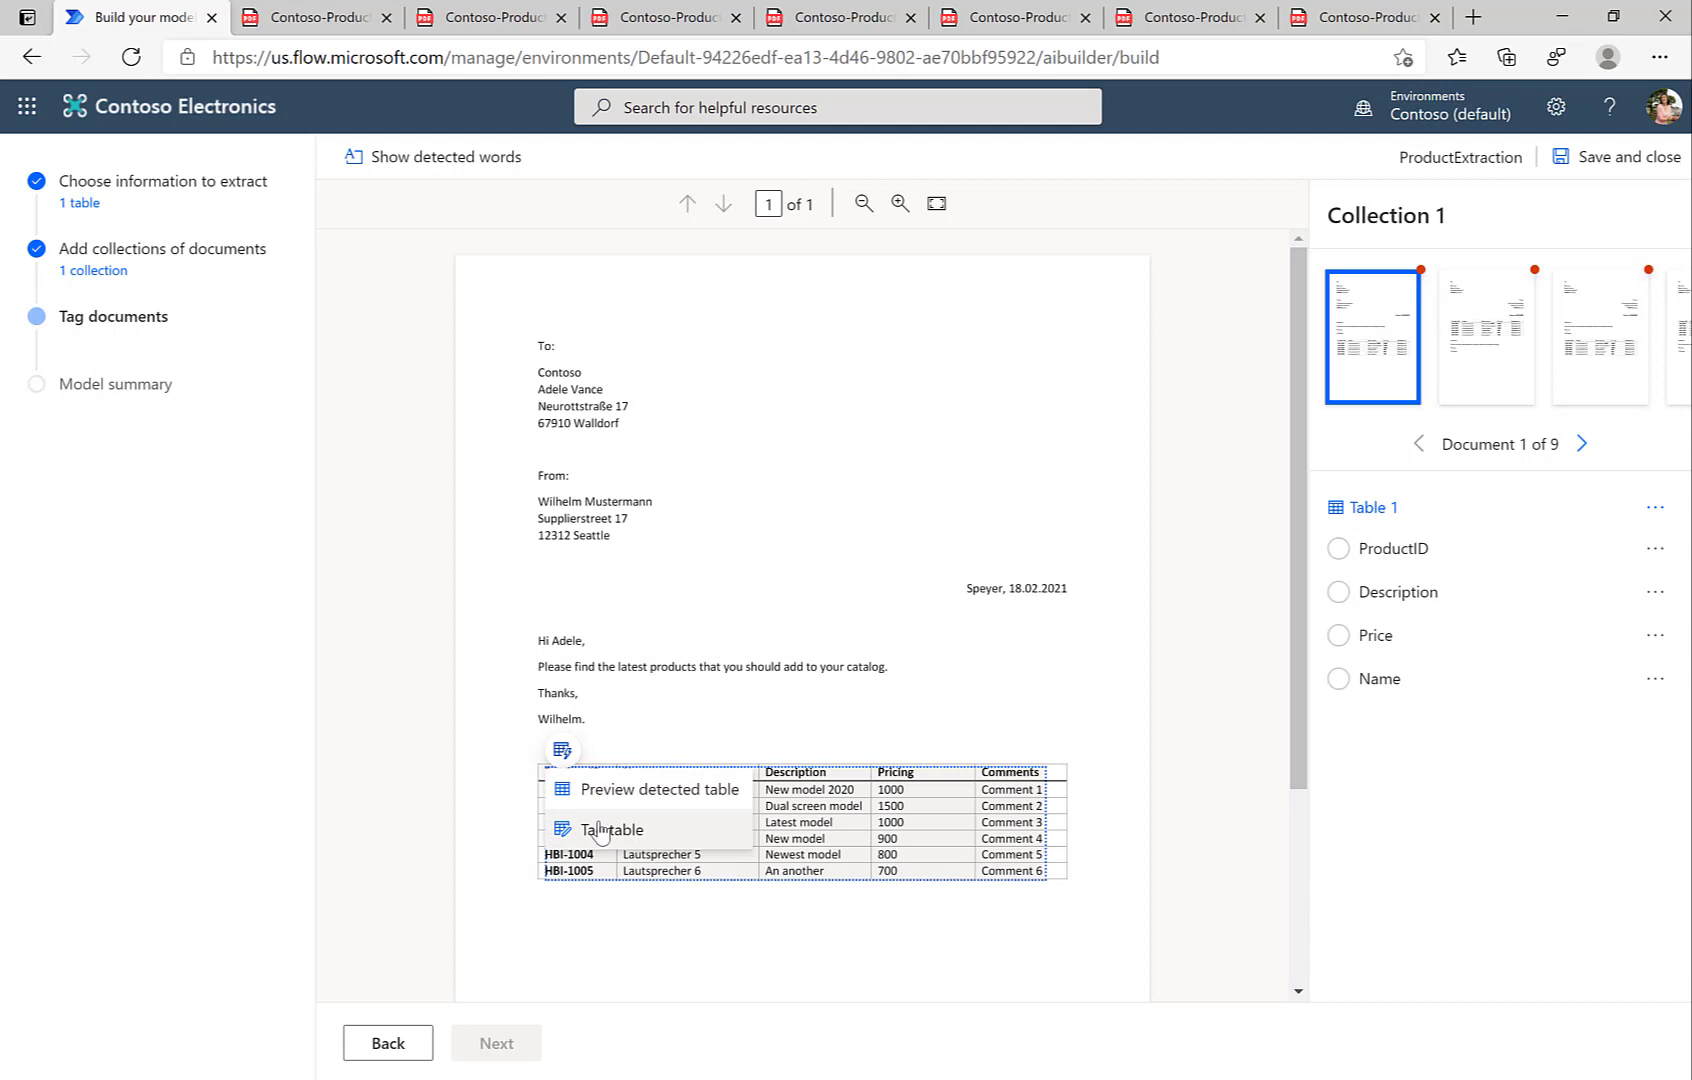
left_click(613, 829)
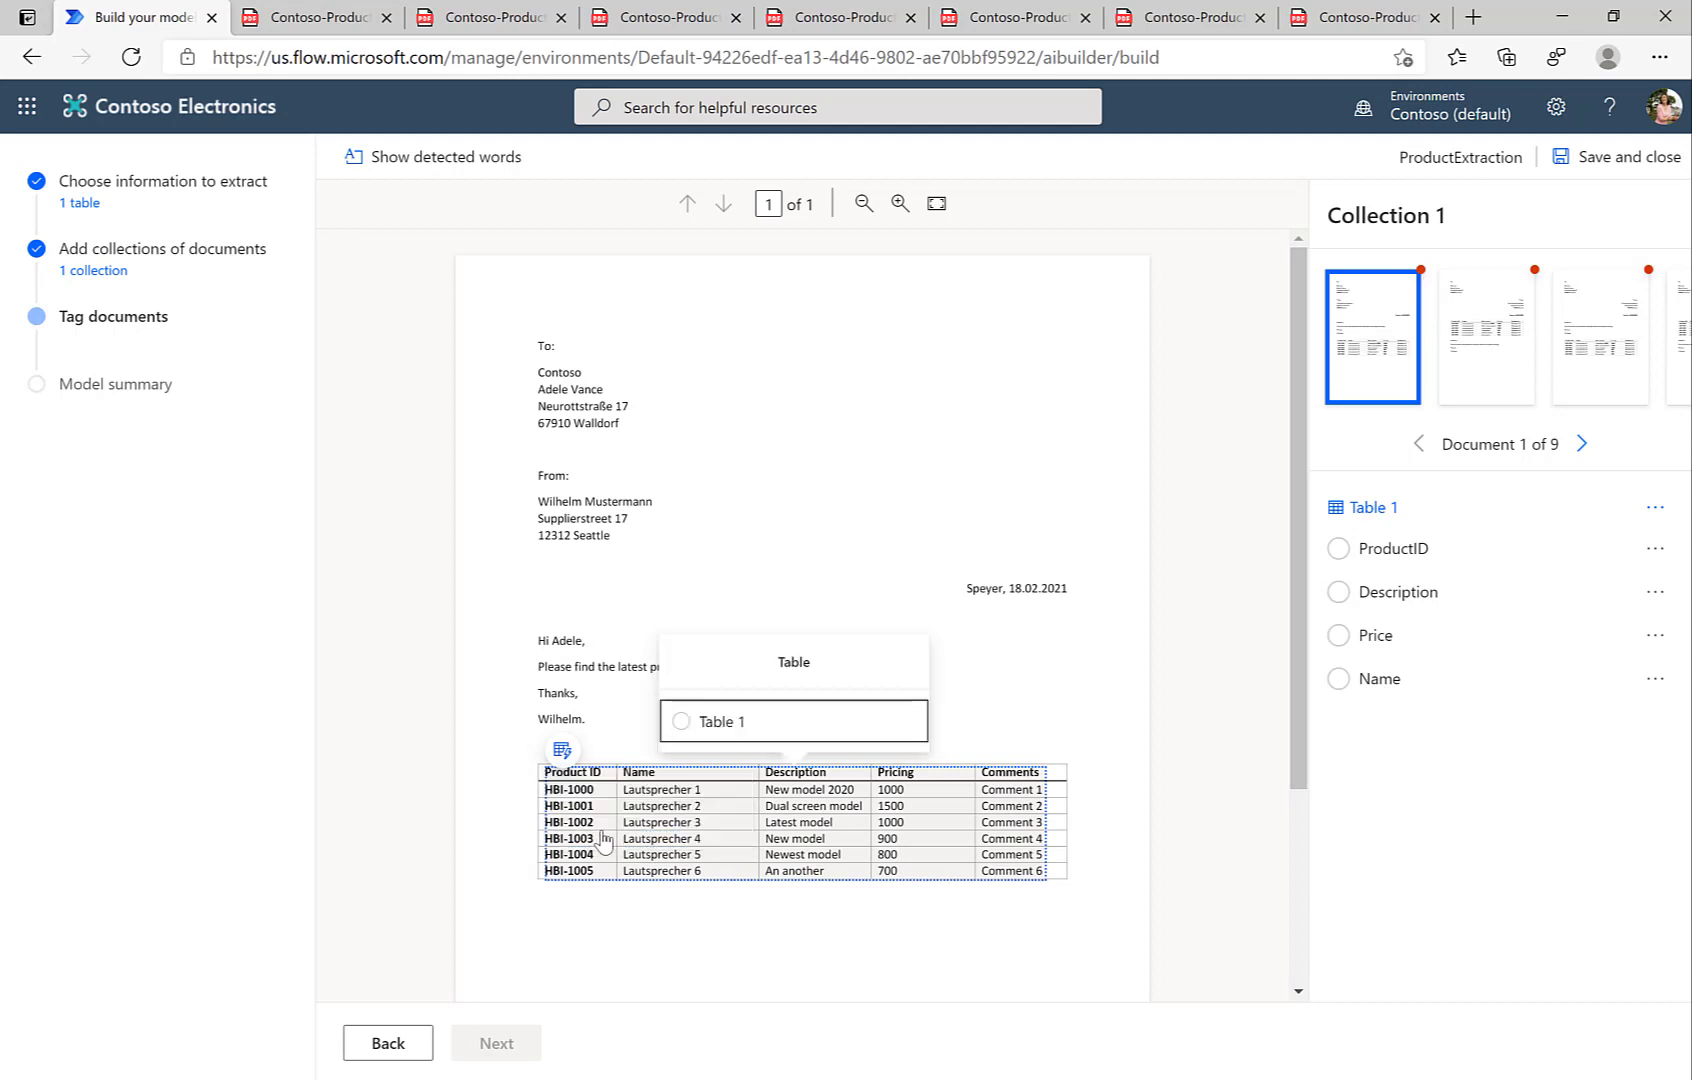
left_click(721, 721)
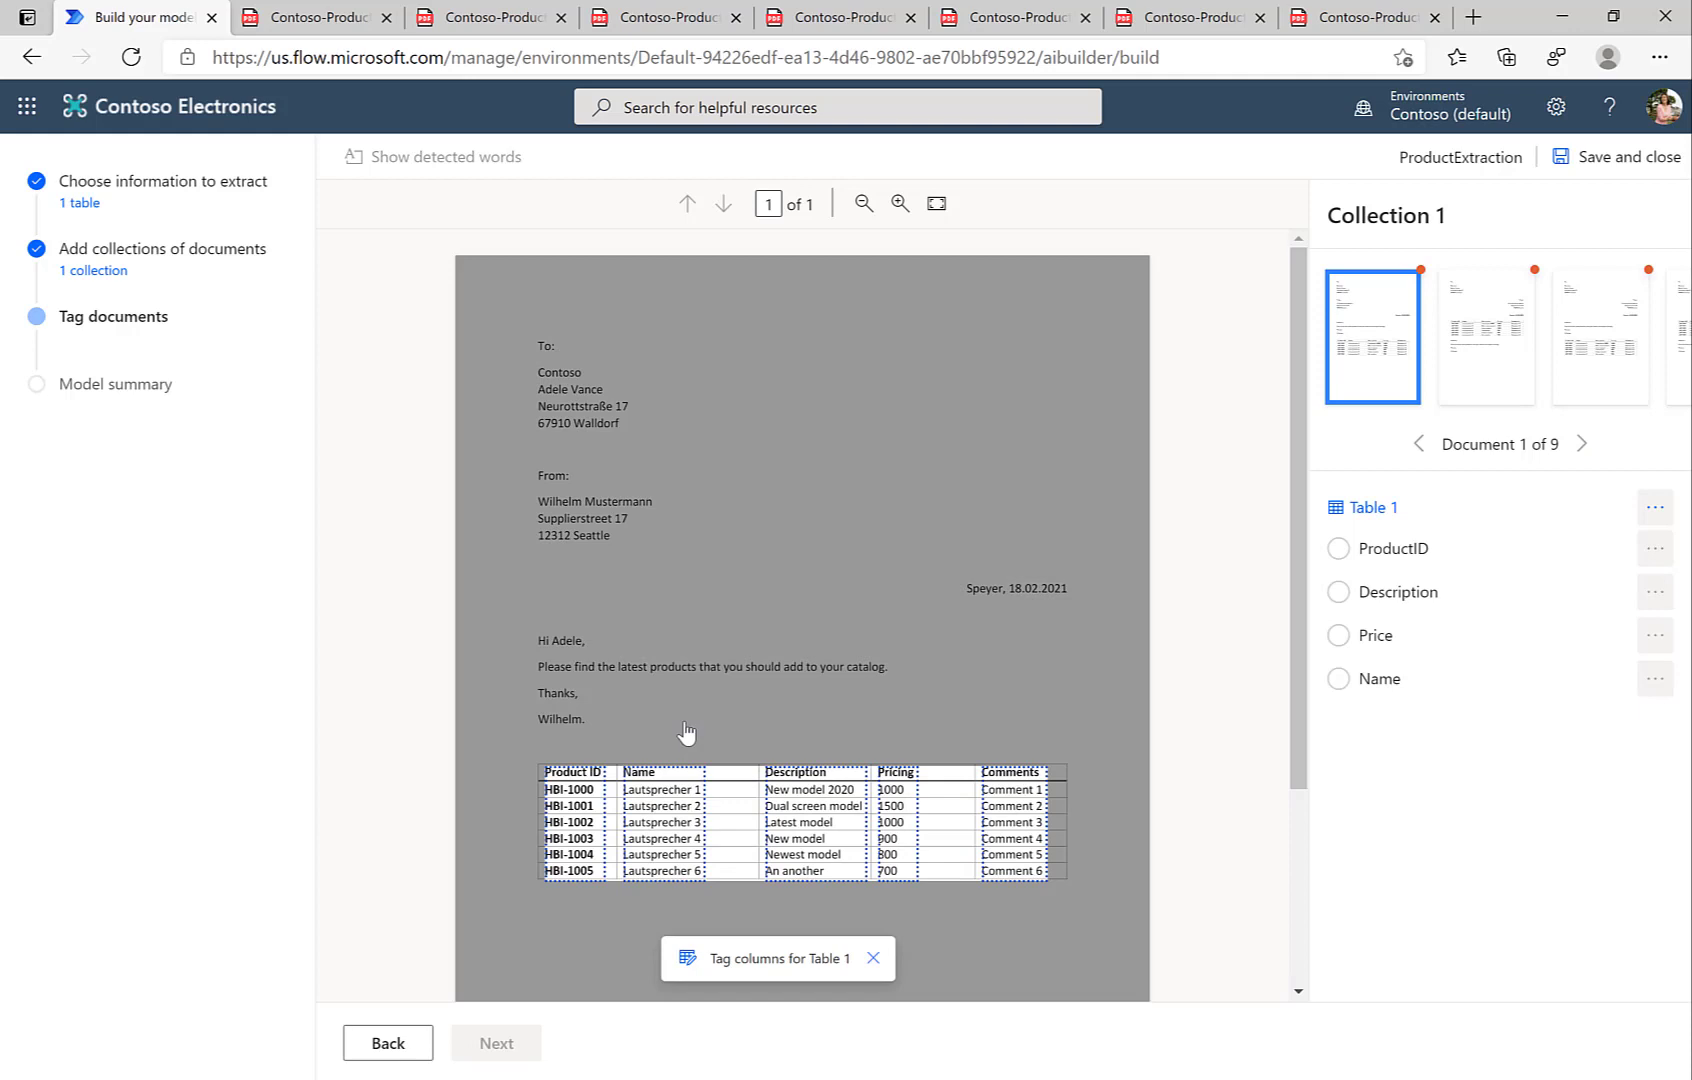
- Tag the Product ID column as ProductID and the Name column as Name
left_click(574, 773)
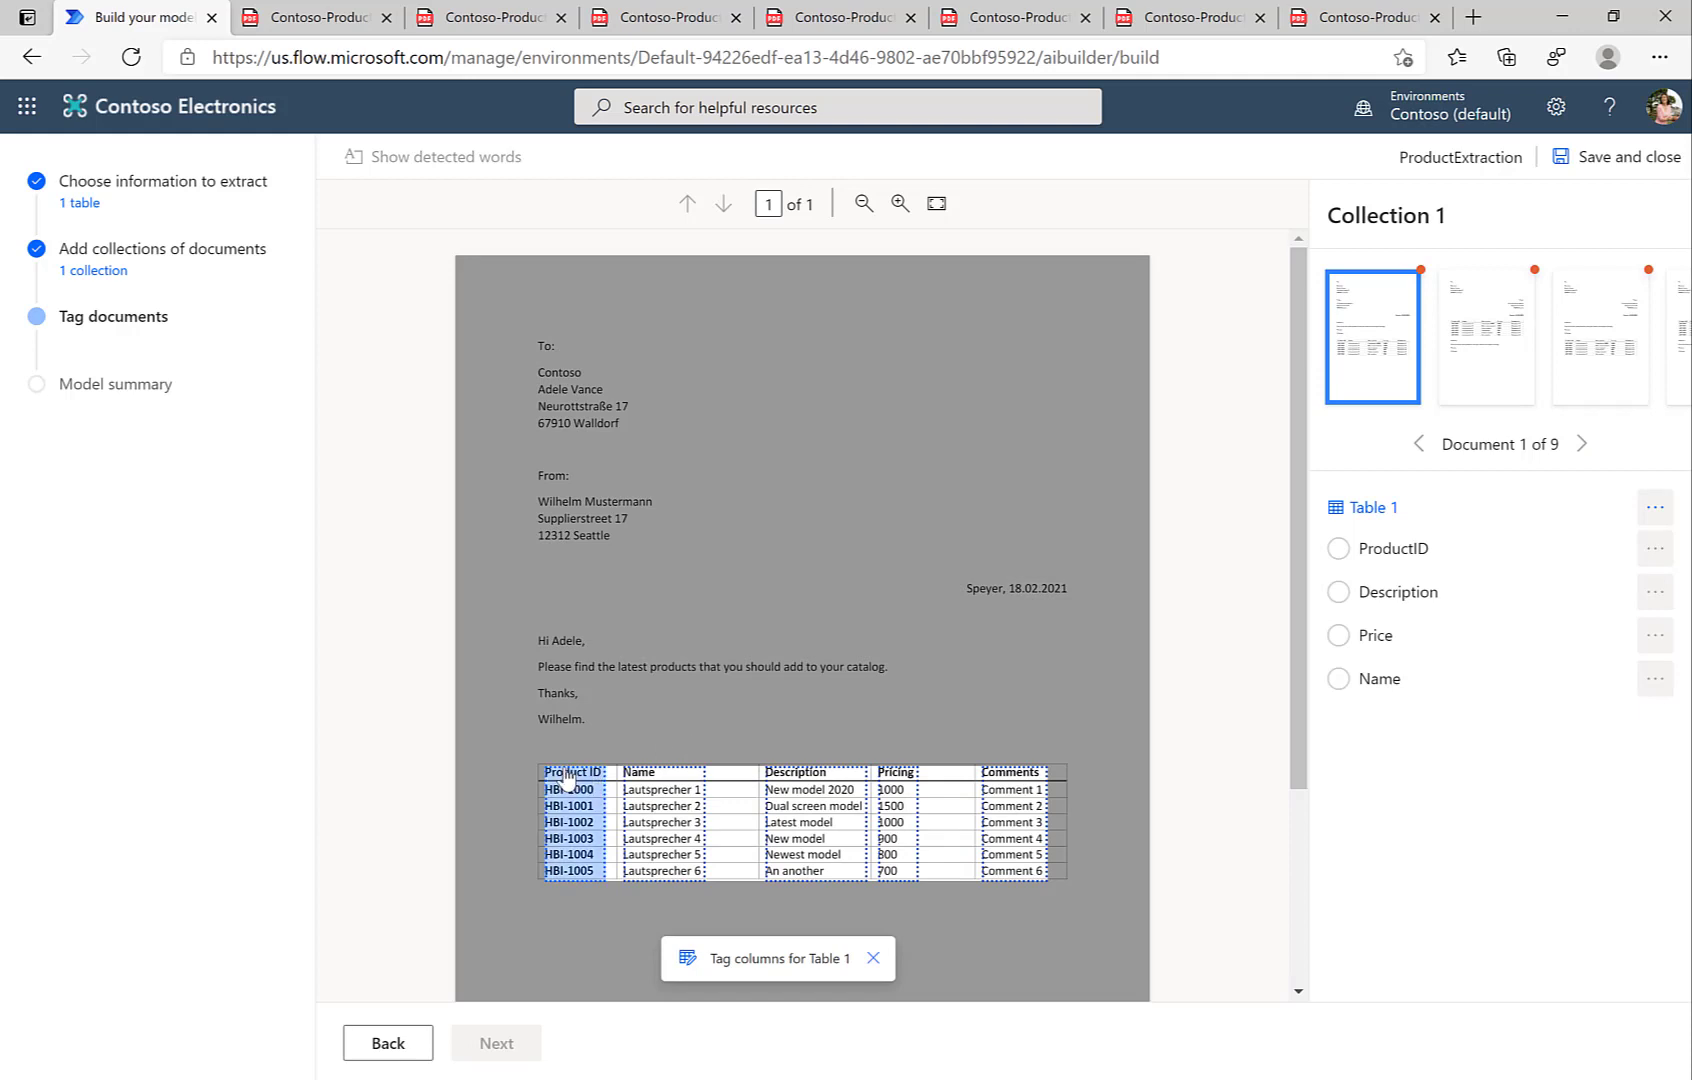
left_click(573, 773)
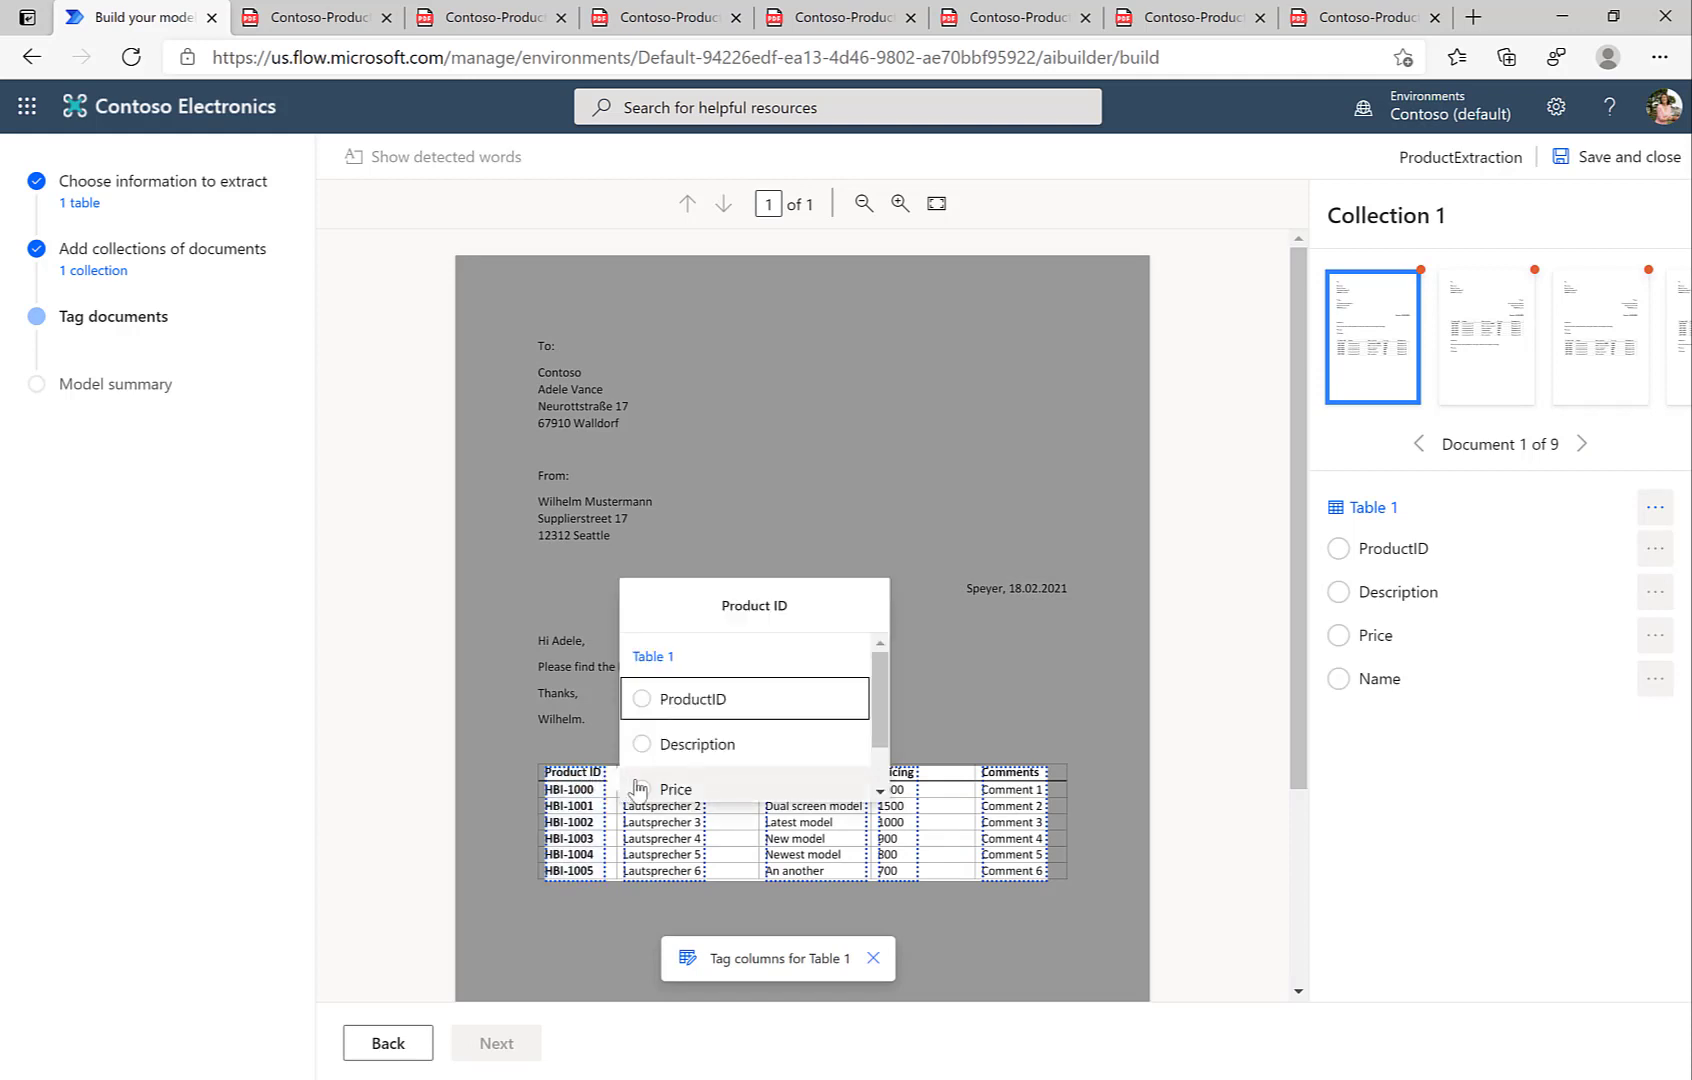
left_click(694, 698)
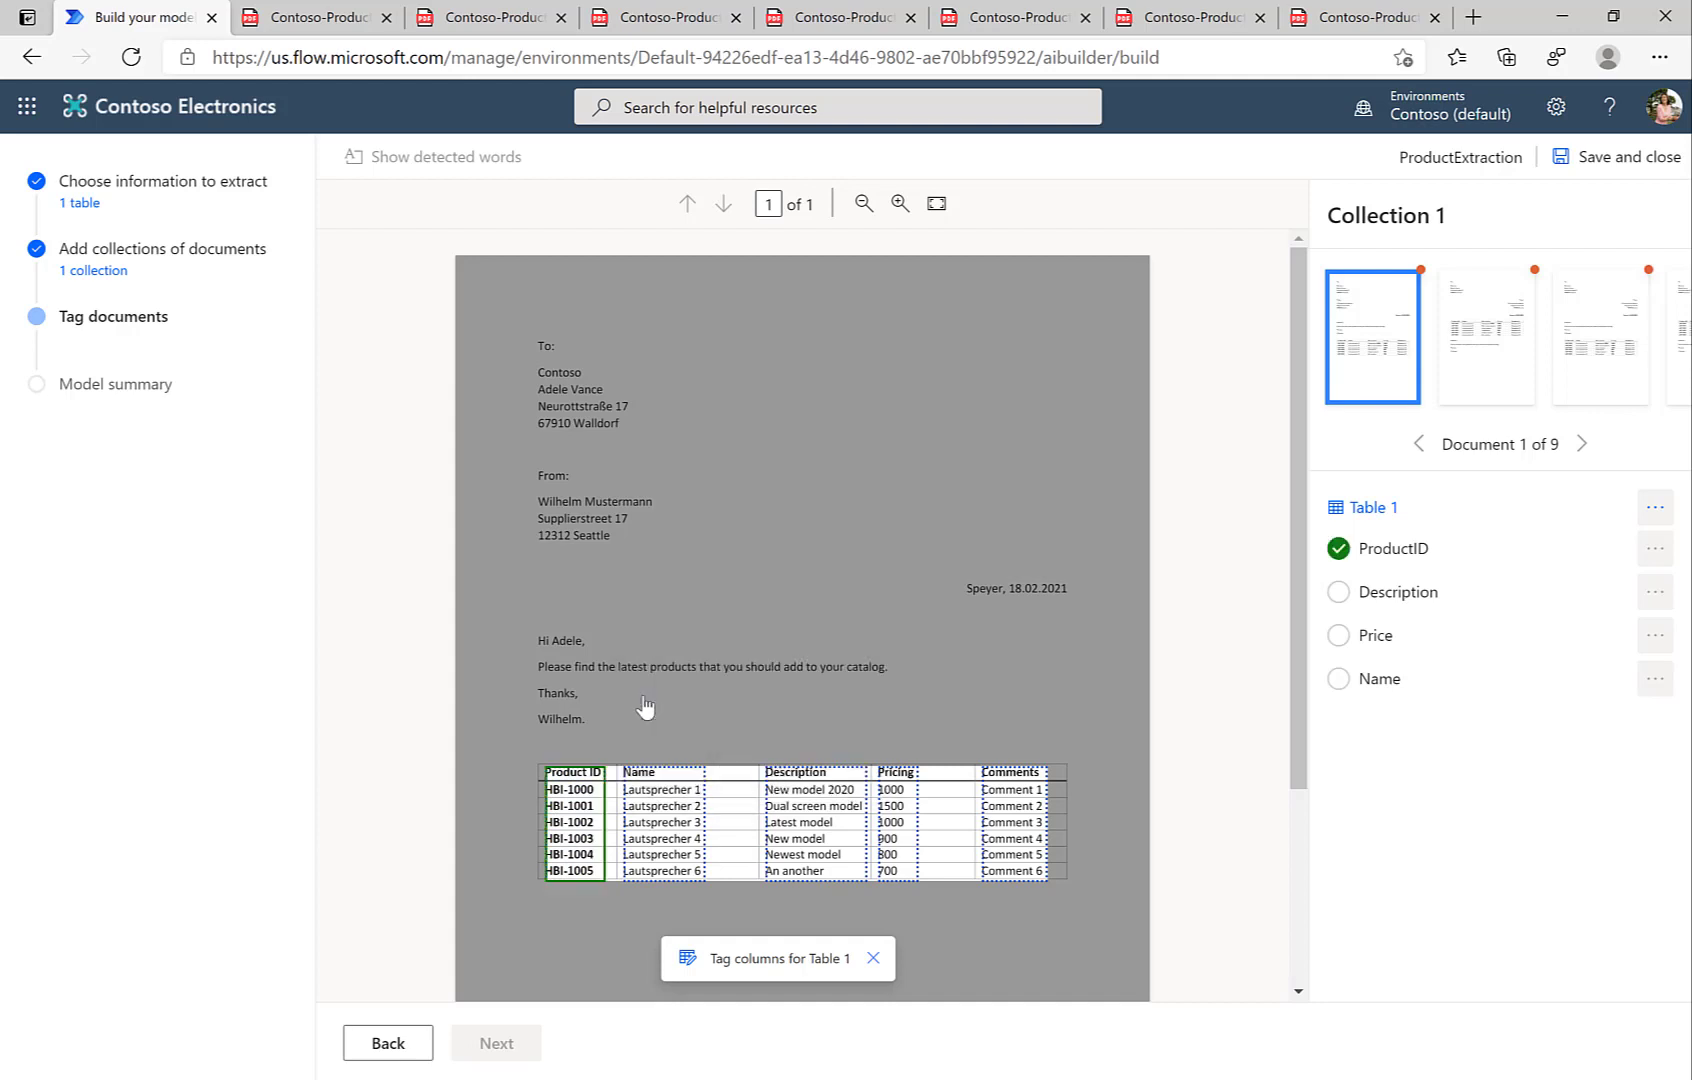
left_click(663, 773)
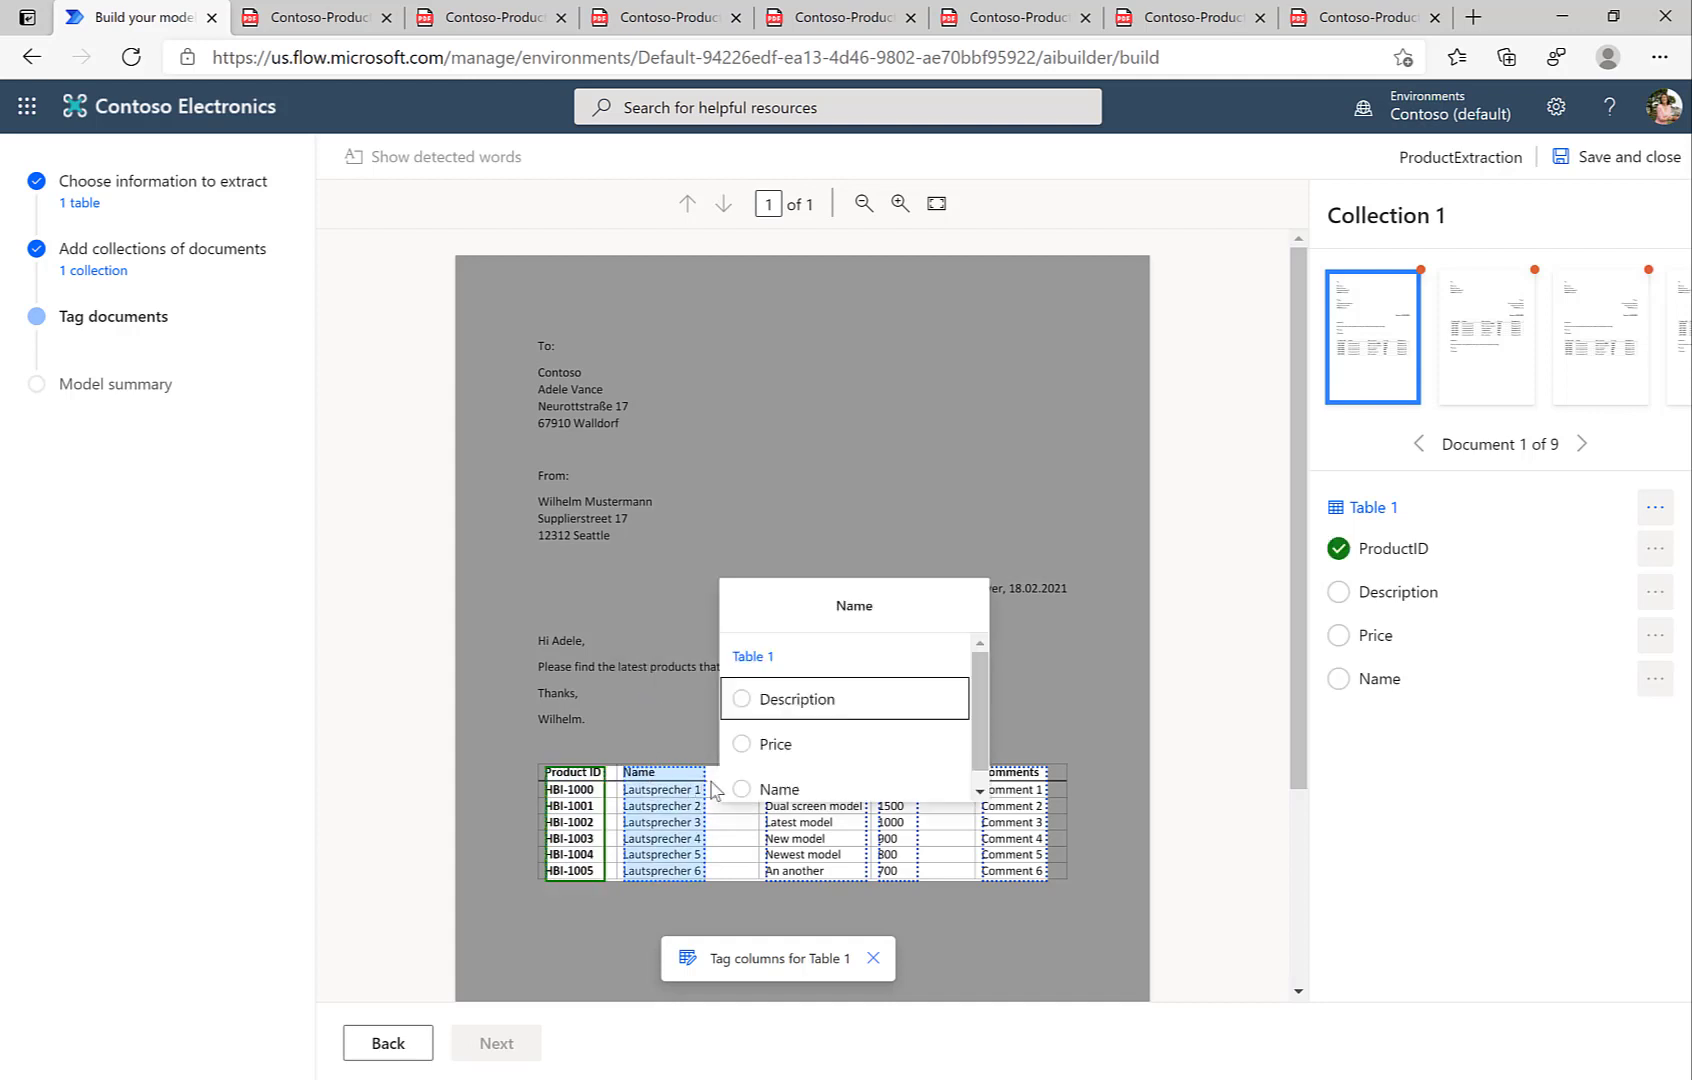
left_click(779, 789)
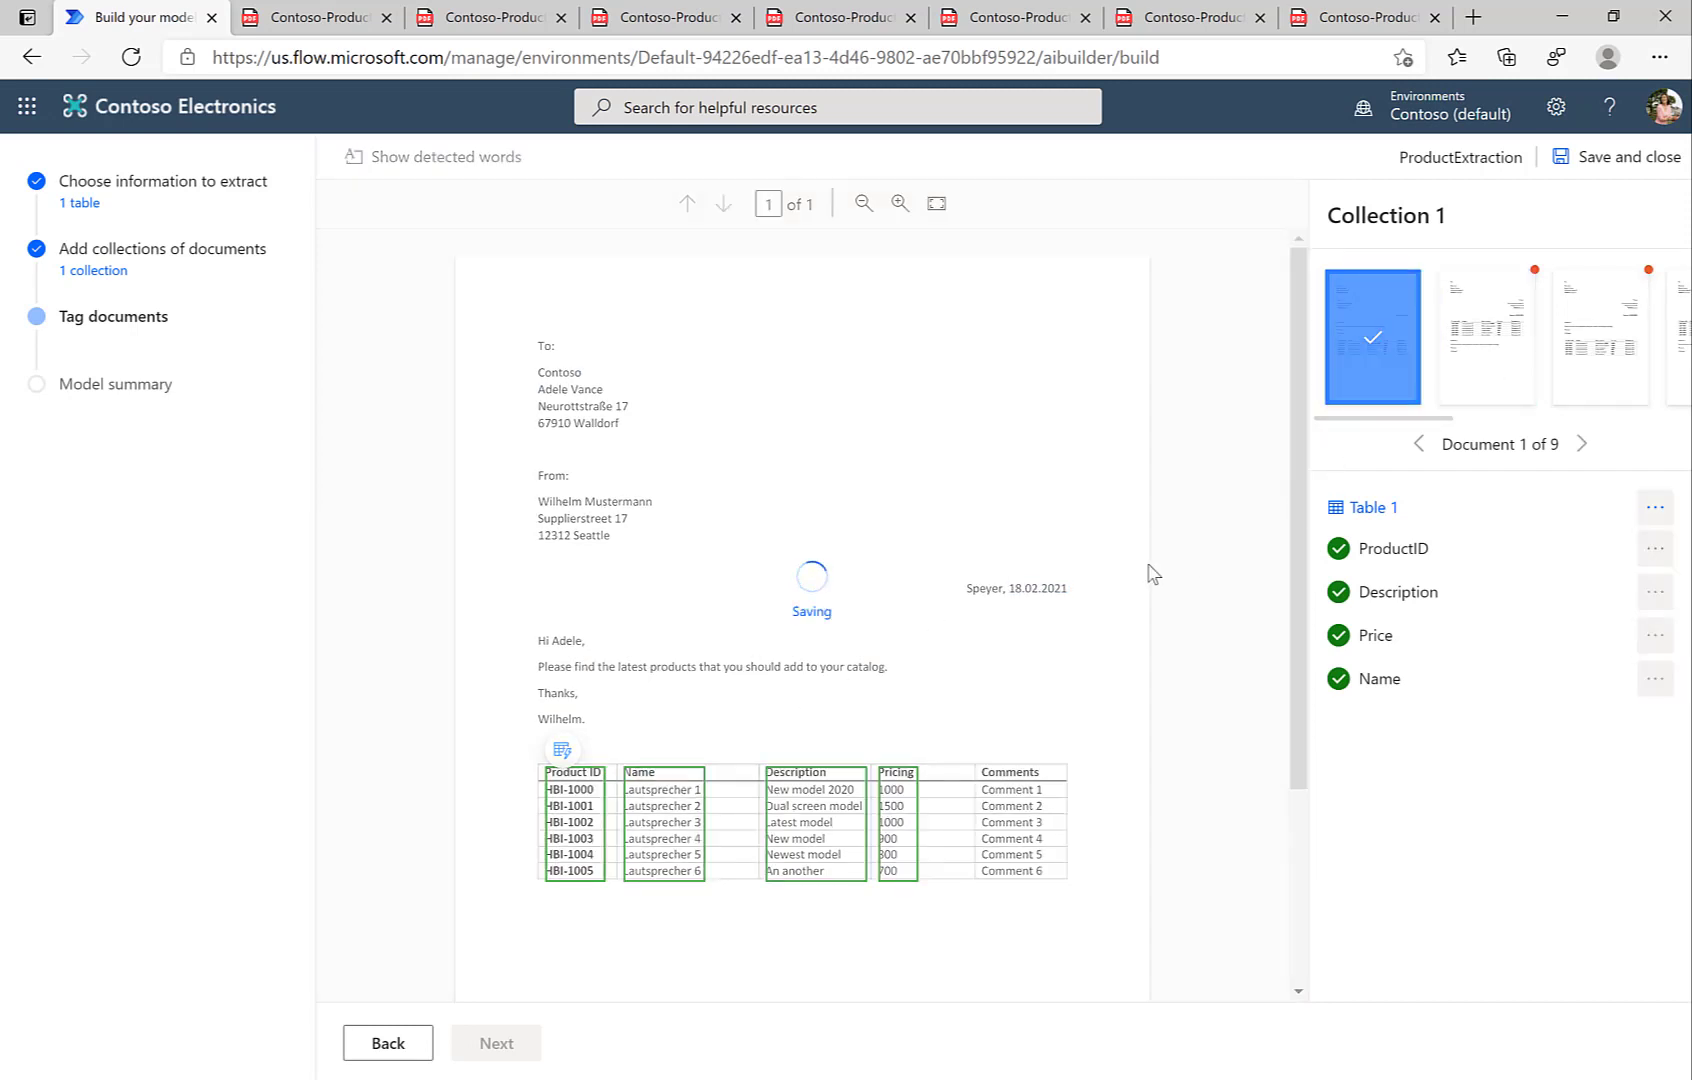
- Confirm the table tags on documents 2 to 4 and advance to document 5
left_click(1485, 336)
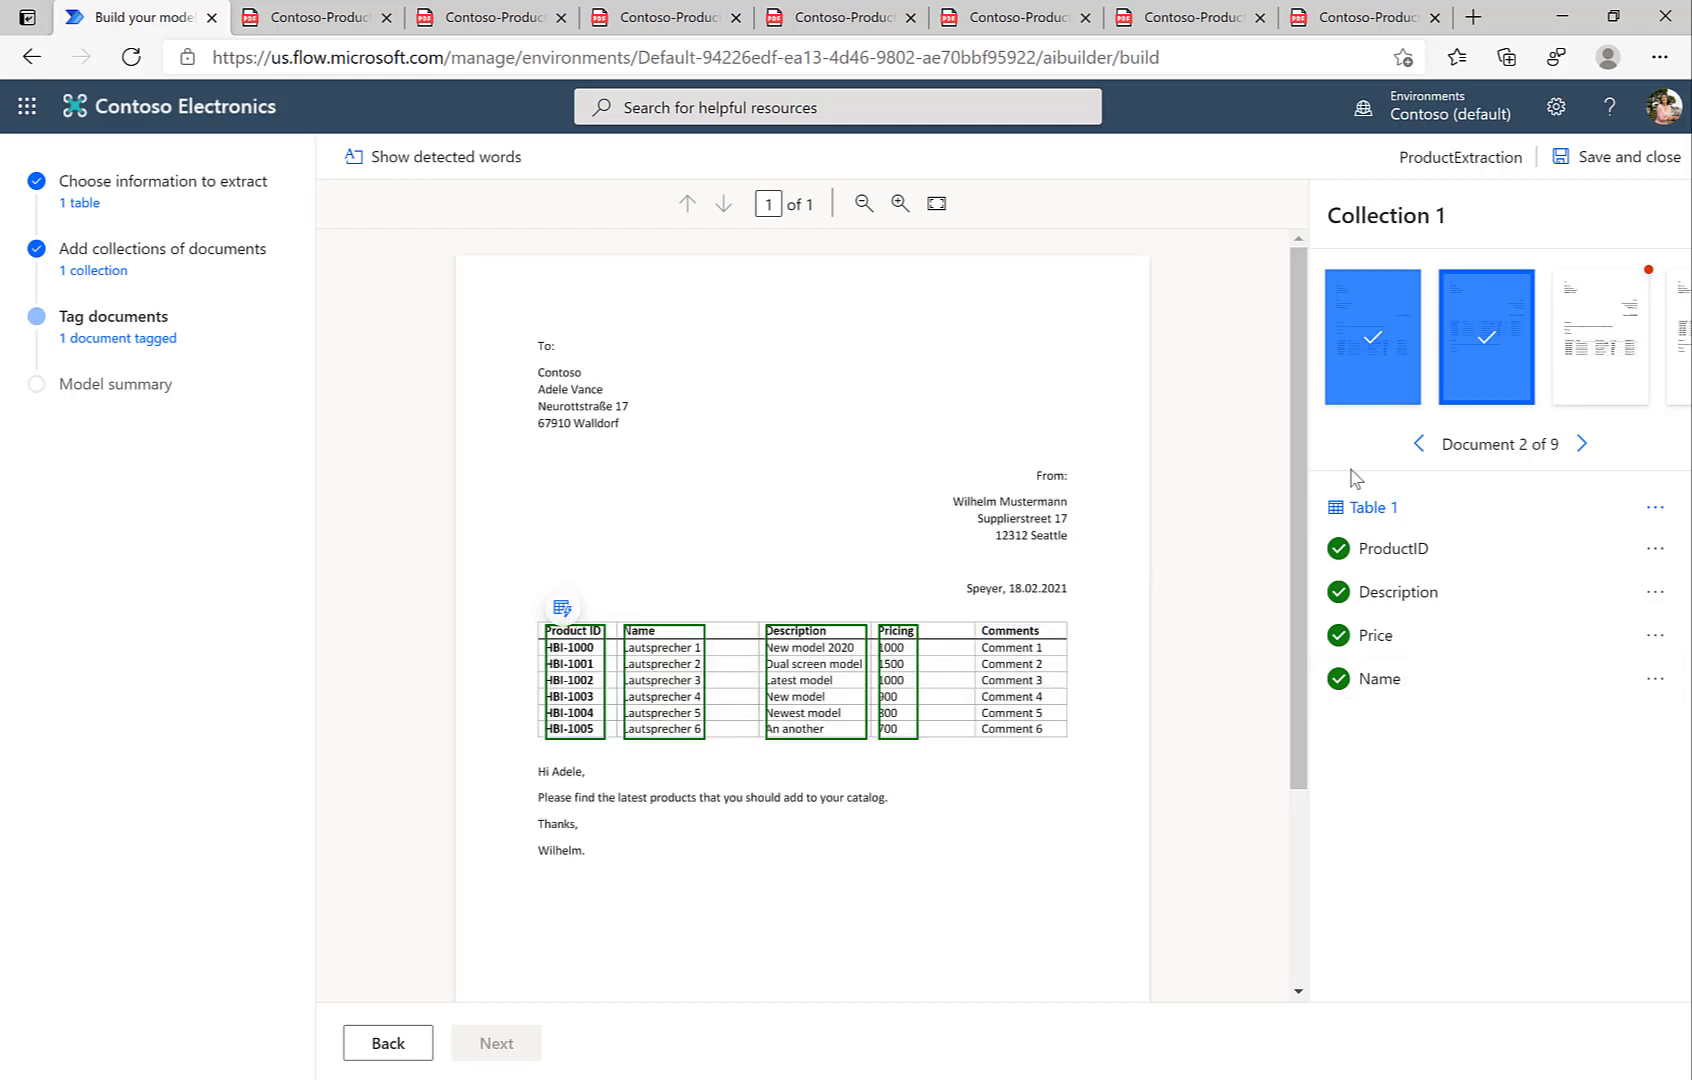
left_click(1601, 337)
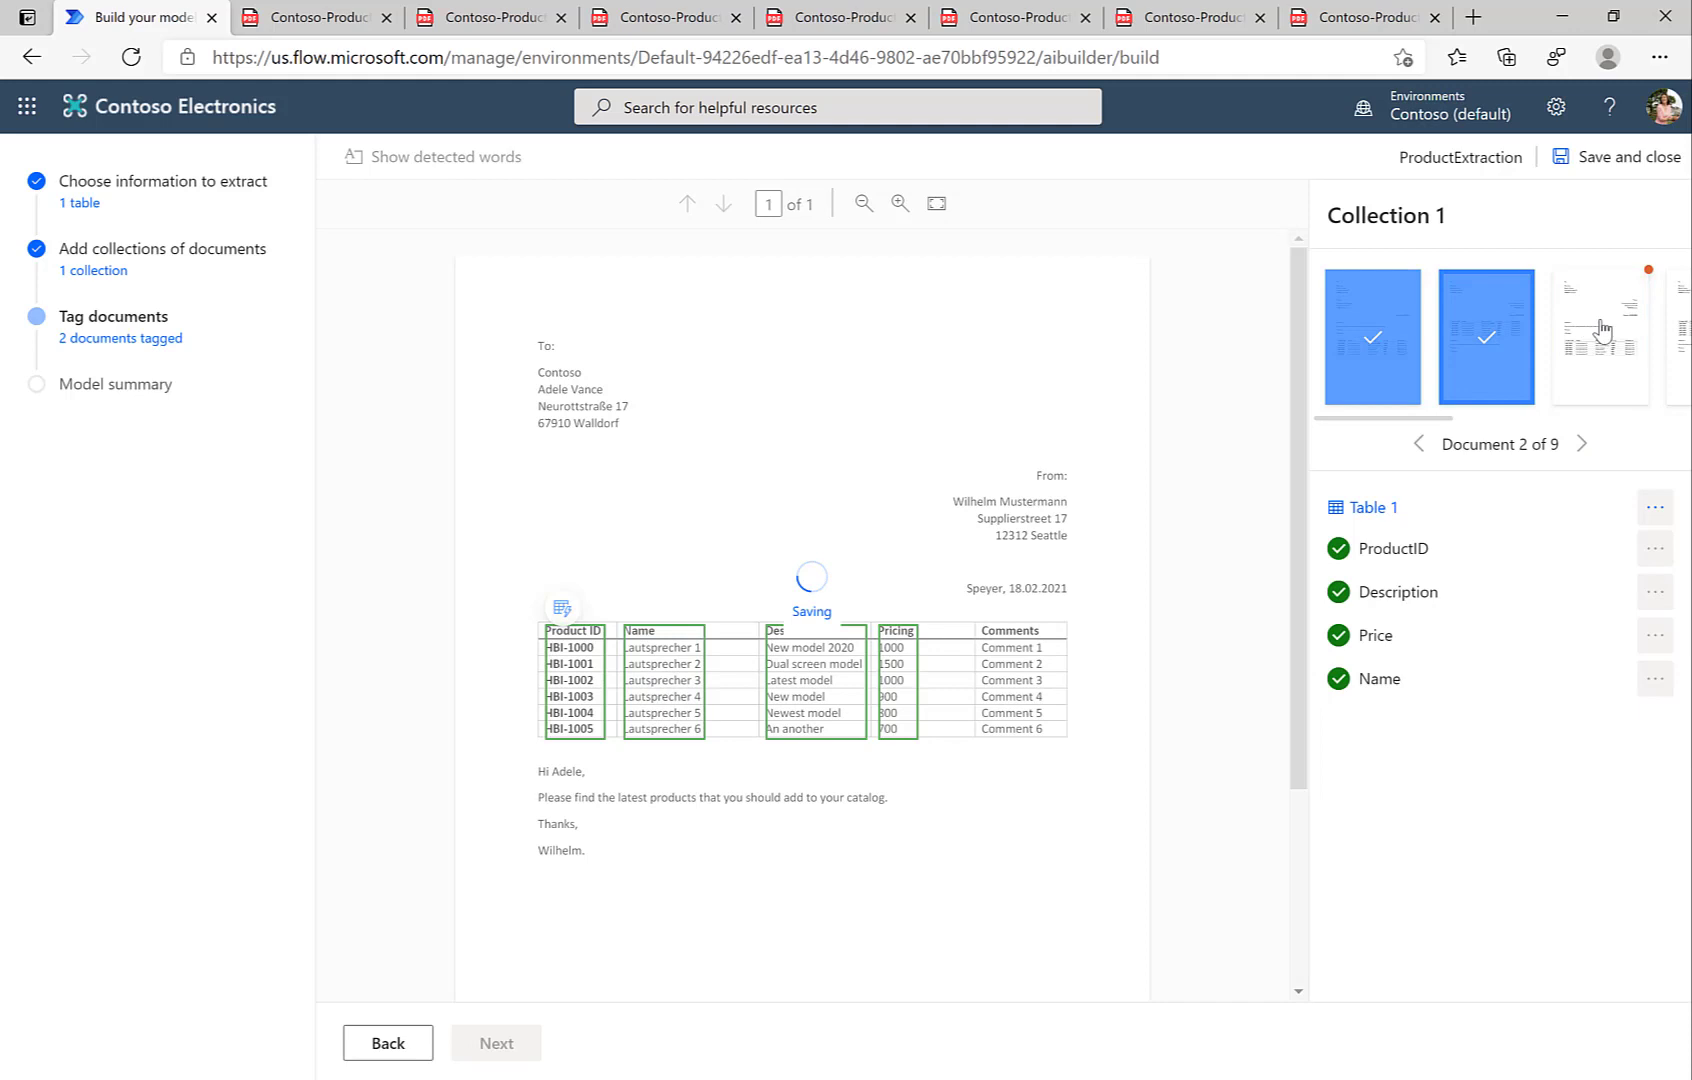
left_click(1601, 336)
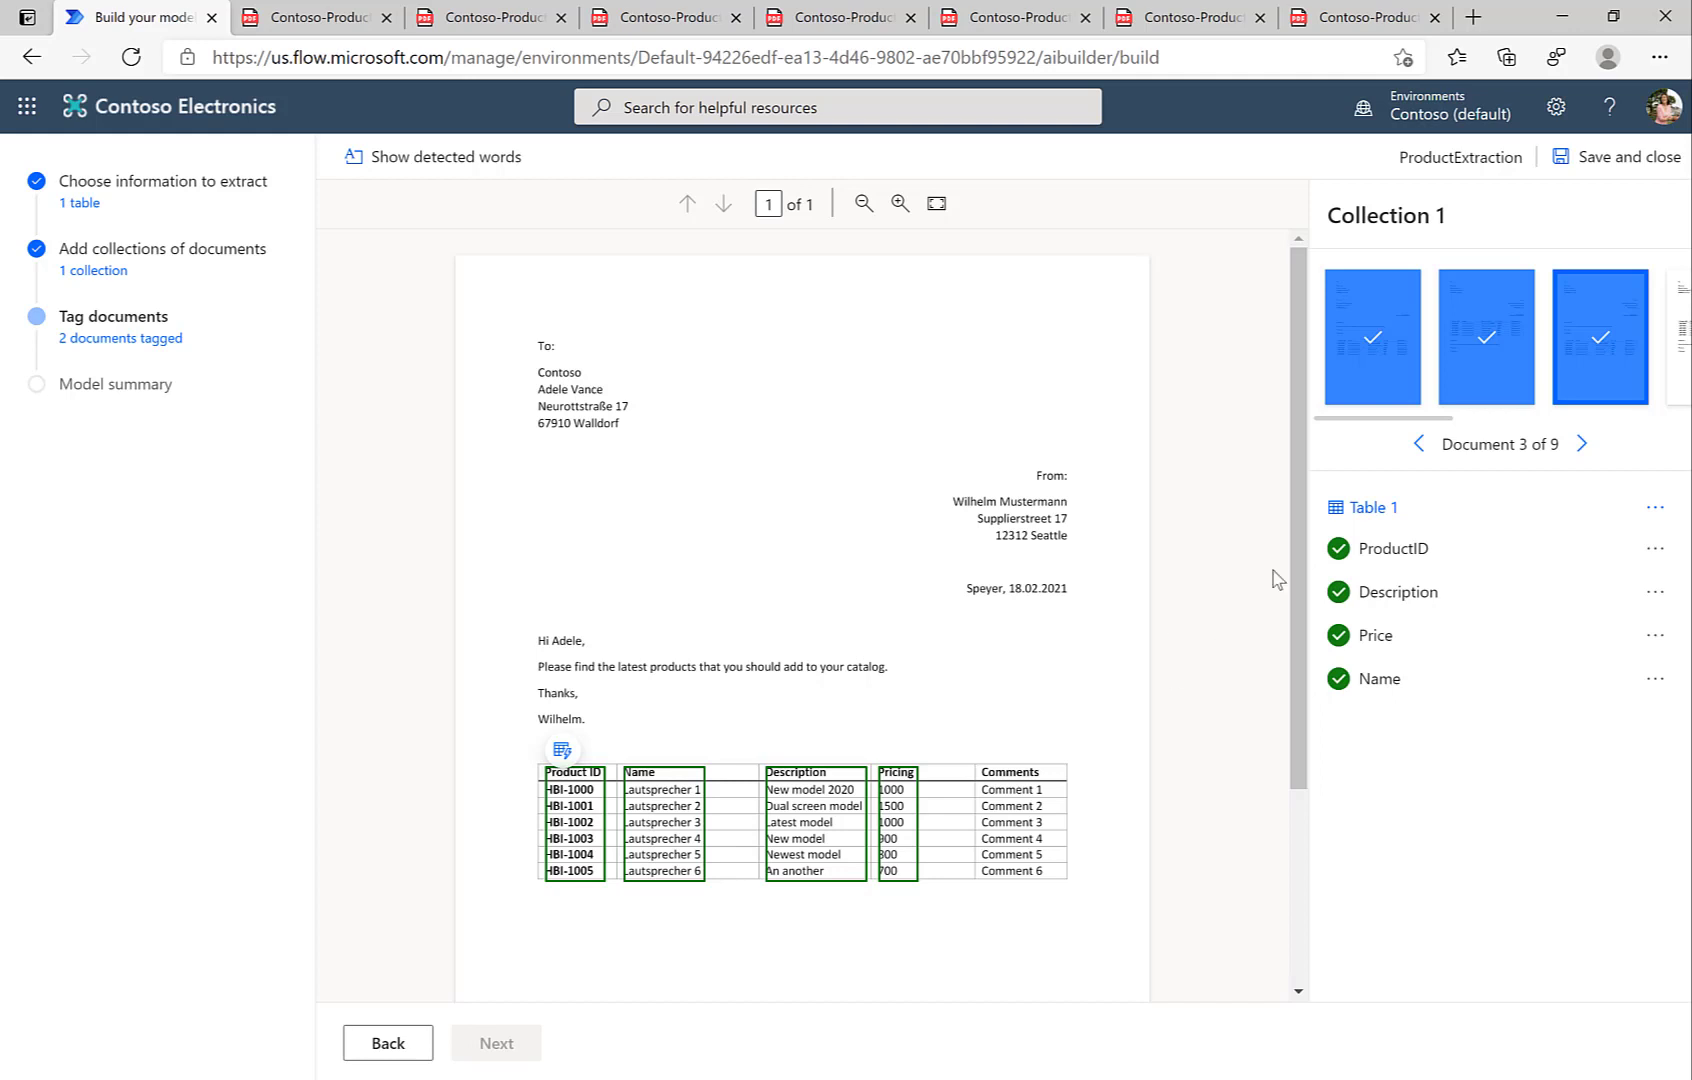
left_click(1582, 443)
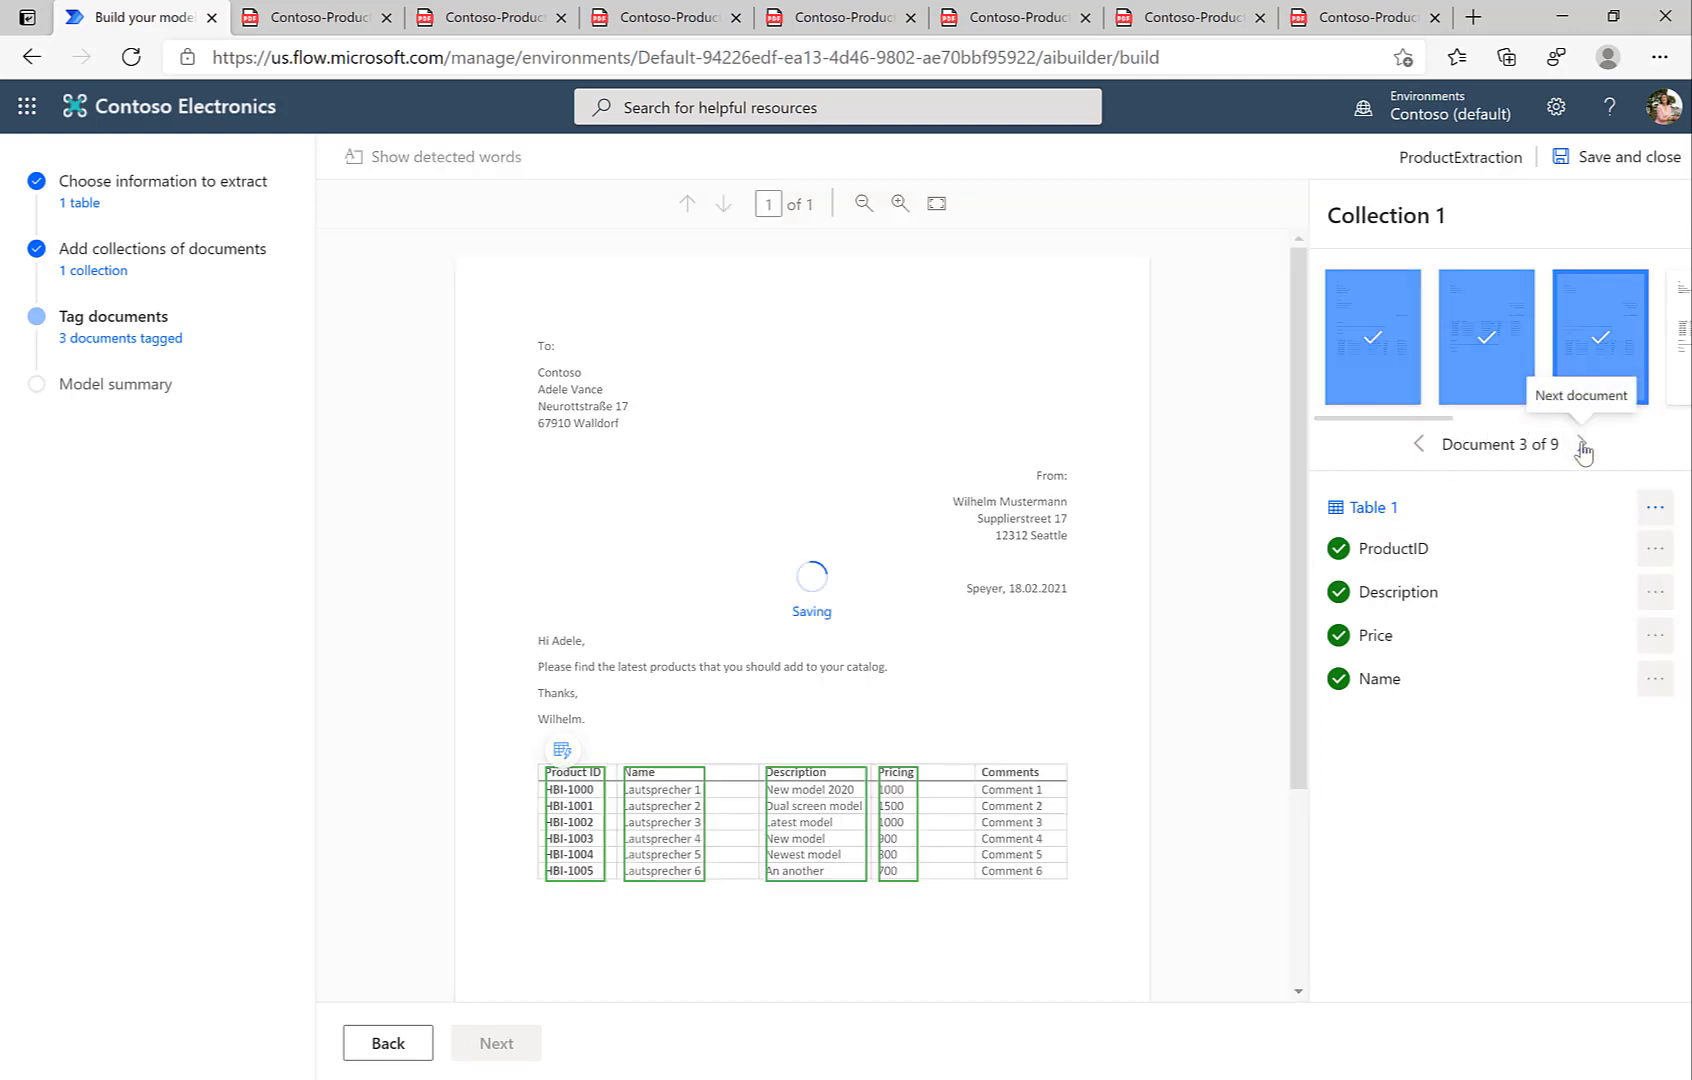
left_click(1582, 443)
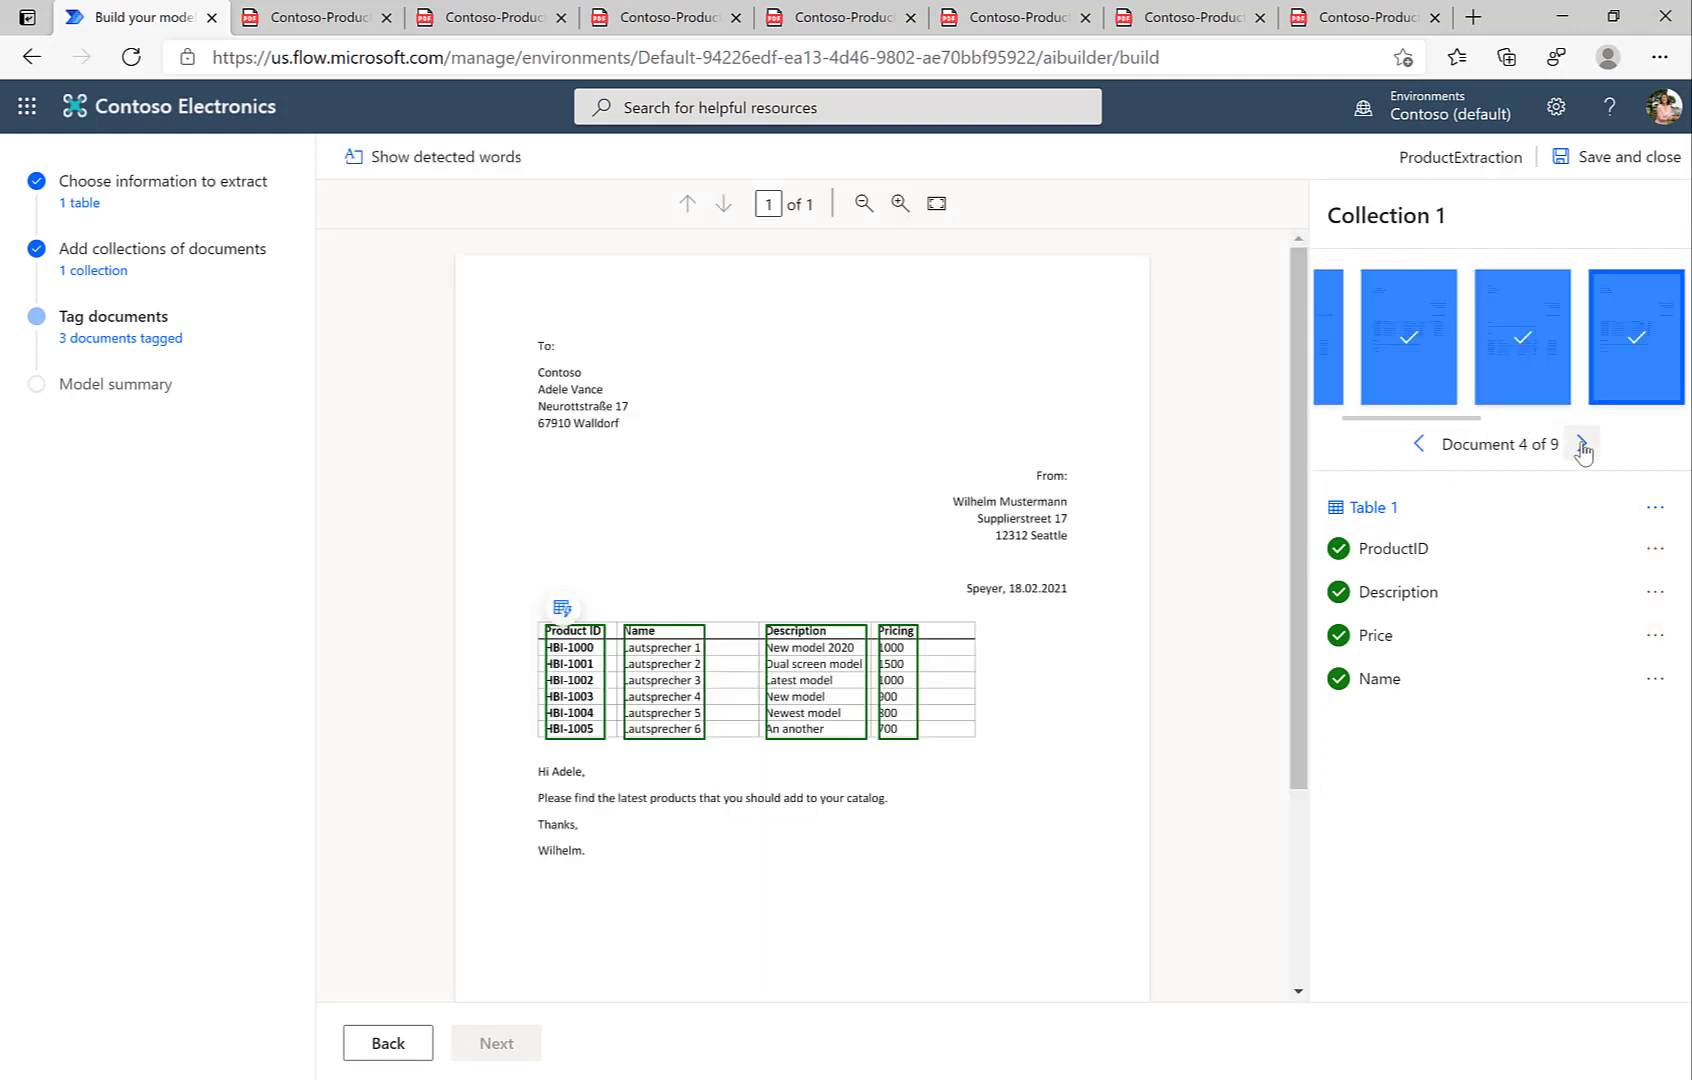
left_click(1582, 443)
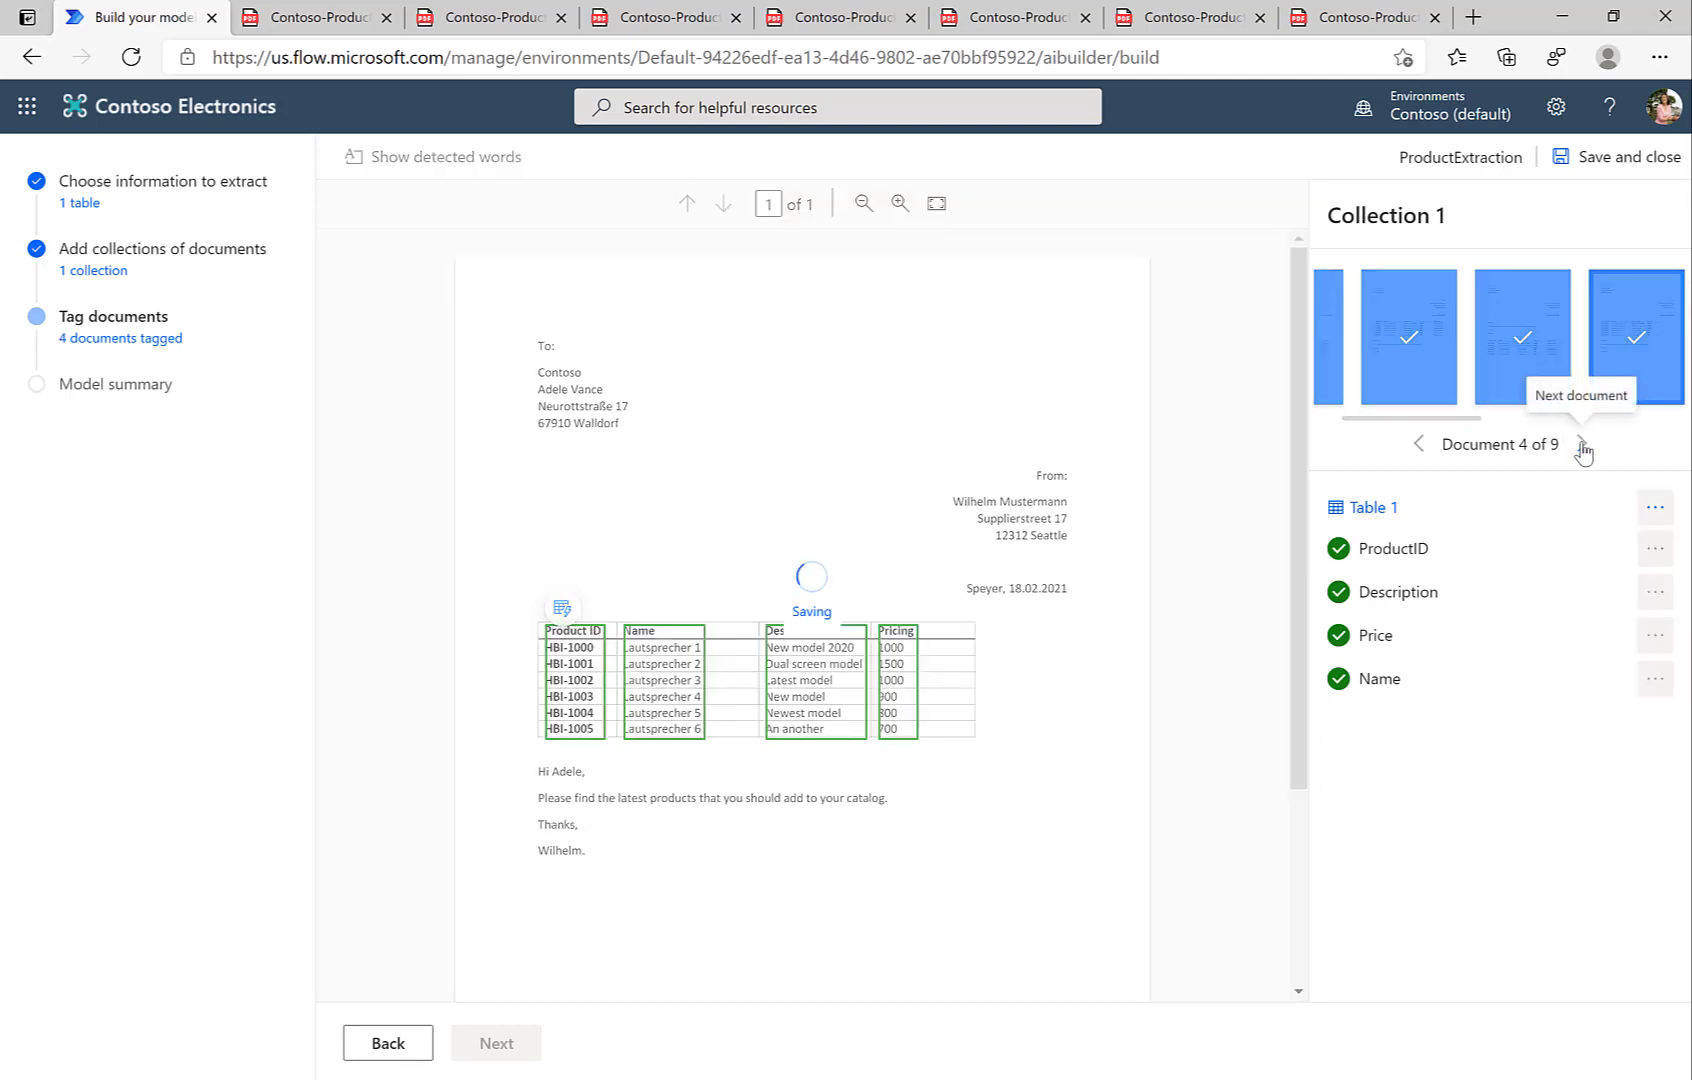
left_click(1582, 445)
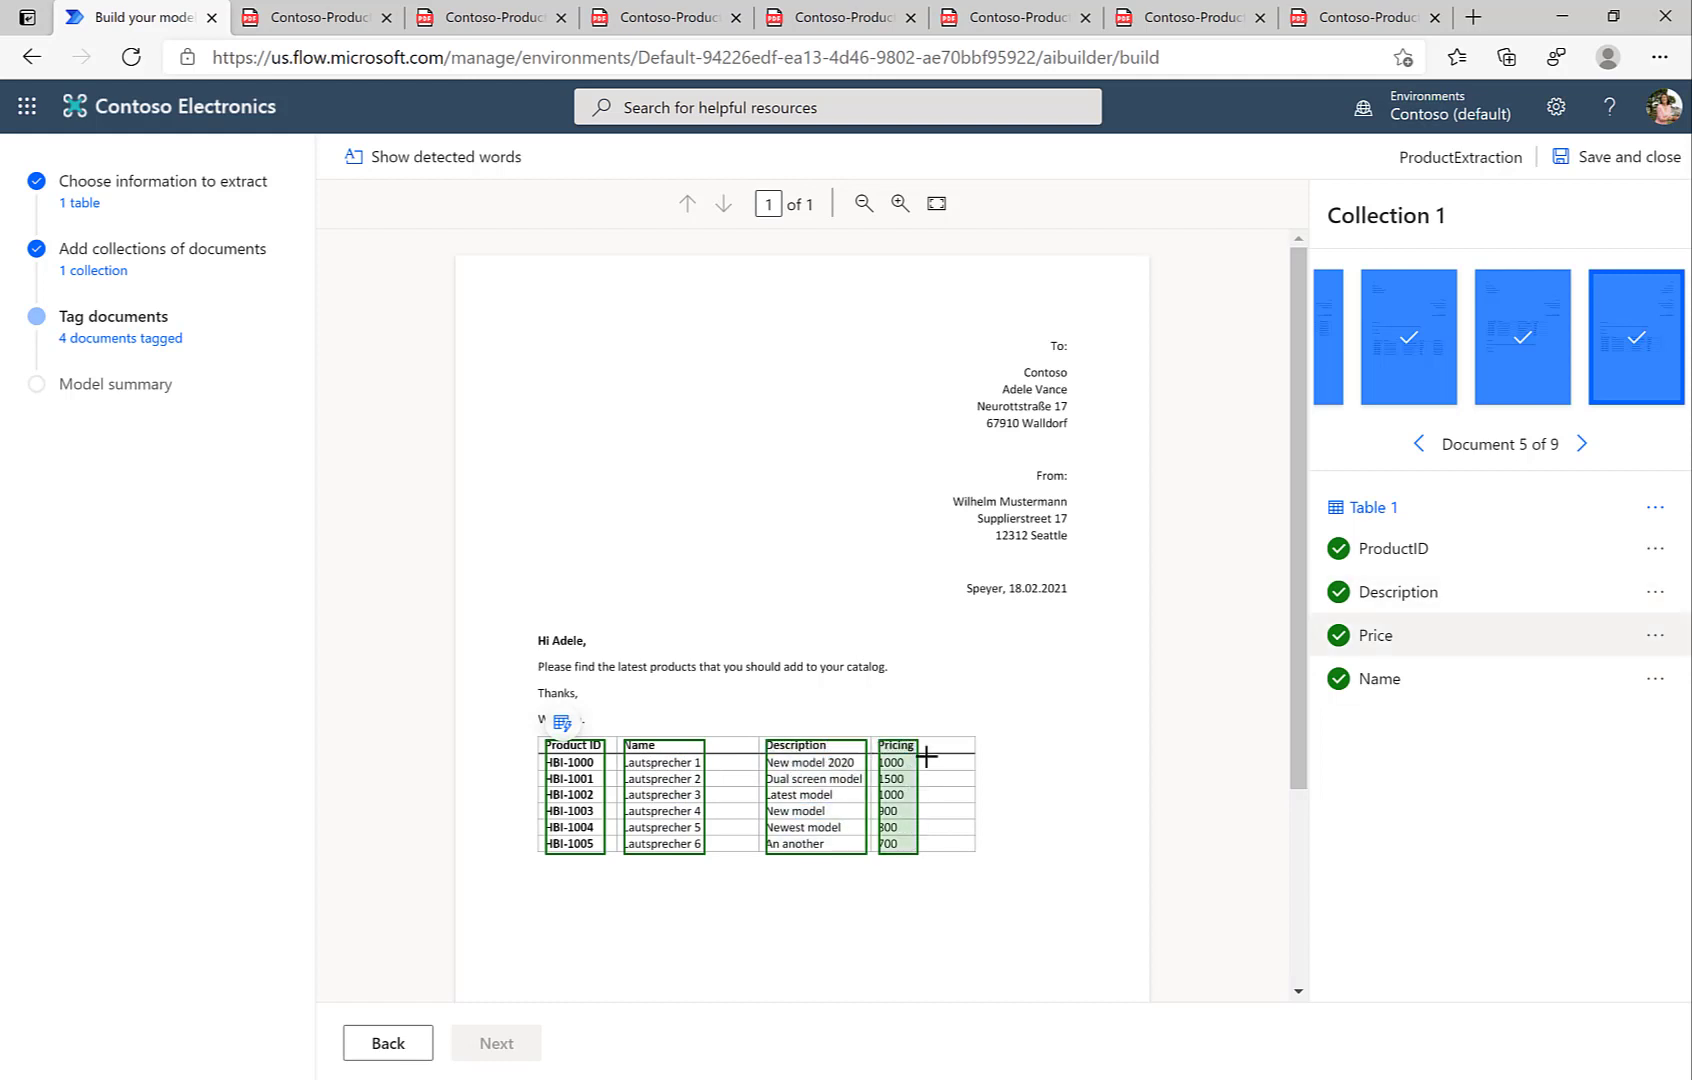
- Confirm the table tags on documents 5 to 8 and reach the last document
left_click(1580, 443)
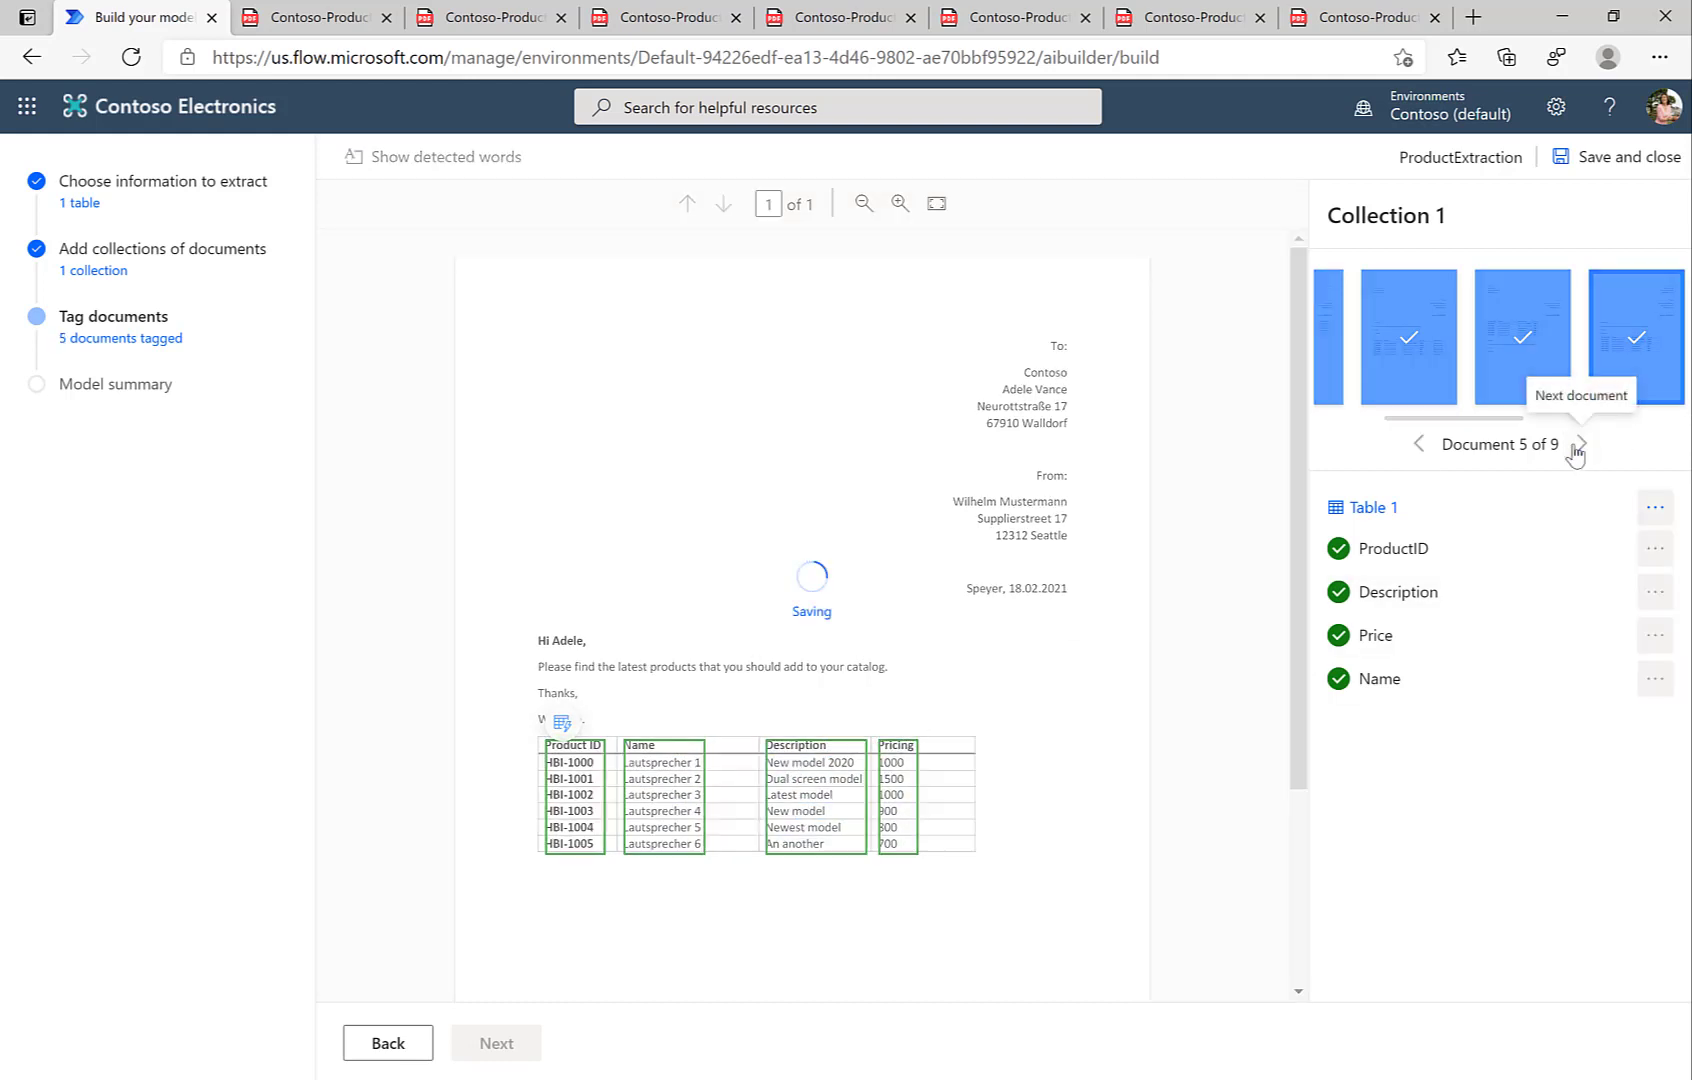
left_click(1582, 442)
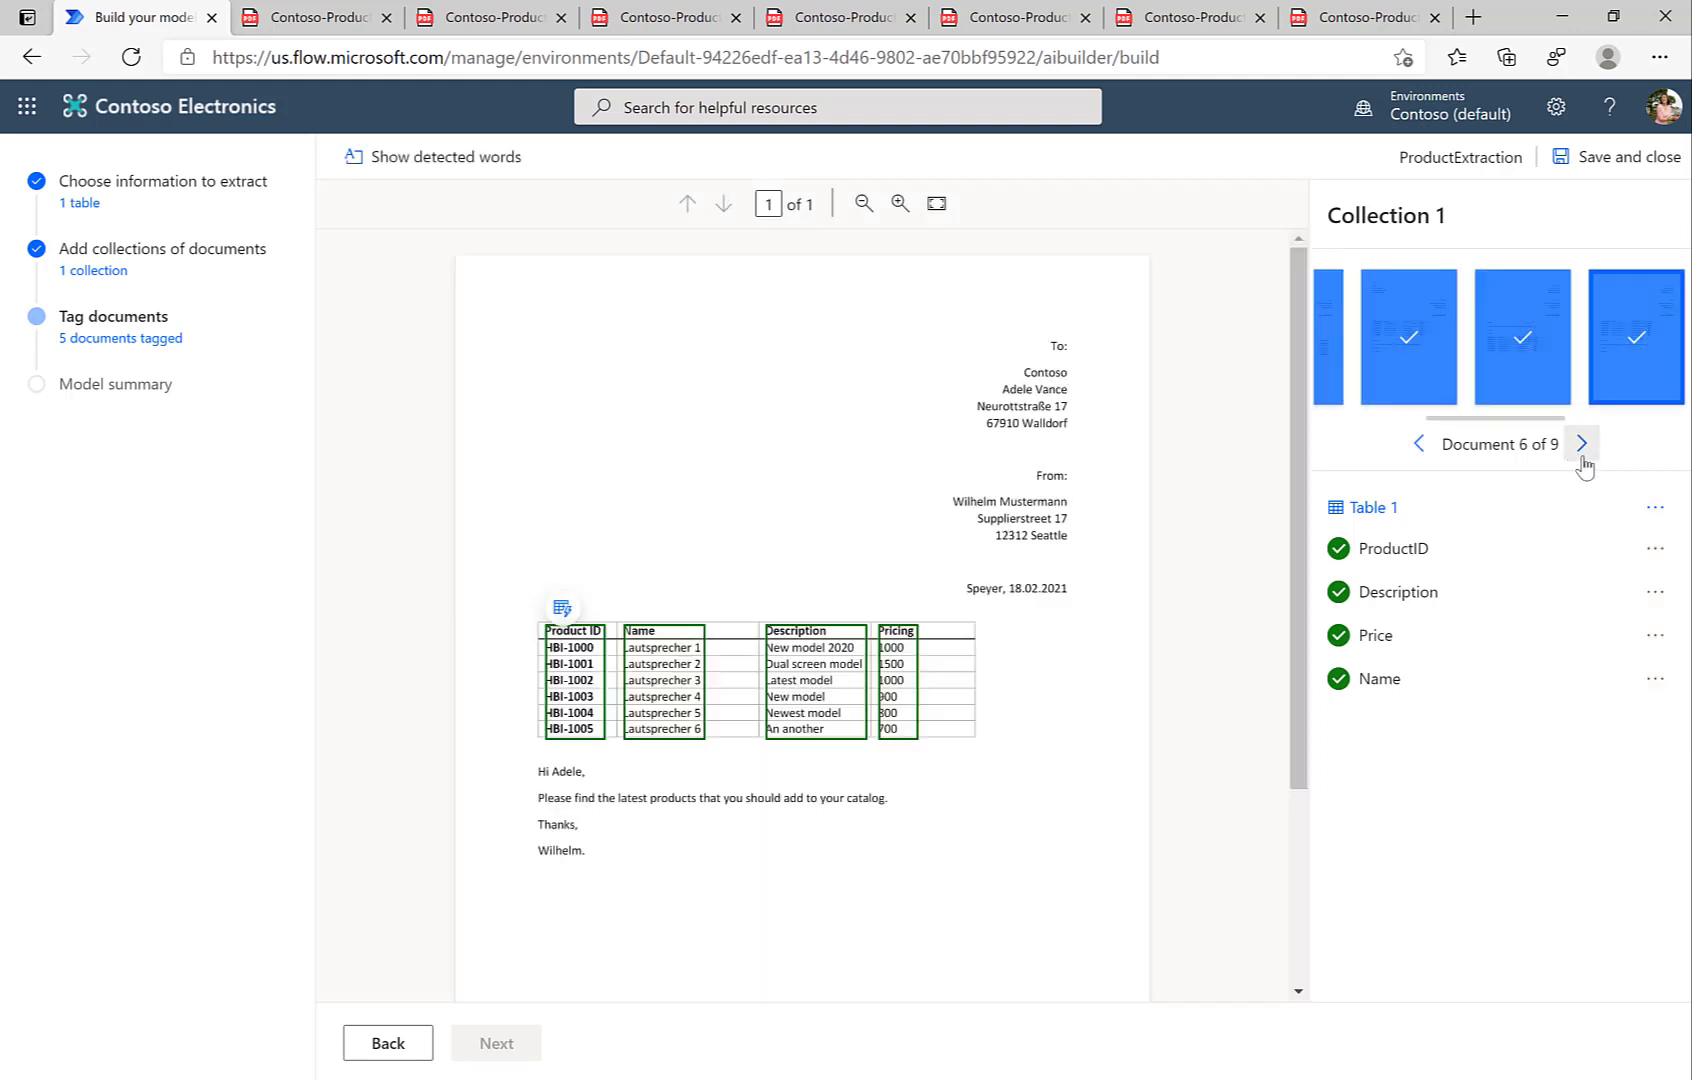
left_click(1582, 443)
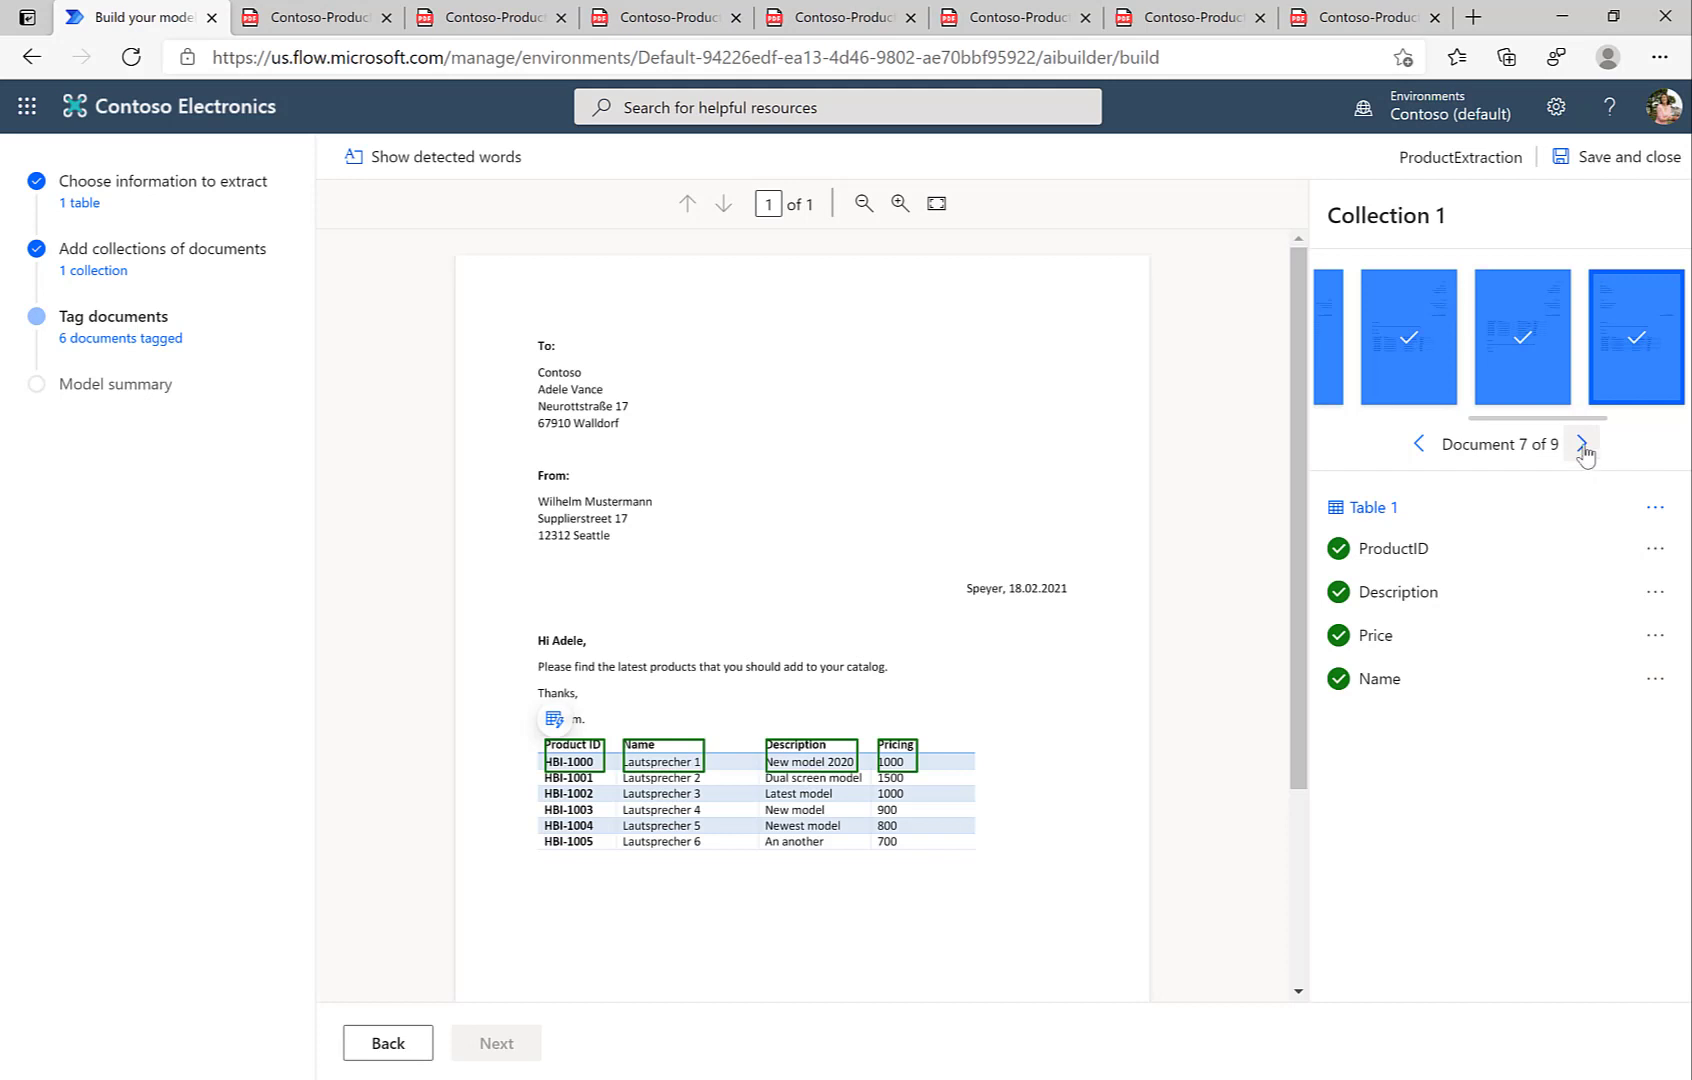
left_click(1583, 443)
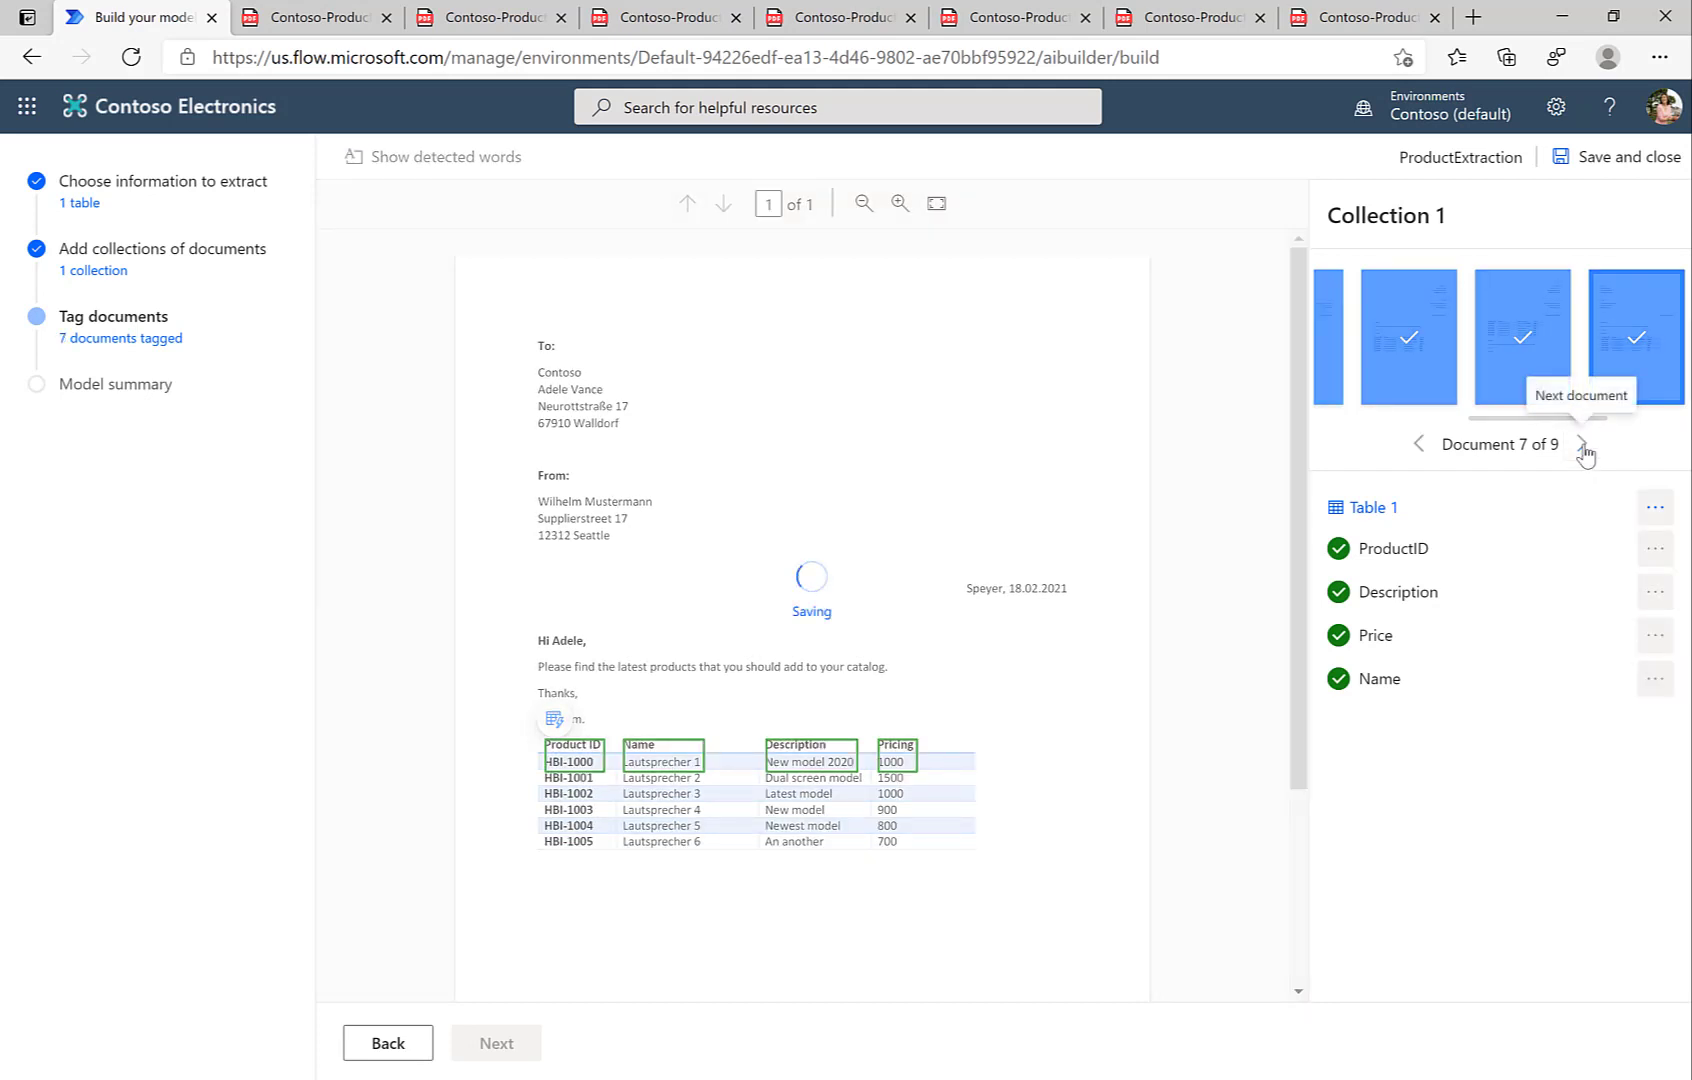
left_click(1581, 443)
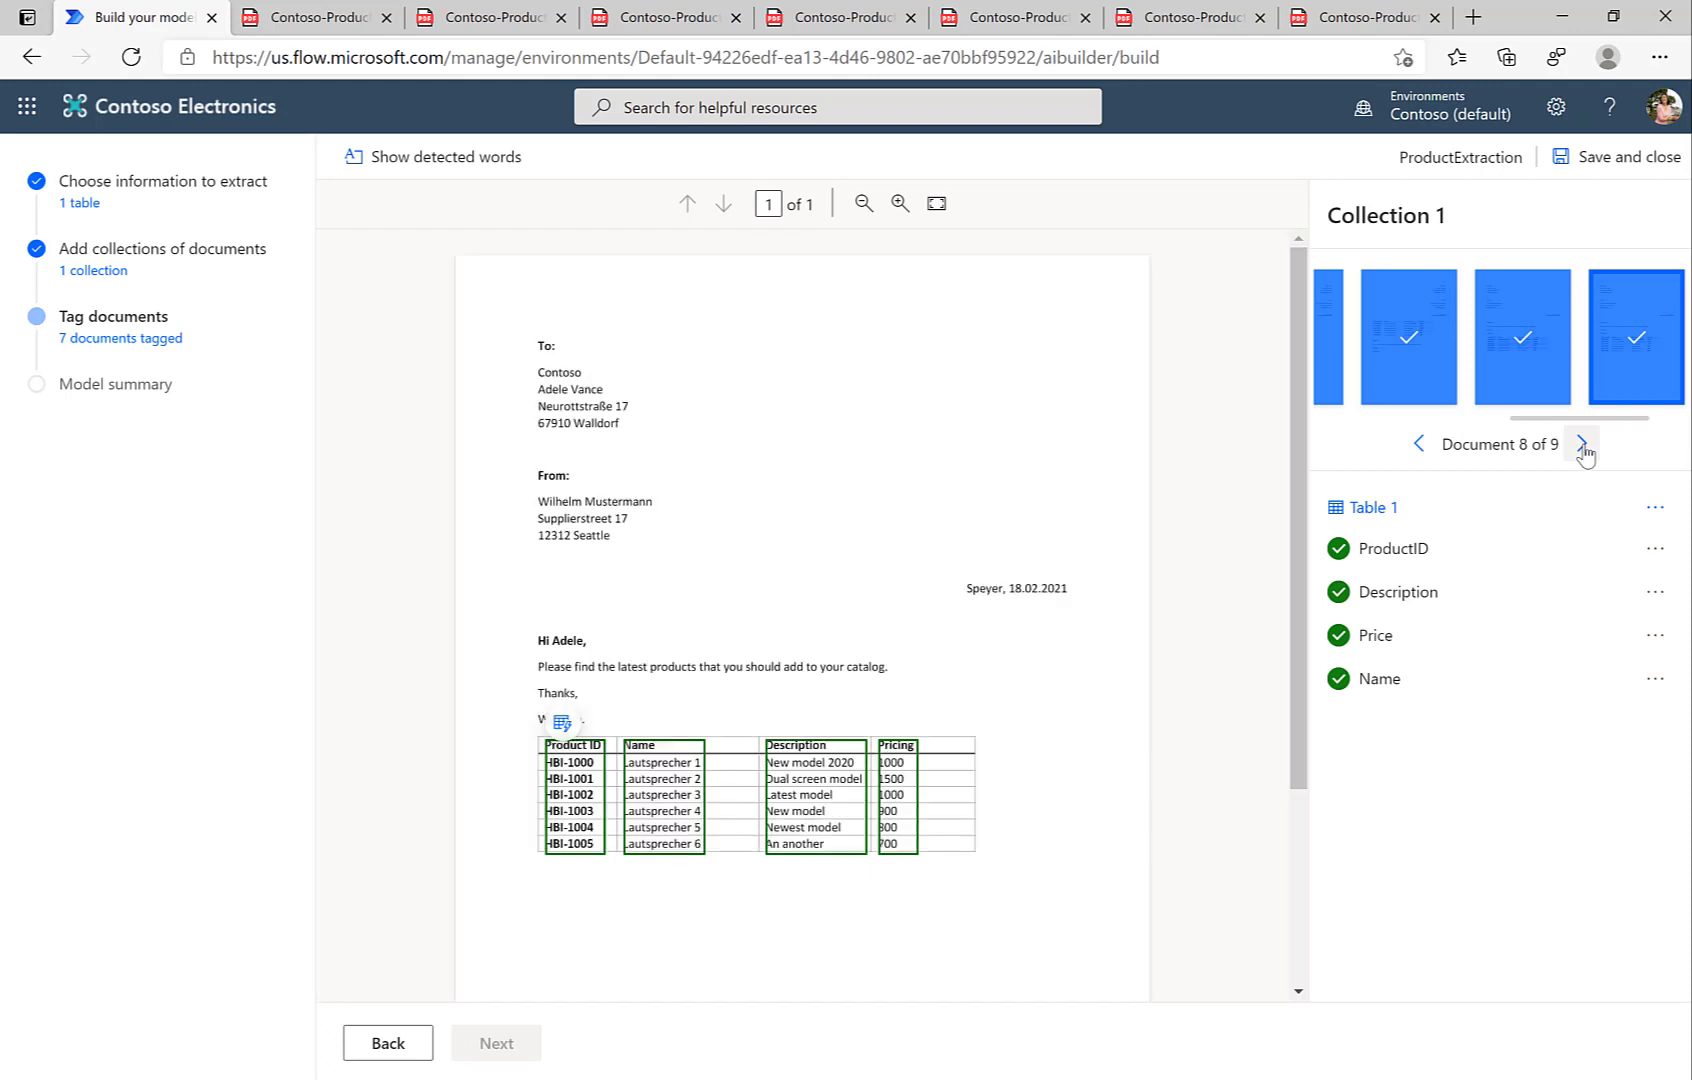
left_click(1582, 443)
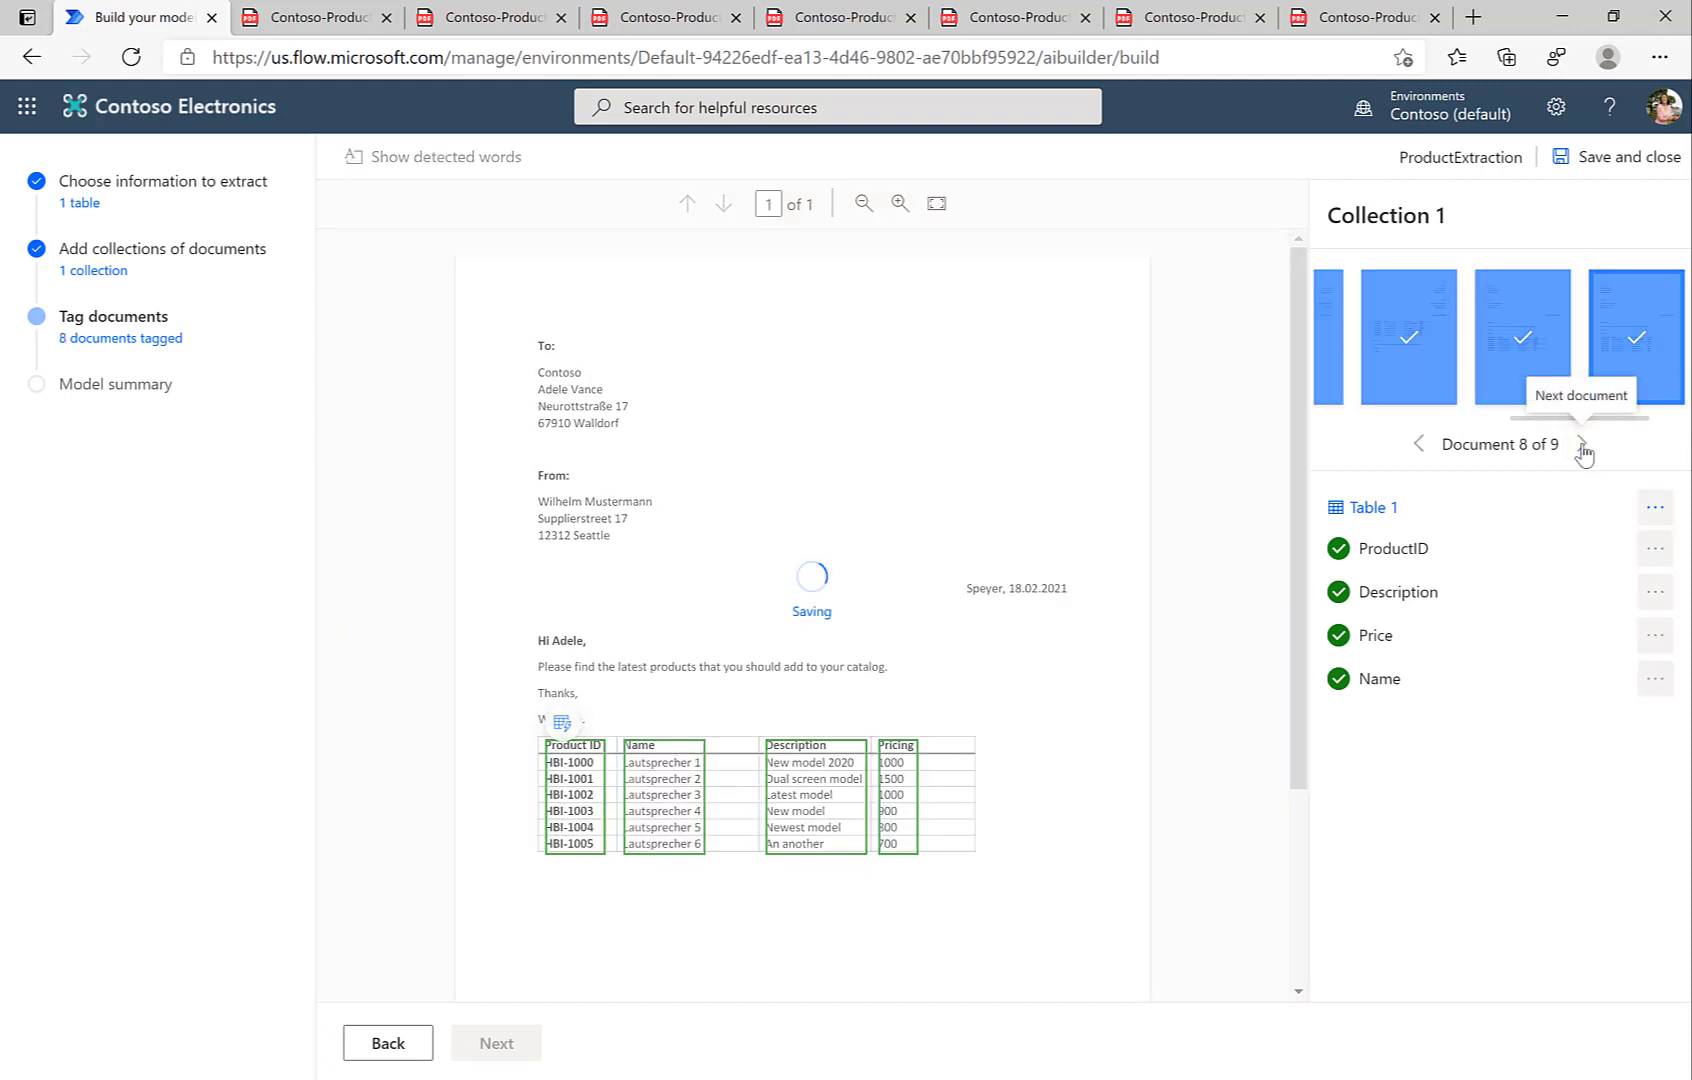
left_click(1582, 443)
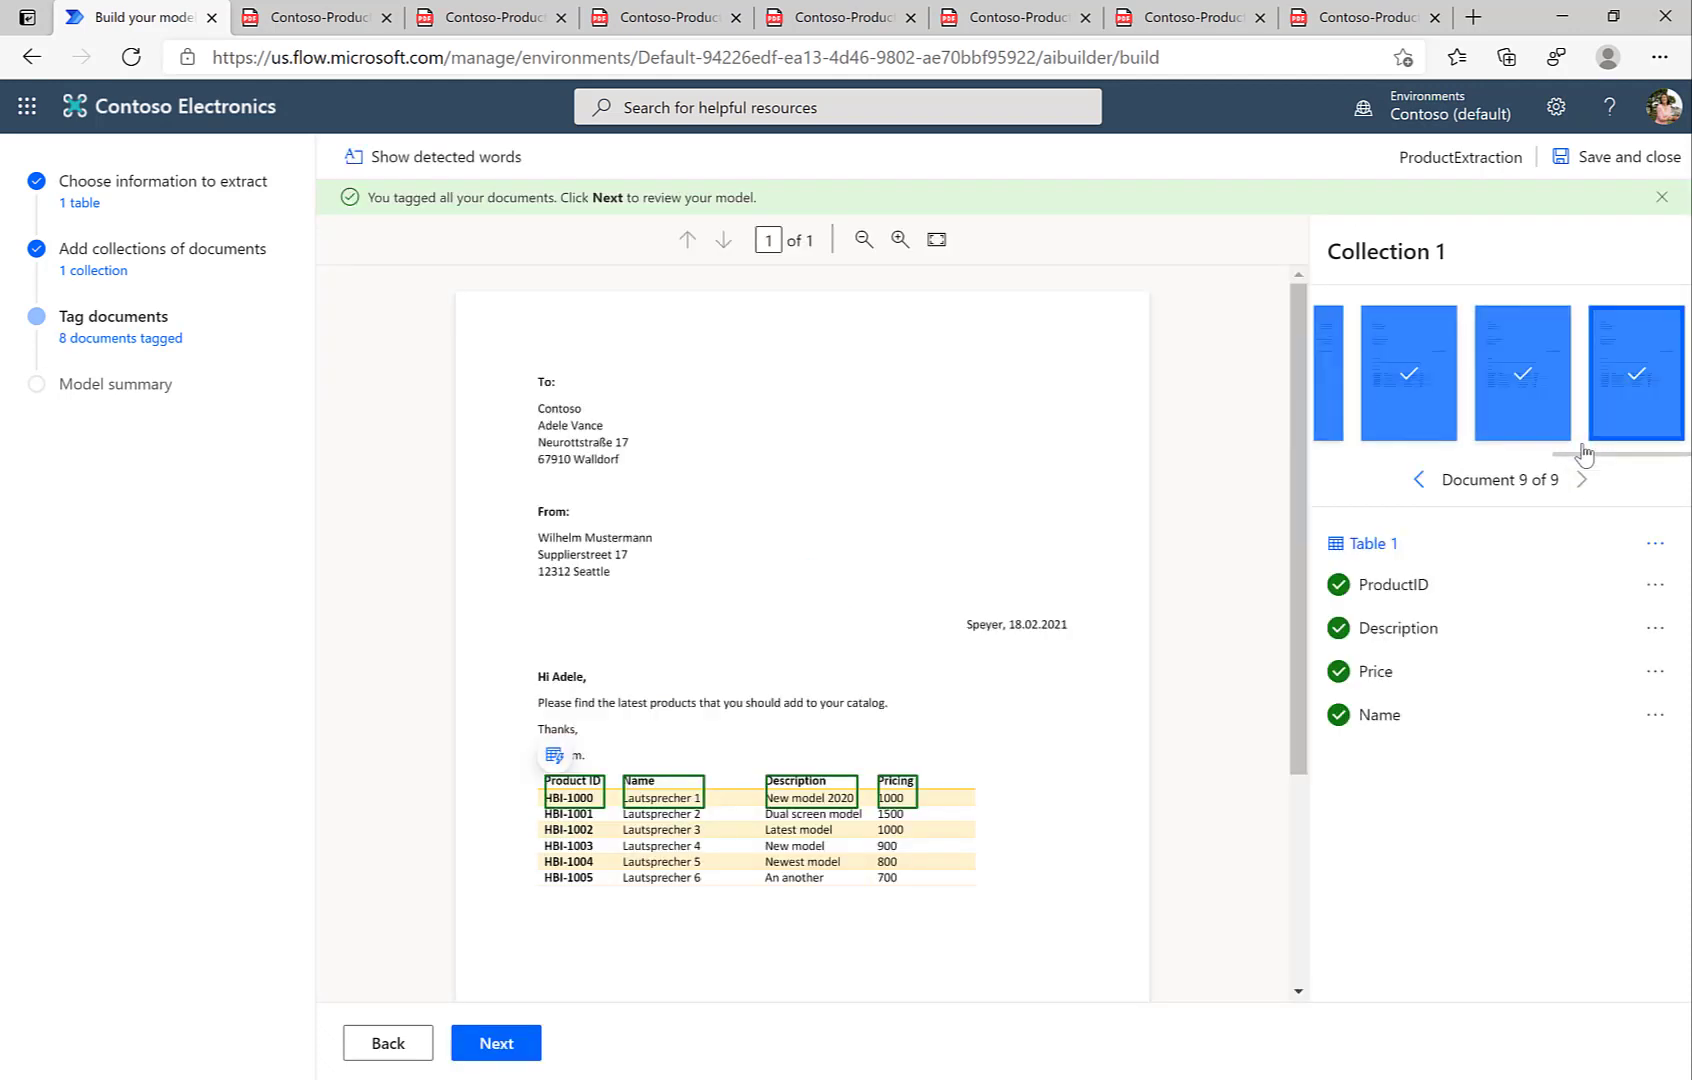
mouse_move(1586, 487)
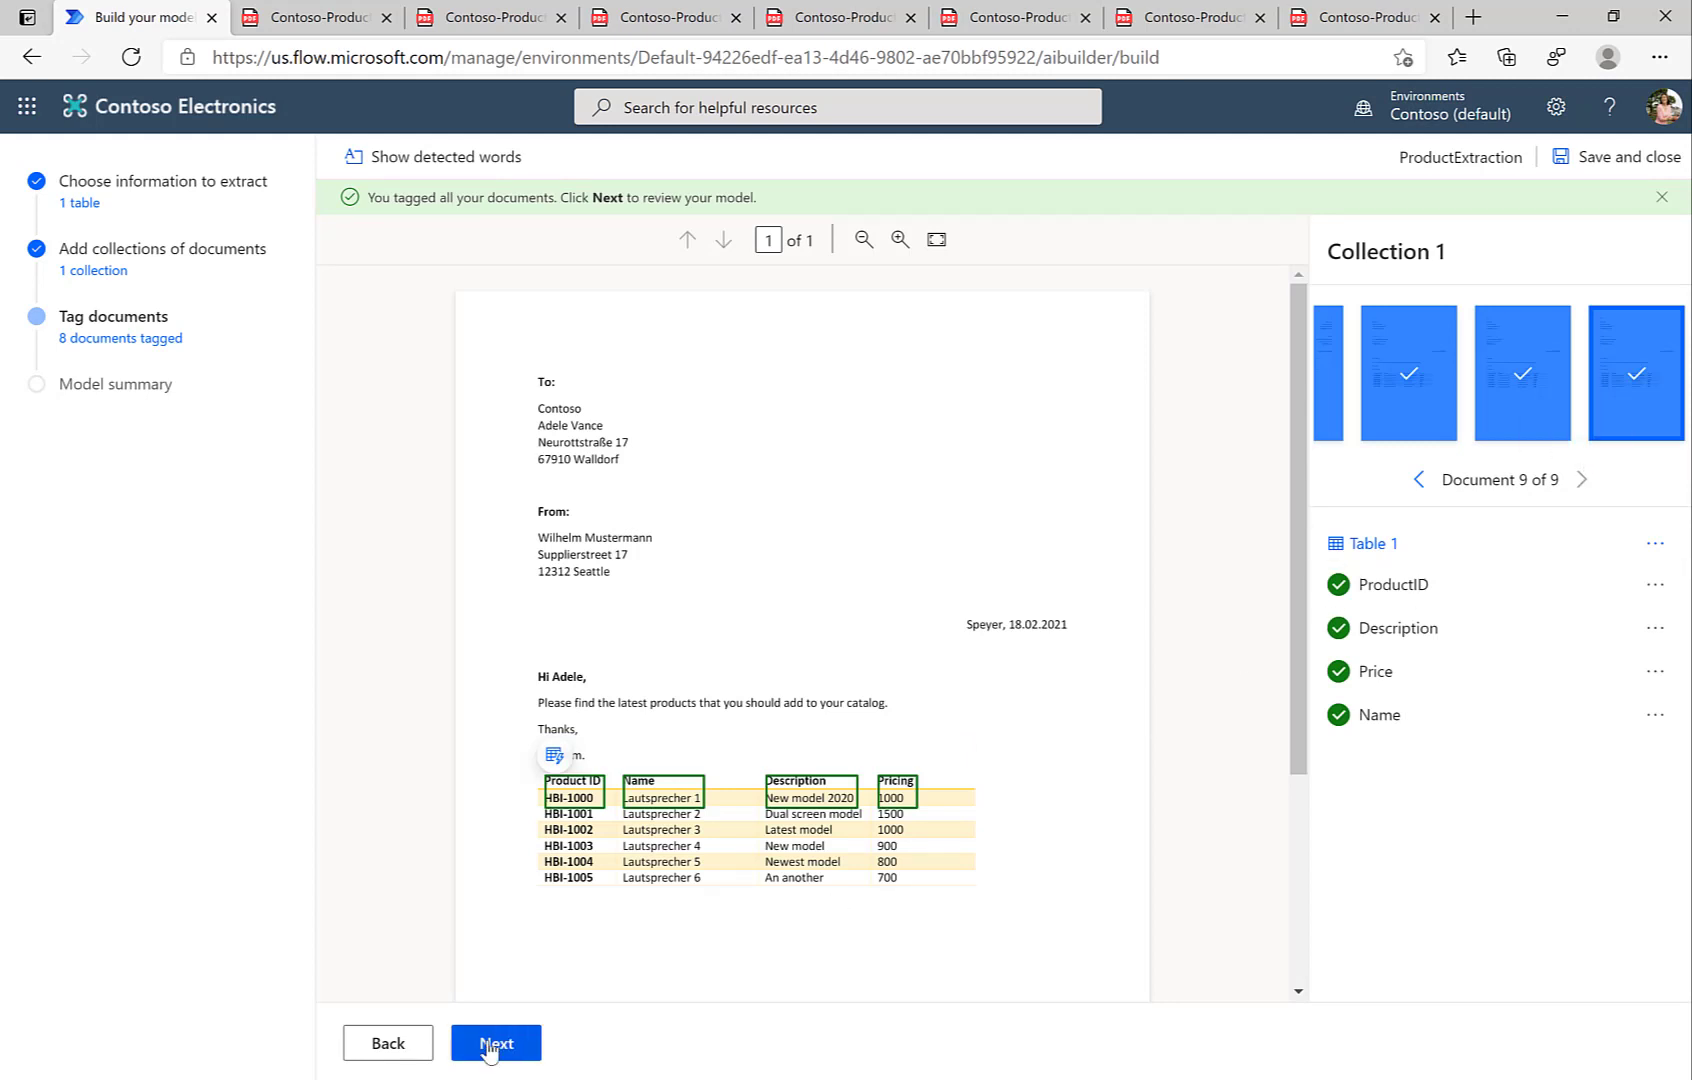
- Train the ProductExtraction model from the Model summary and go to its details page
left_click(495, 1043)
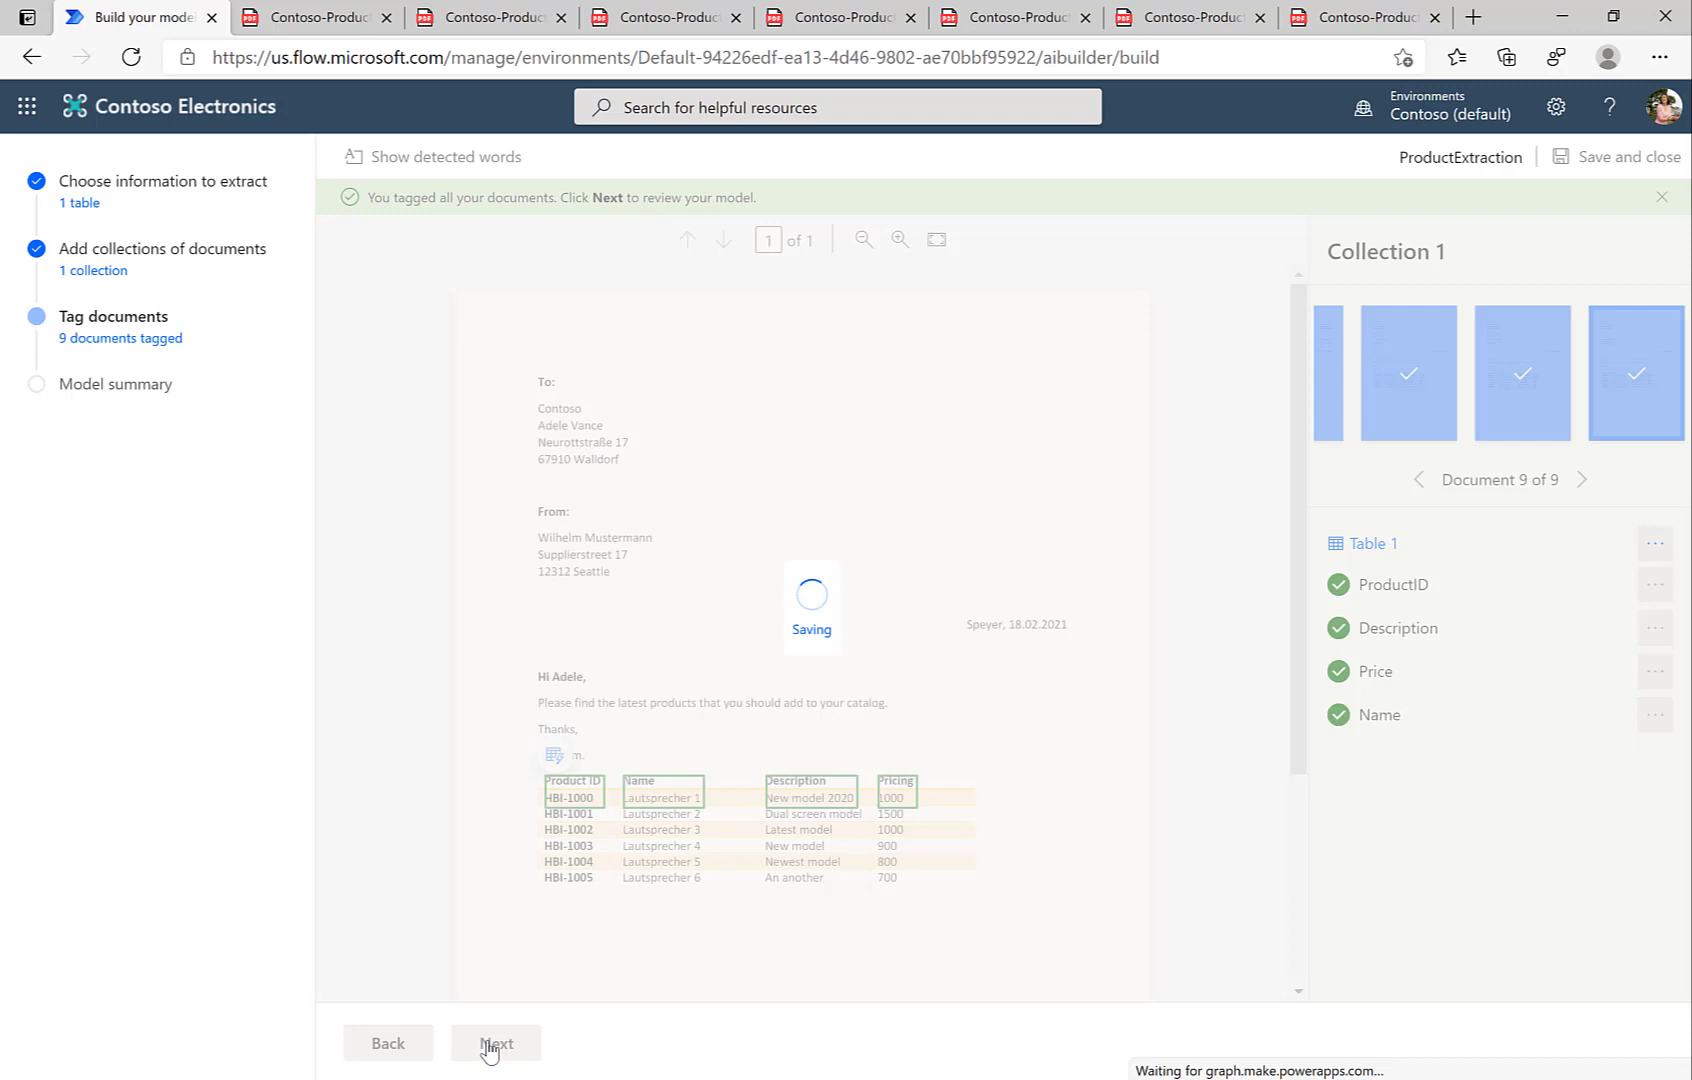
left_click(495, 1042)
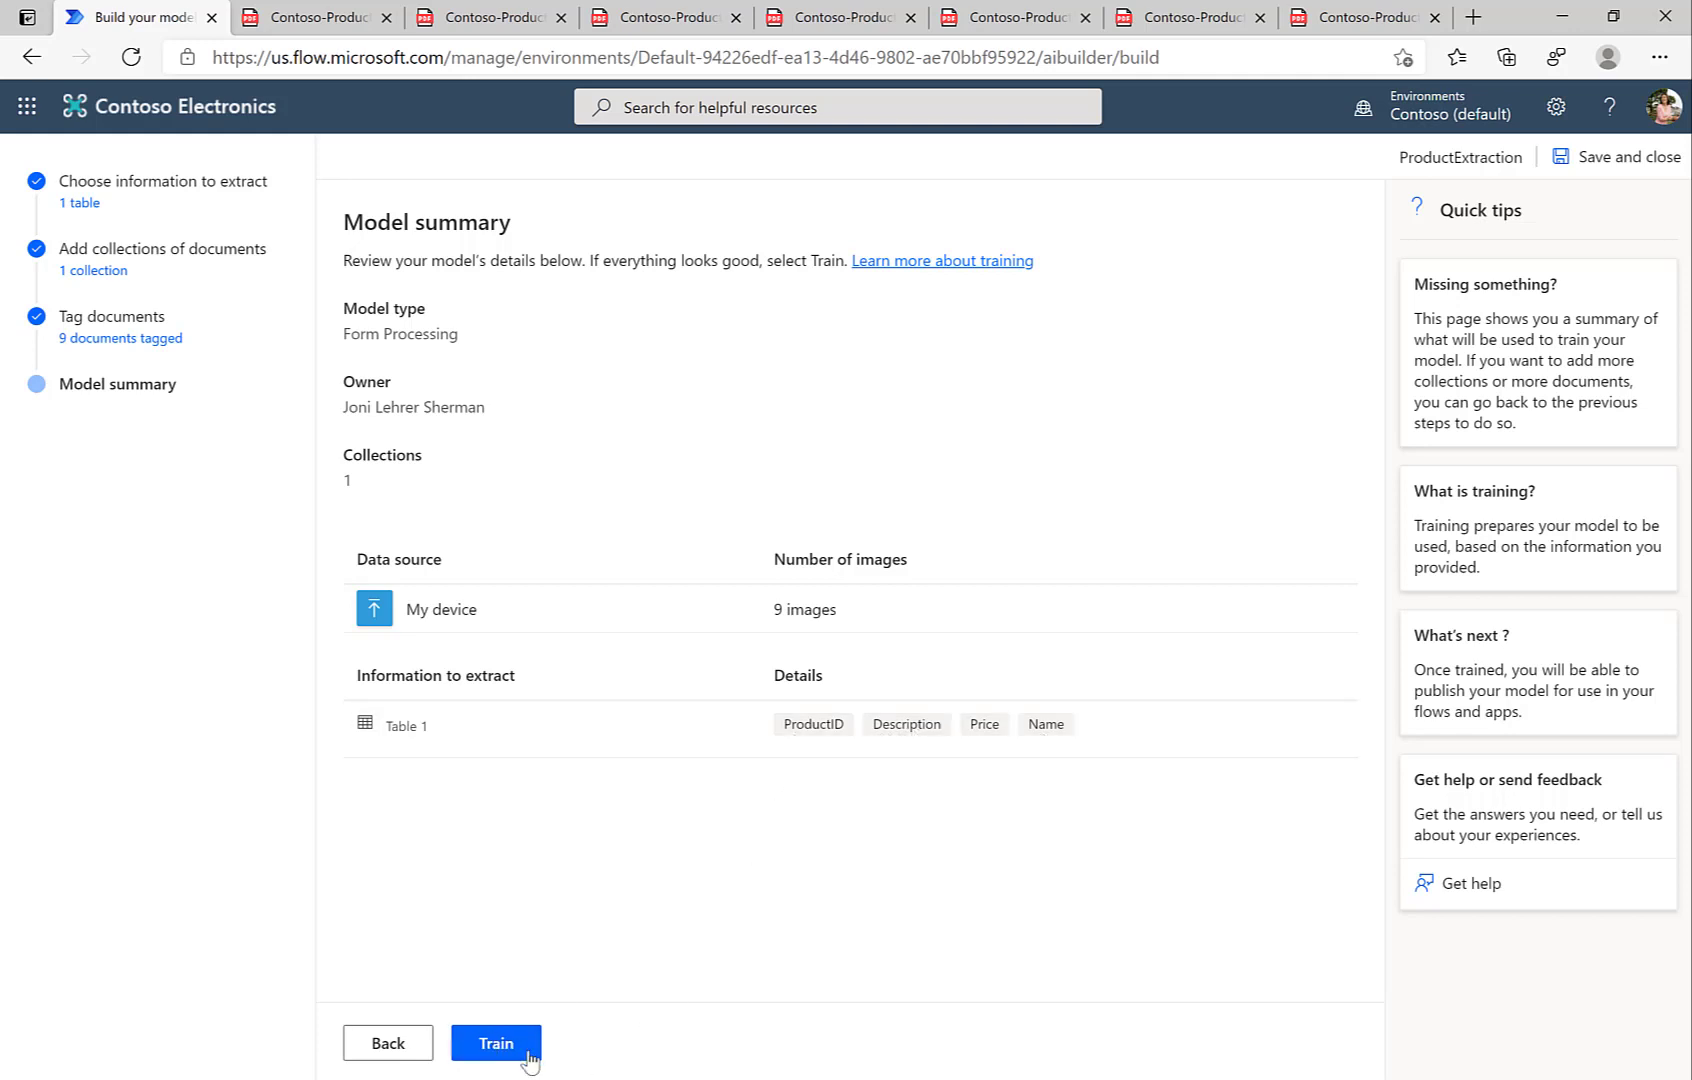
left_click(495, 1042)
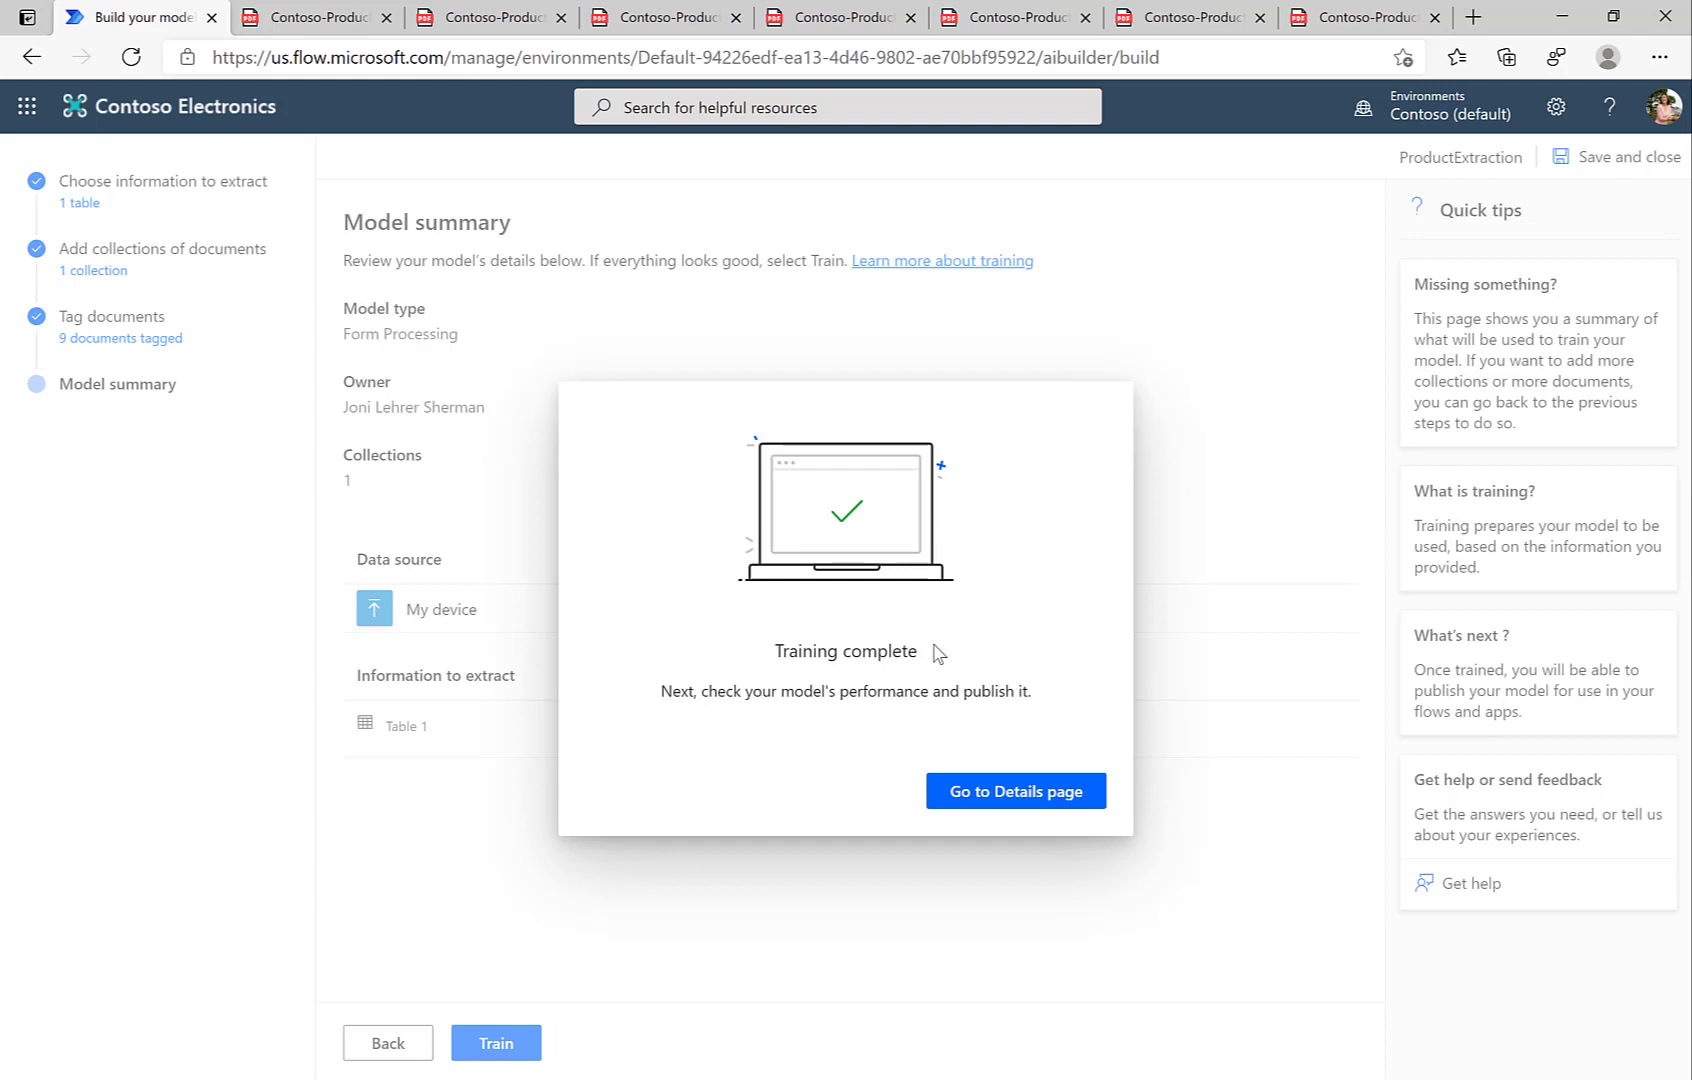
left_click(1014, 791)
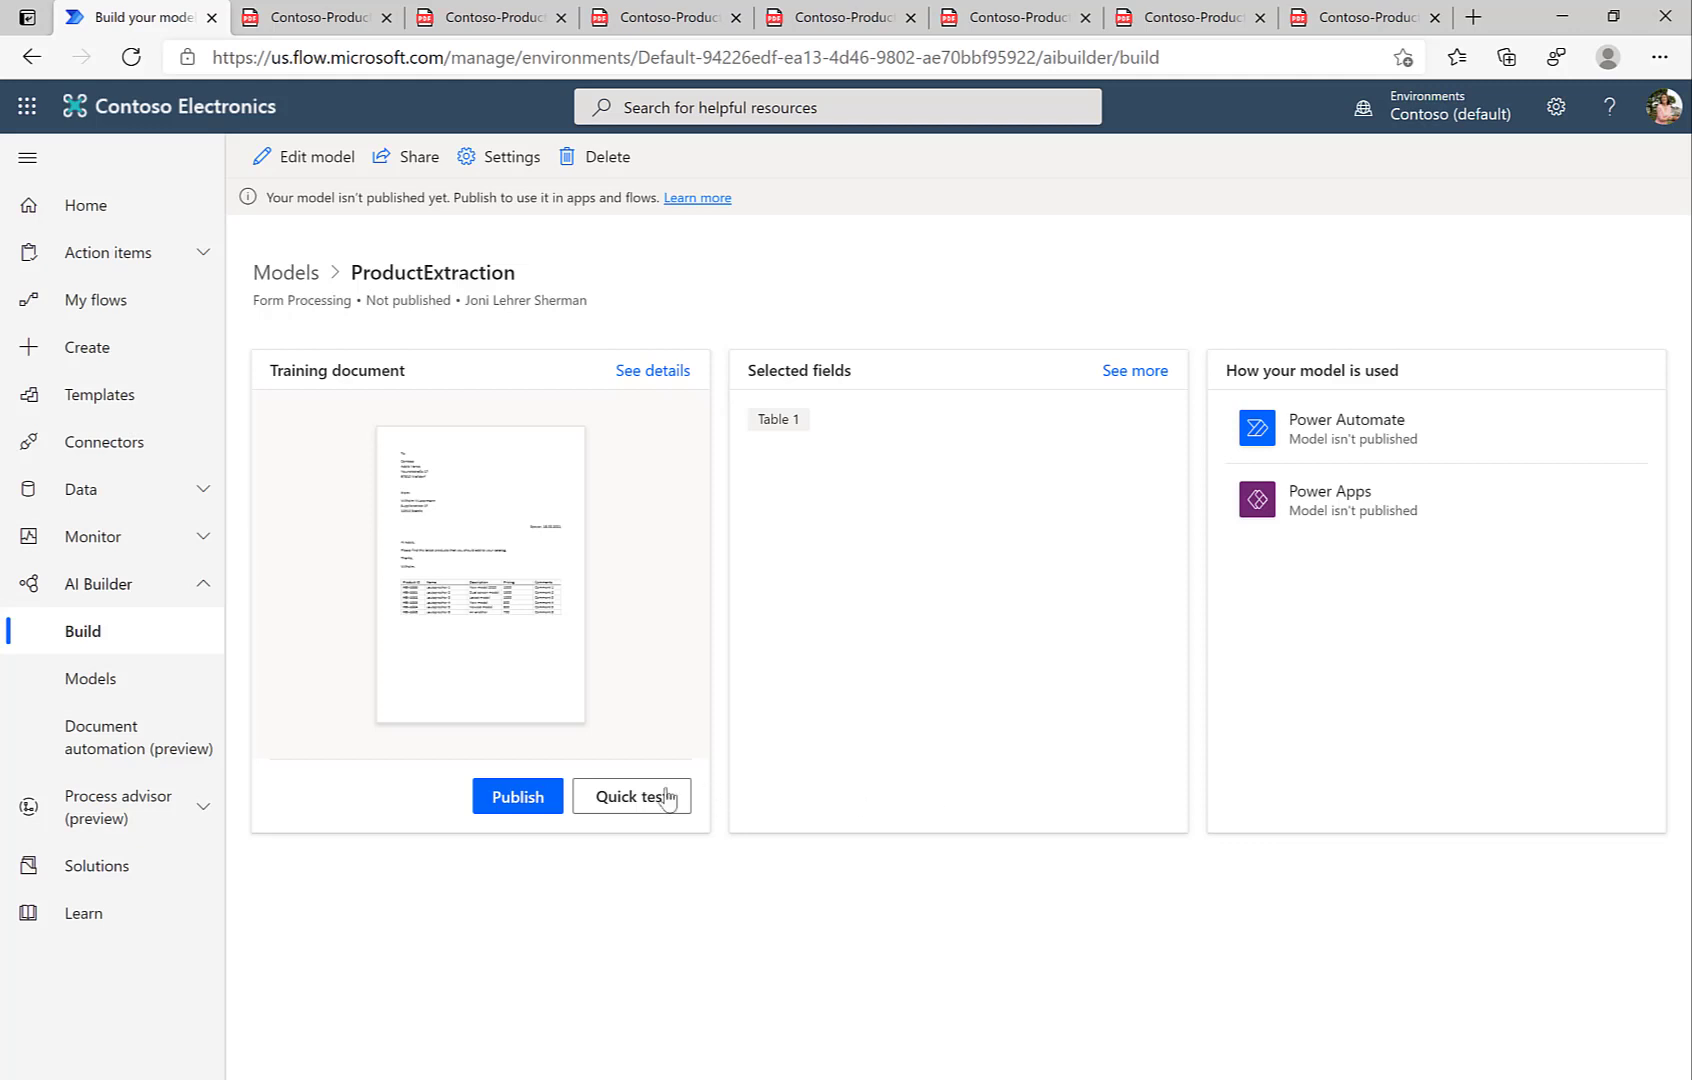
- Publish the ProductExtraction model for use in flows and apps
left_click(517, 796)
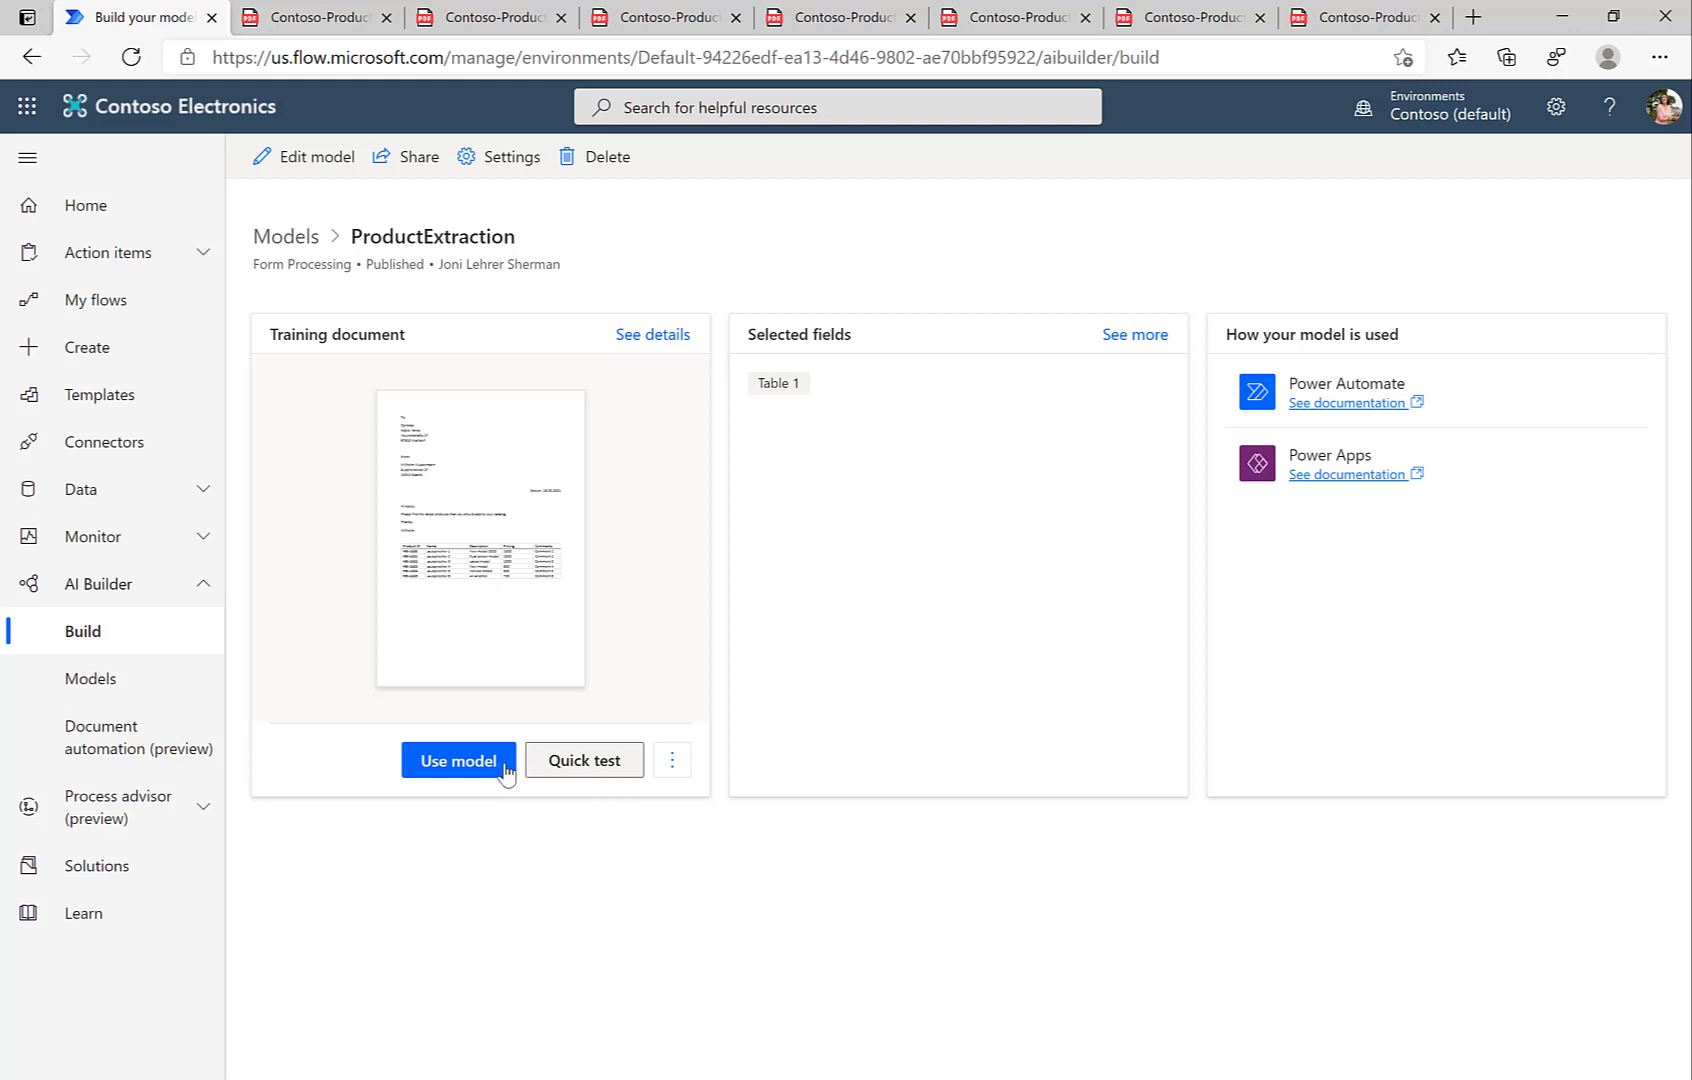
mouse_move(86, 346)
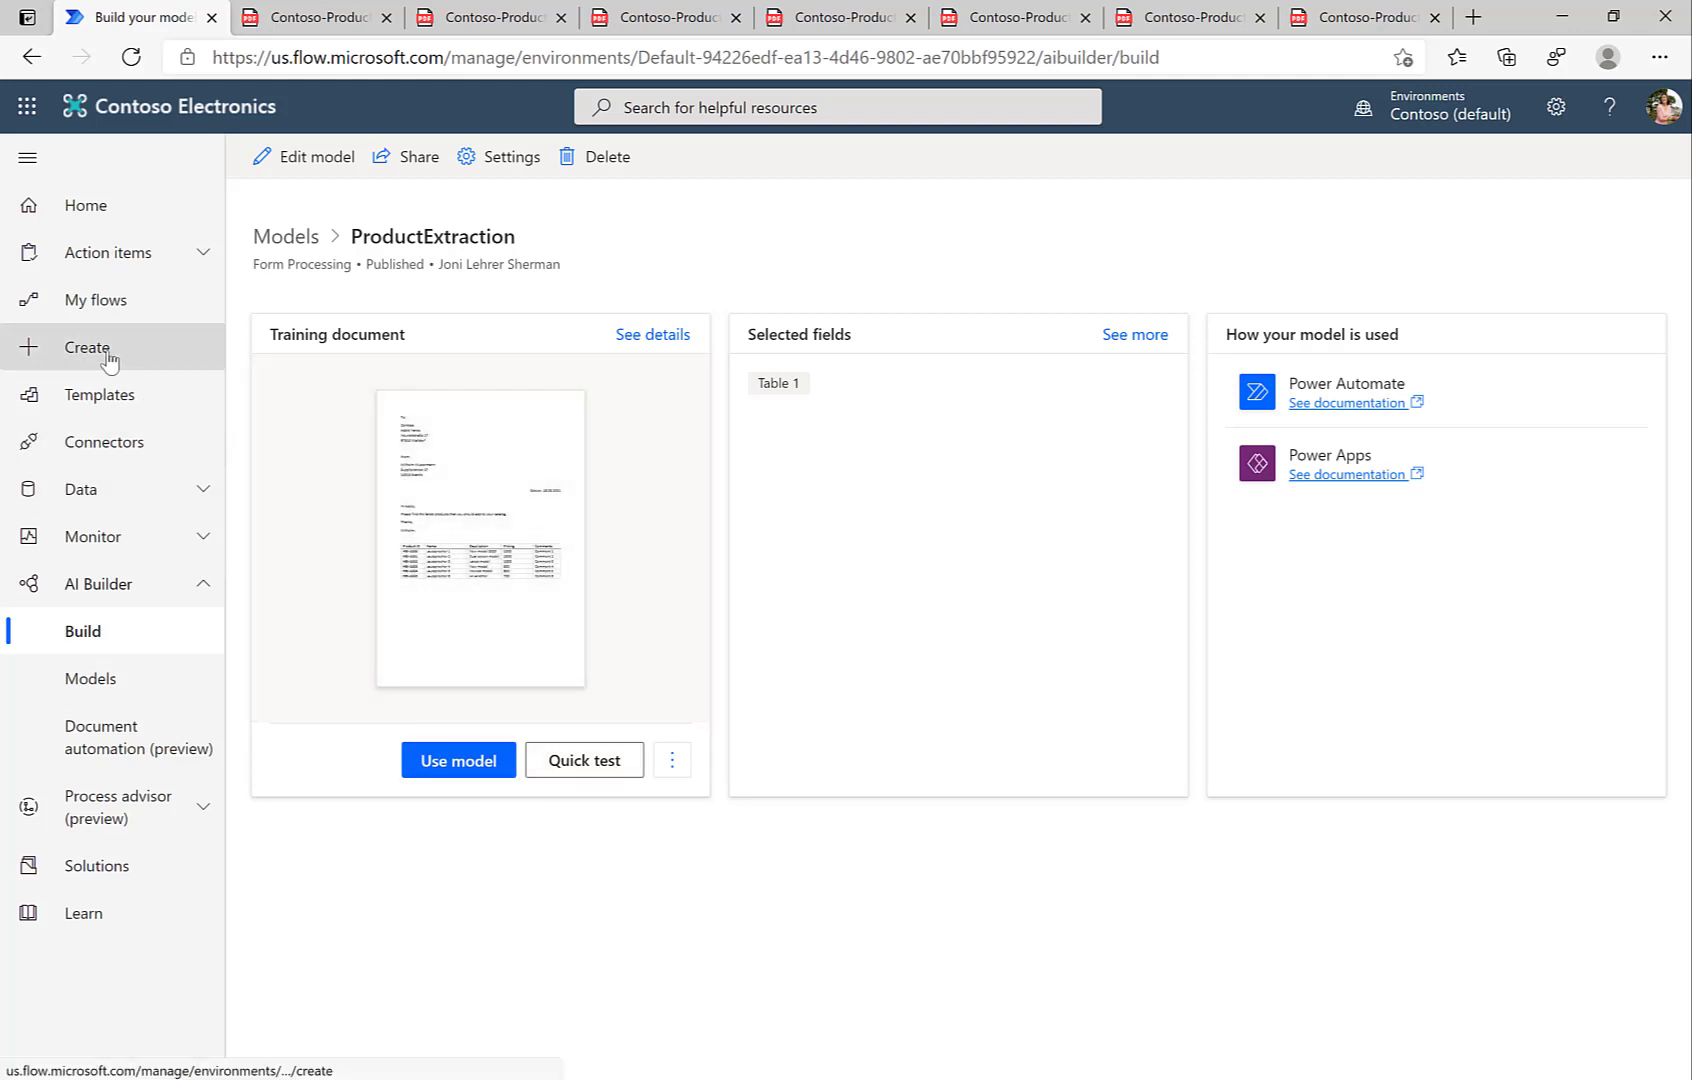
- Create a blank instant cloud flow named ExtractProductAndCreateInSAP, skipping the trigger picker
left_click(86, 347)
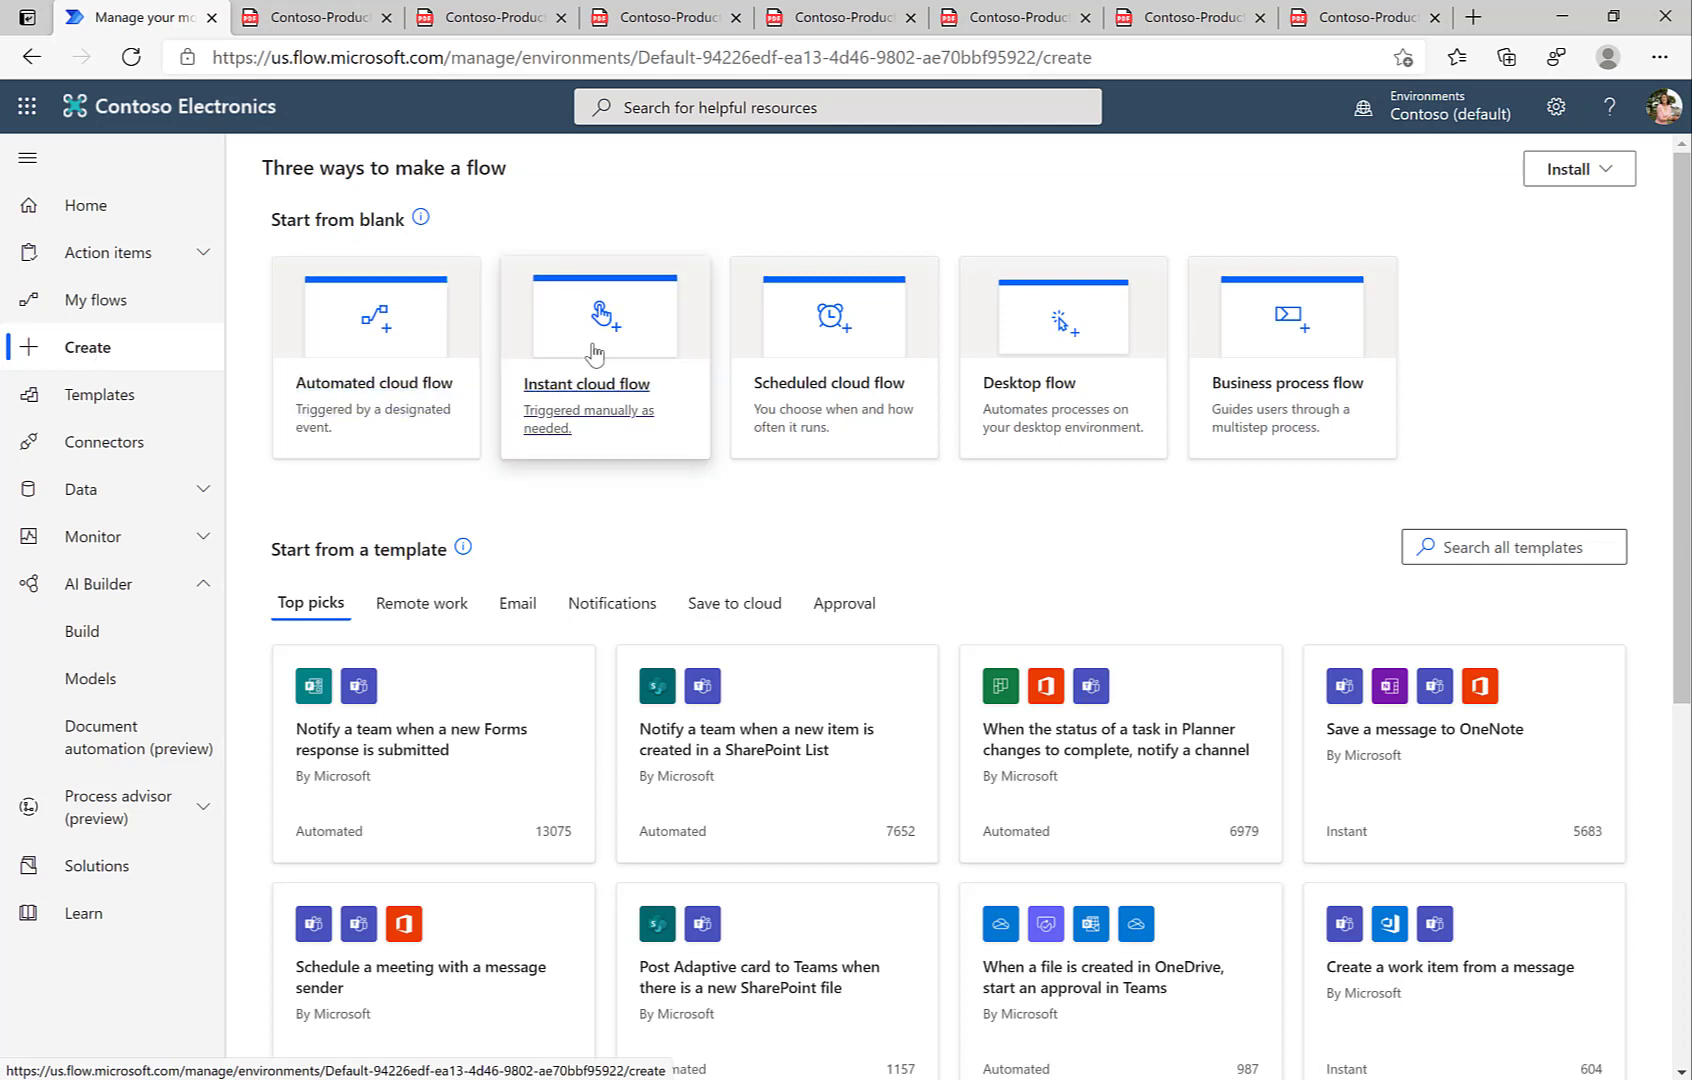
mouse_move(529, 639)
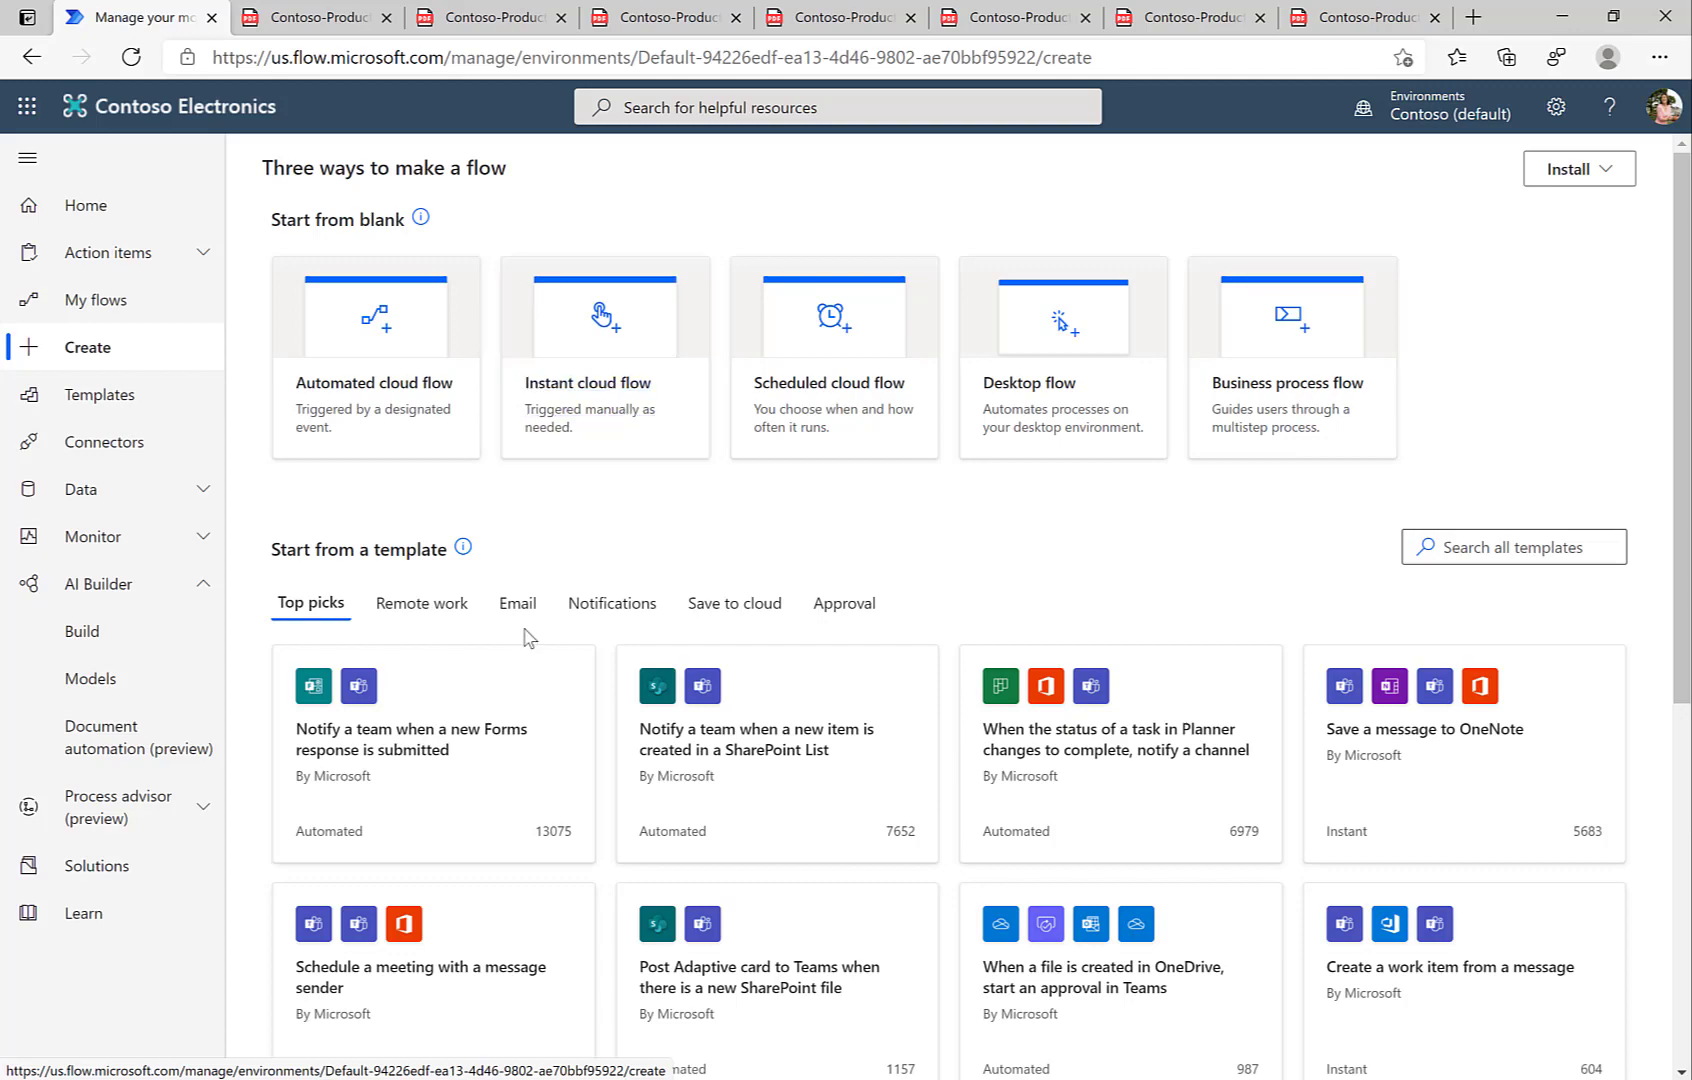
scroll("down", 3)
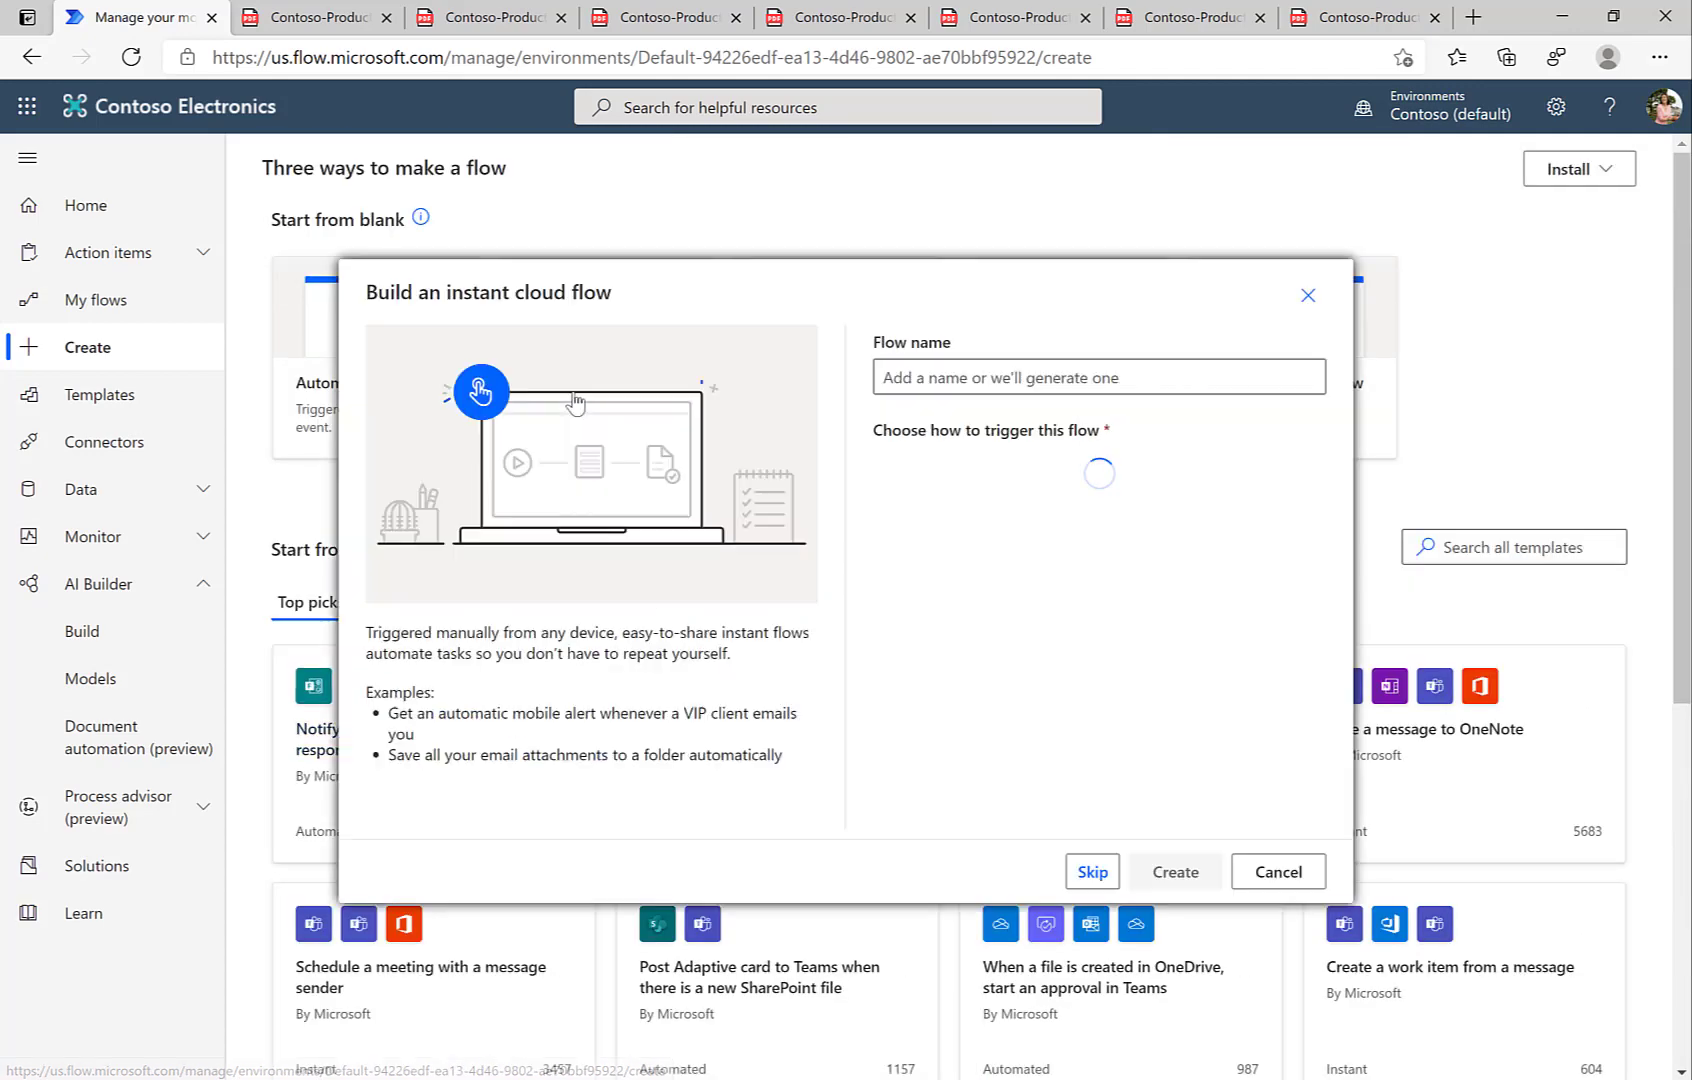
left_click(1097, 377)
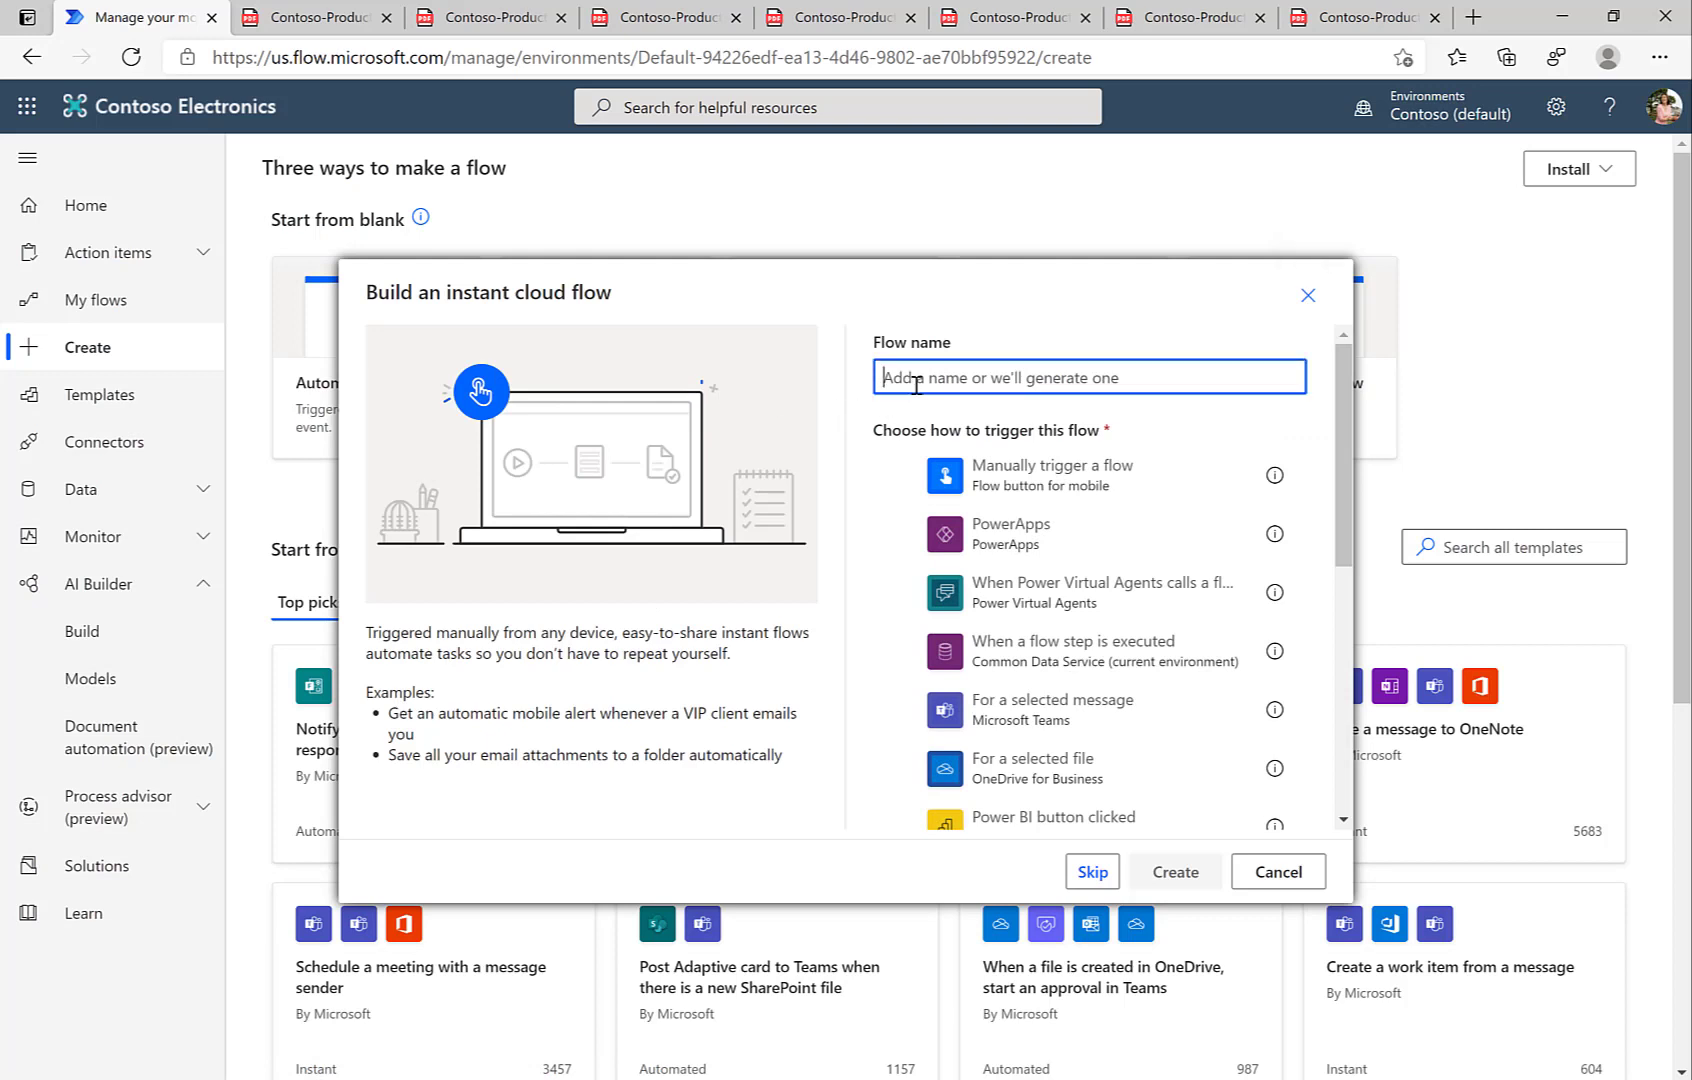
type("ExtractProductAndCreateInSAP")
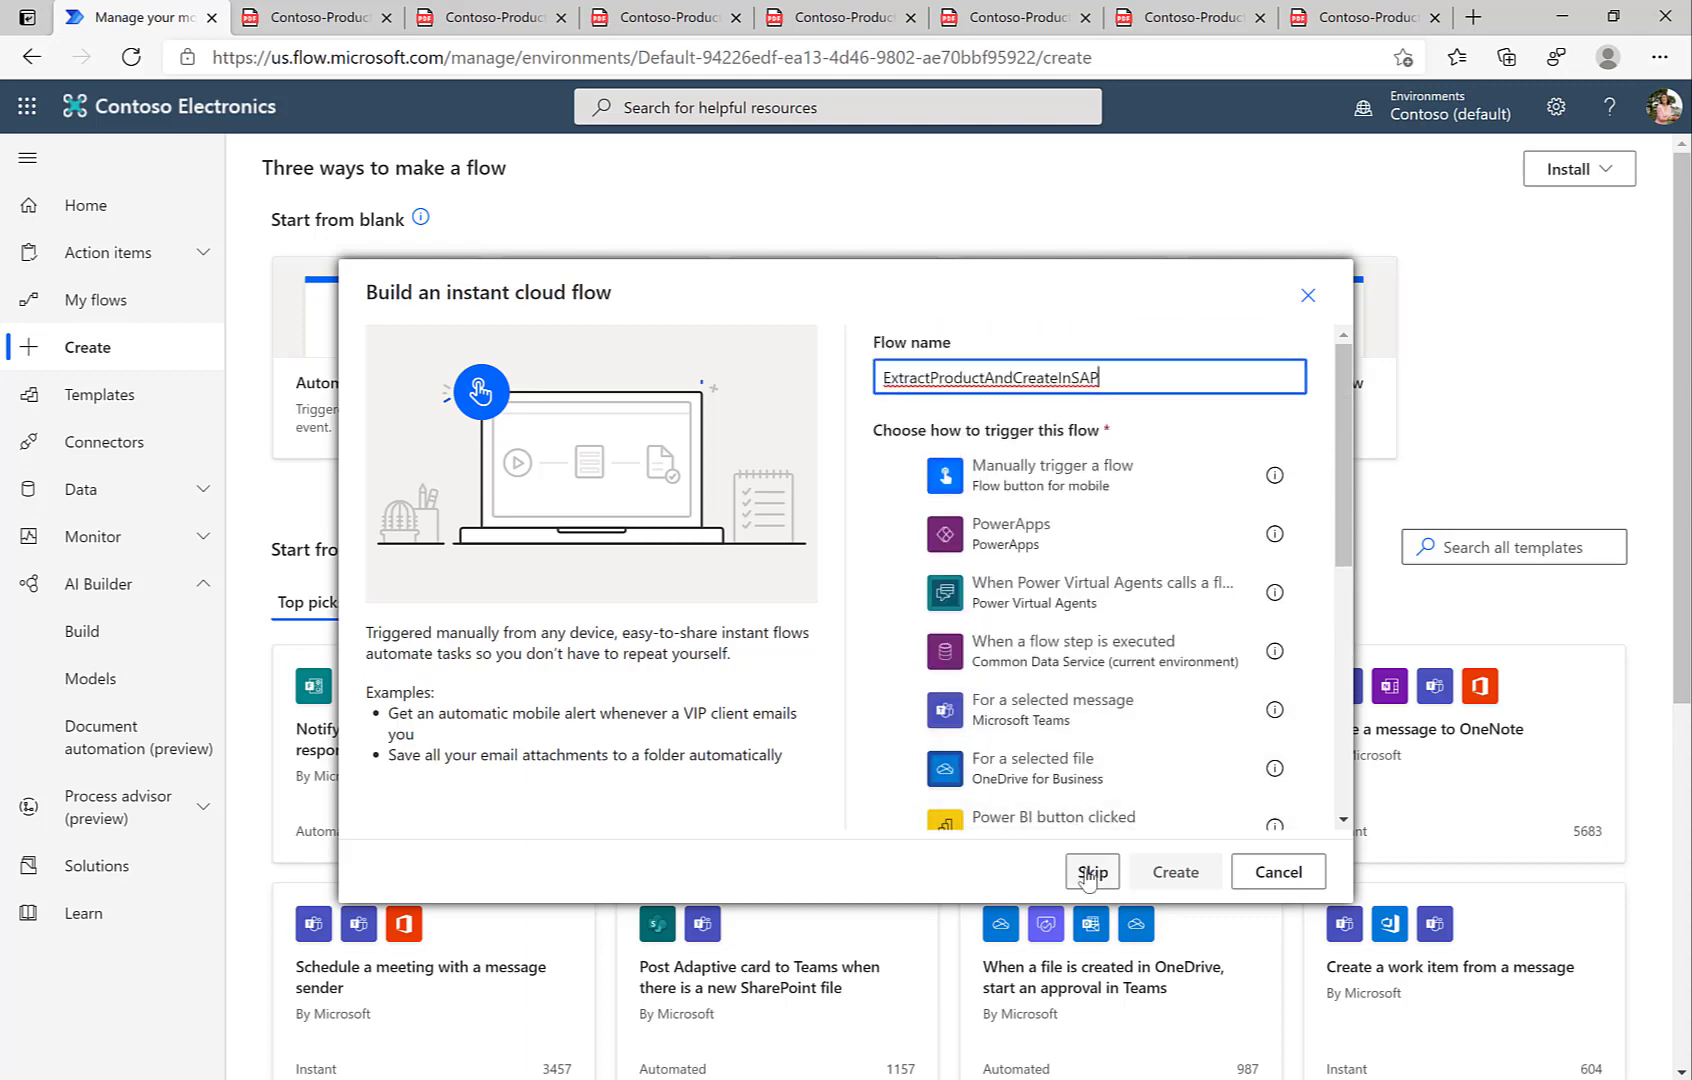
left_click(1091, 871)
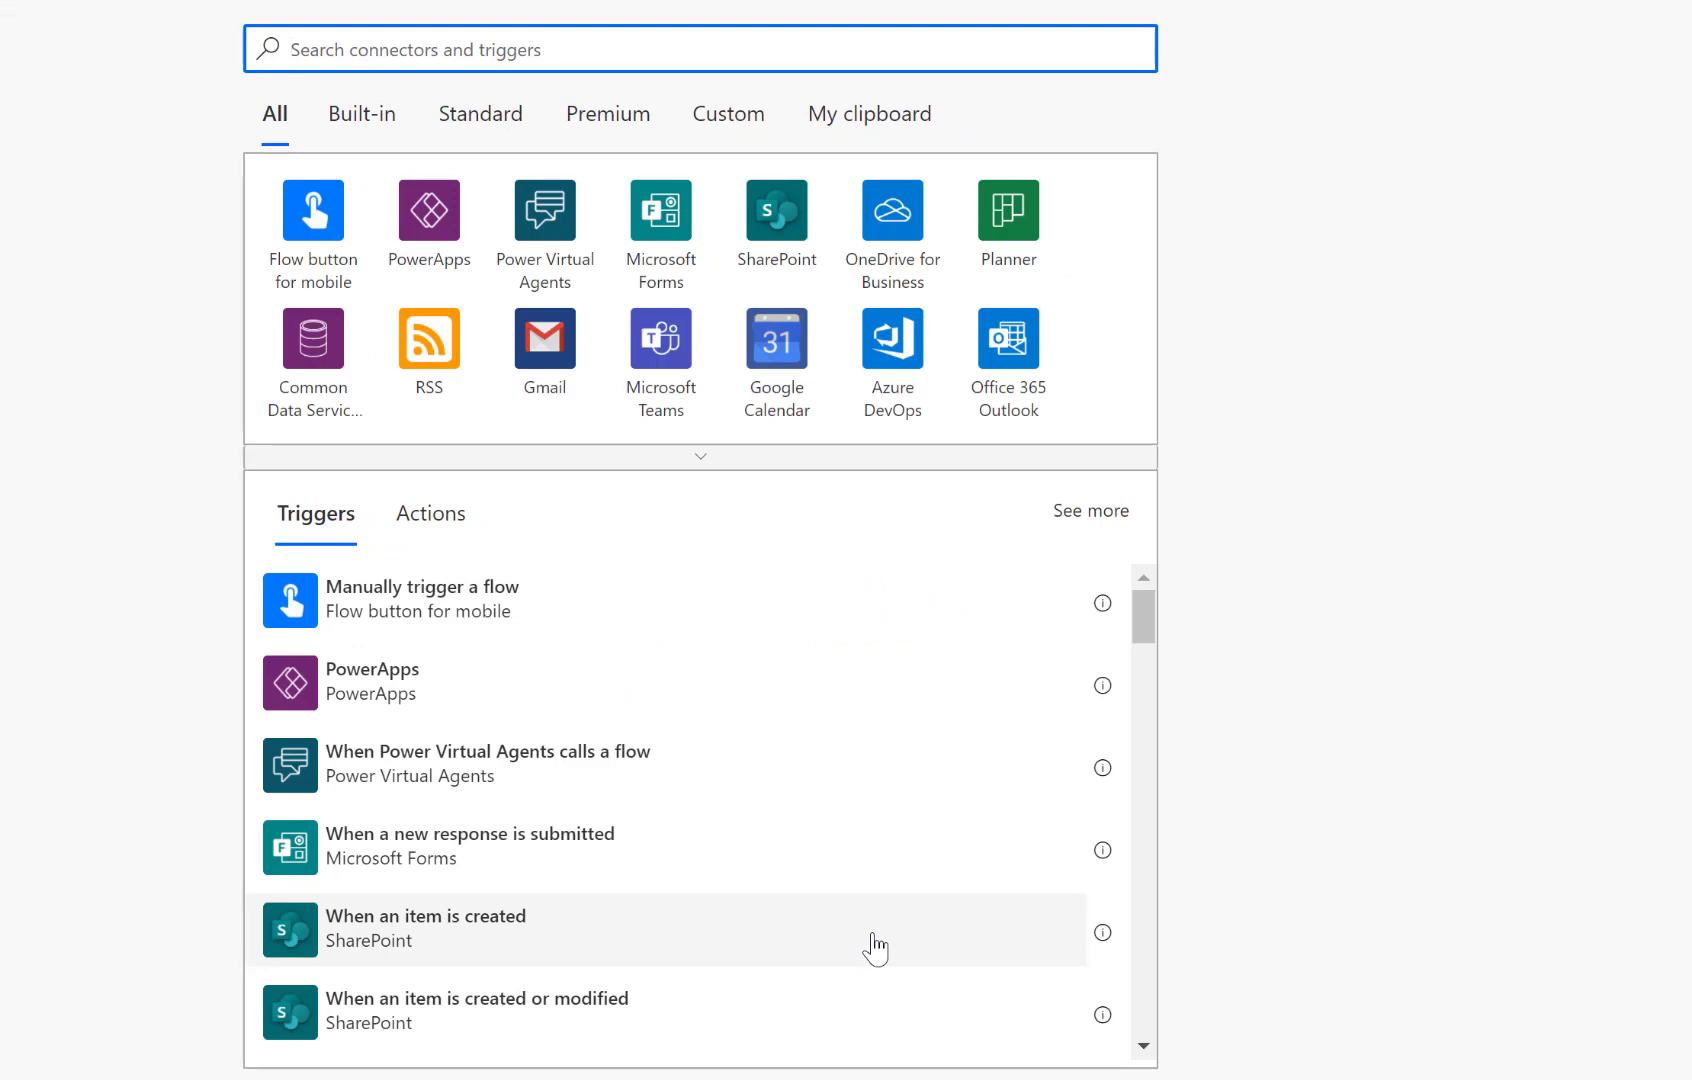
- Add the Office 365 Outlook 'When a new email arrives (V3)' trigger on Inbox
type("Outlook")
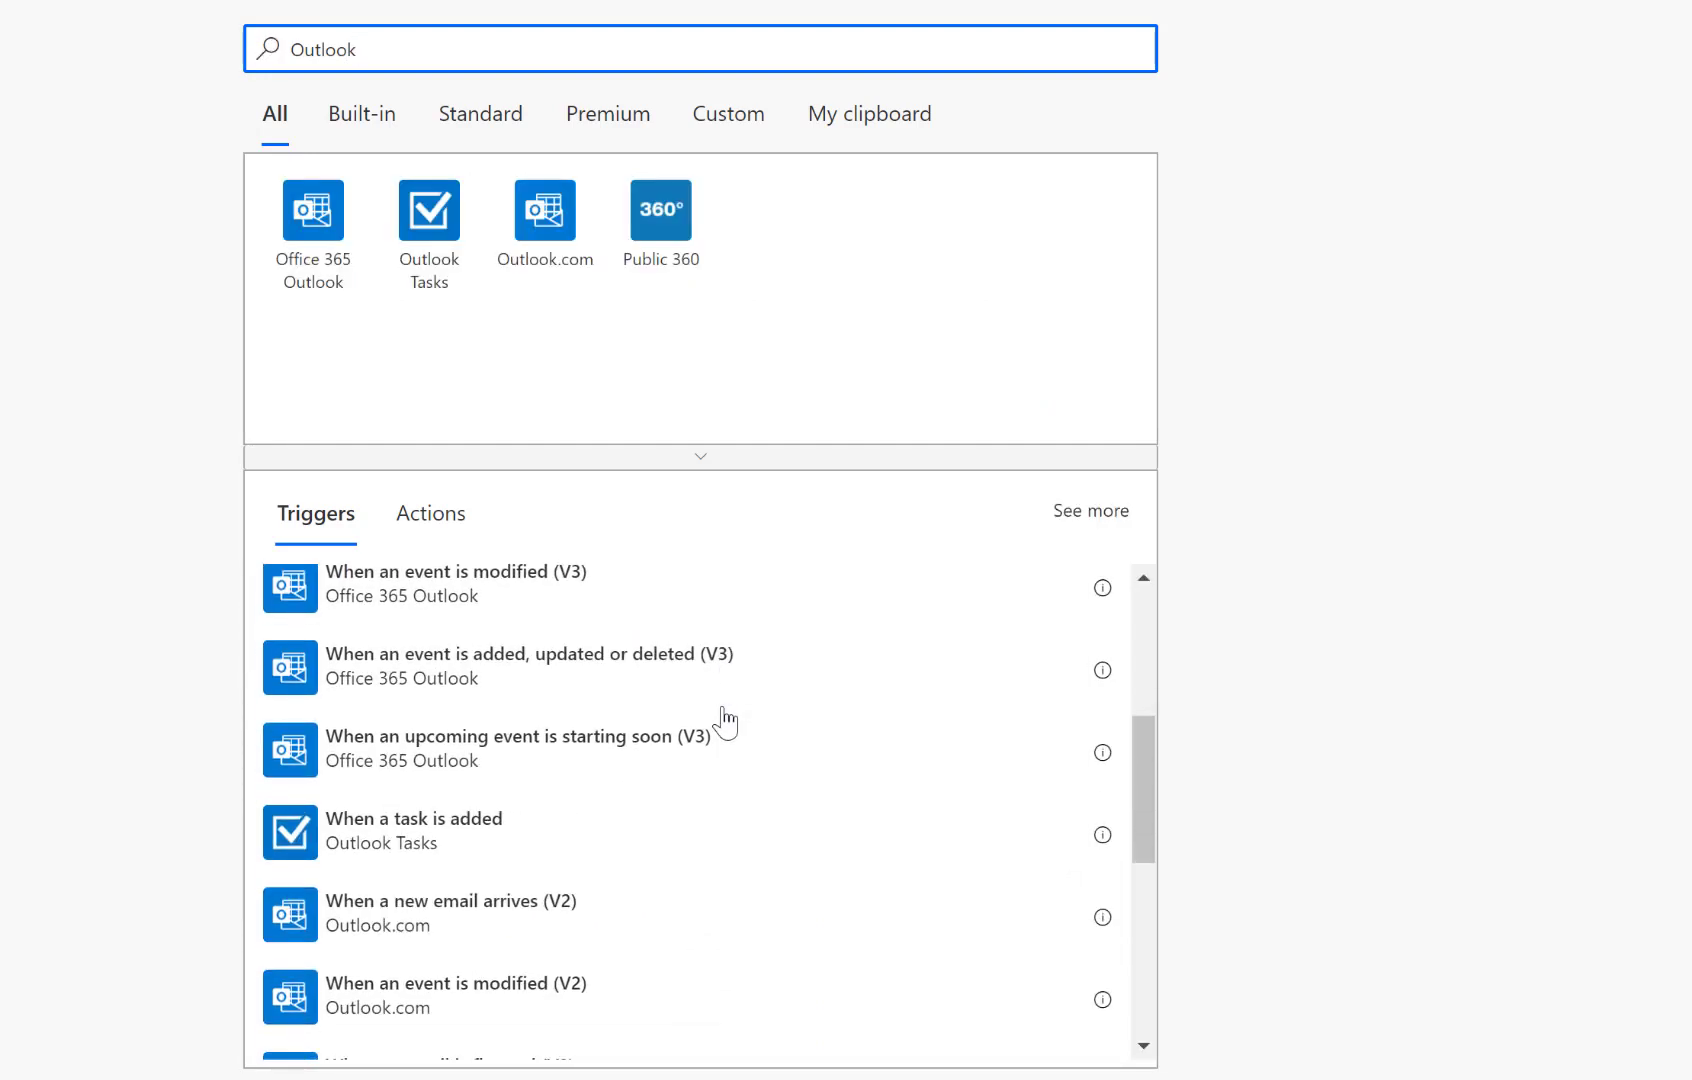
scroll("down", 3)
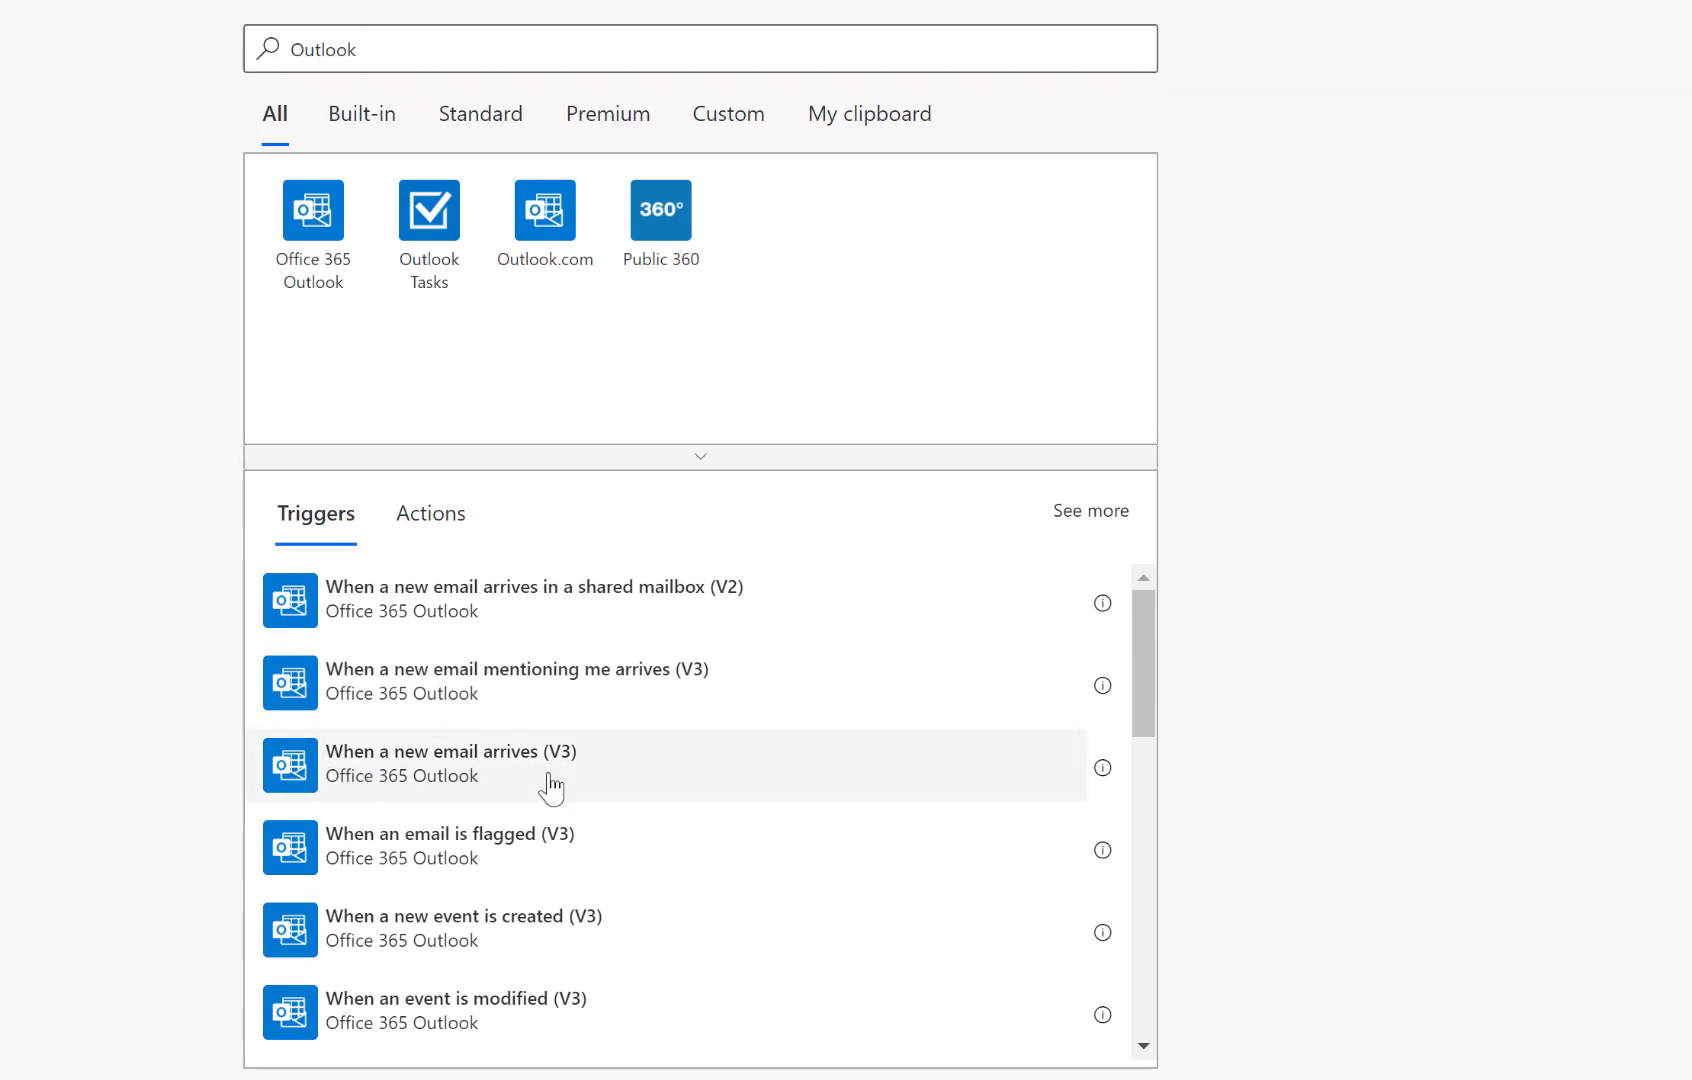
left_click(451, 763)
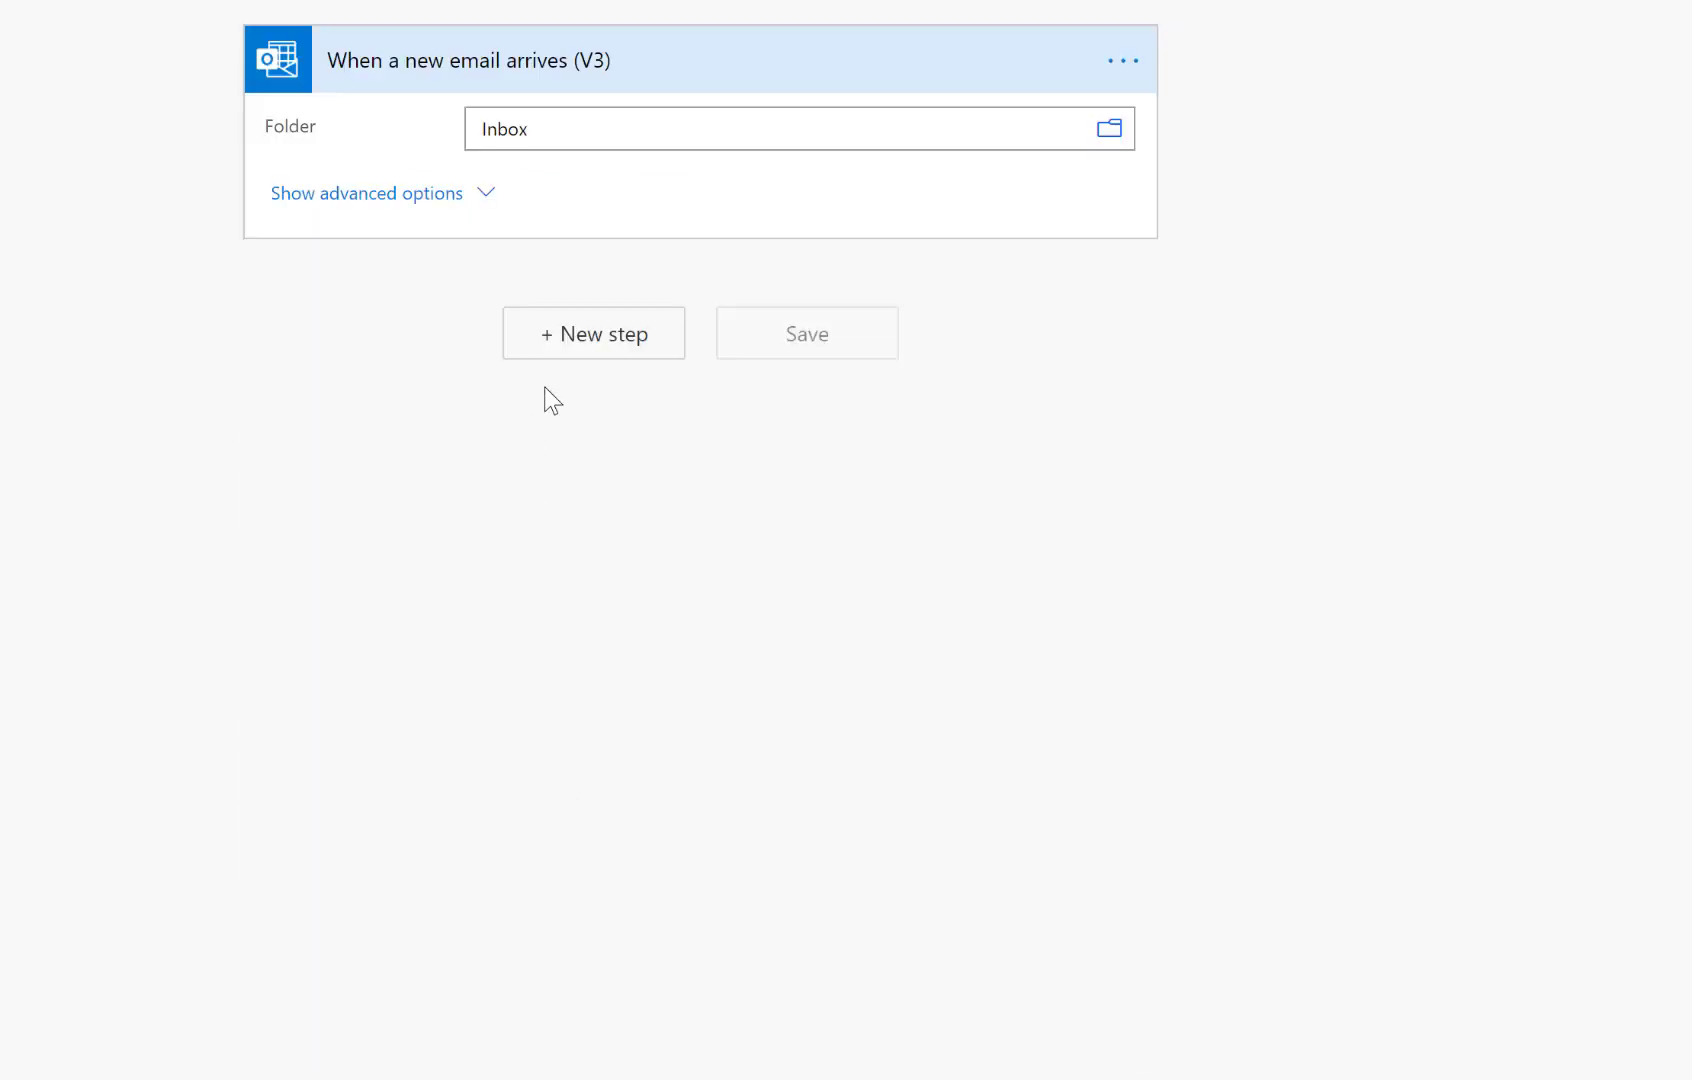
mouse_move(653, 128)
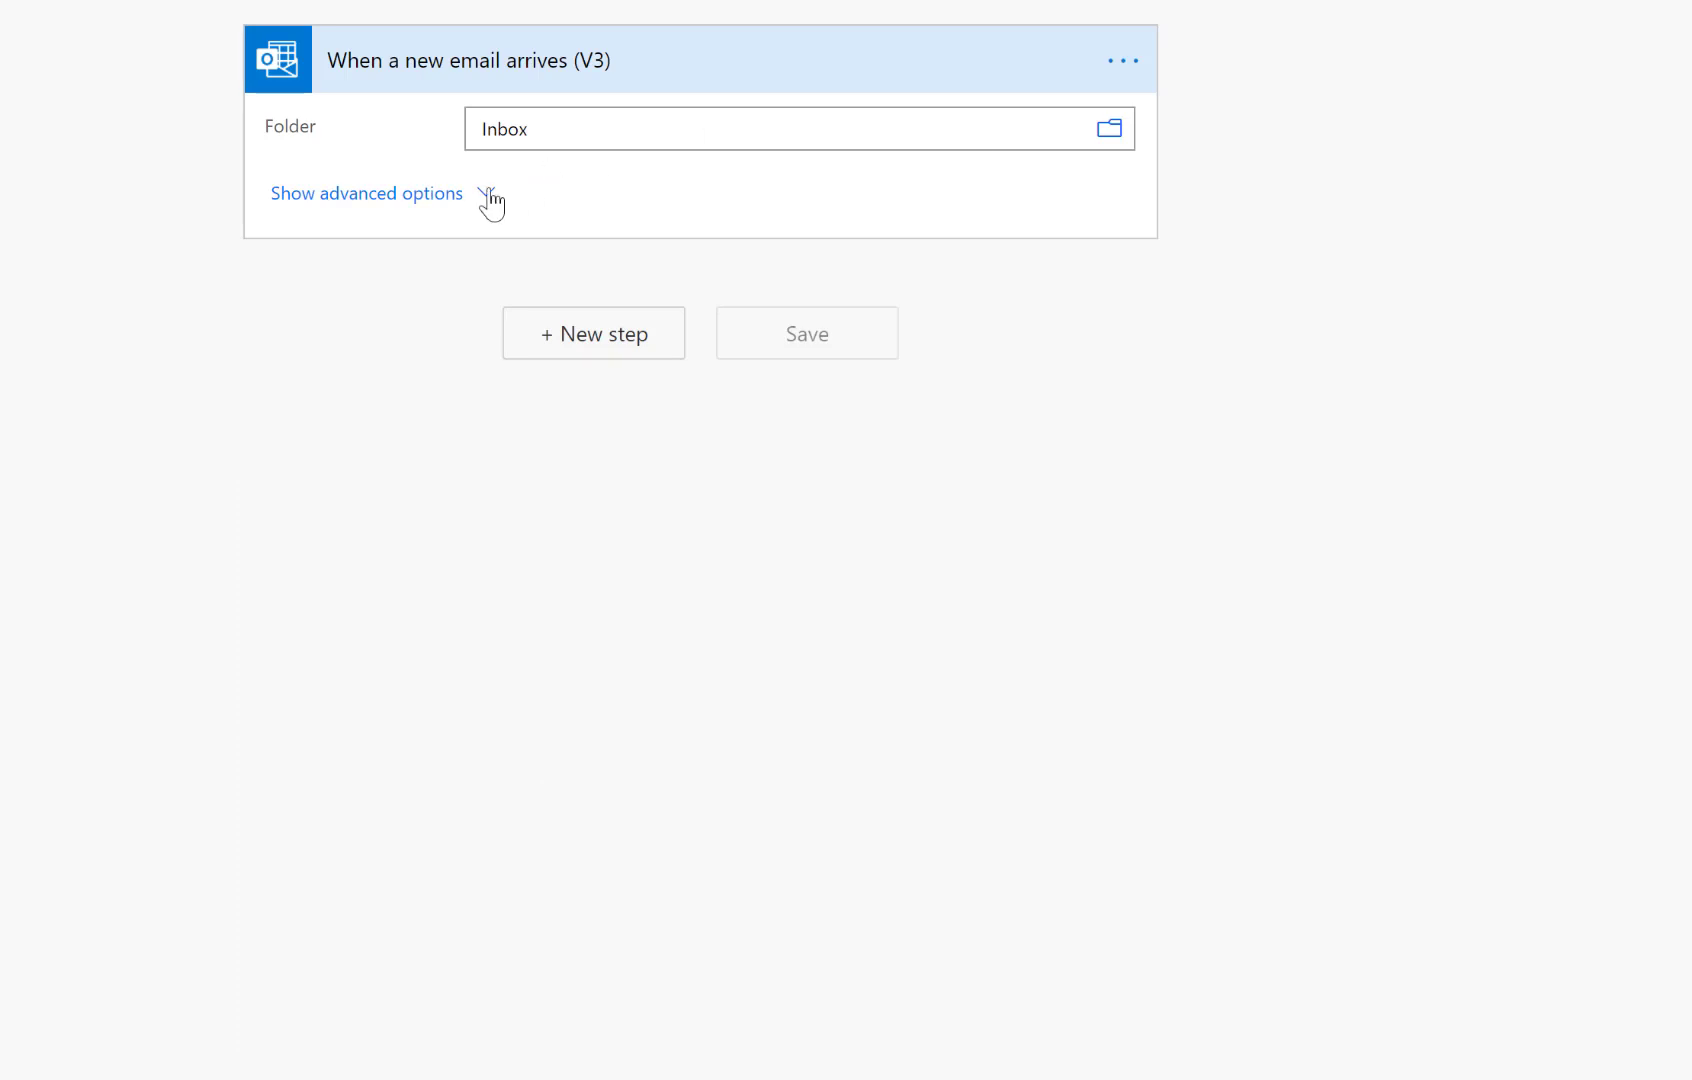
- Set Include Attachments and Only with Attachments to Yes in the trigger's advanced options
left_click(365, 193)
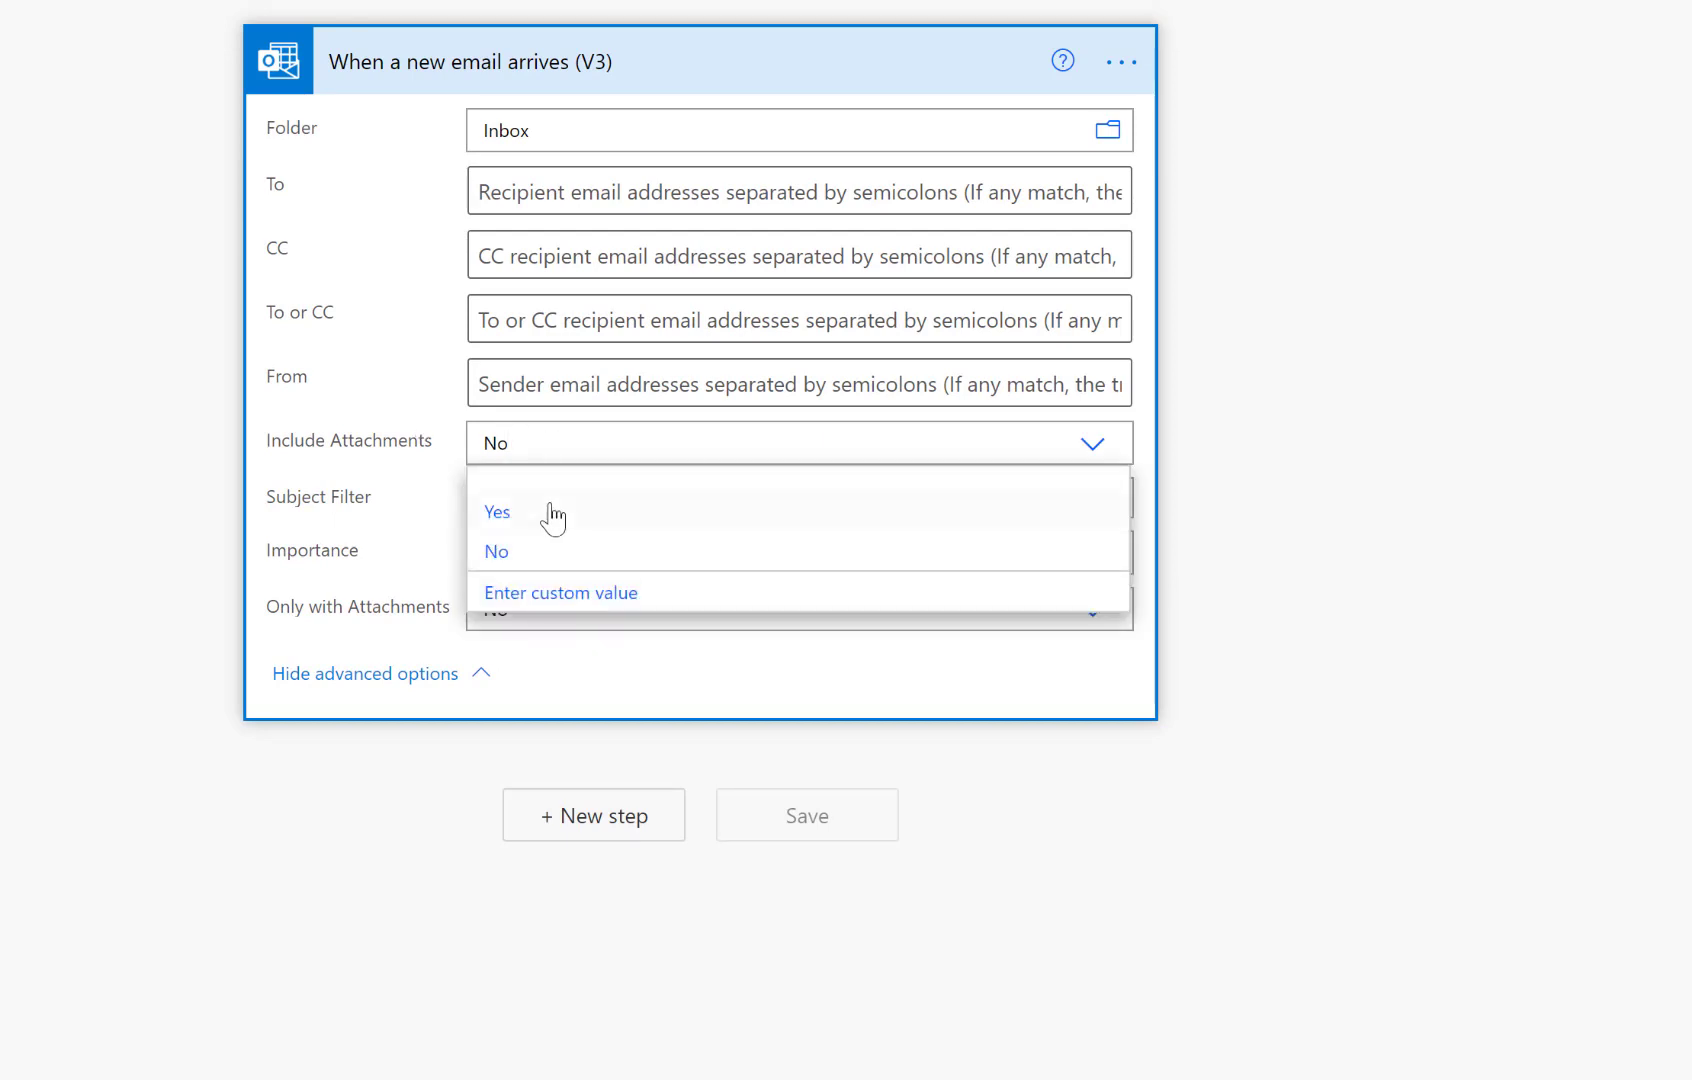
left_click(497, 512)
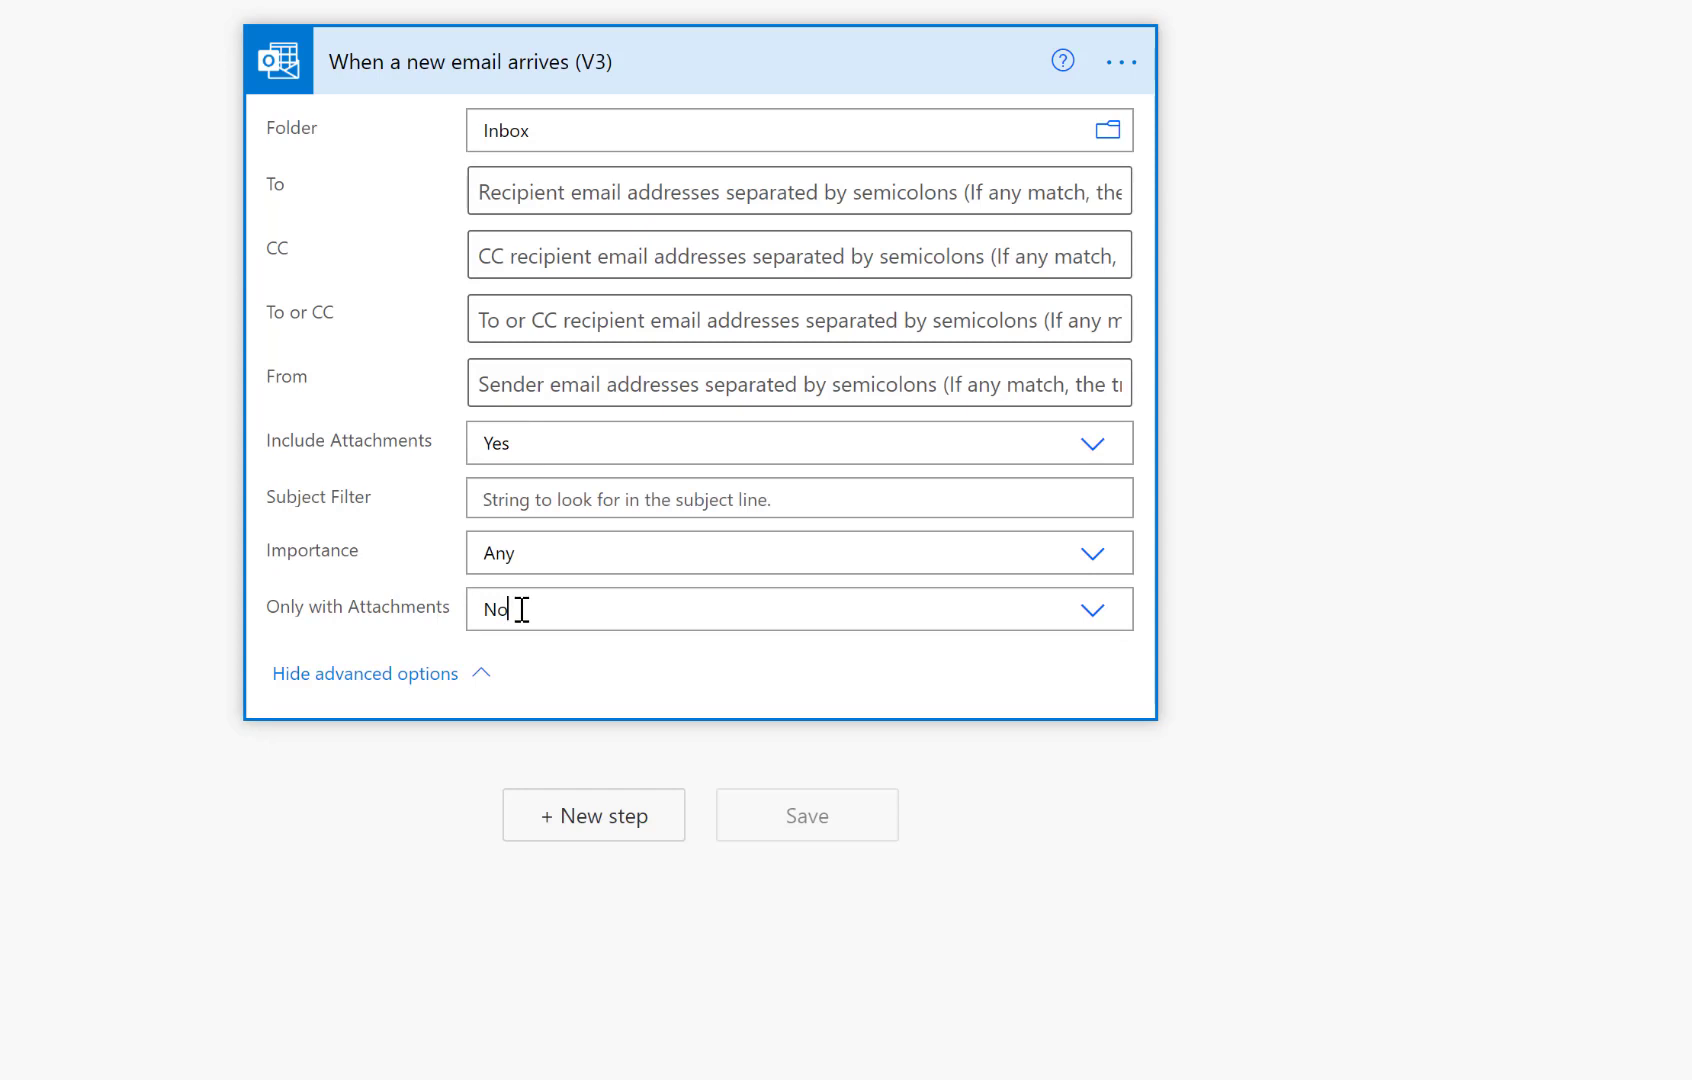
left_click(799, 609)
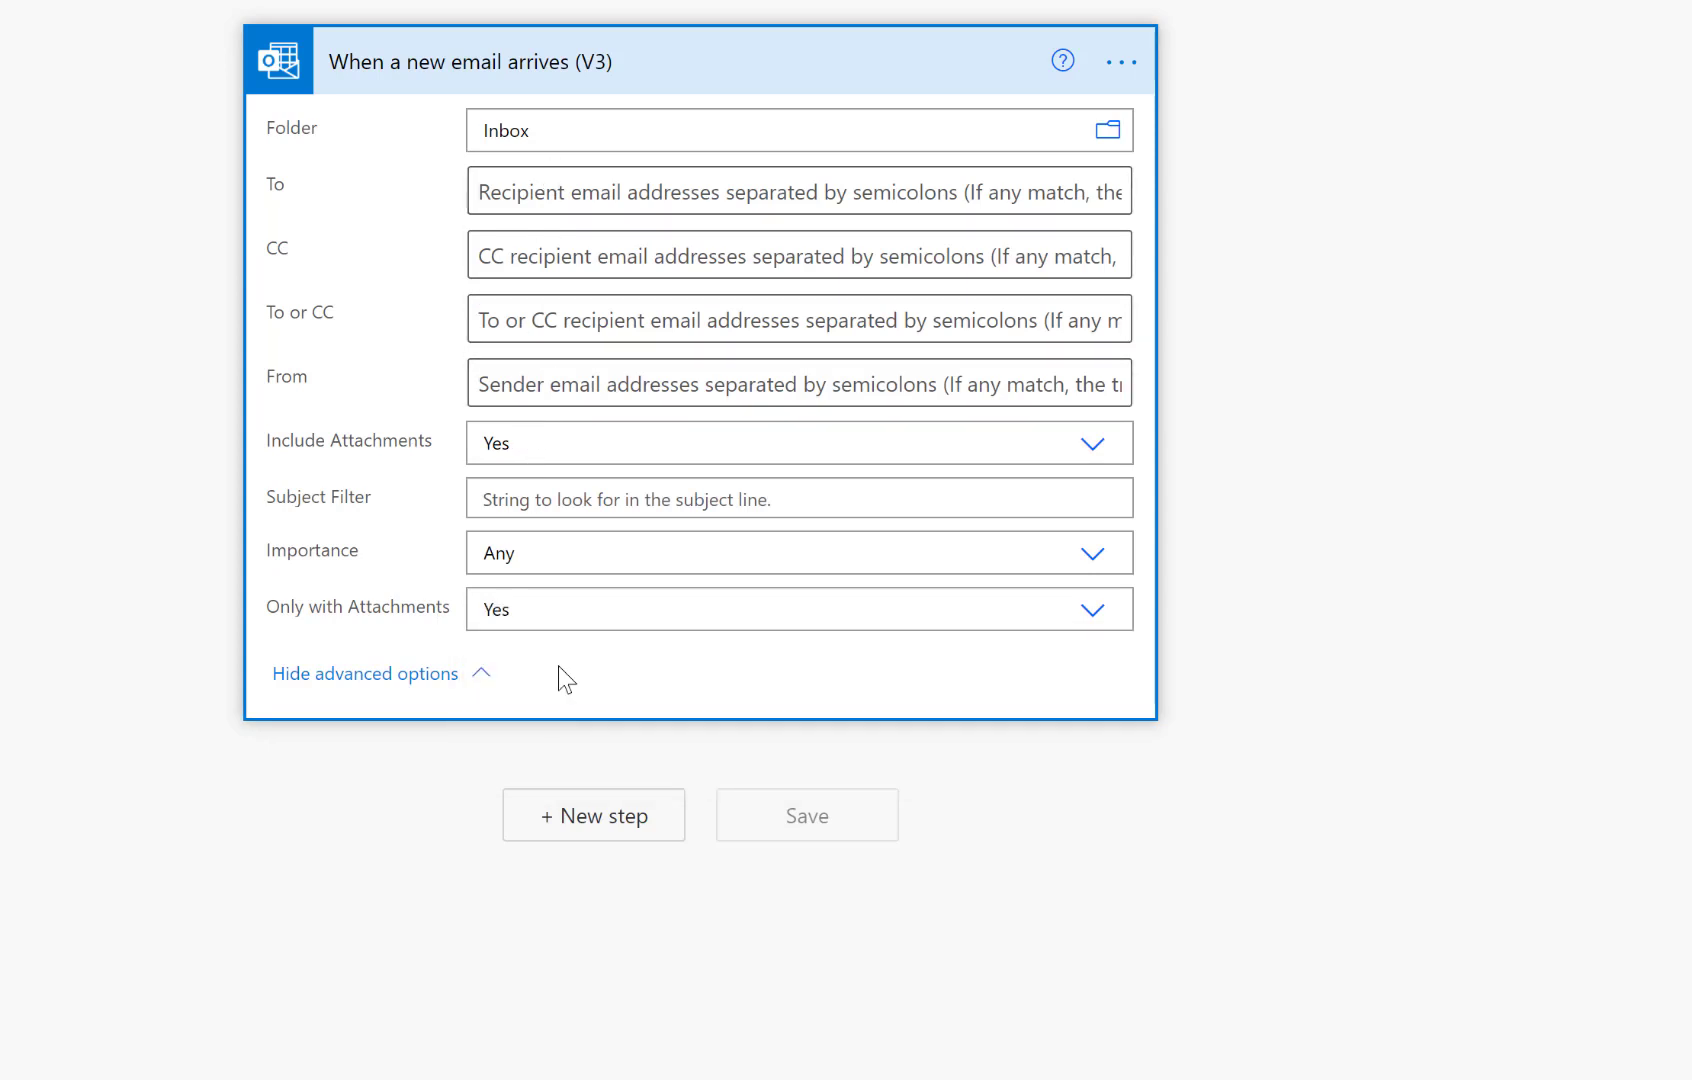
mouse_move(592, 815)
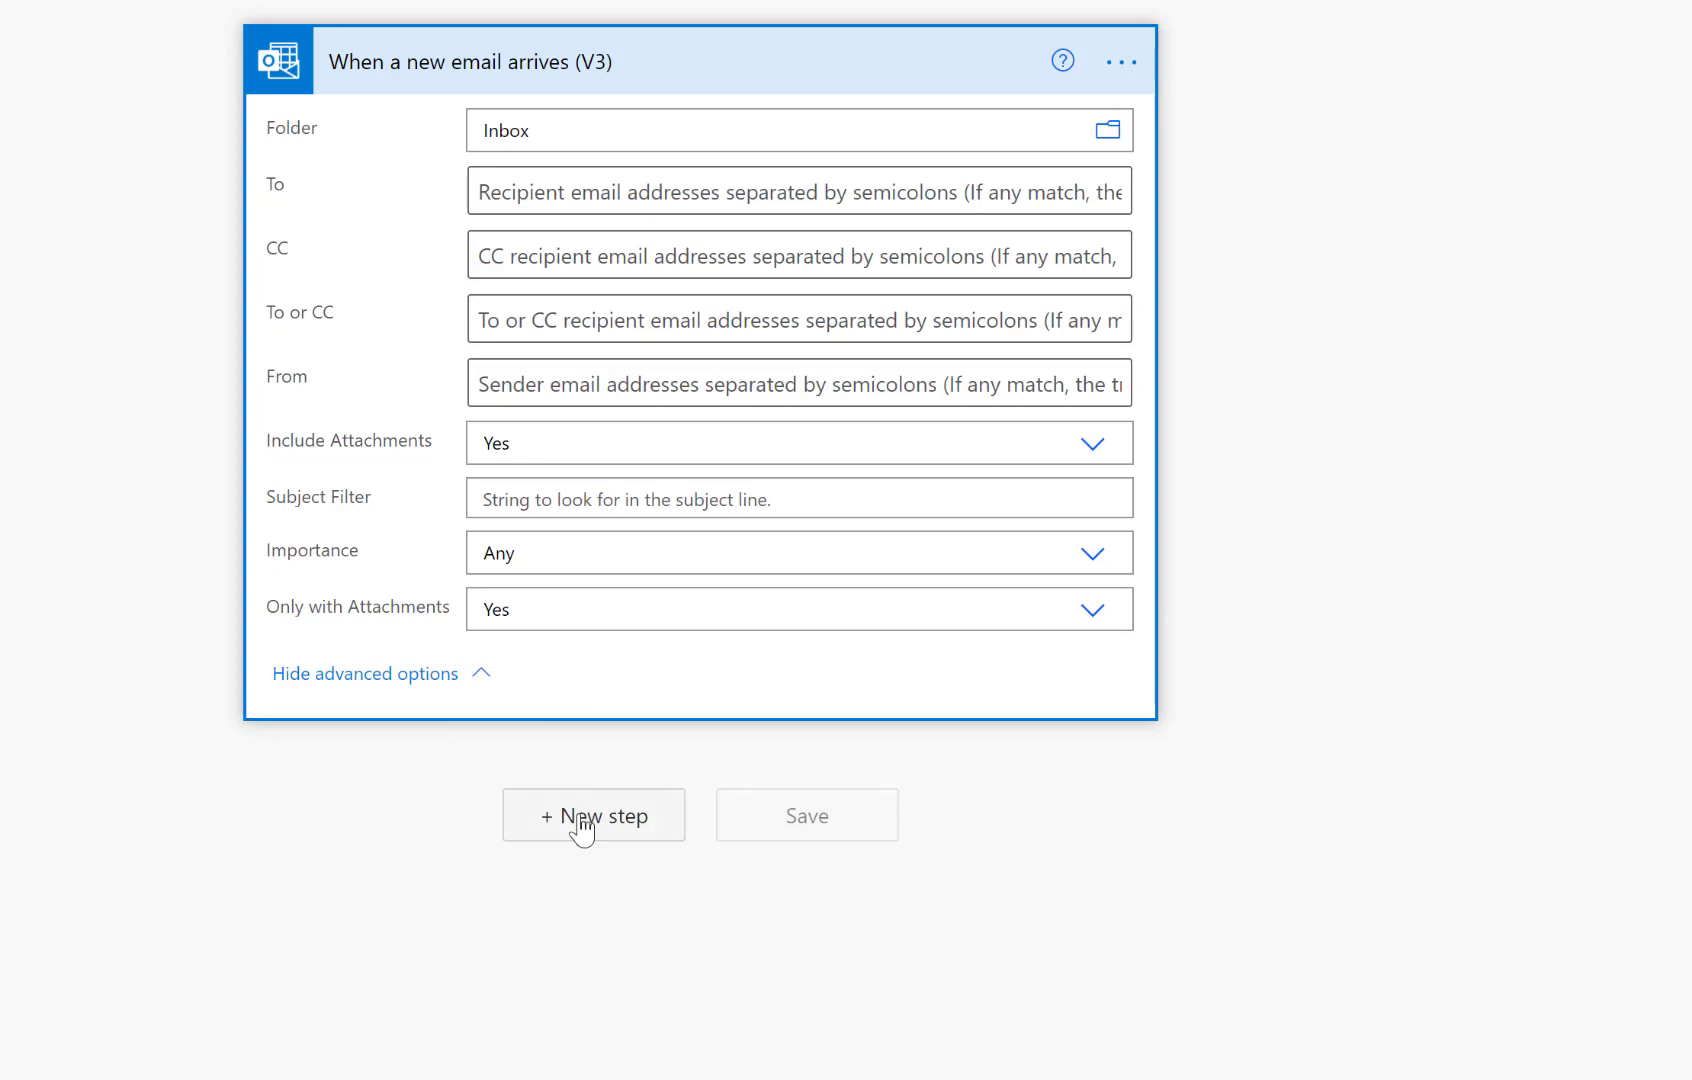
- Add the AI Builder 'Process and save information from forms' action after the trigger
left_click(592, 815)
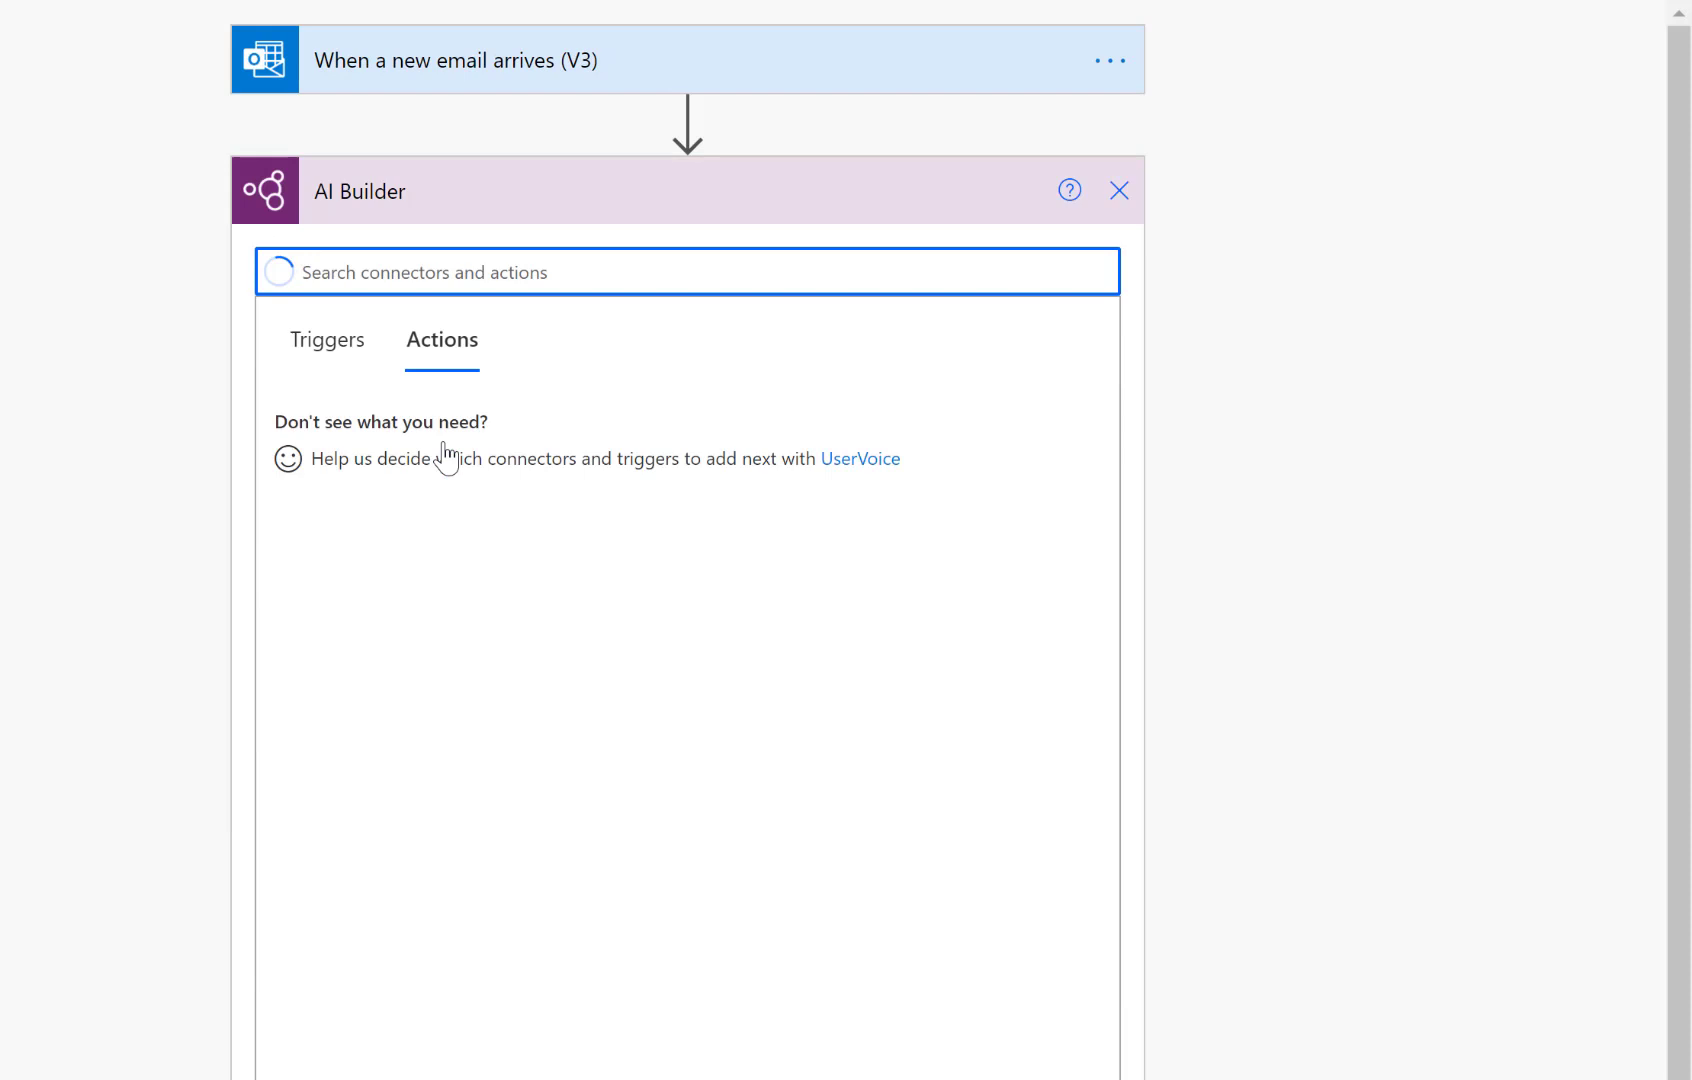
left_click(687, 272)
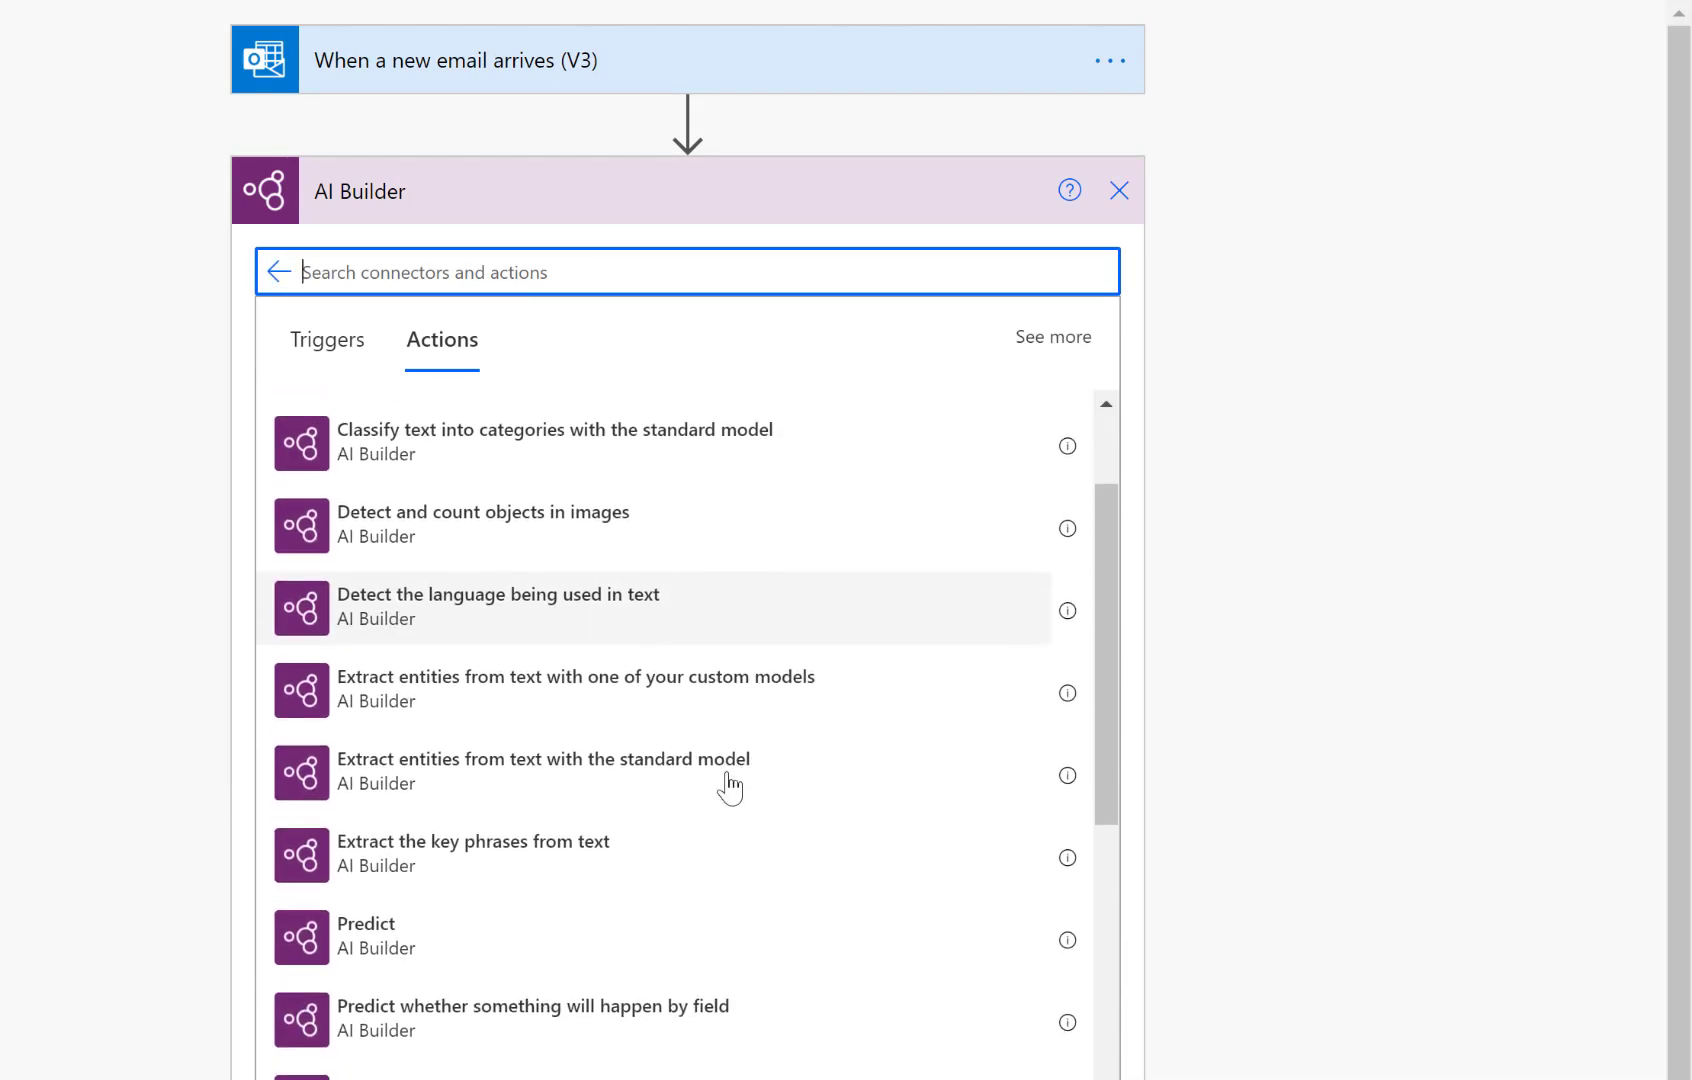
scroll("down", 3)
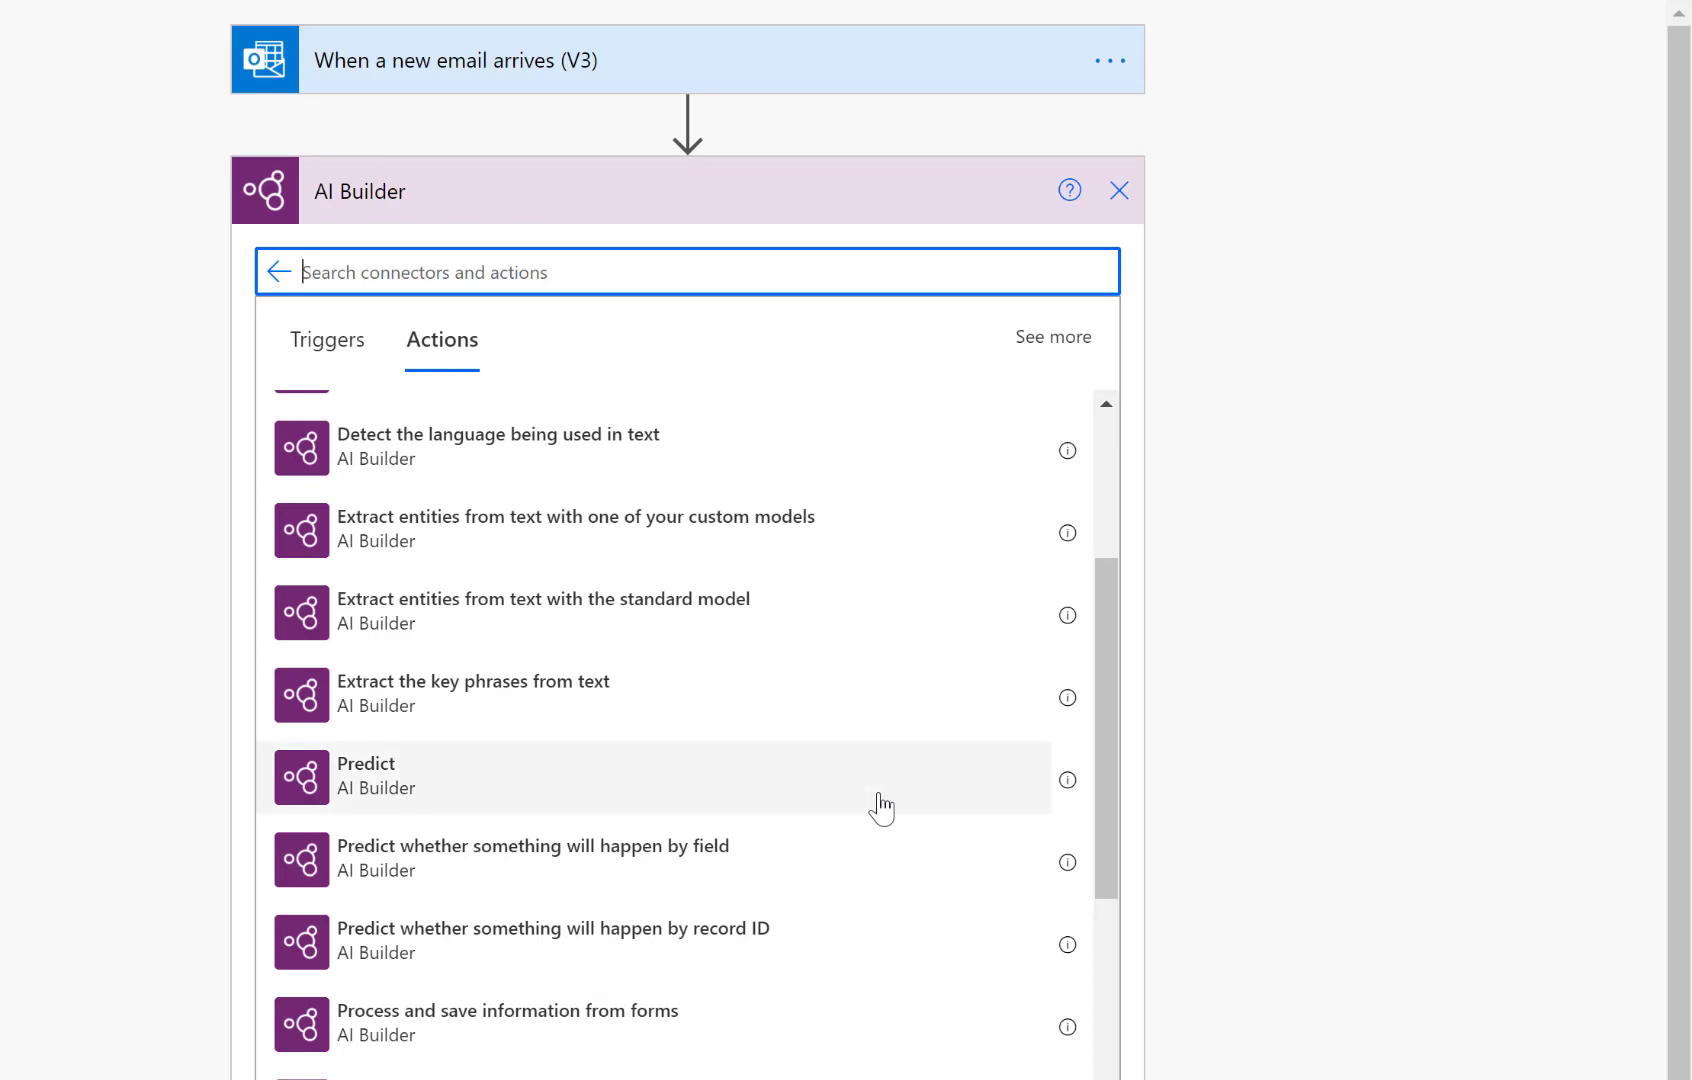
scroll("down", 3)
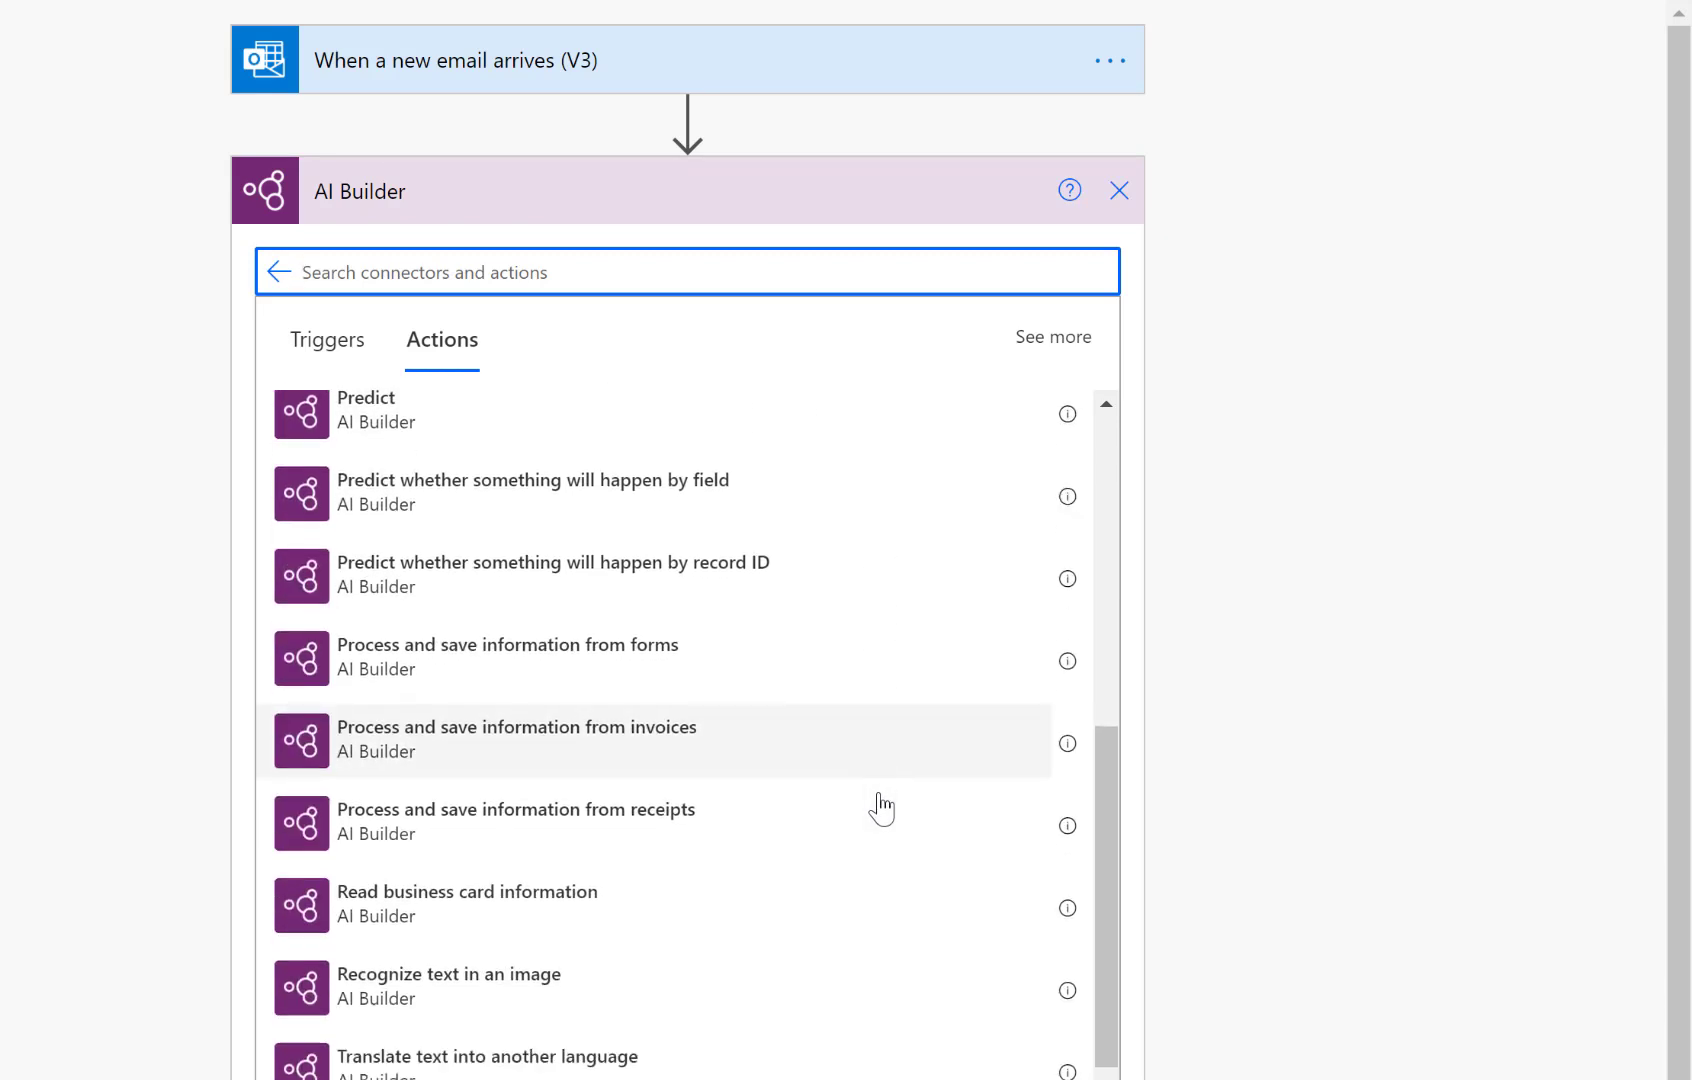
scroll("down", 3)
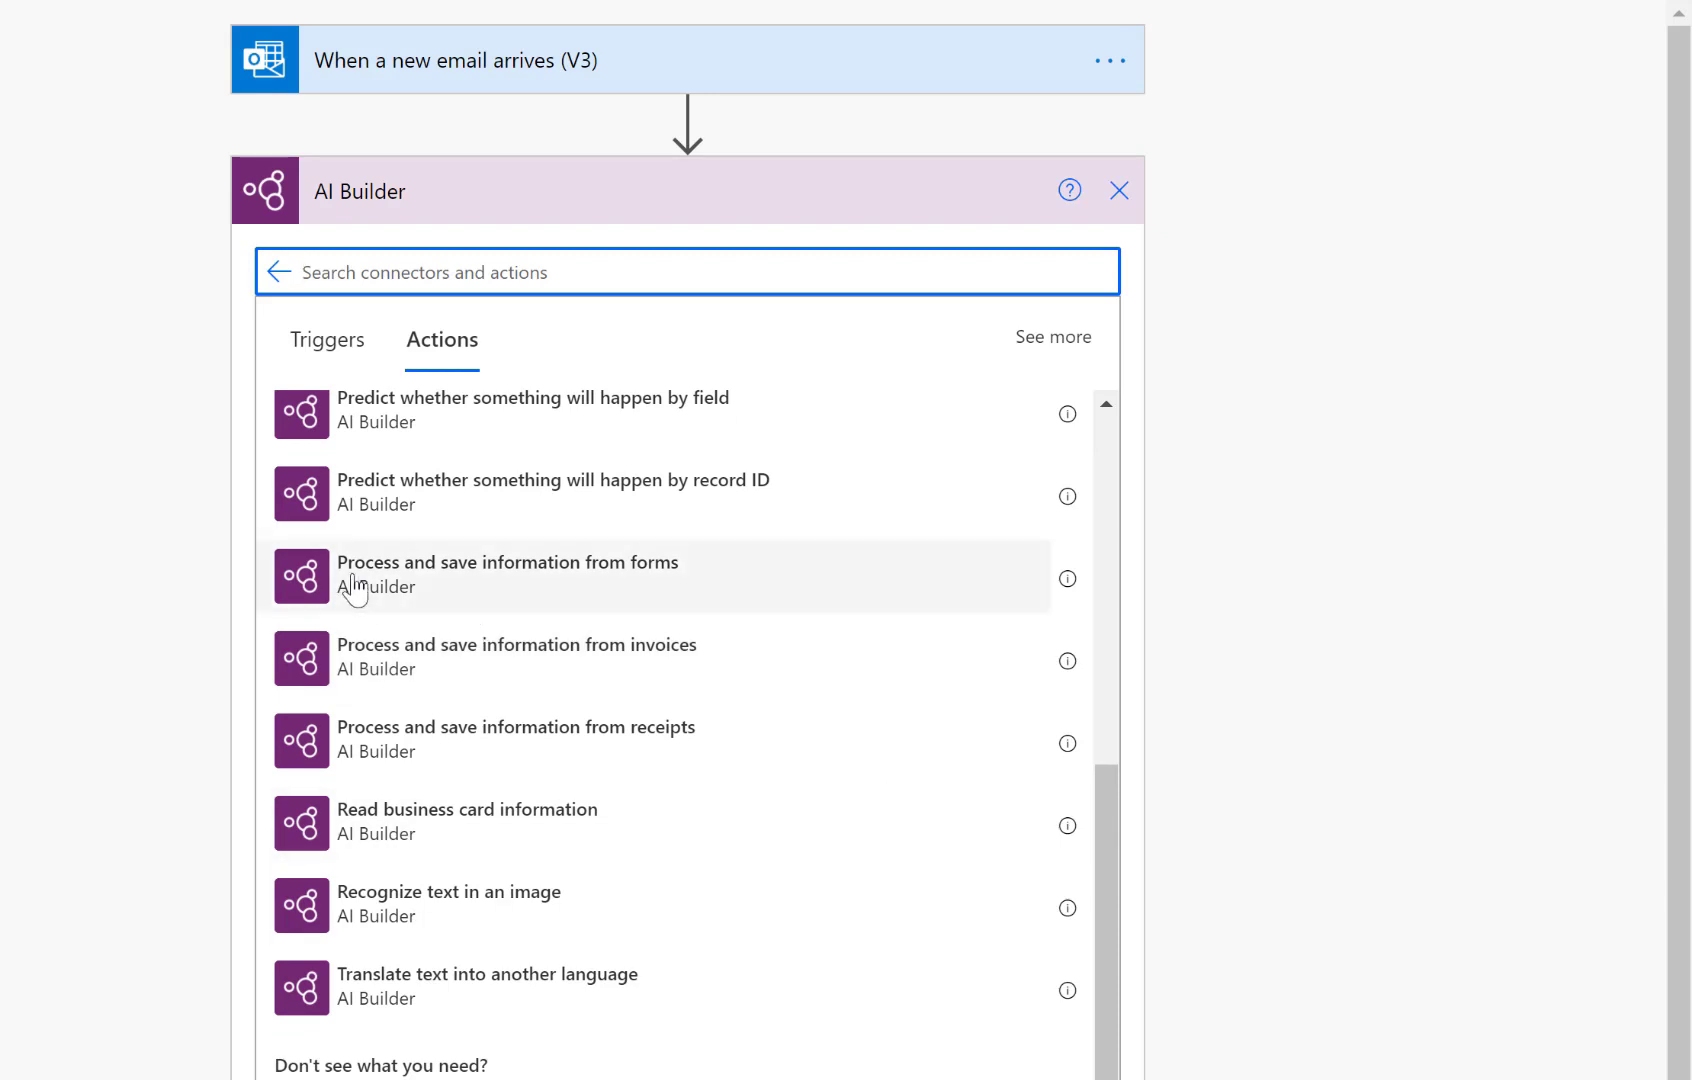
mouse_move(475, 593)
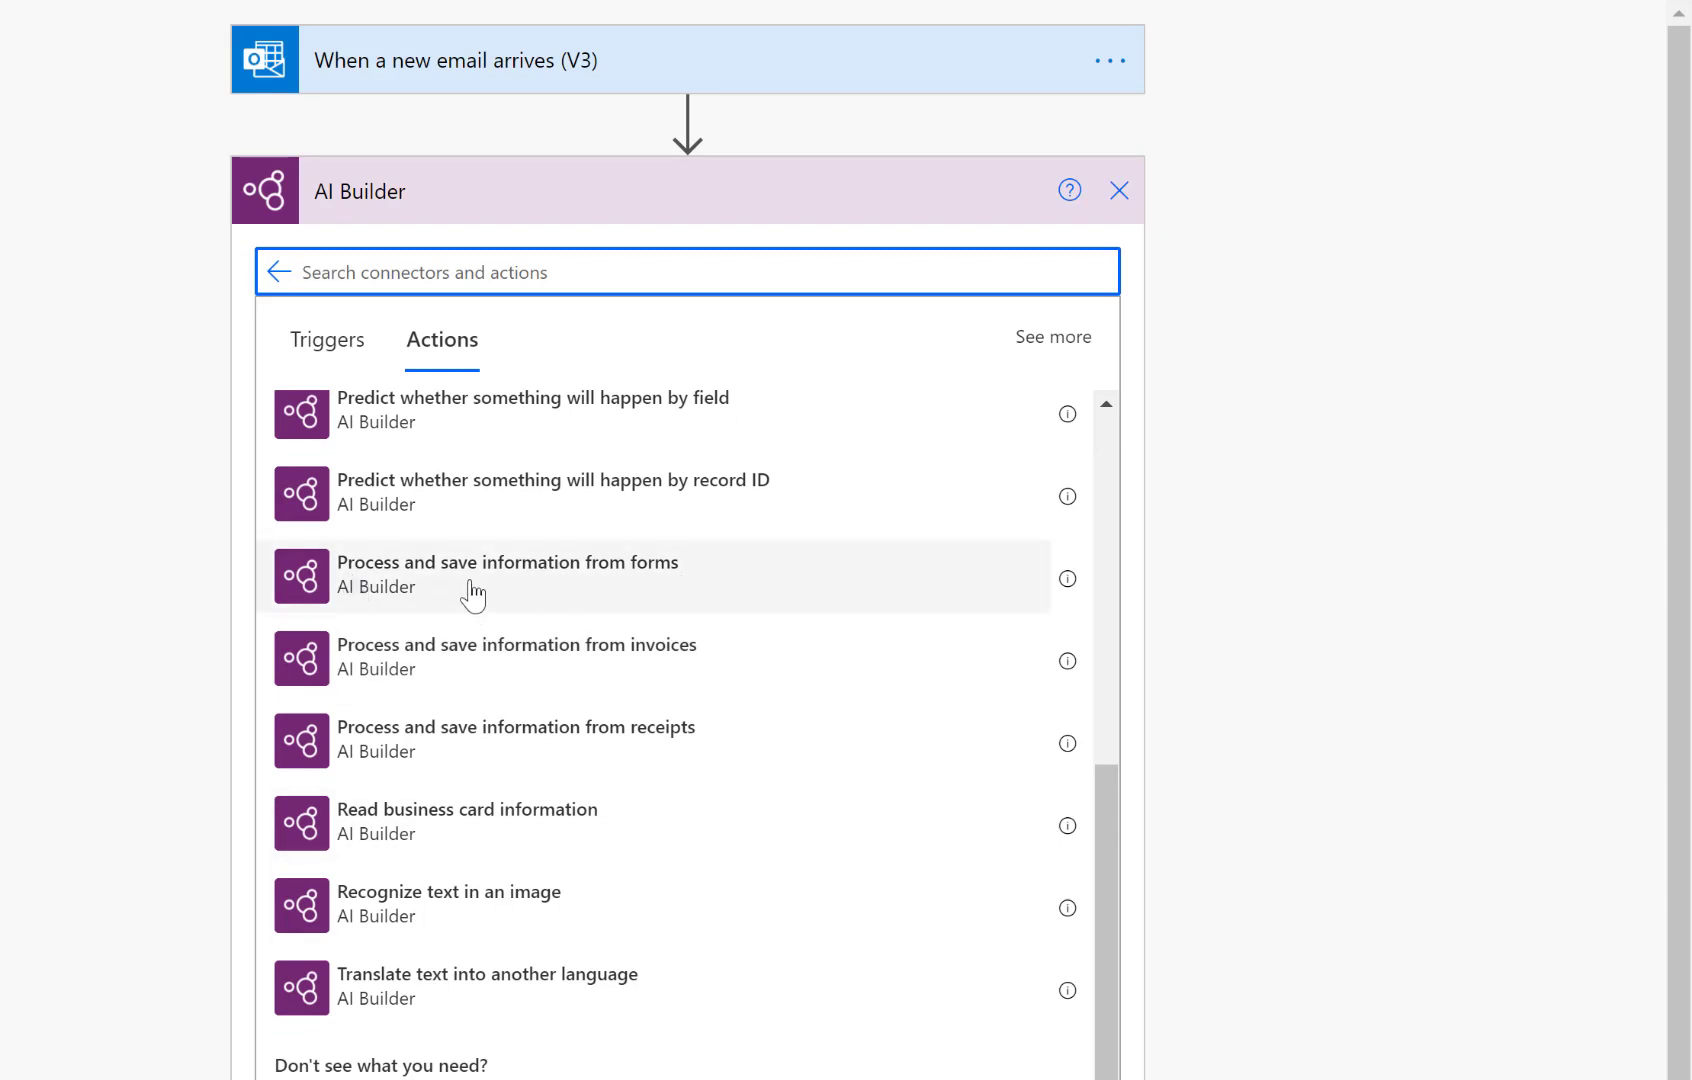
left_click(507, 574)
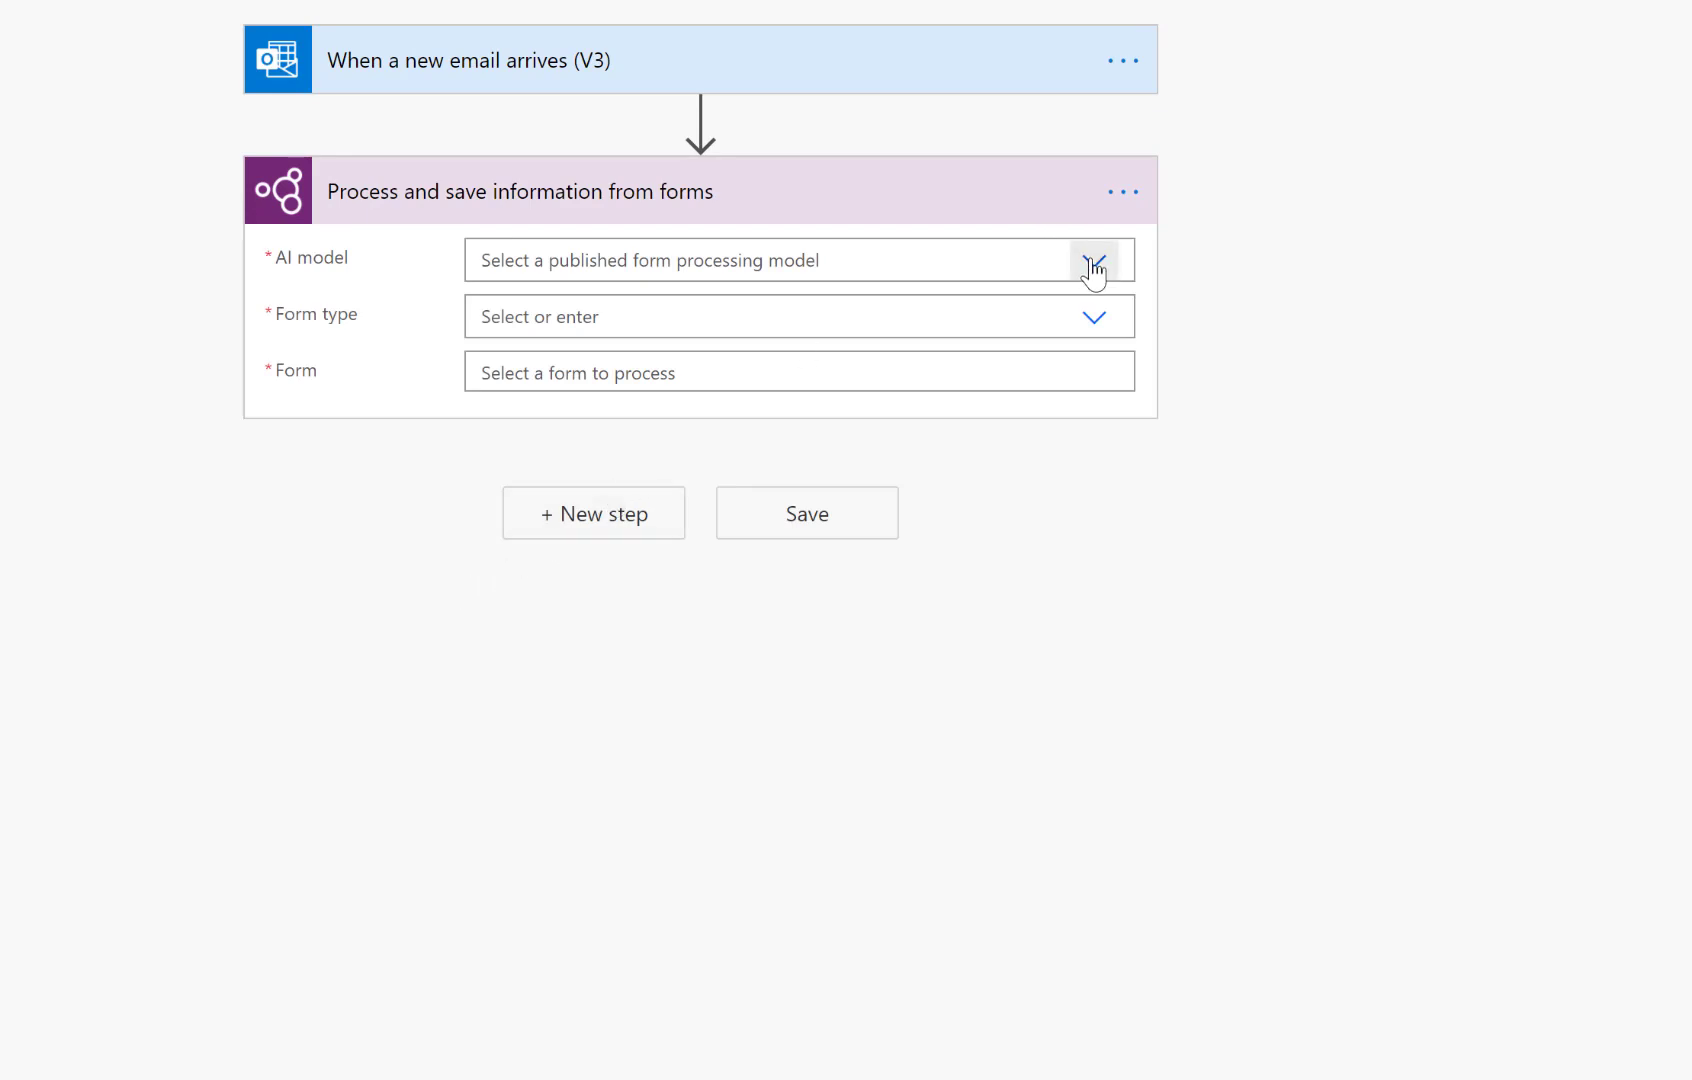
- Use the ProductExtraction model on PDF Document forms, feeding in Attachments Content inside Apply to each
left_click(1093, 260)
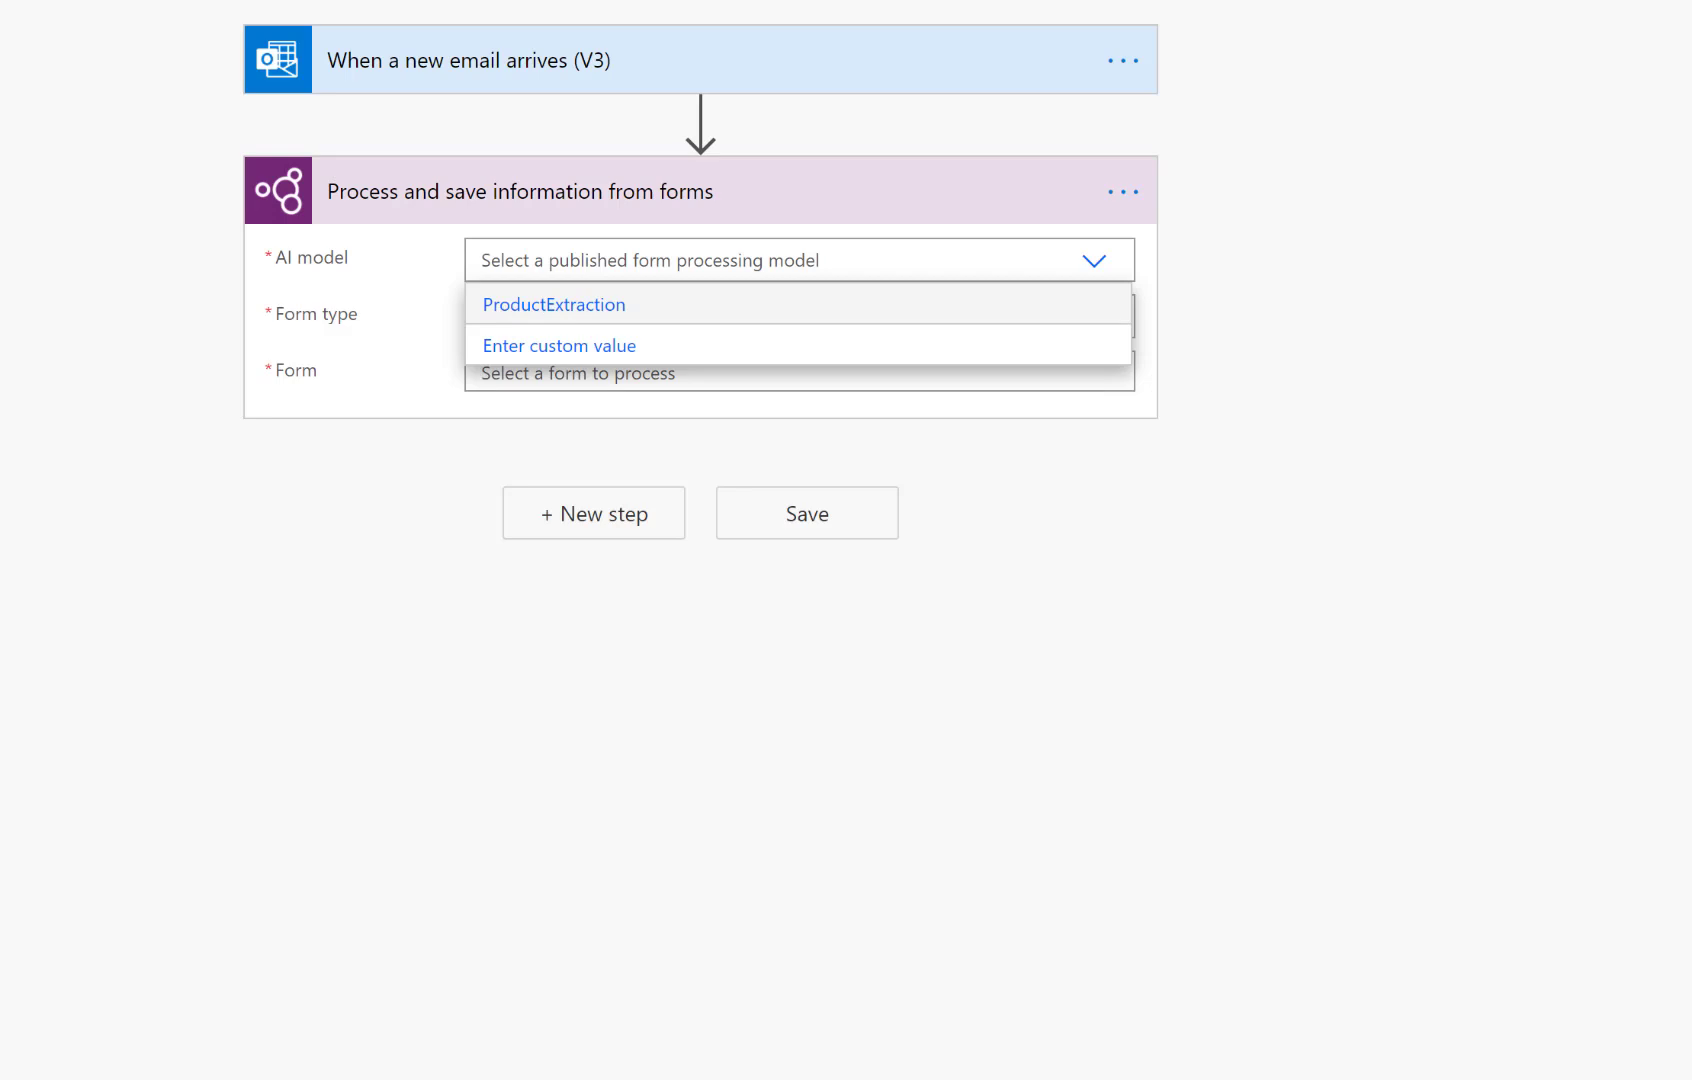
mouse_move(544, 322)
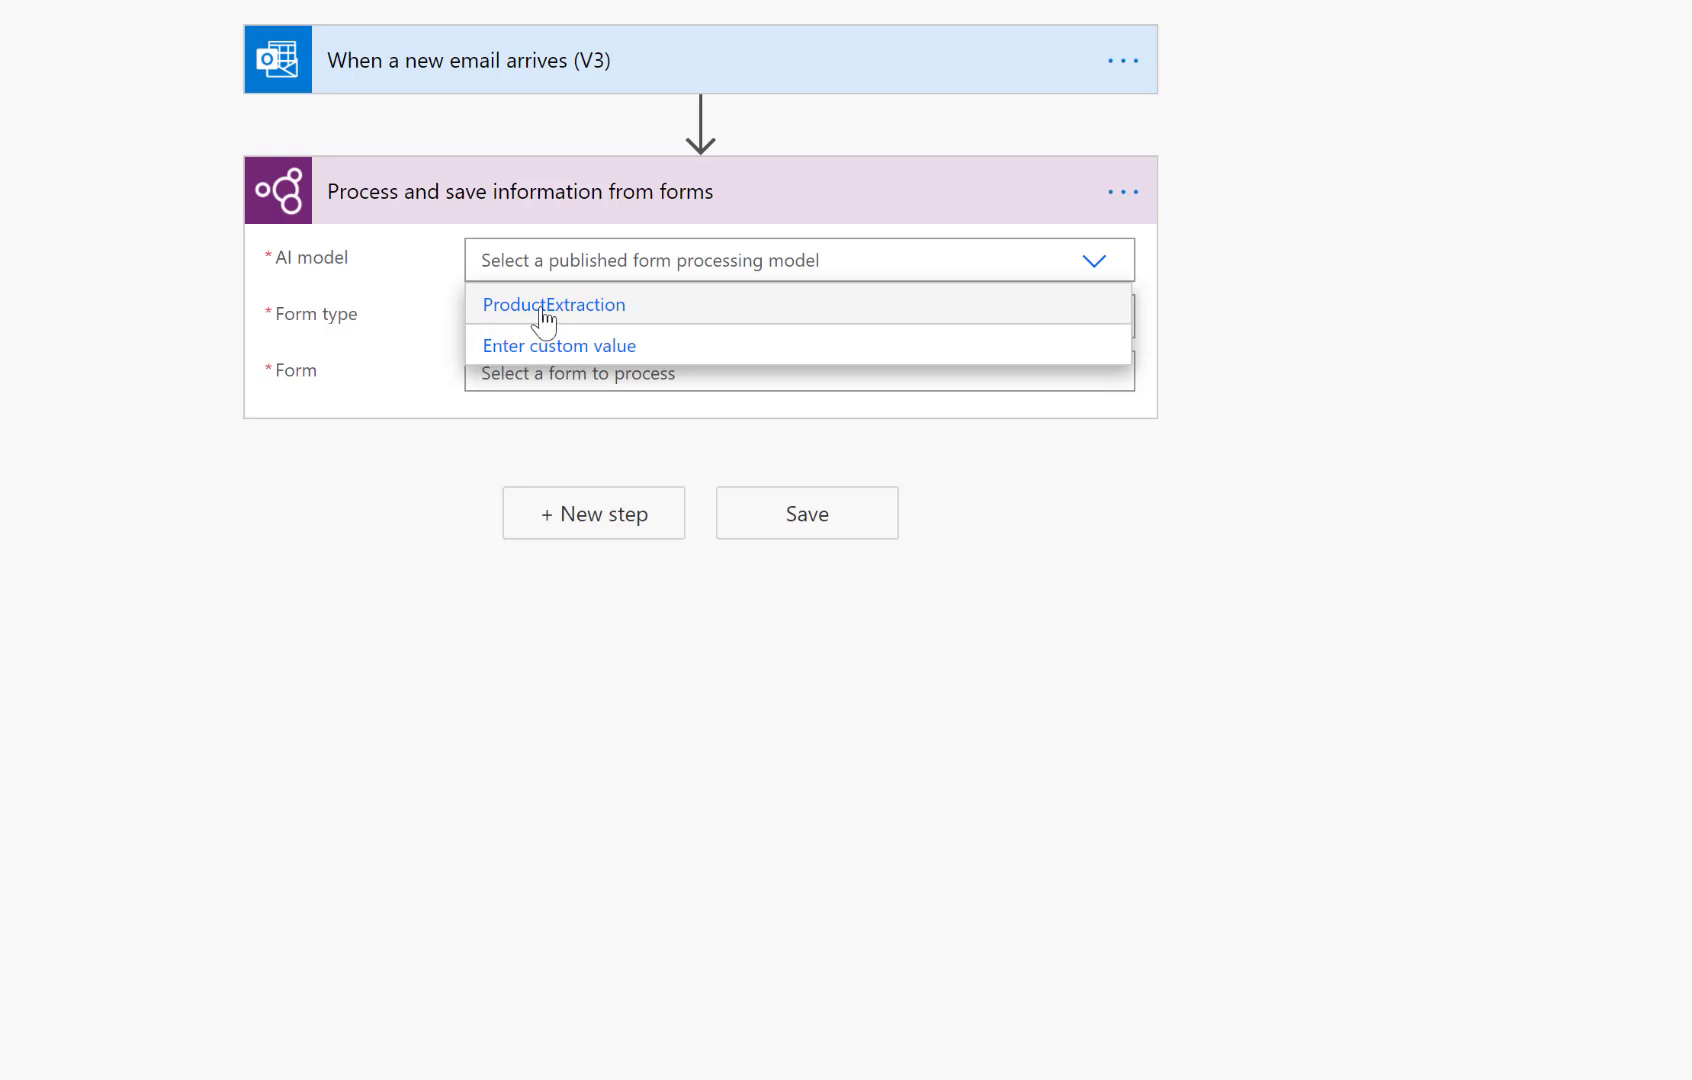
left_click(554, 304)
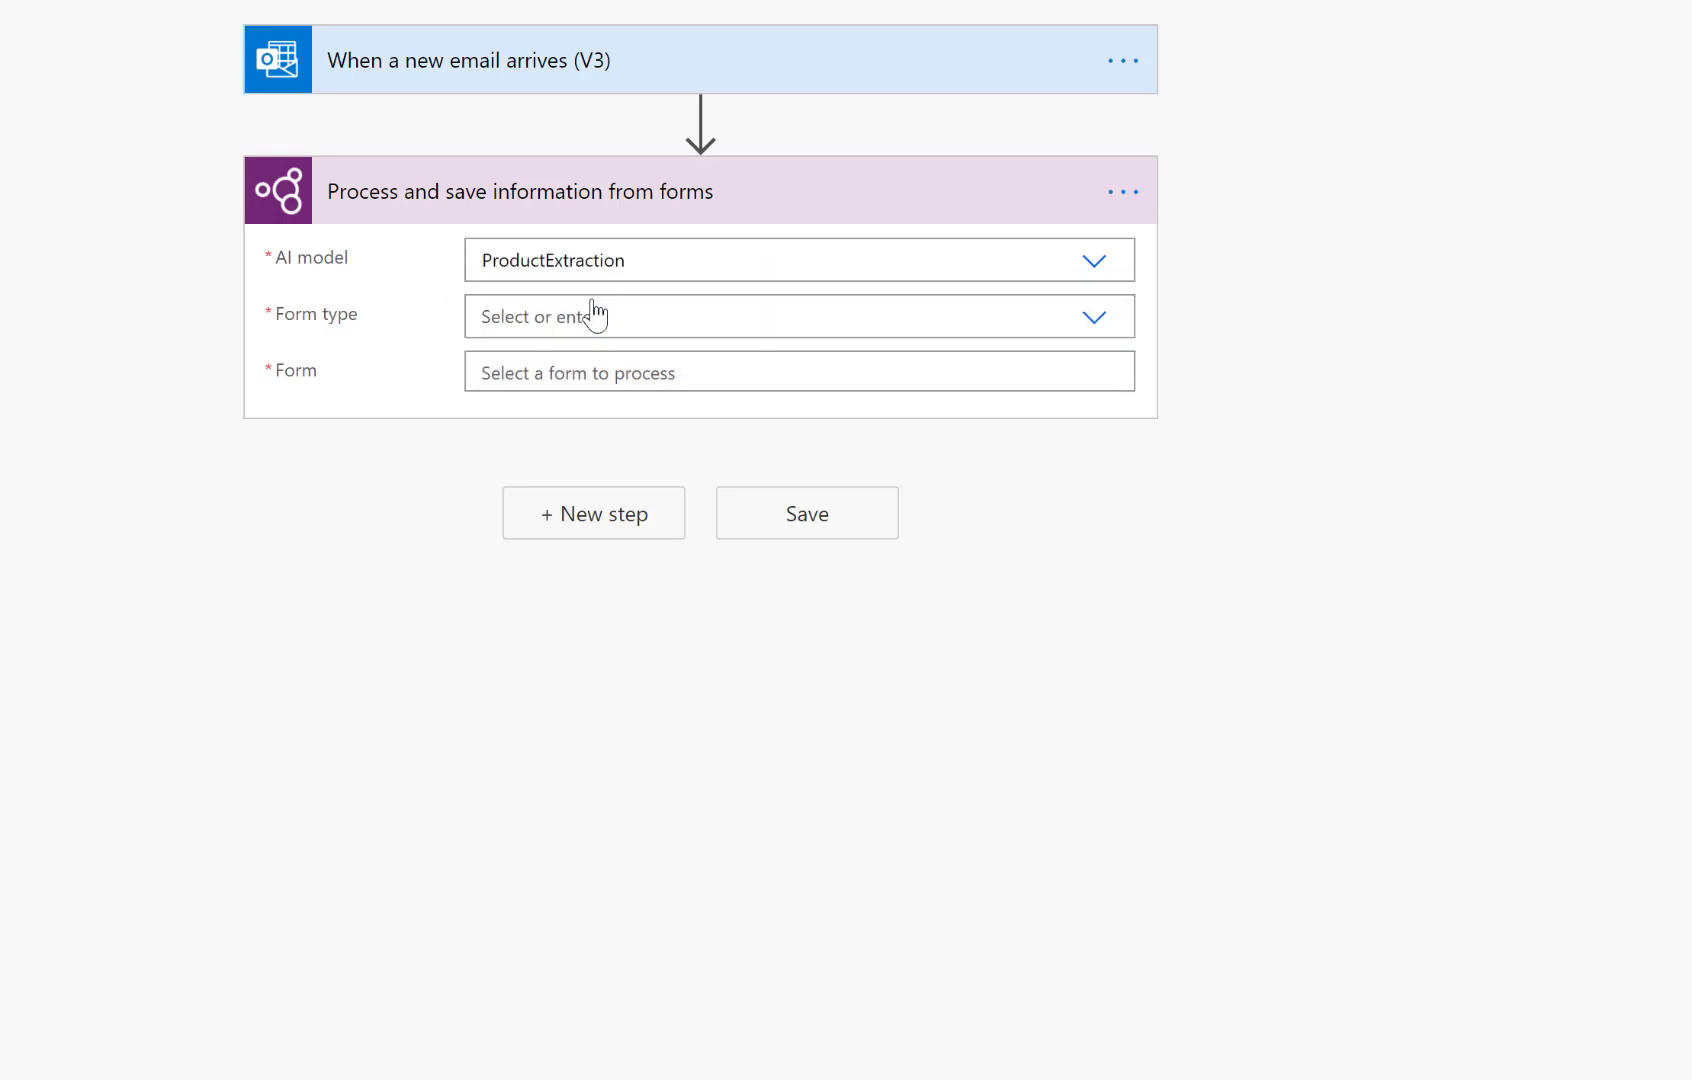
left_click(1093, 316)
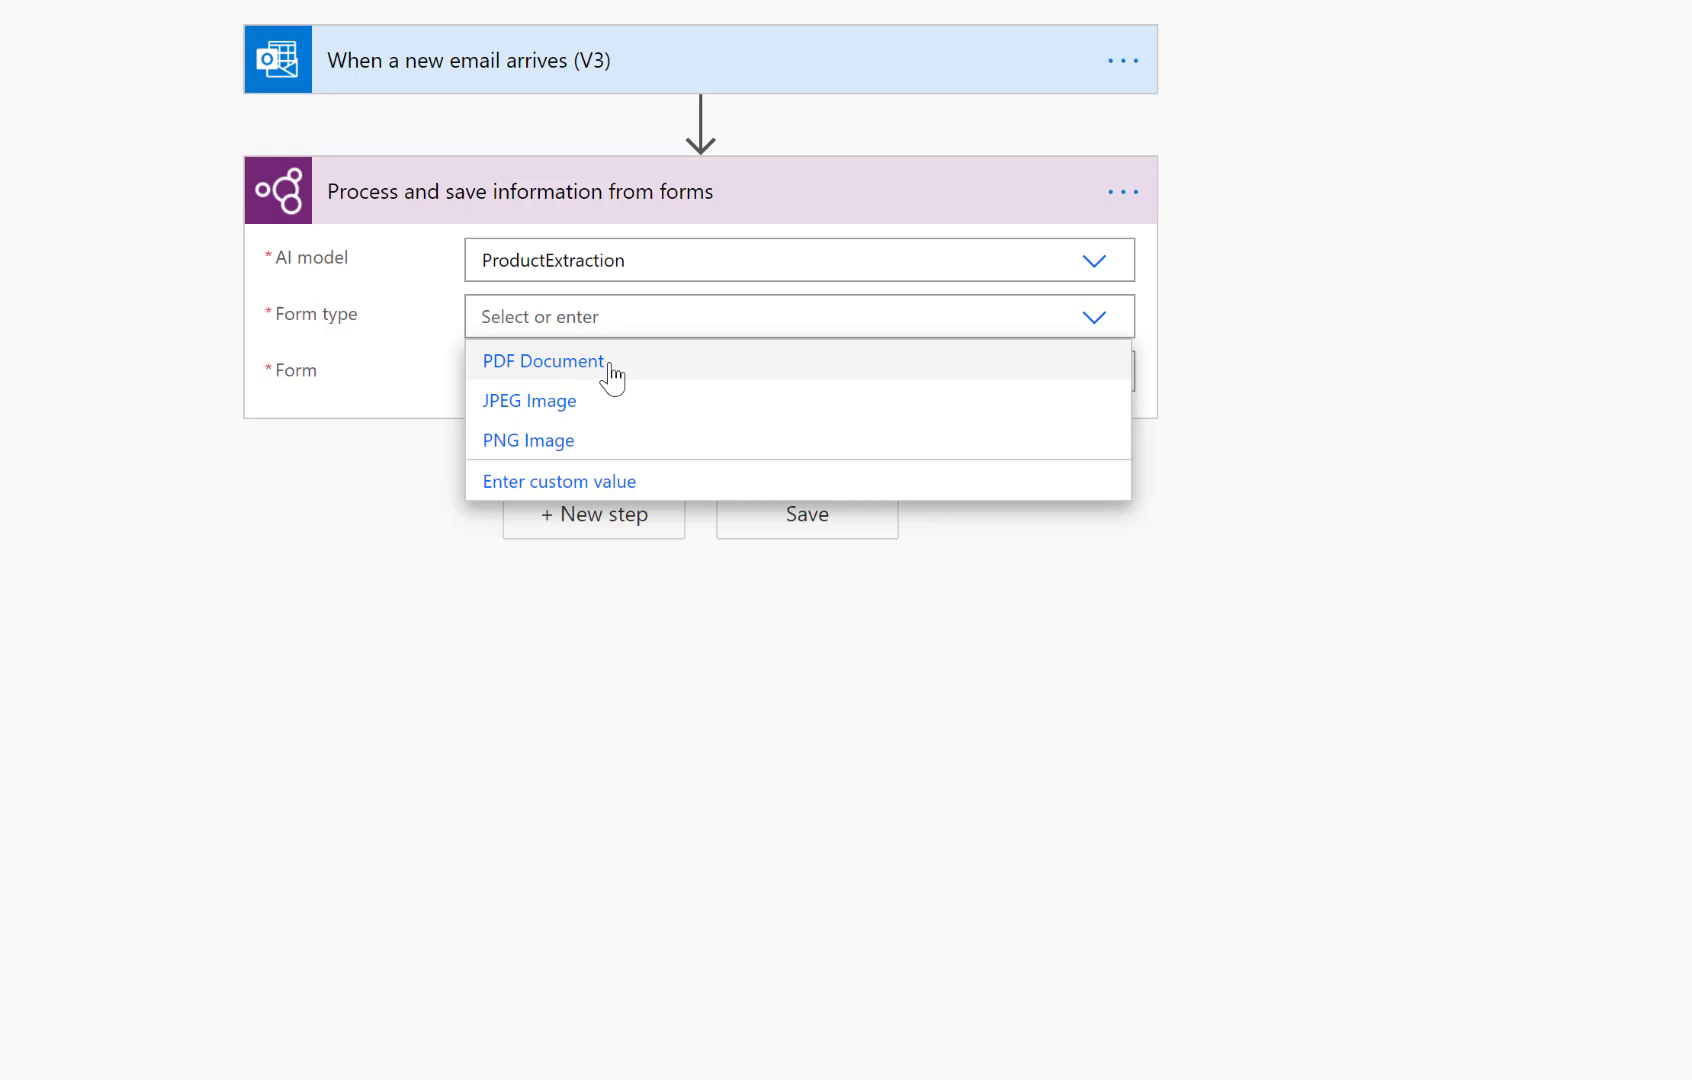
left_click(543, 360)
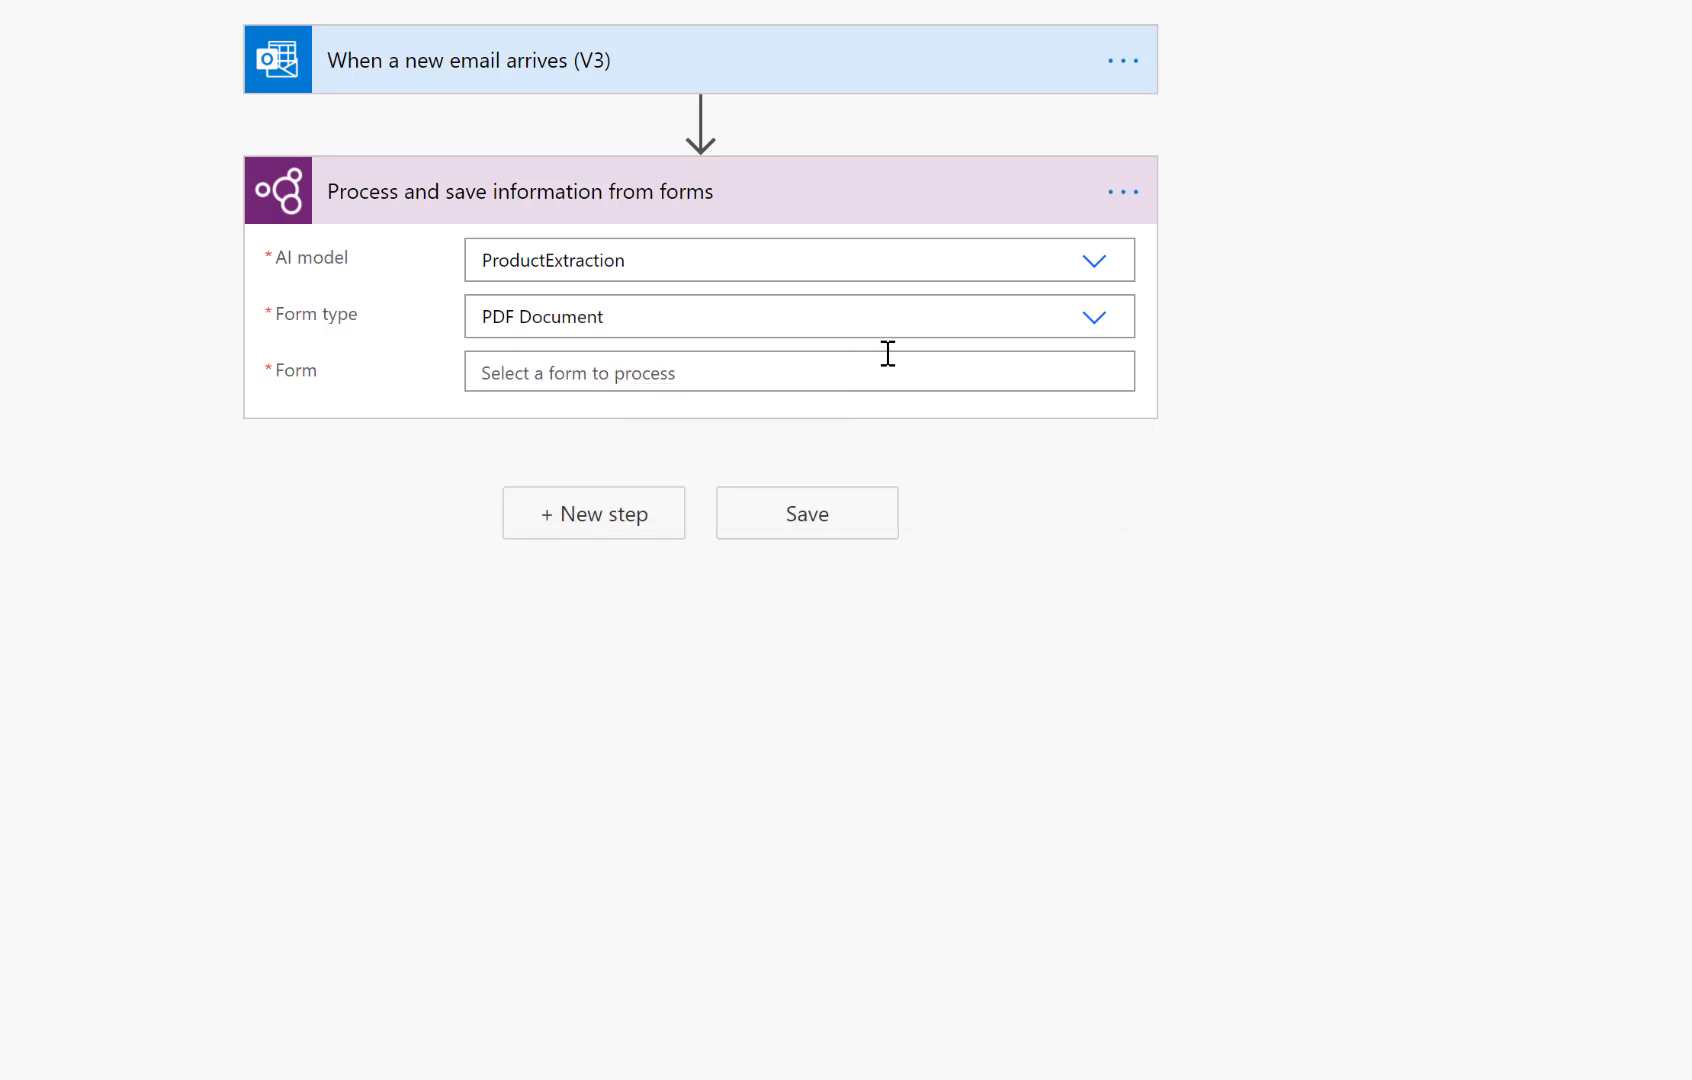
left_click(786, 373)
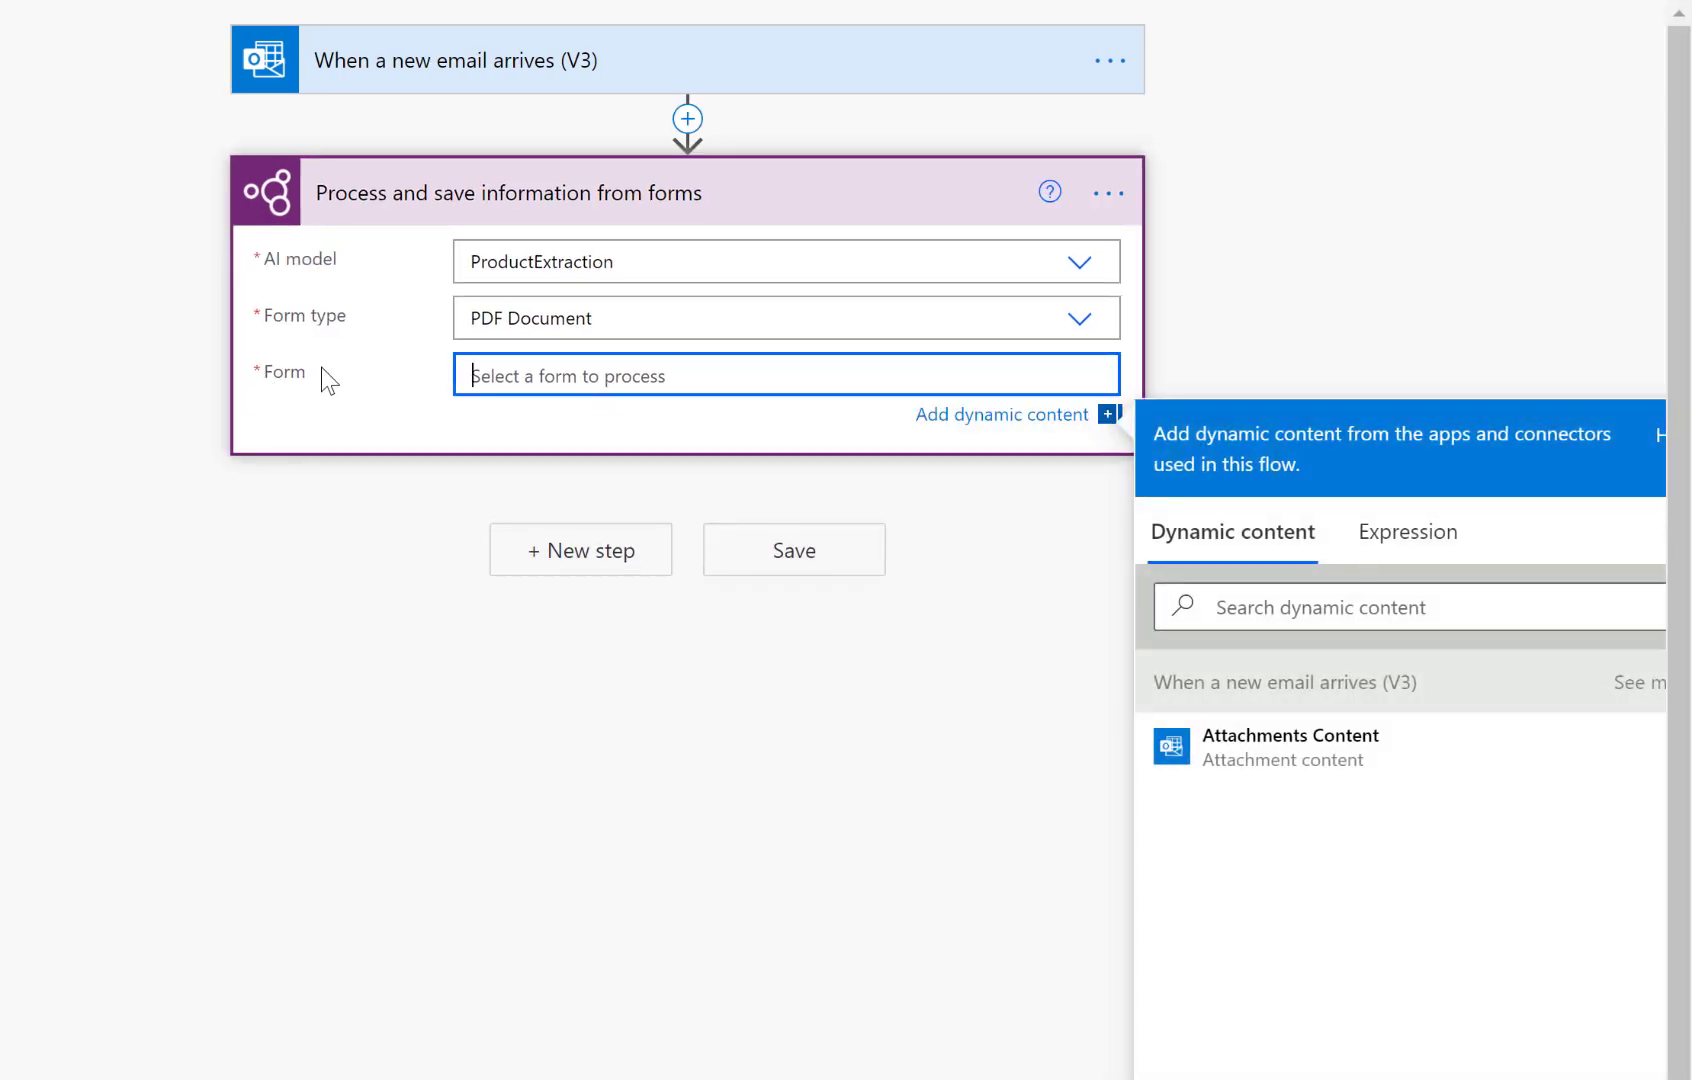
mouse_move(507, 60)
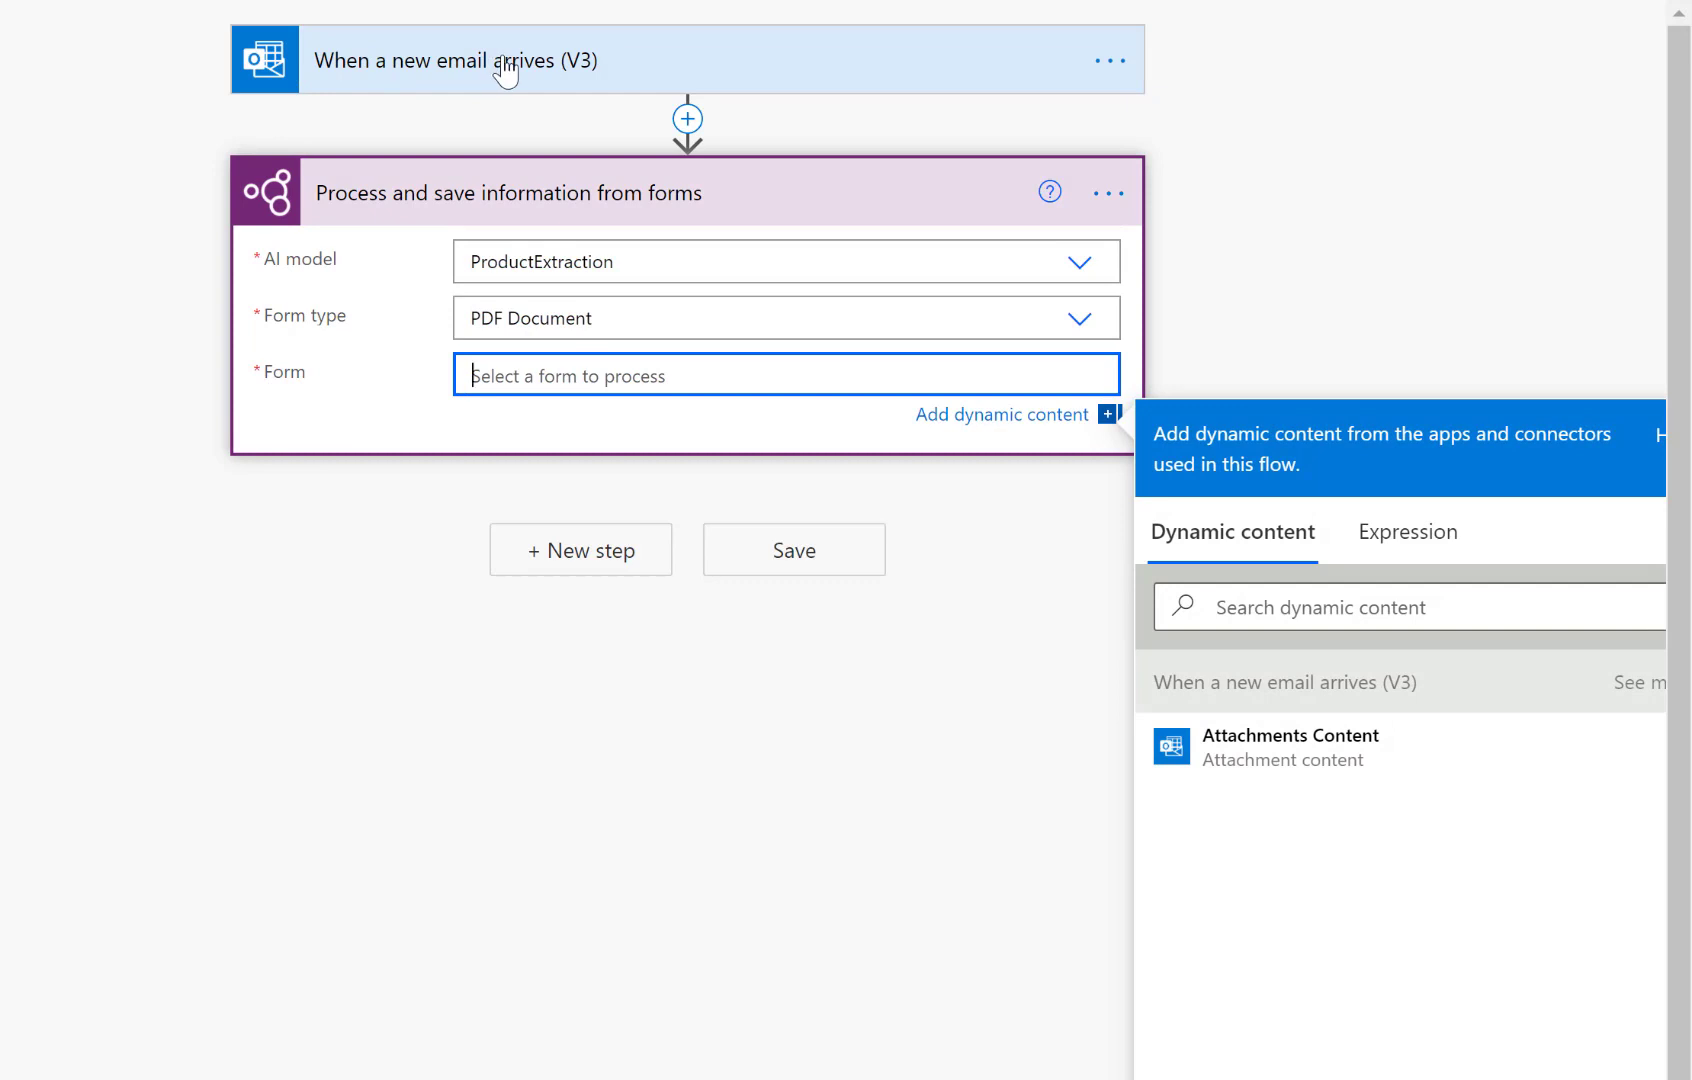
mouse_move(1306, 747)
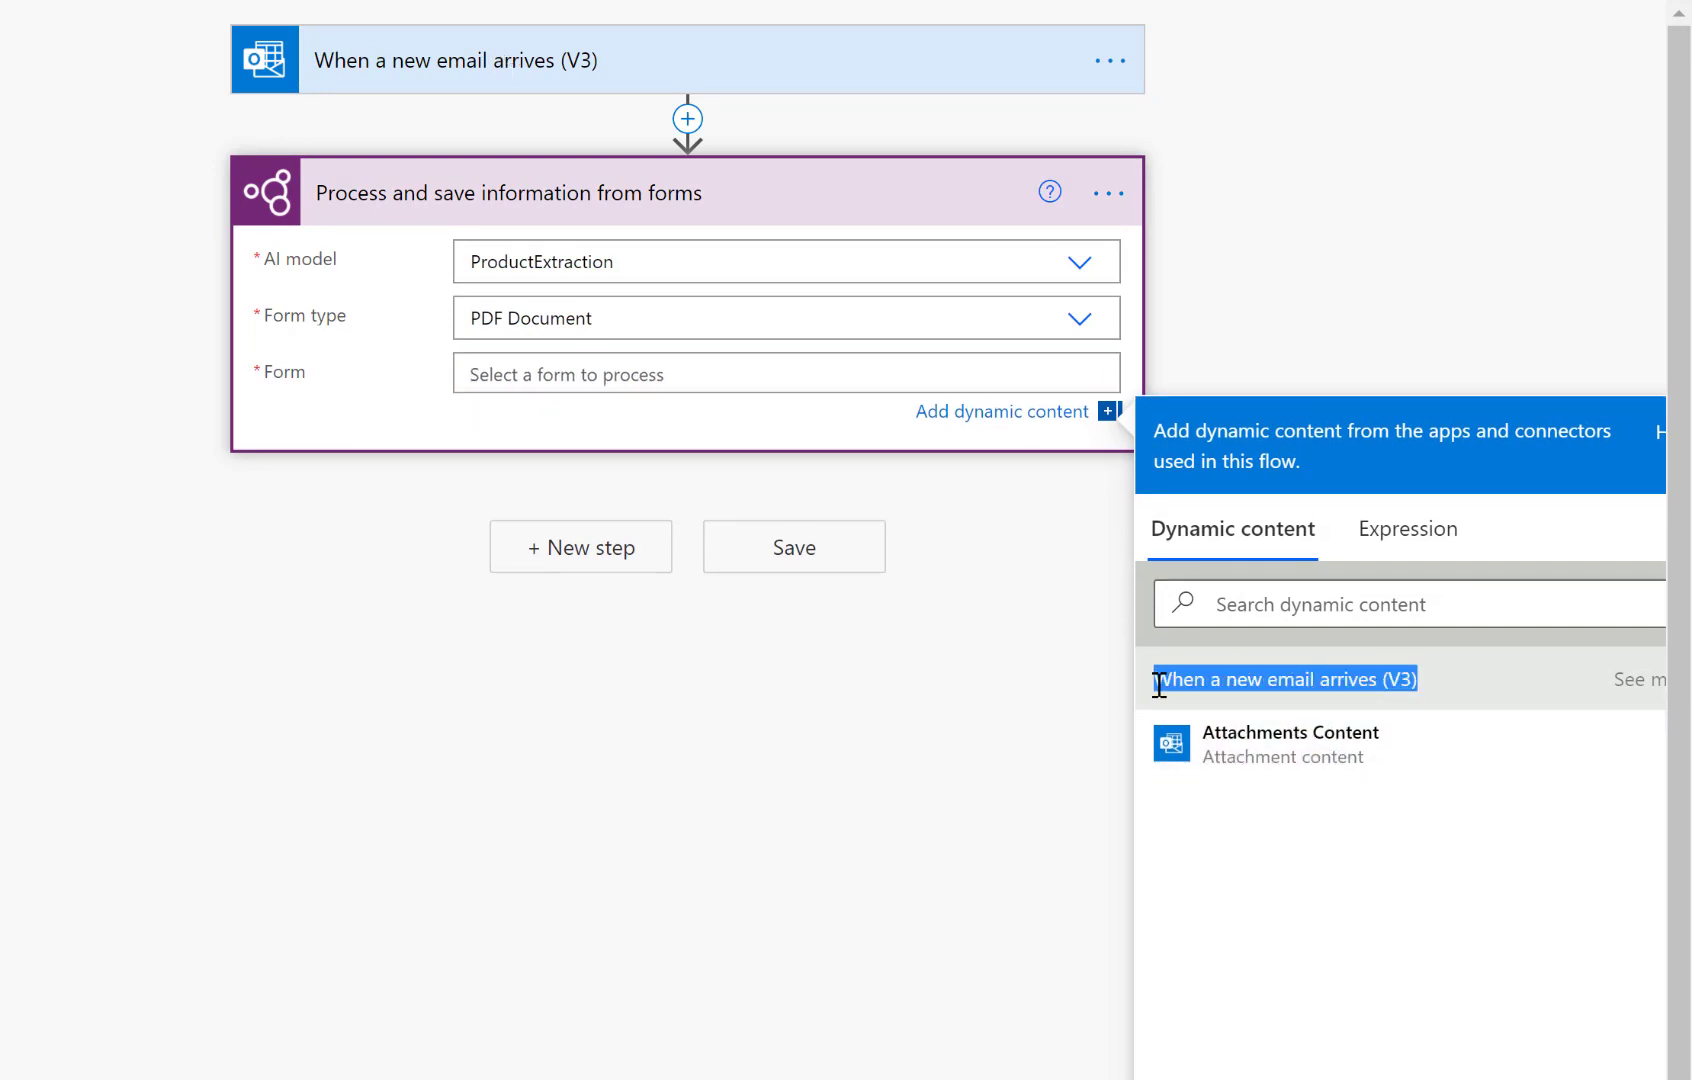
left_click(1290, 743)
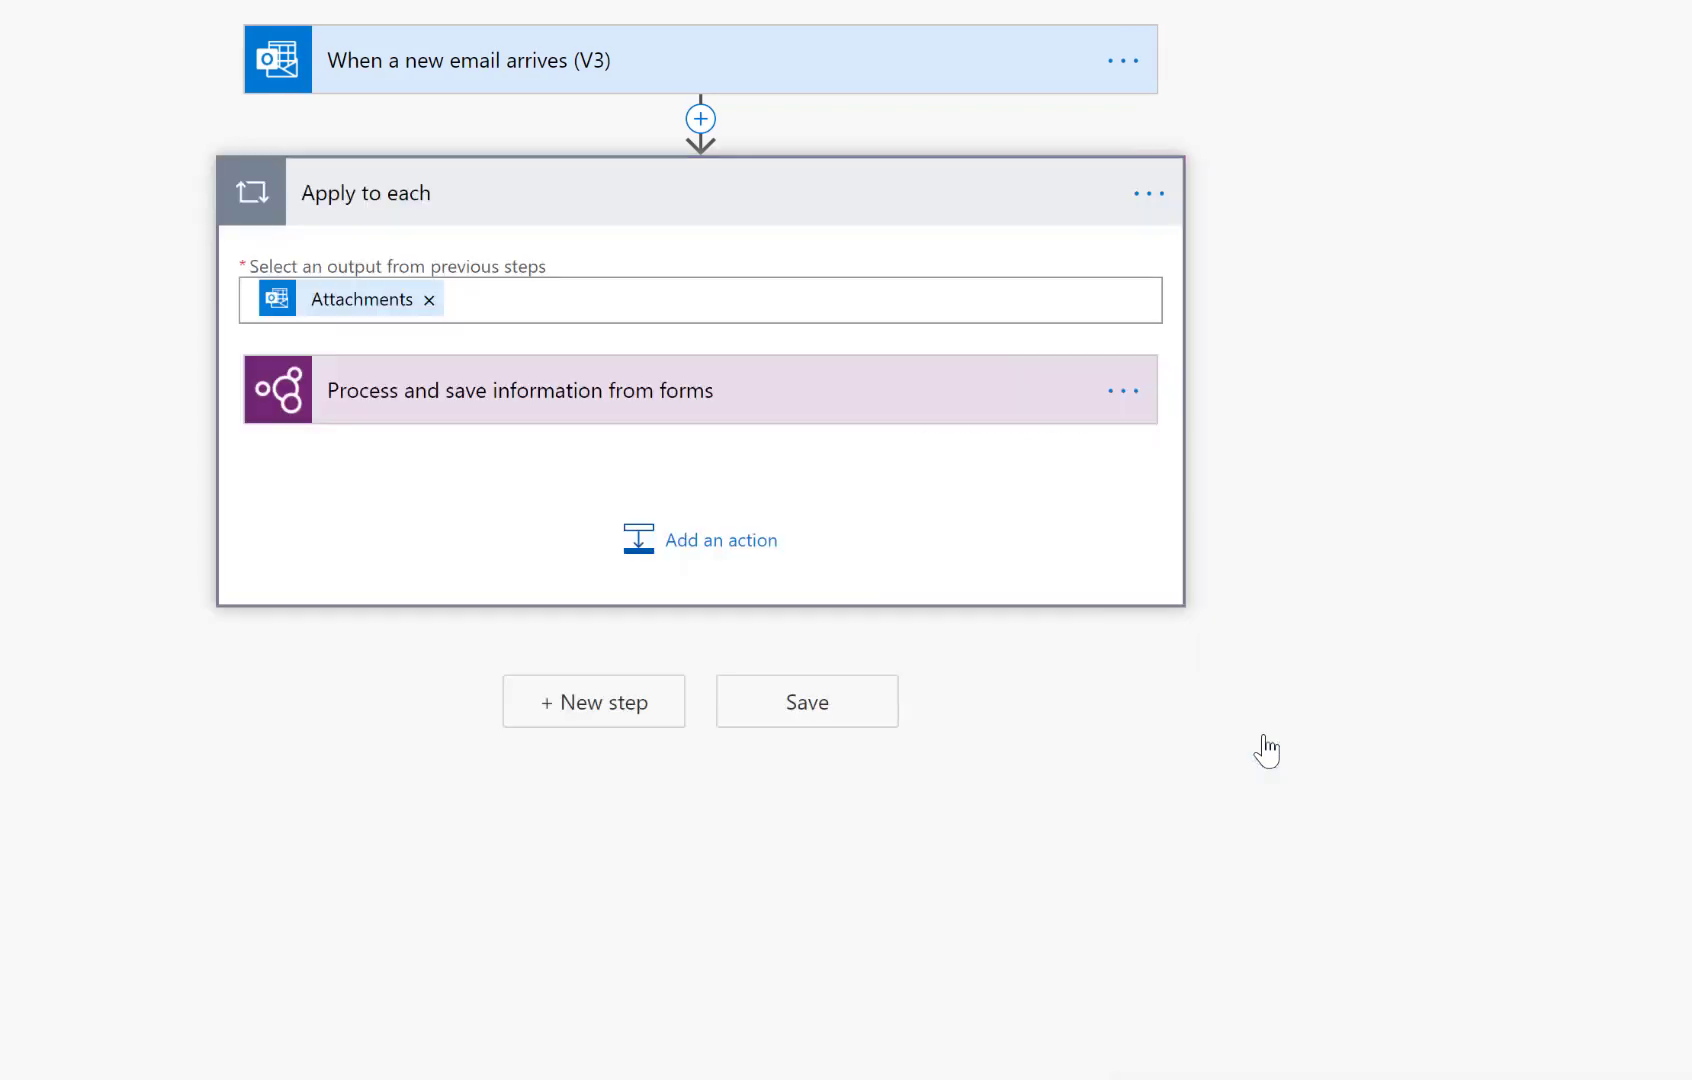
mouse_move(431, 200)
type("Create")
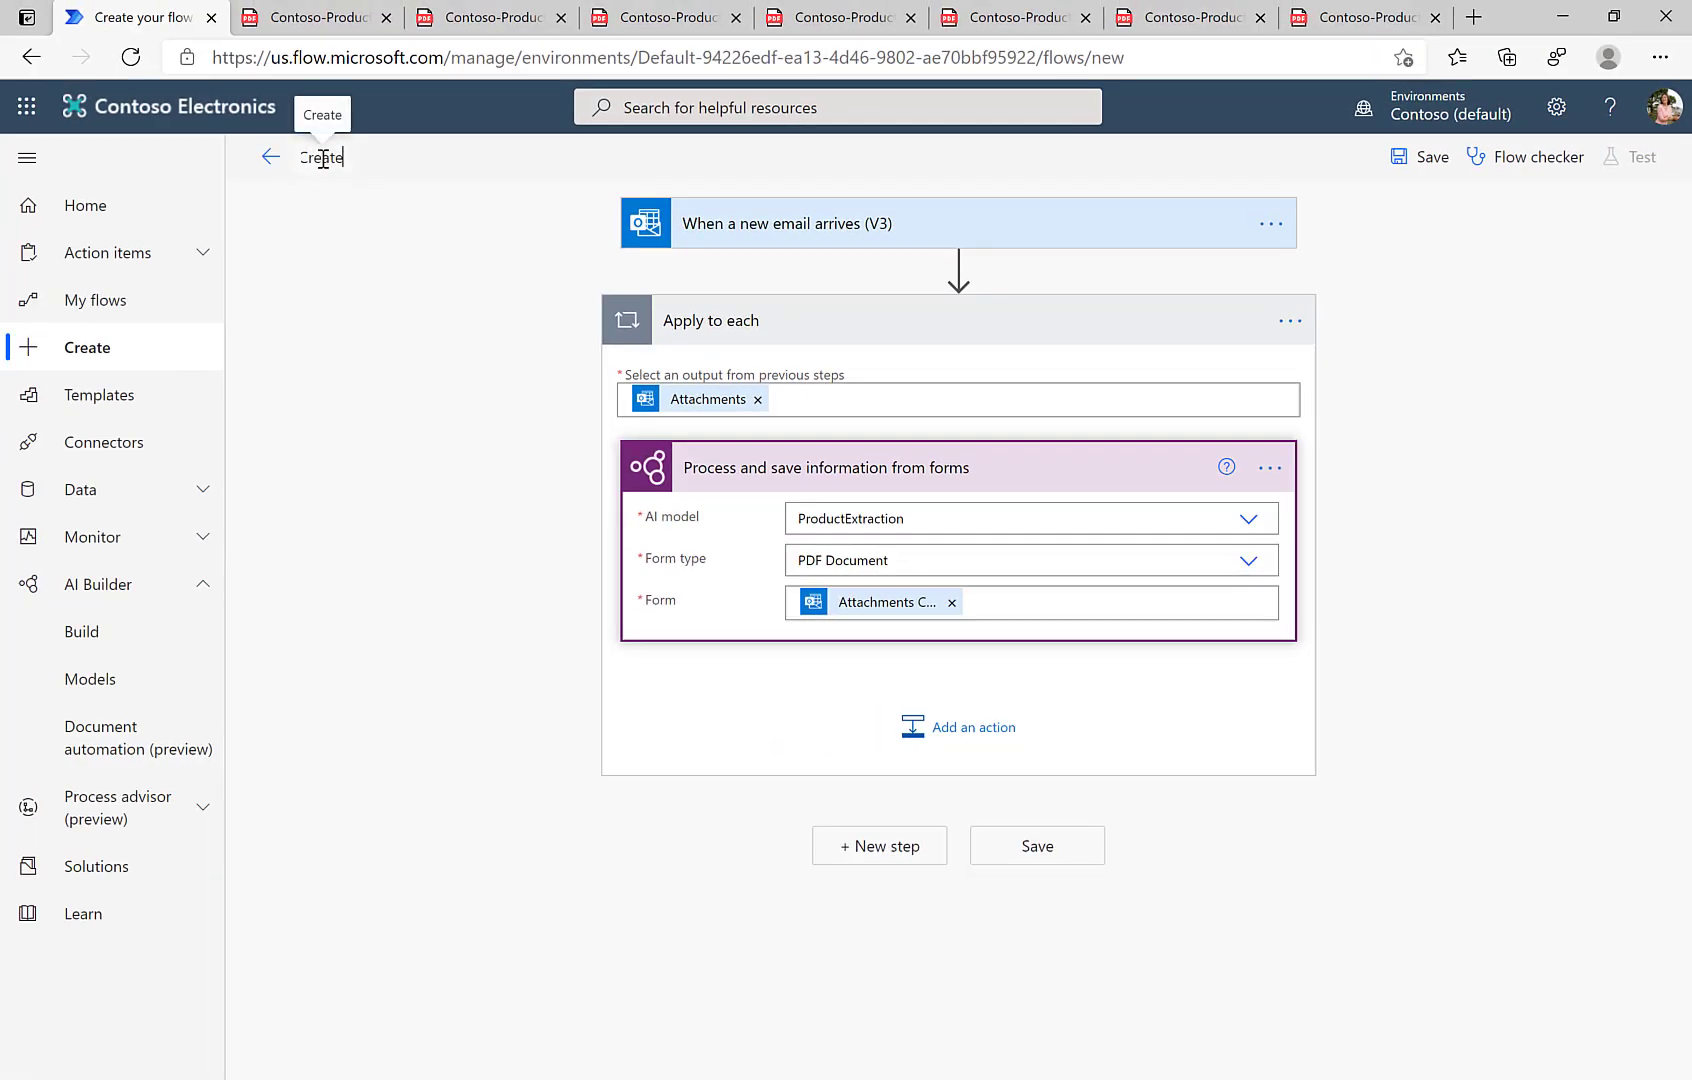
- Rename the flow to CreateSAPProductFromEmail and save it, ready to test
type("SAPProductFromF")
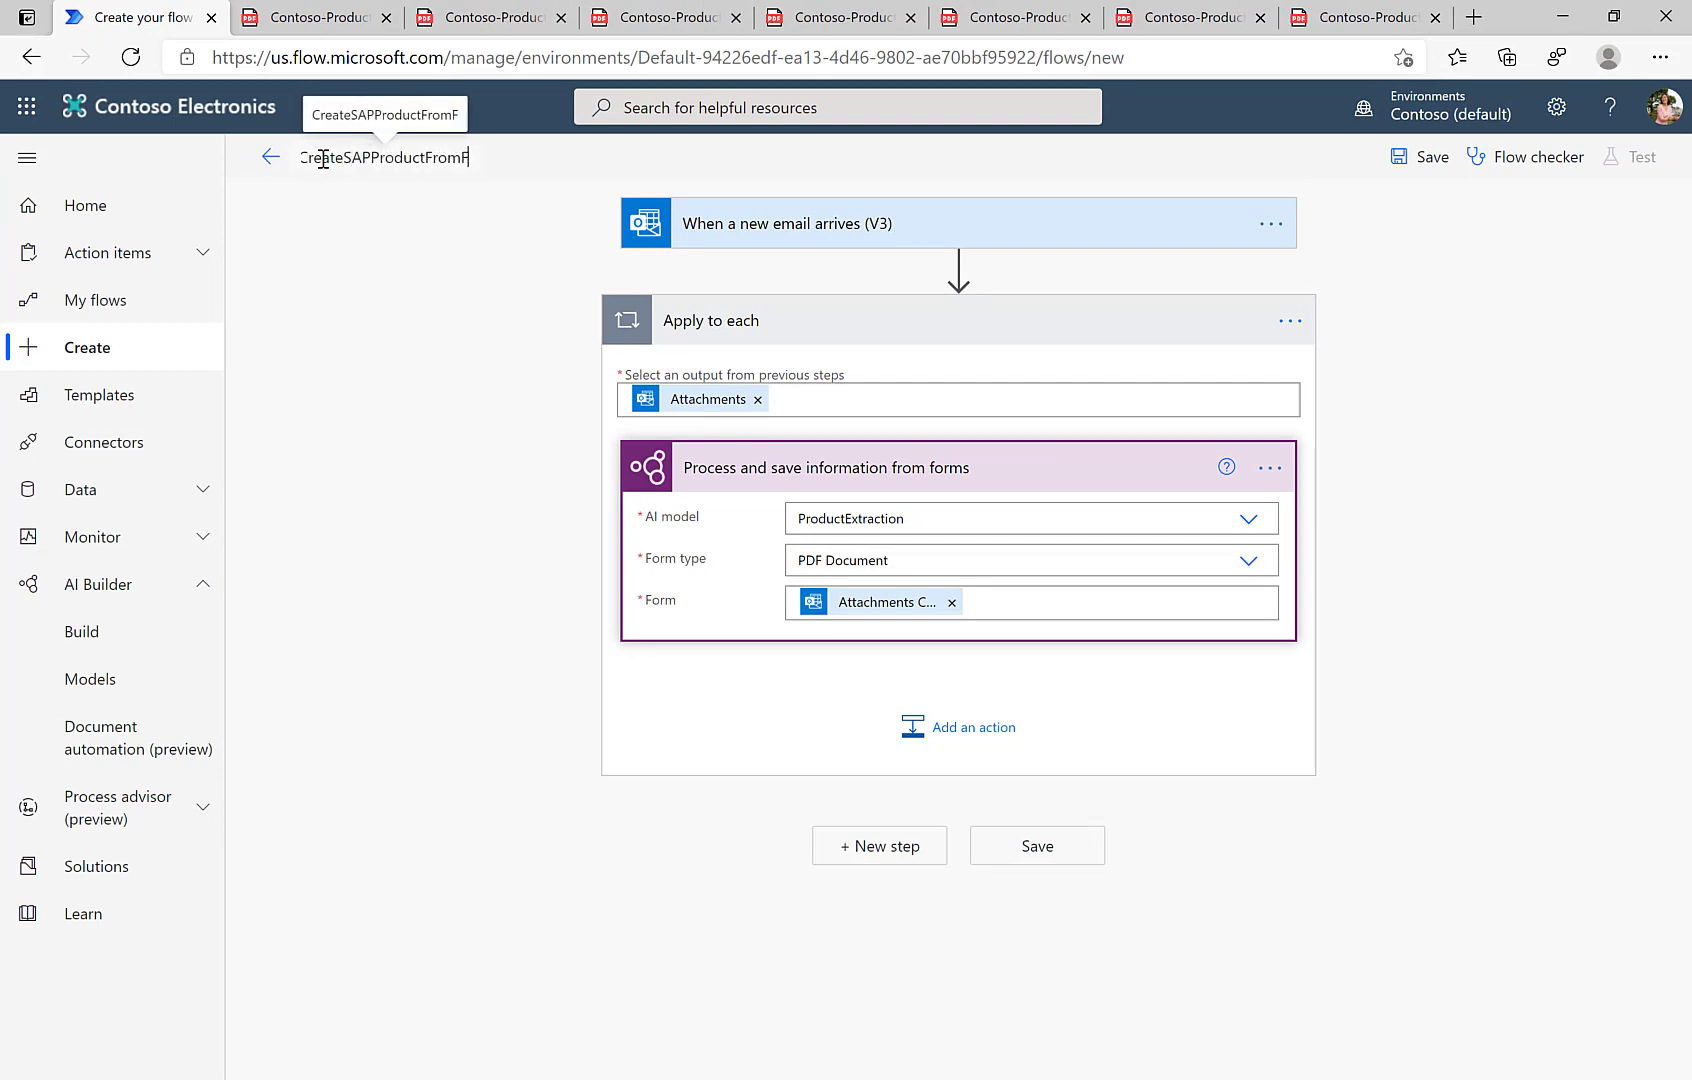
type("Email")
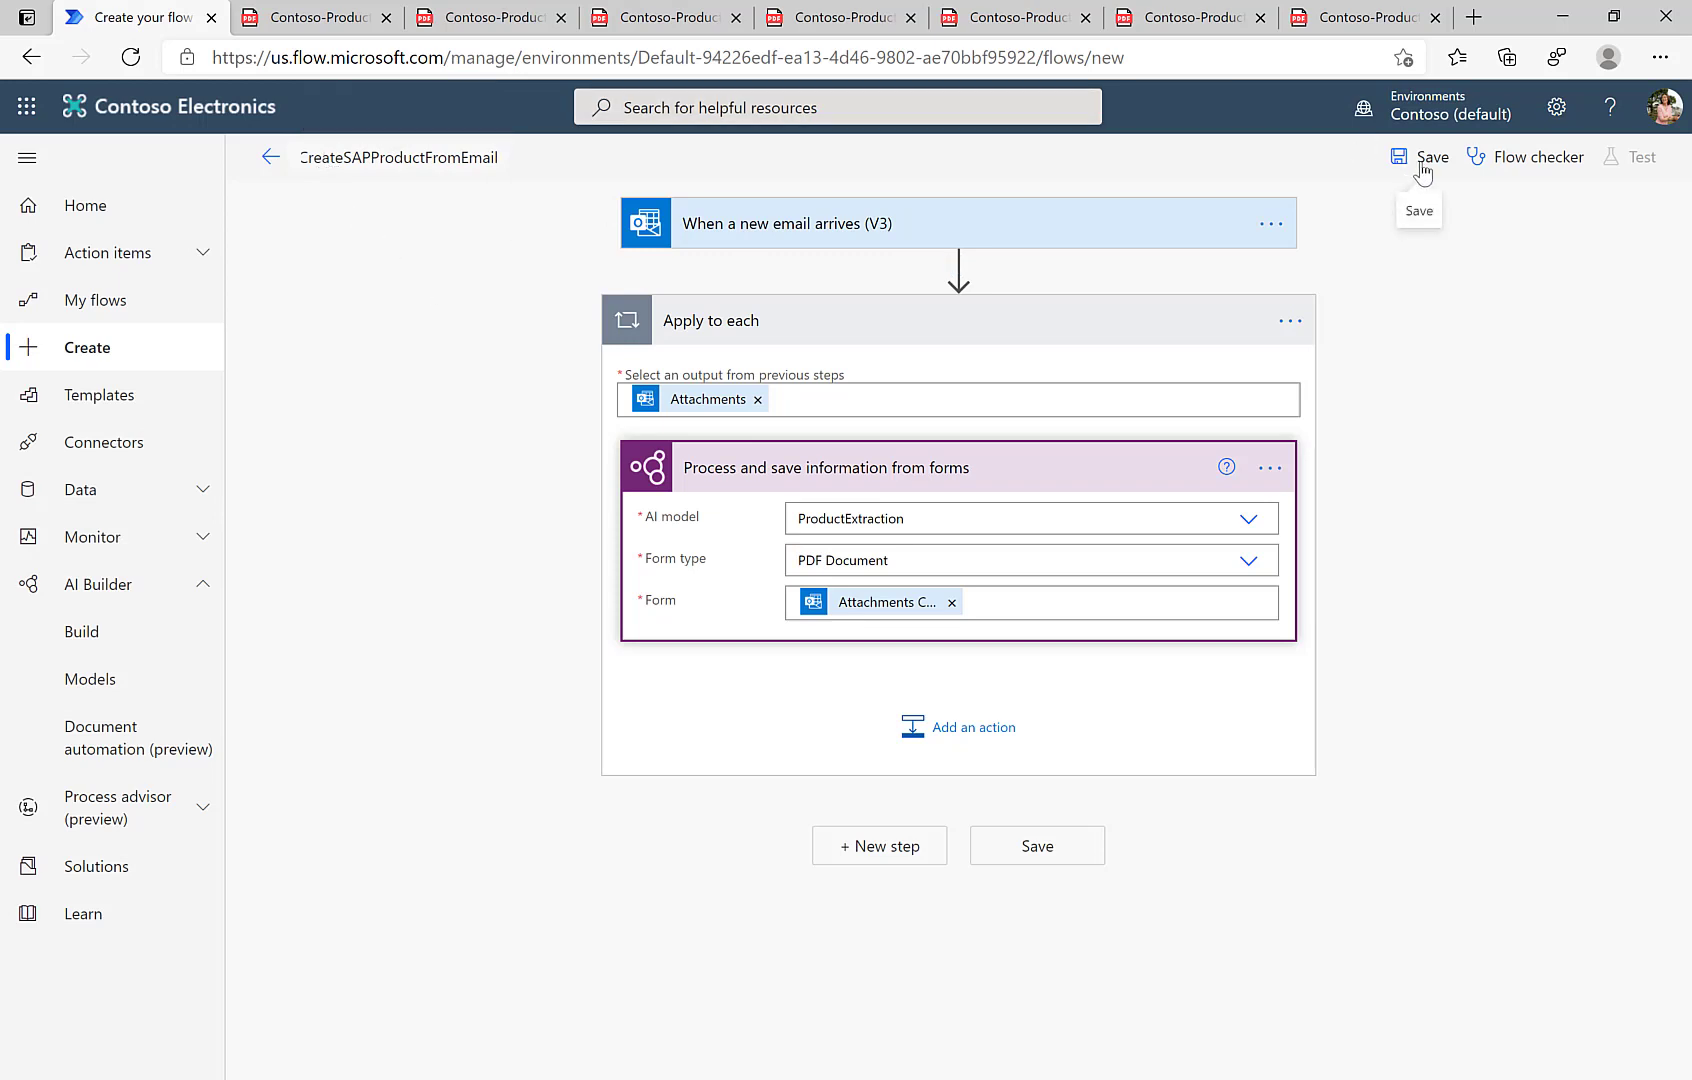
left_click(1420, 158)
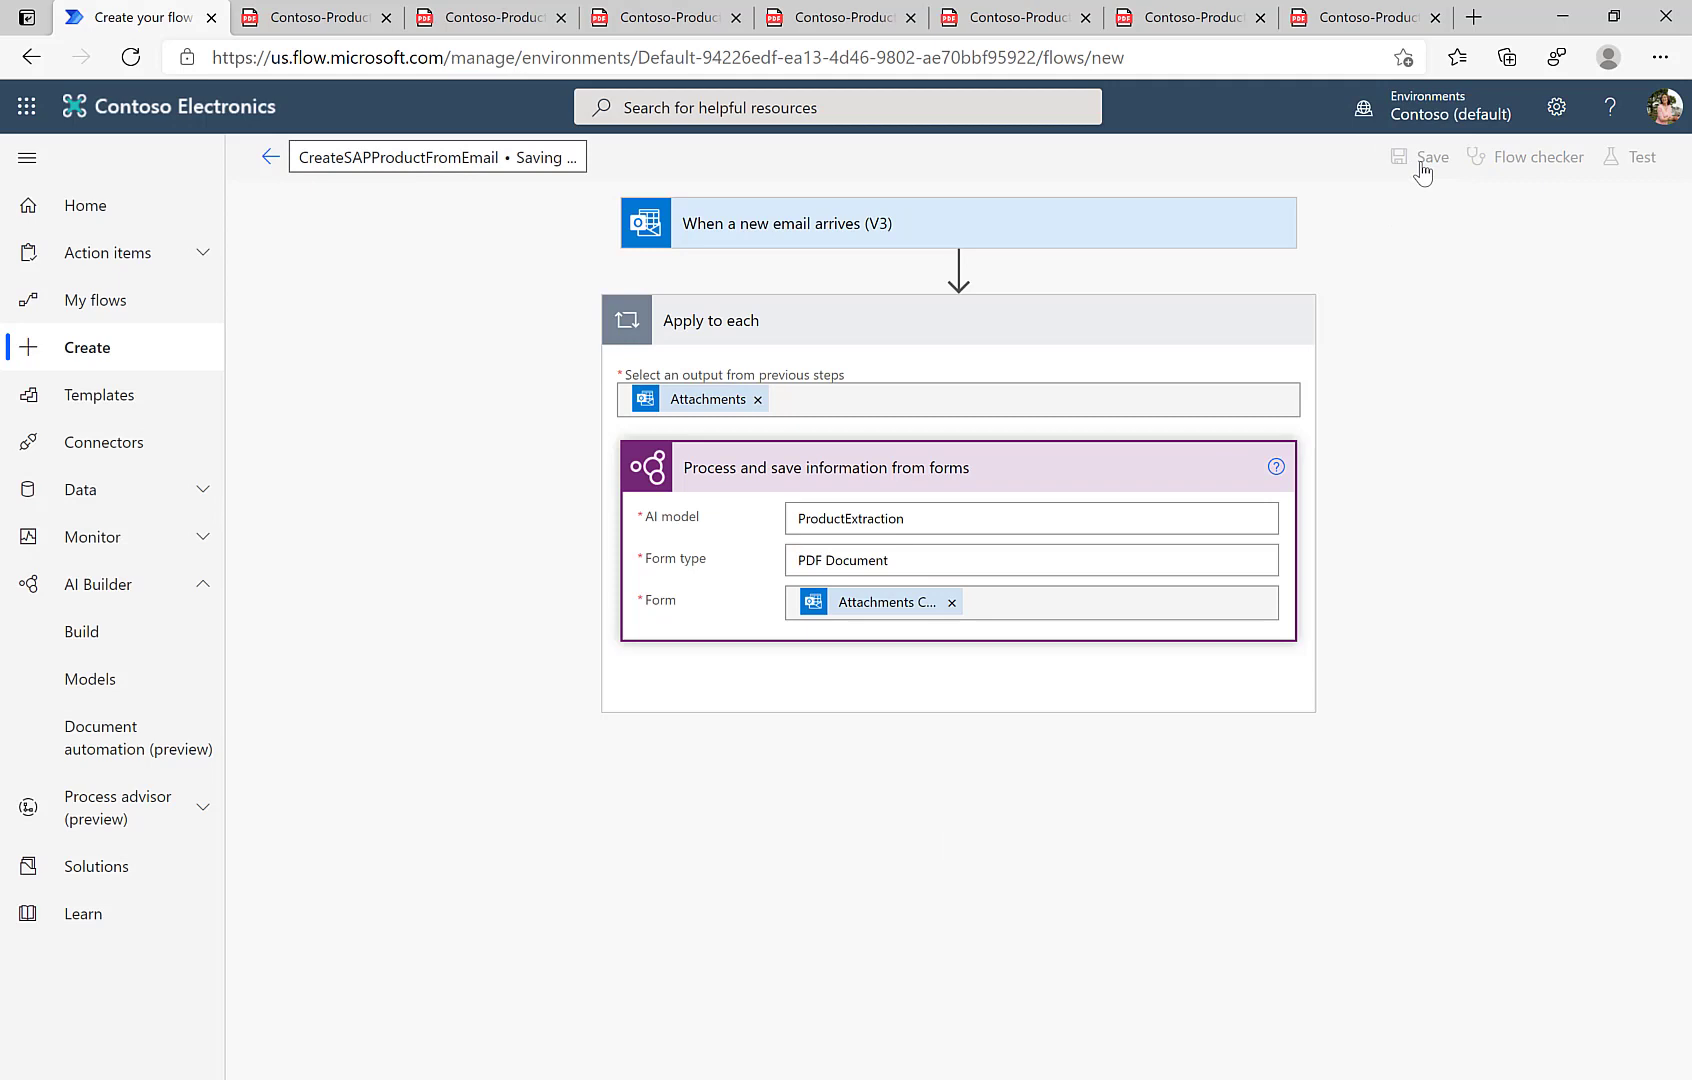
left_click(1432, 156)
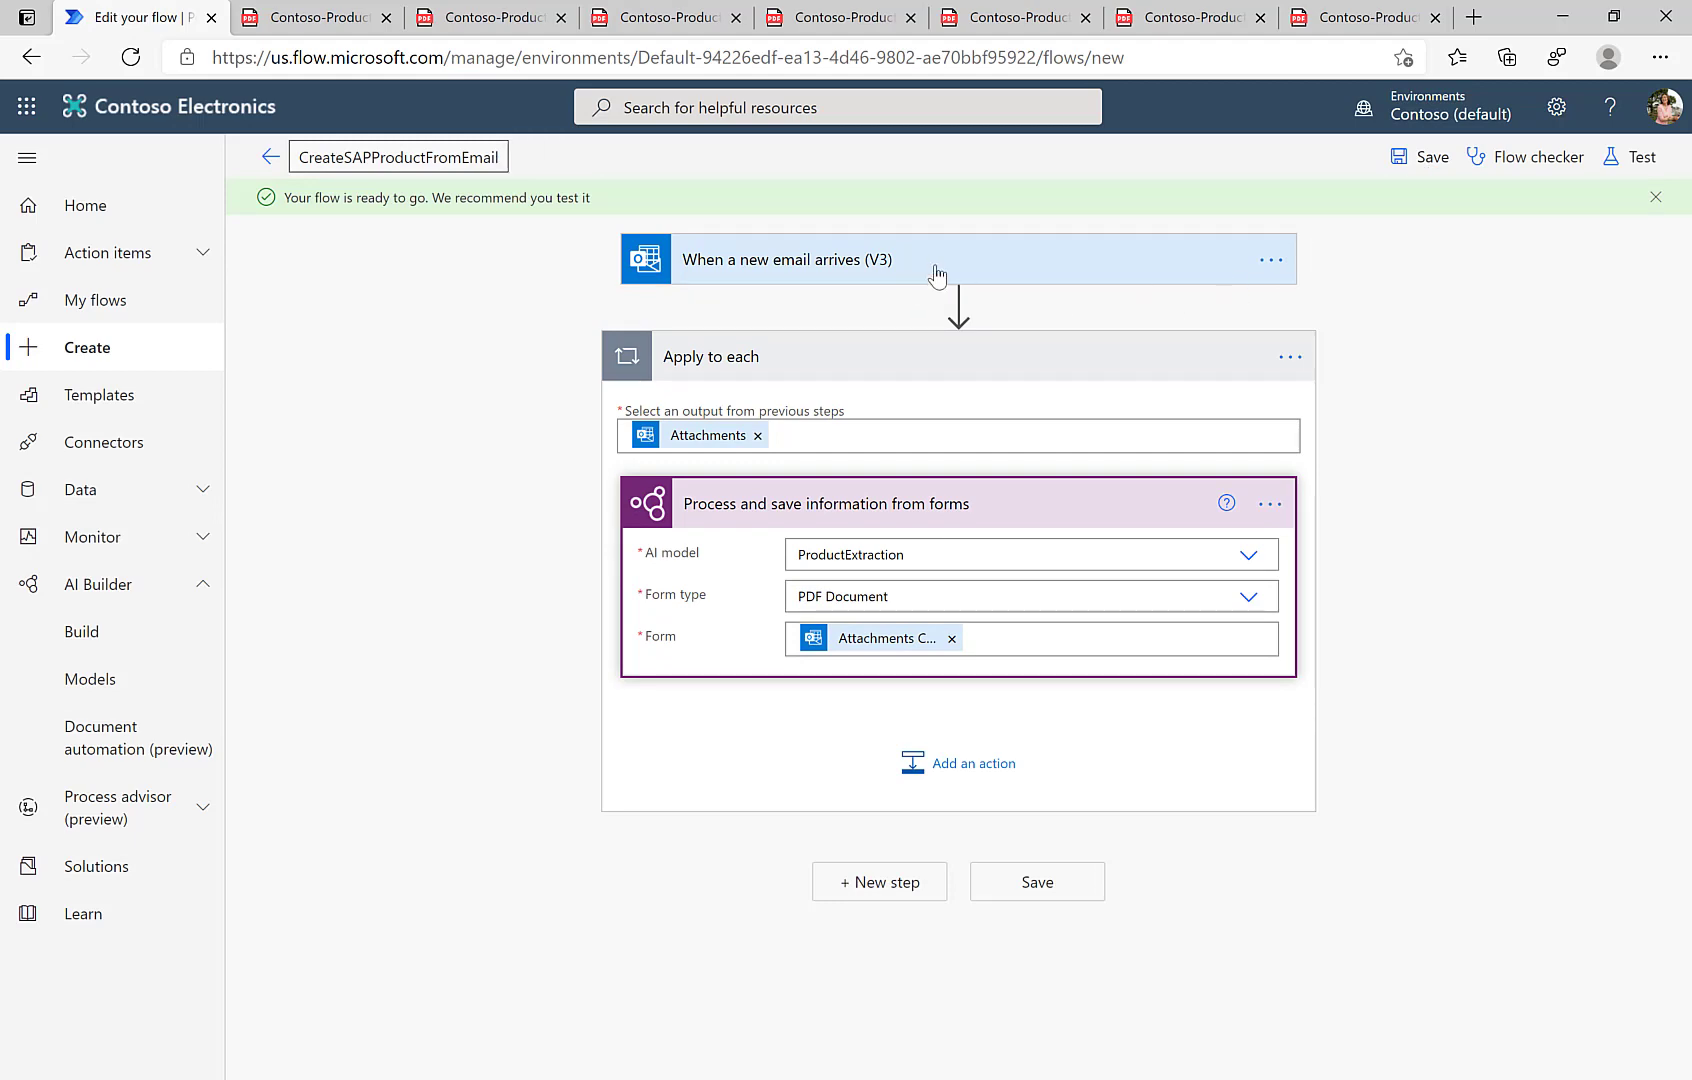
left_click(1474, 16)
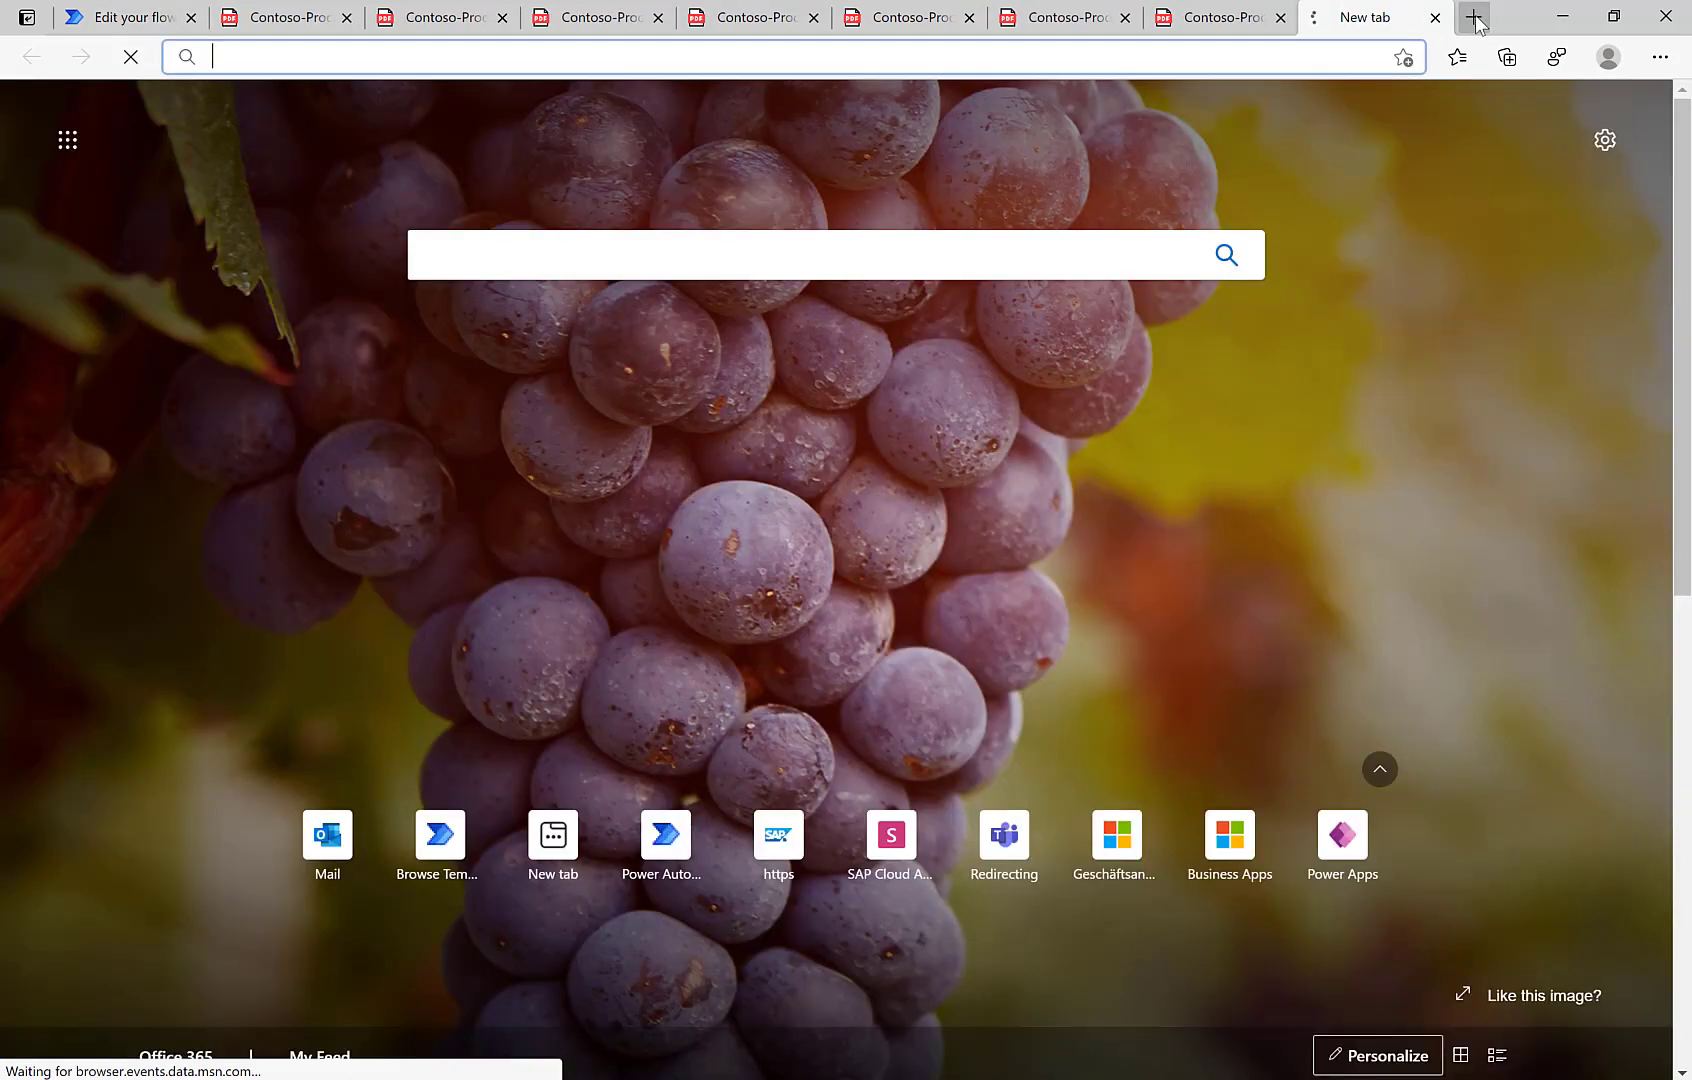
- Start a new Outlook message addressed to yourself (joni)
left_click(327, 834)
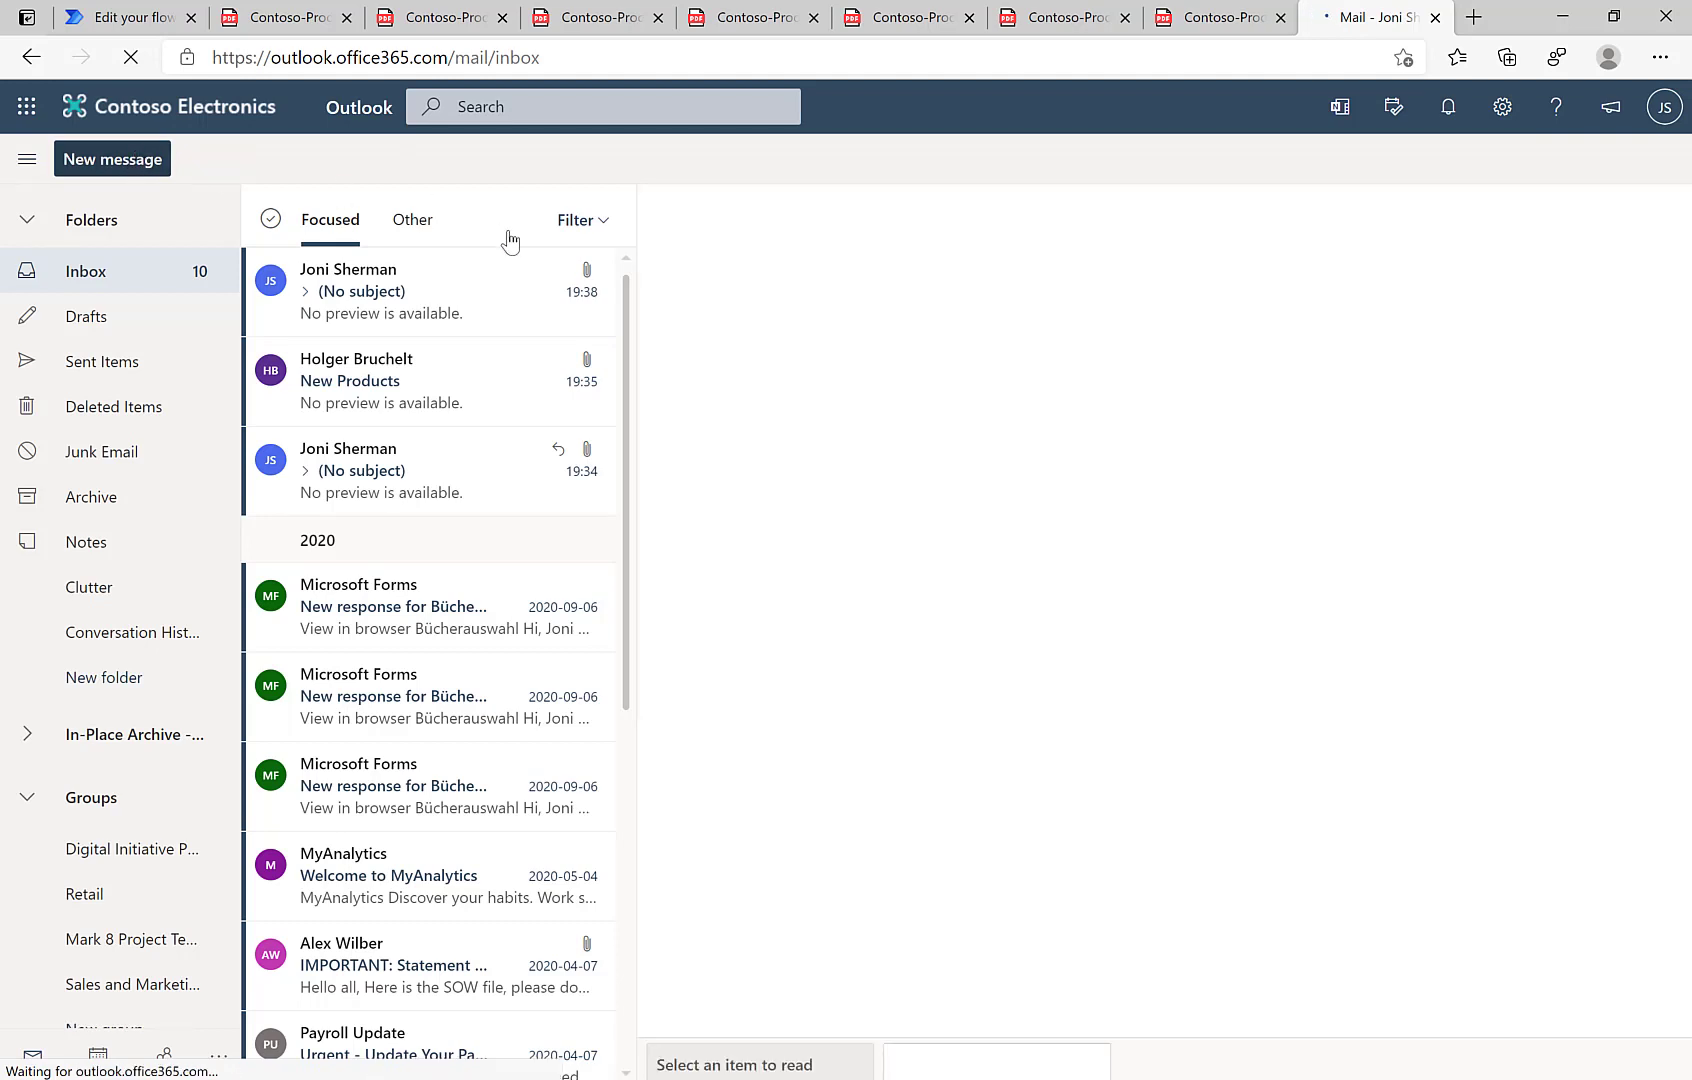
left_click(111, 158)
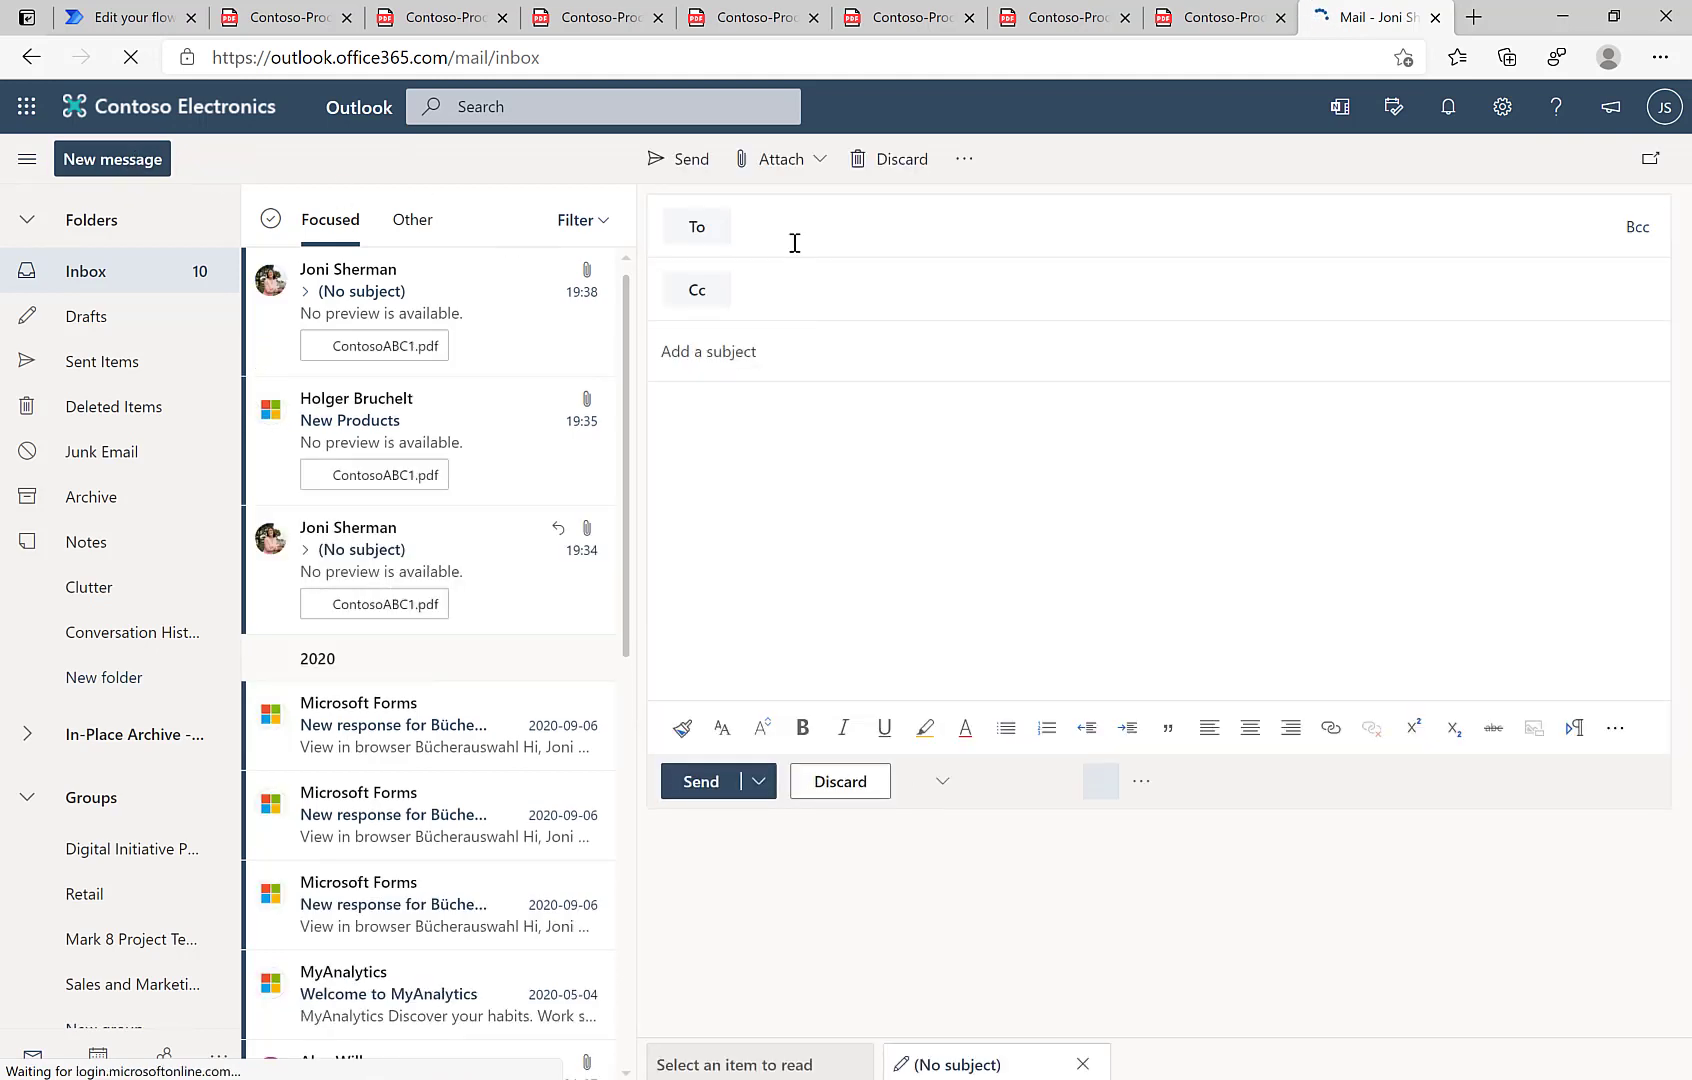
type("joni")
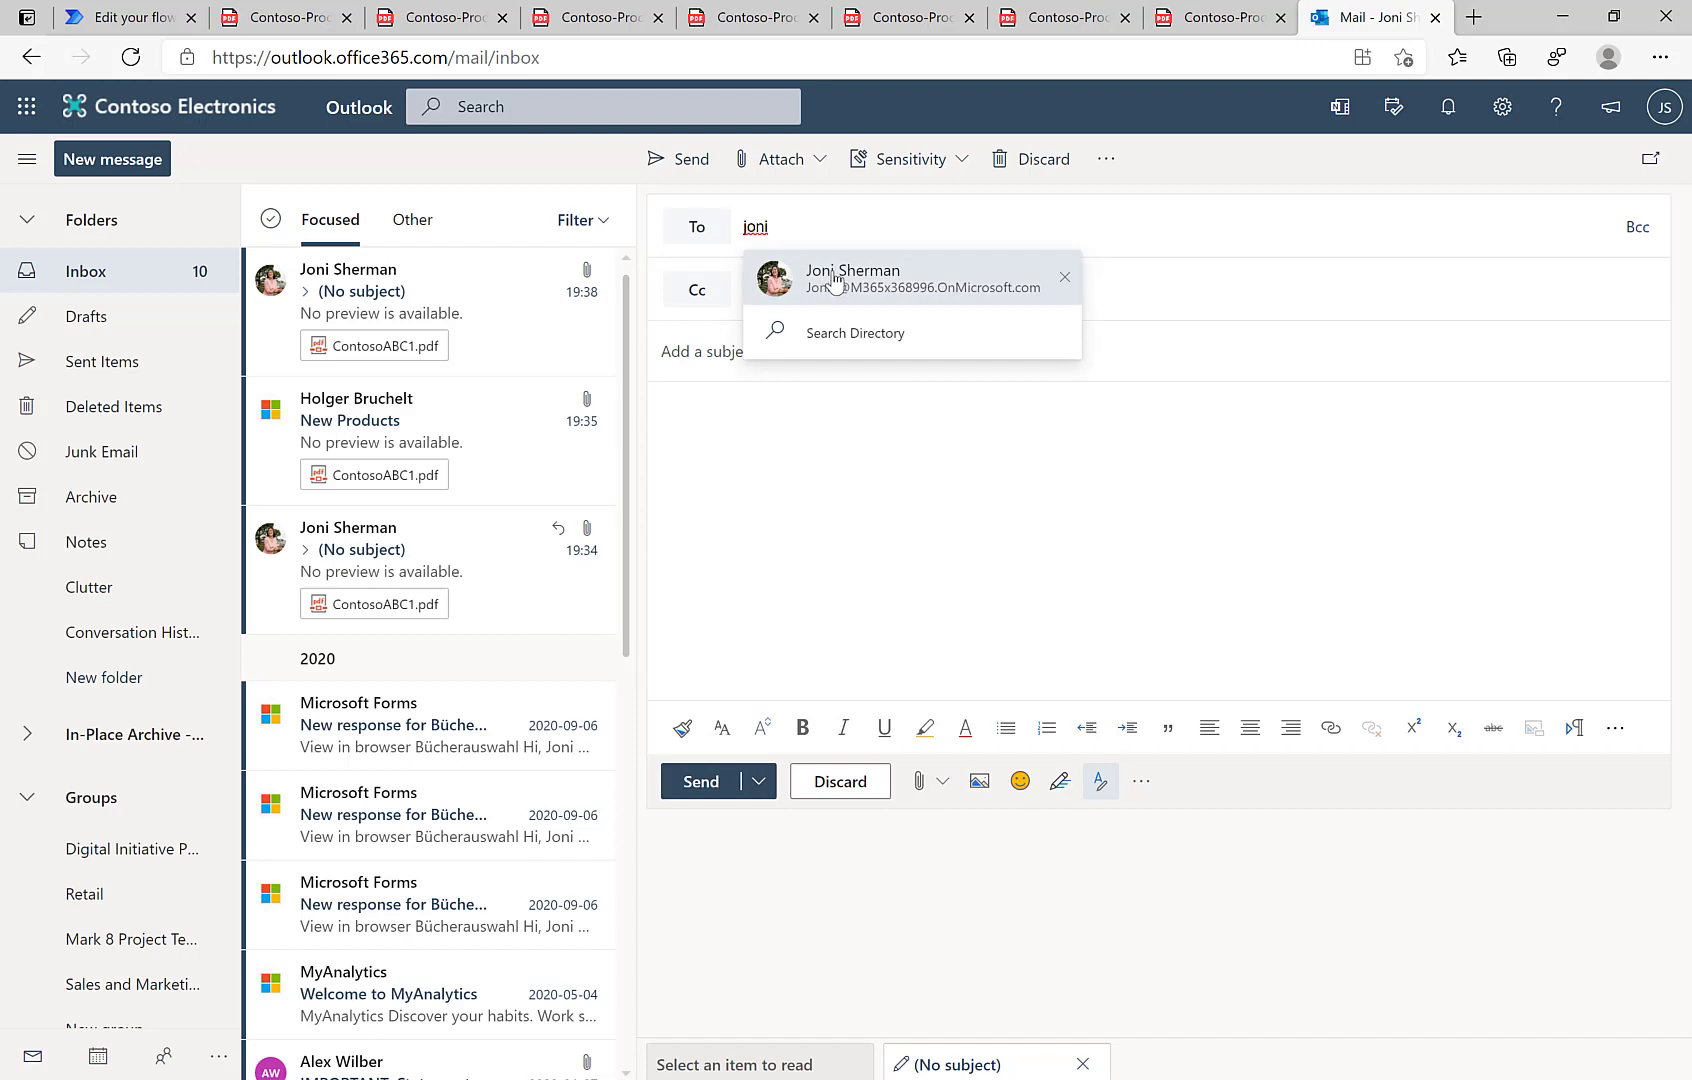
left_click(851, 277)
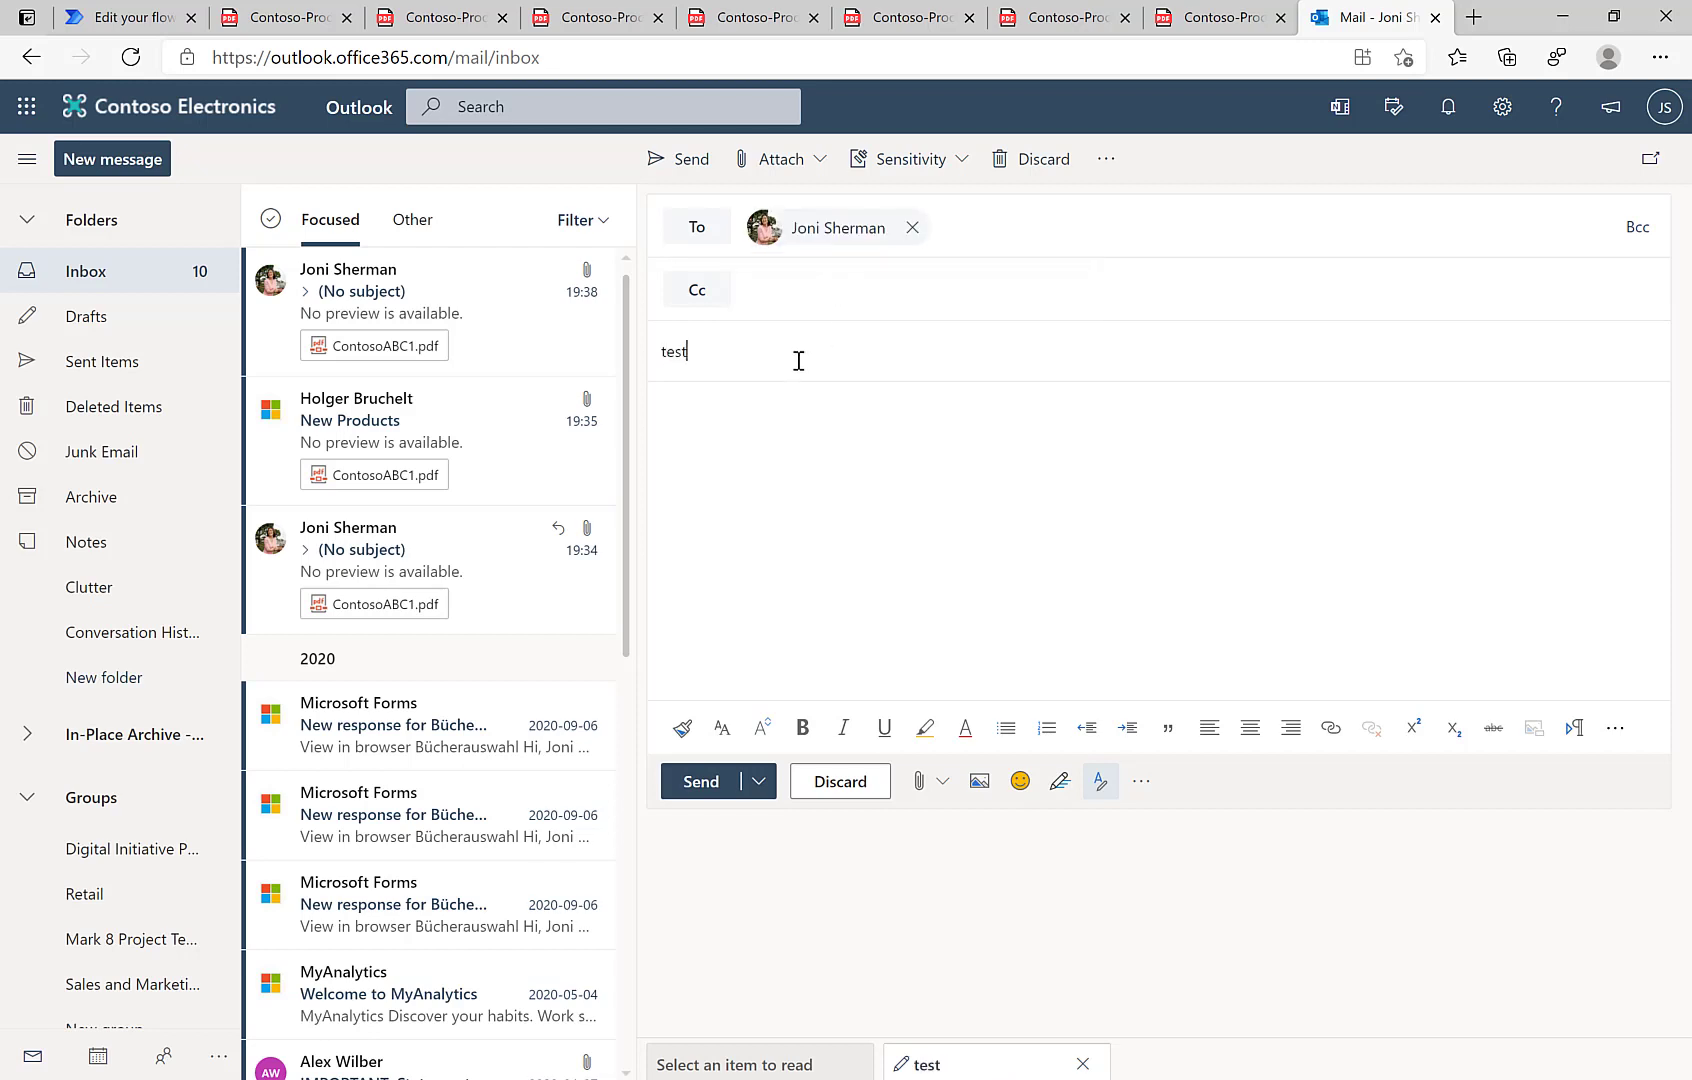
- Send the 'test: extract product' email with ContosoABC1.pdf attached and open it in the inbox
type(": extract pro")
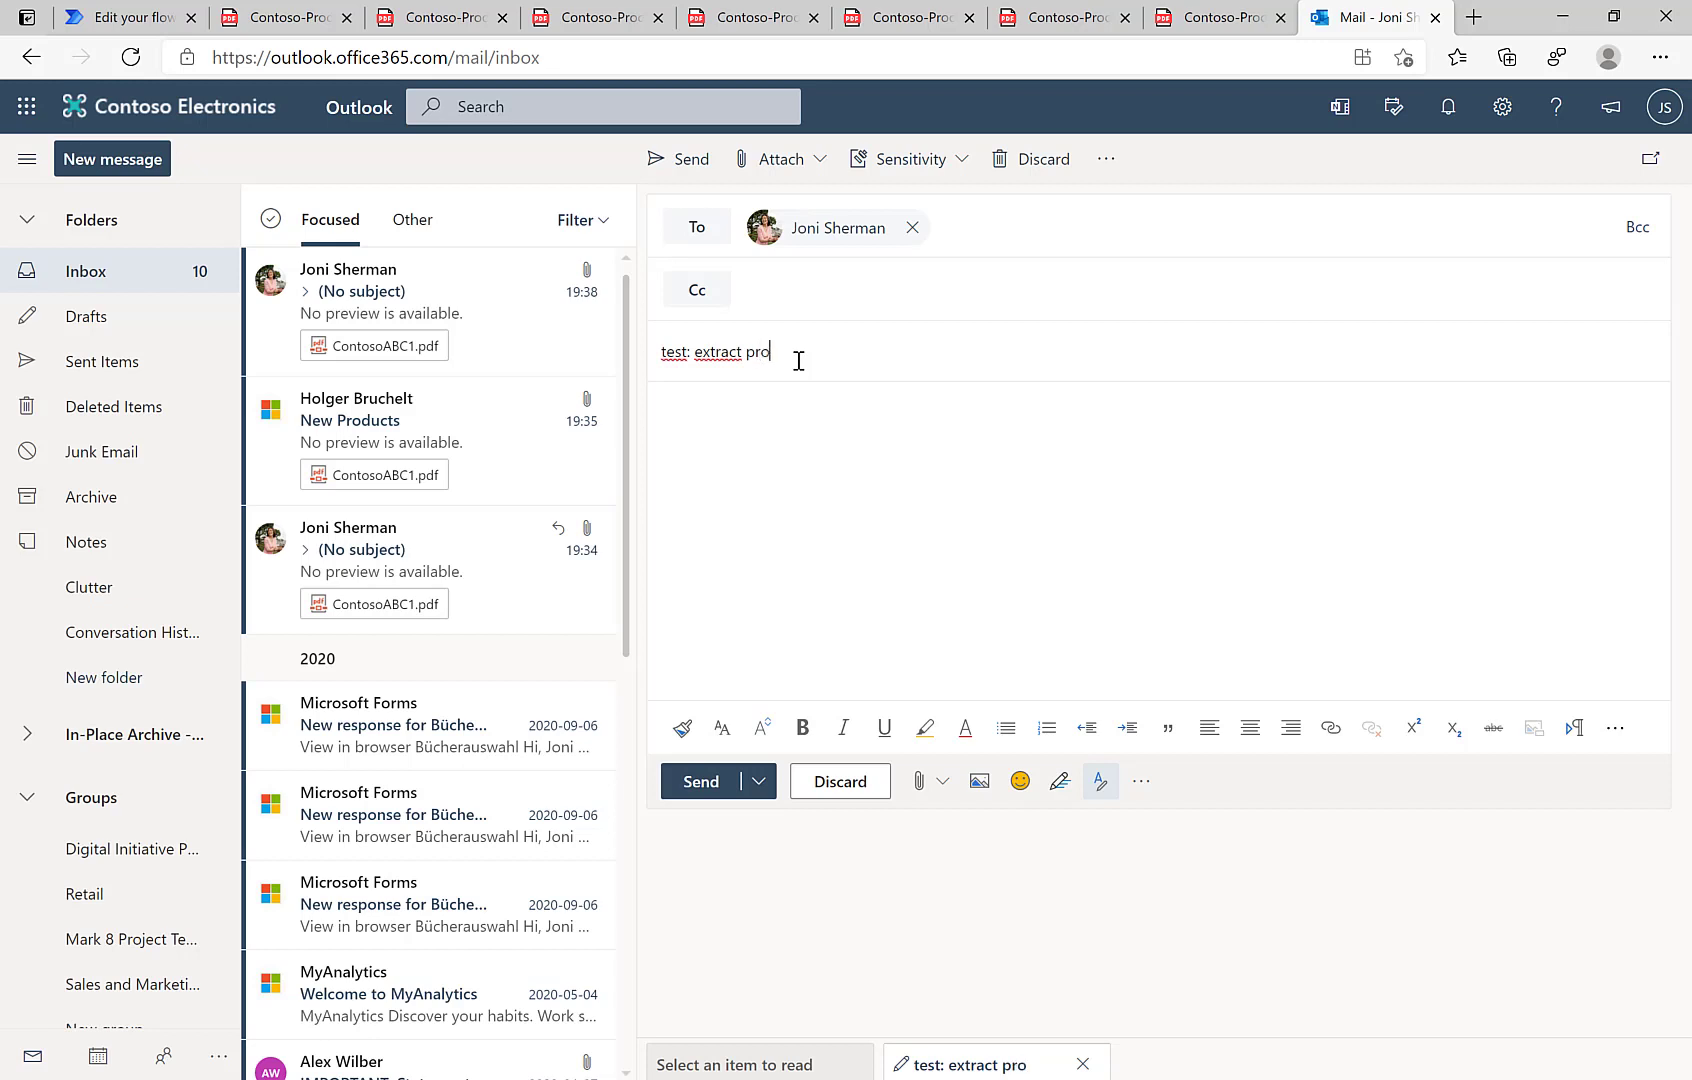
type("dcuc")
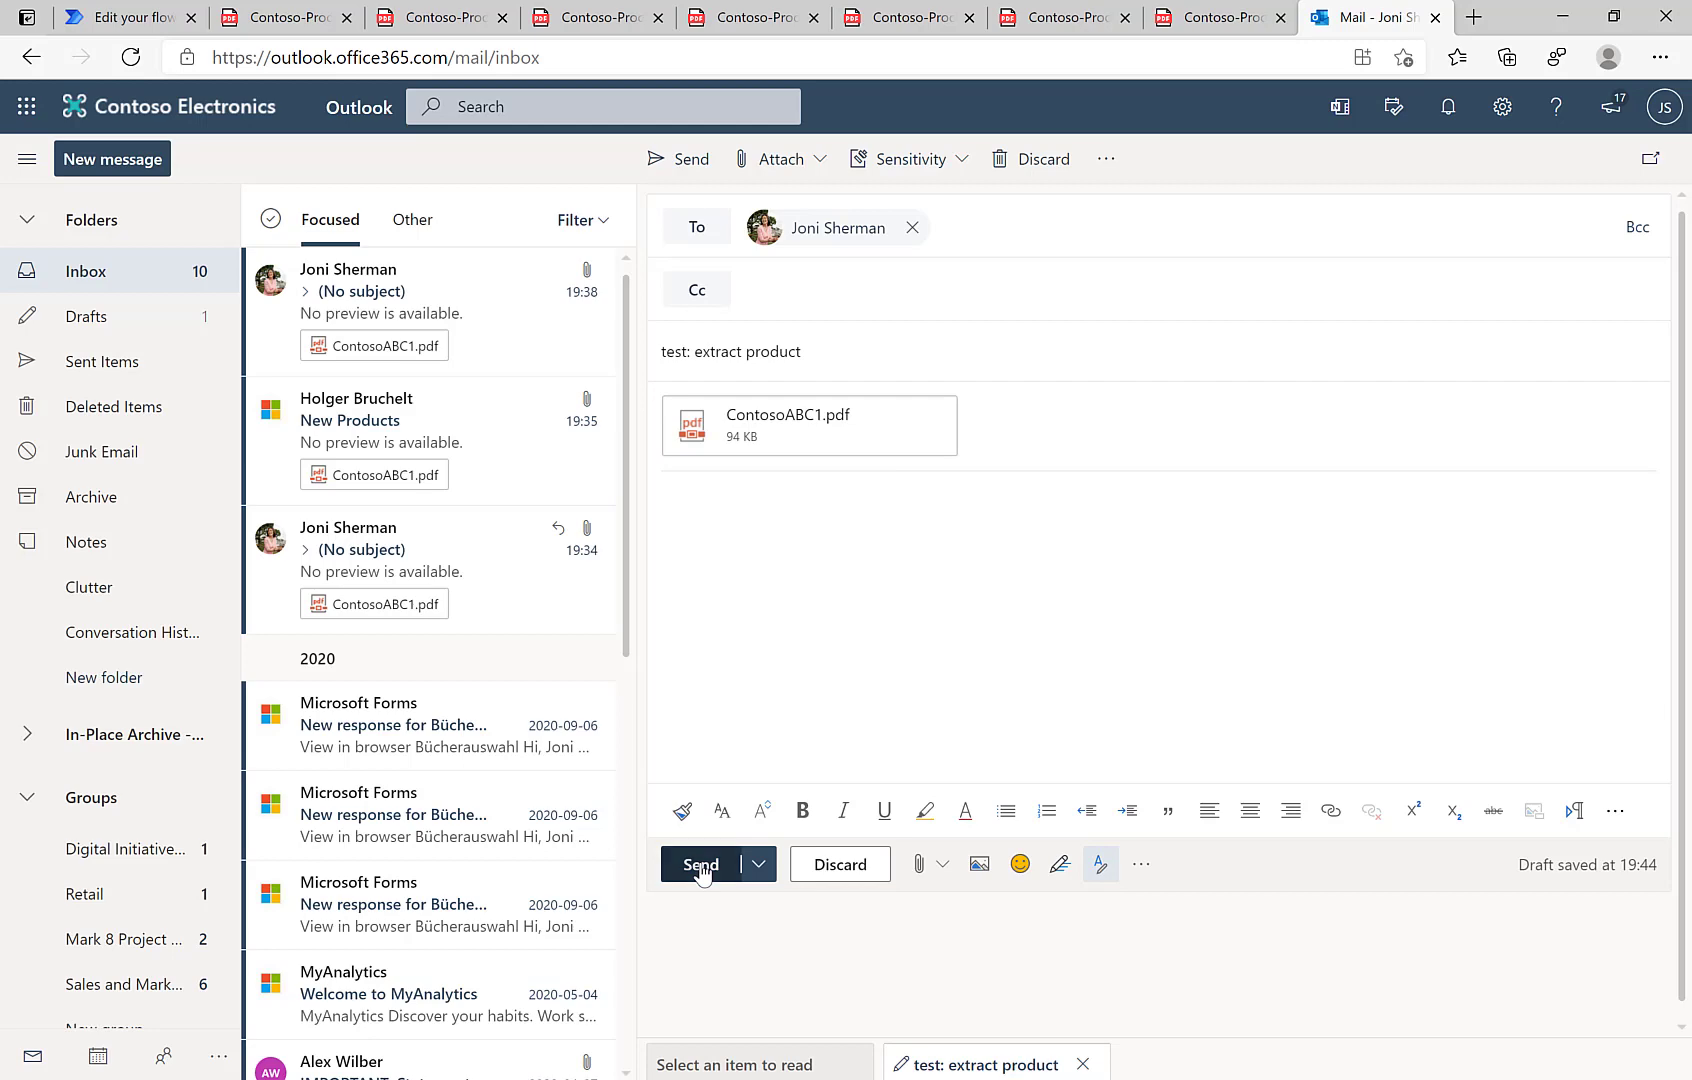
left_click(699, 863)
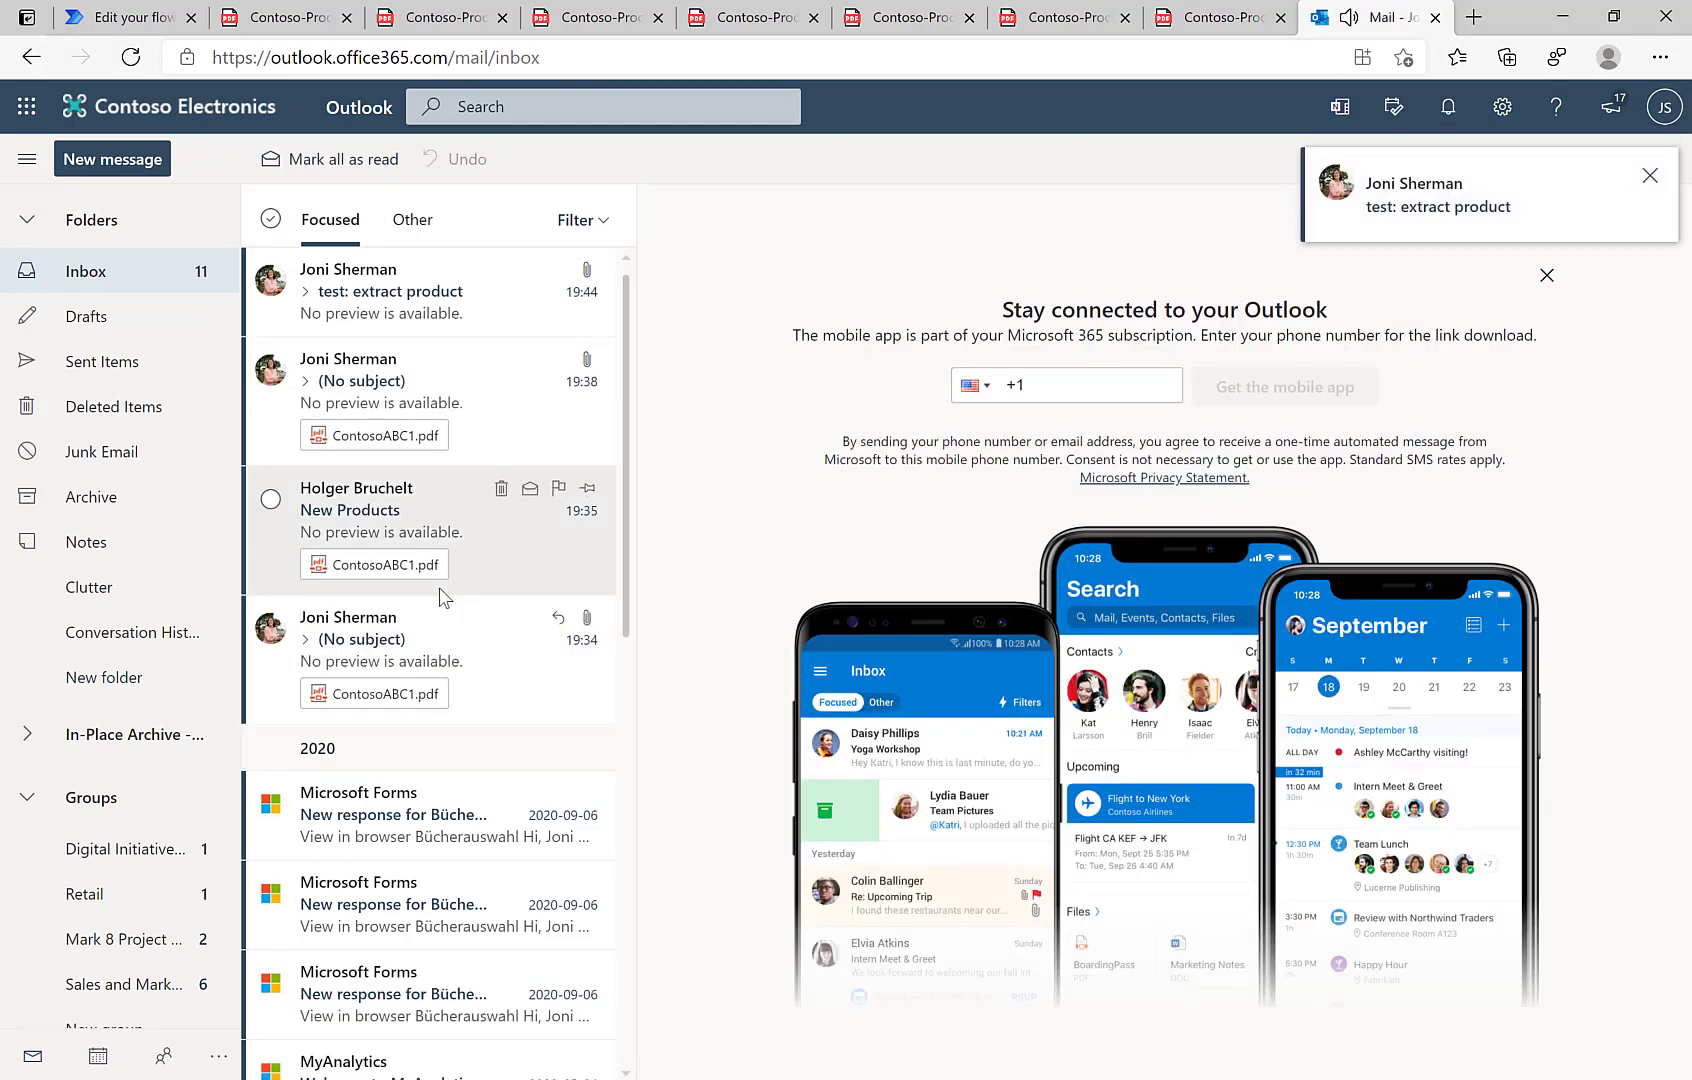
left_click(388, 291)
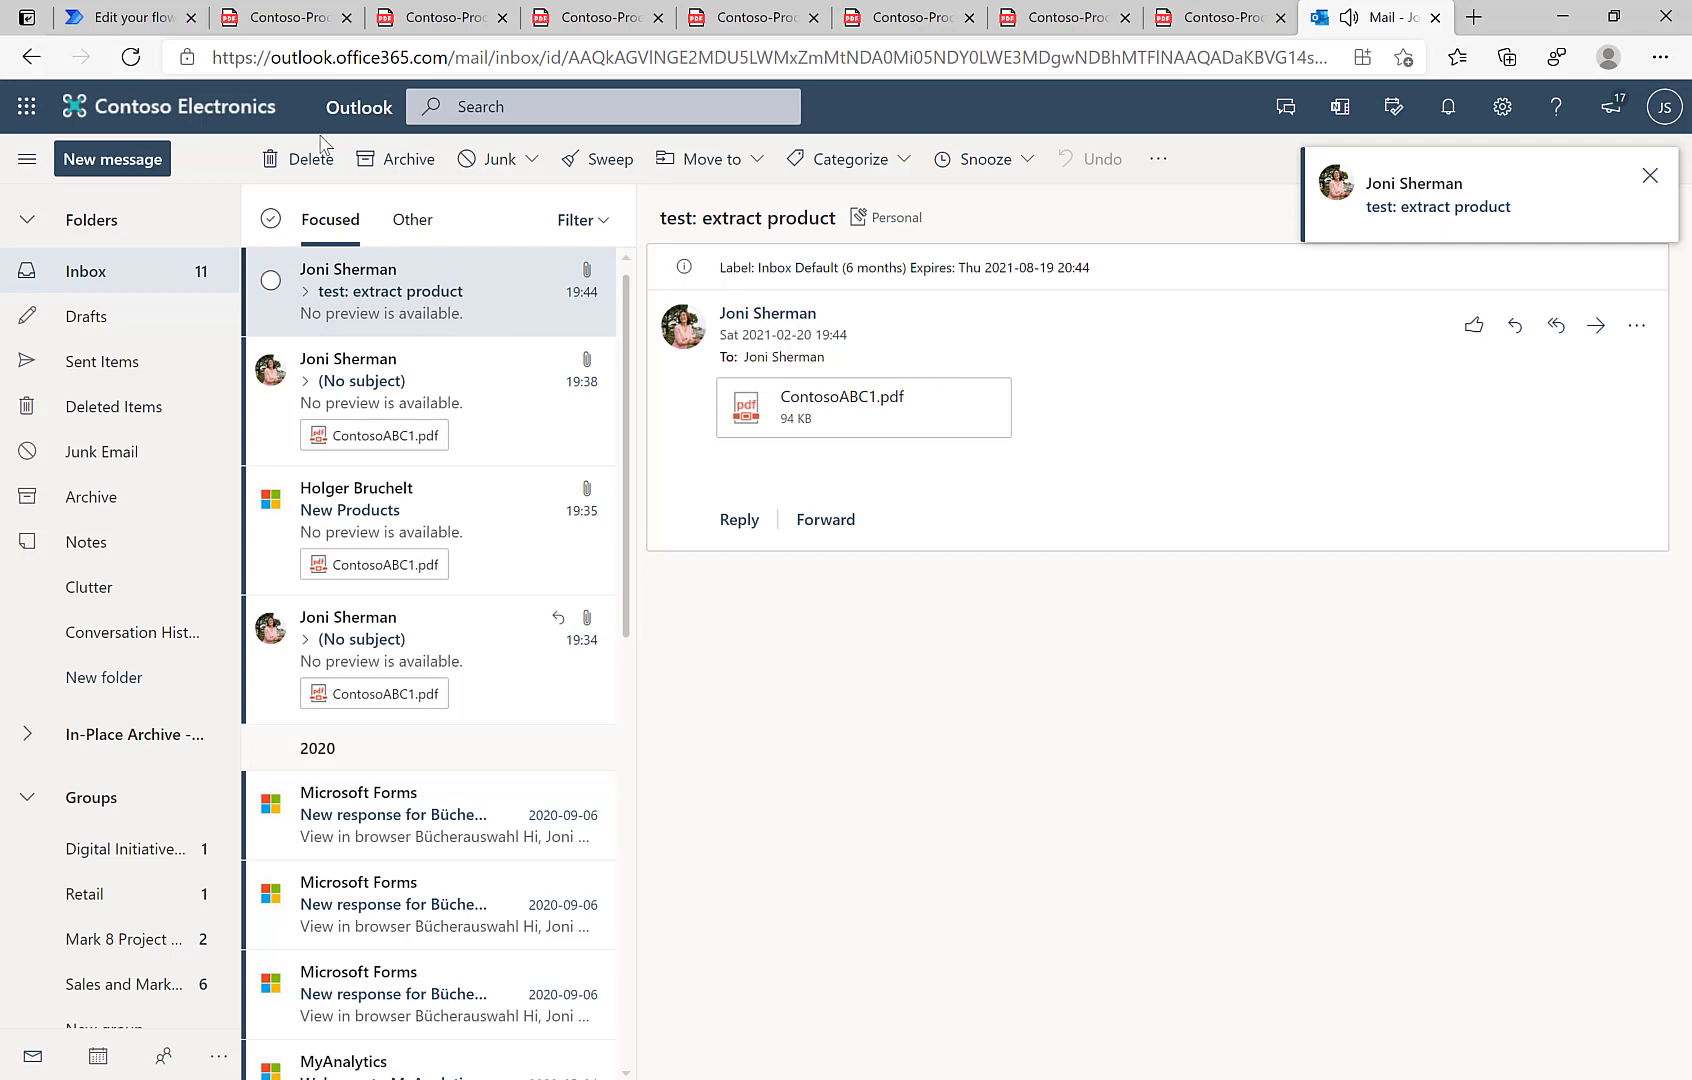
left_click(129, 17)
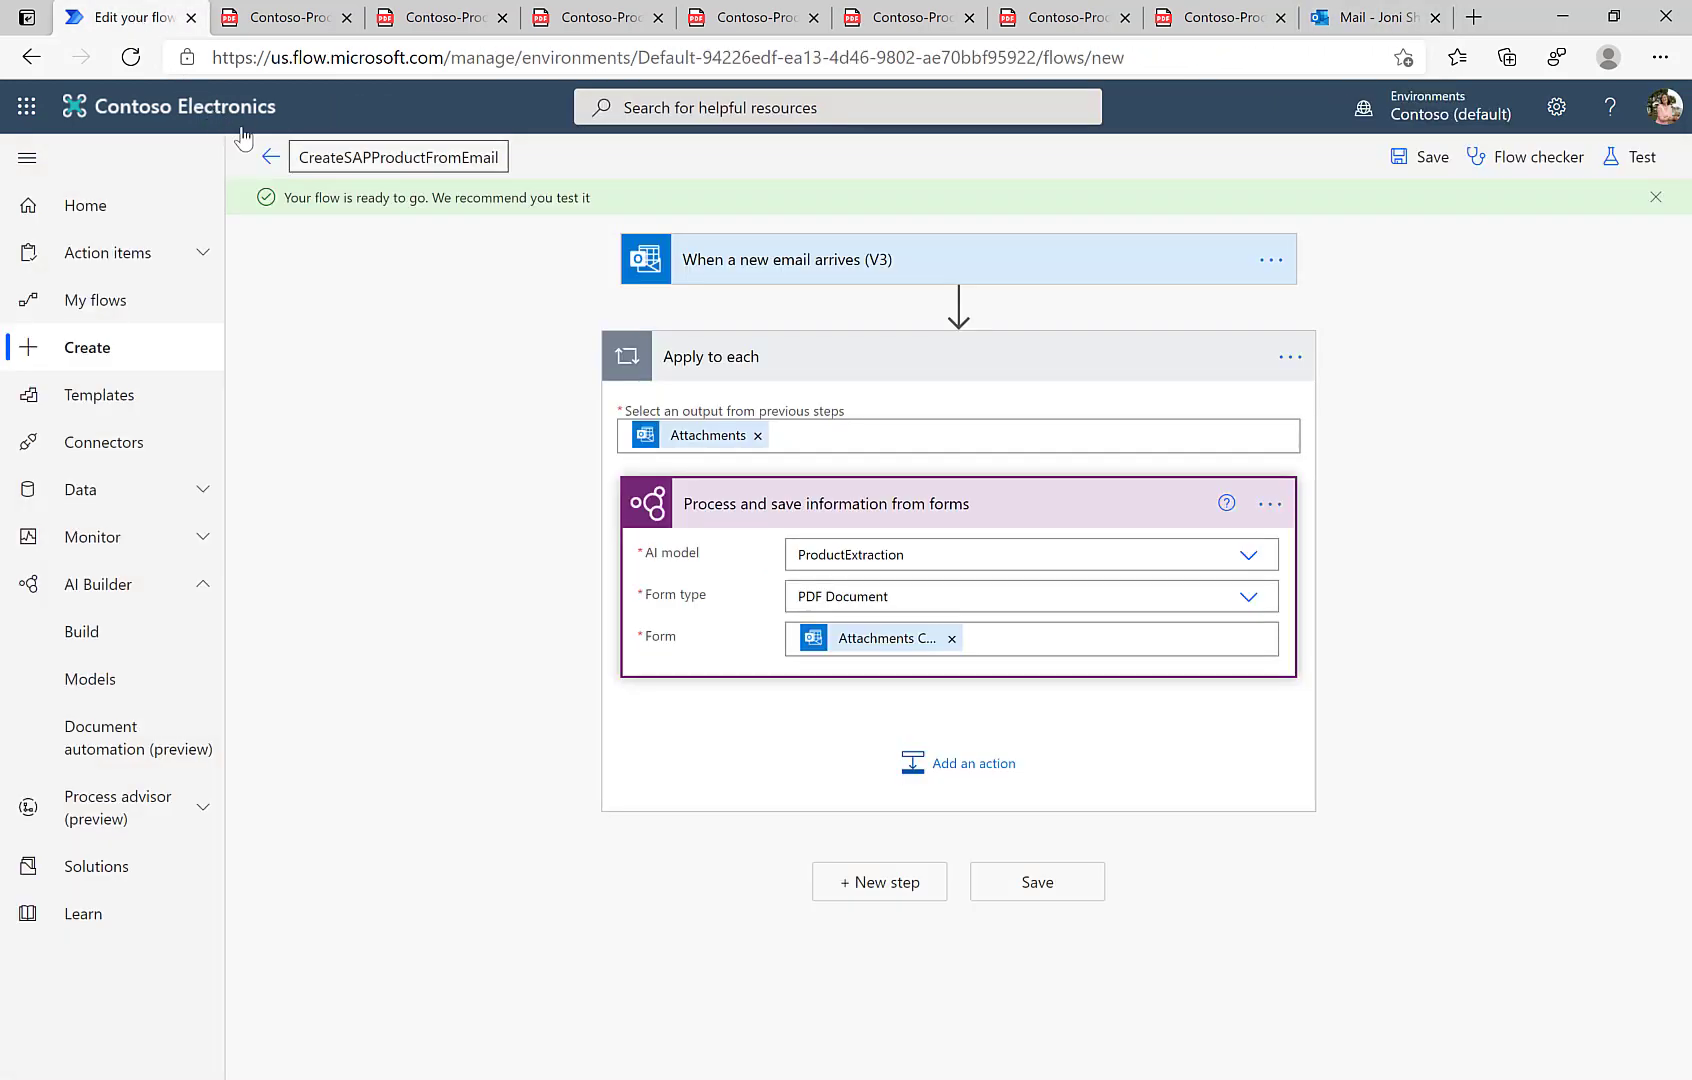
- Open the succeeded run from 28-day run history and expand the email trigger and Apply to each cards
left_click(271, 158)
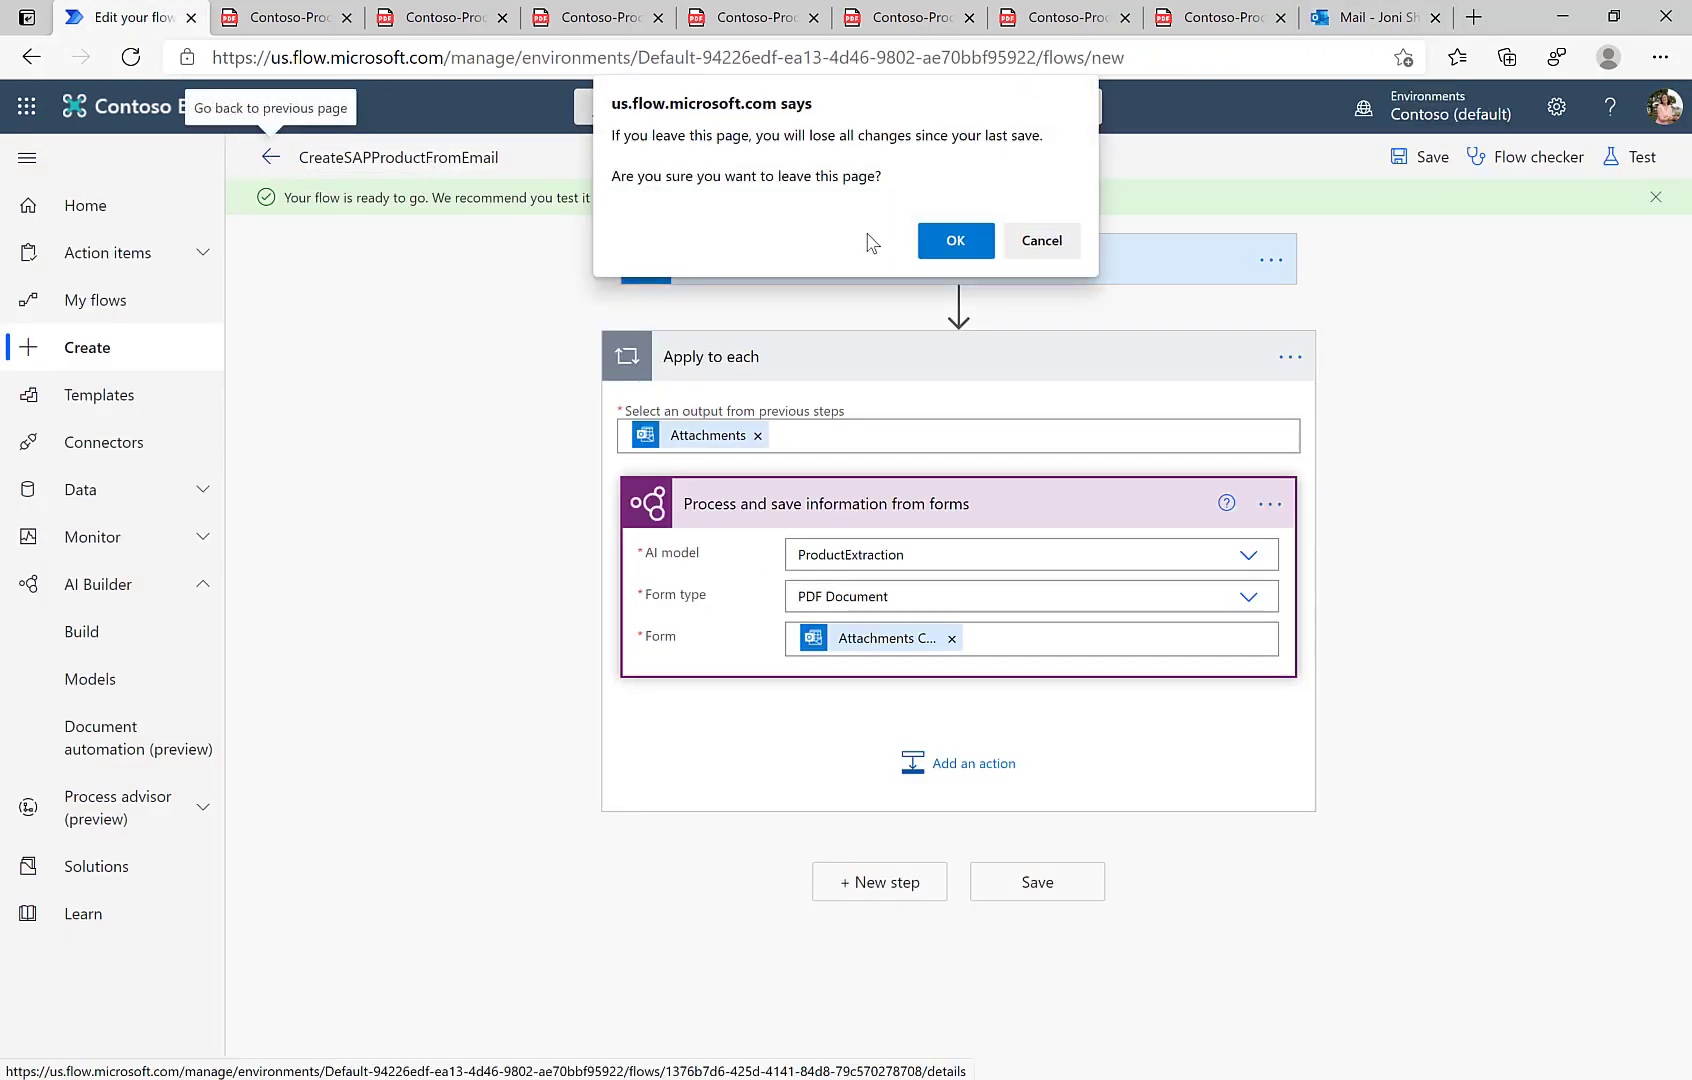
left_click(954, 240)
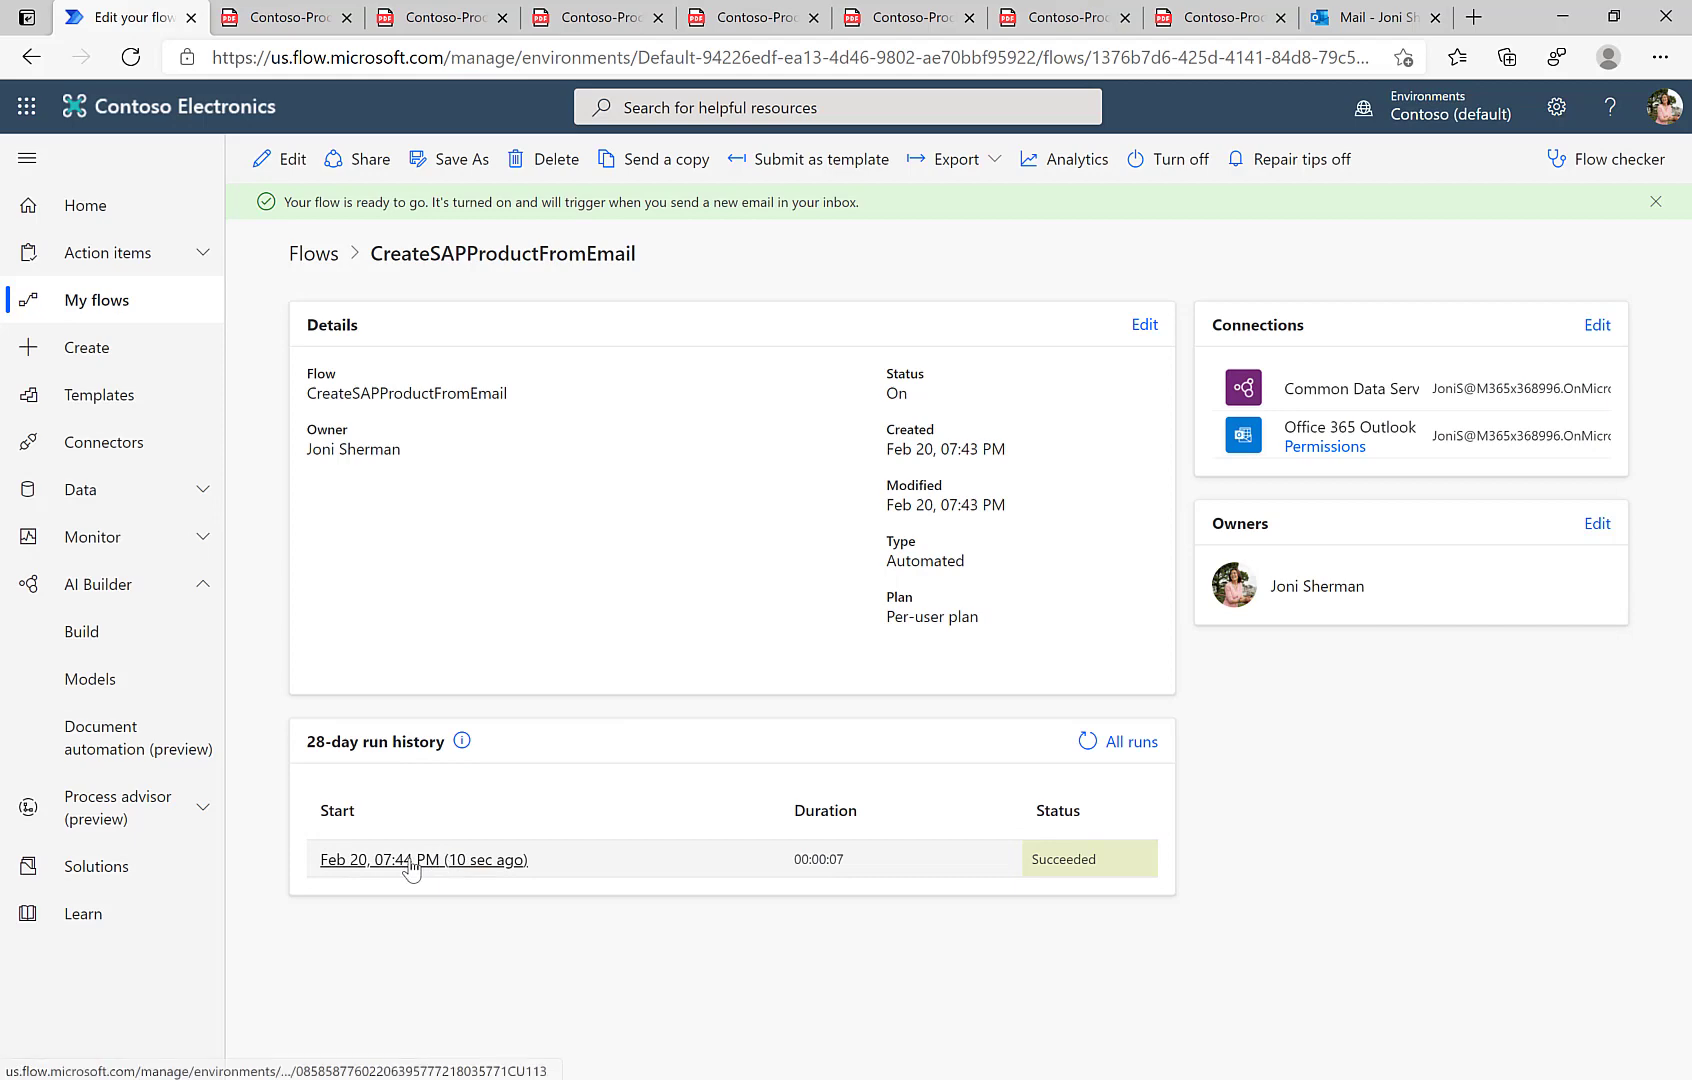
left_click(402, 859)
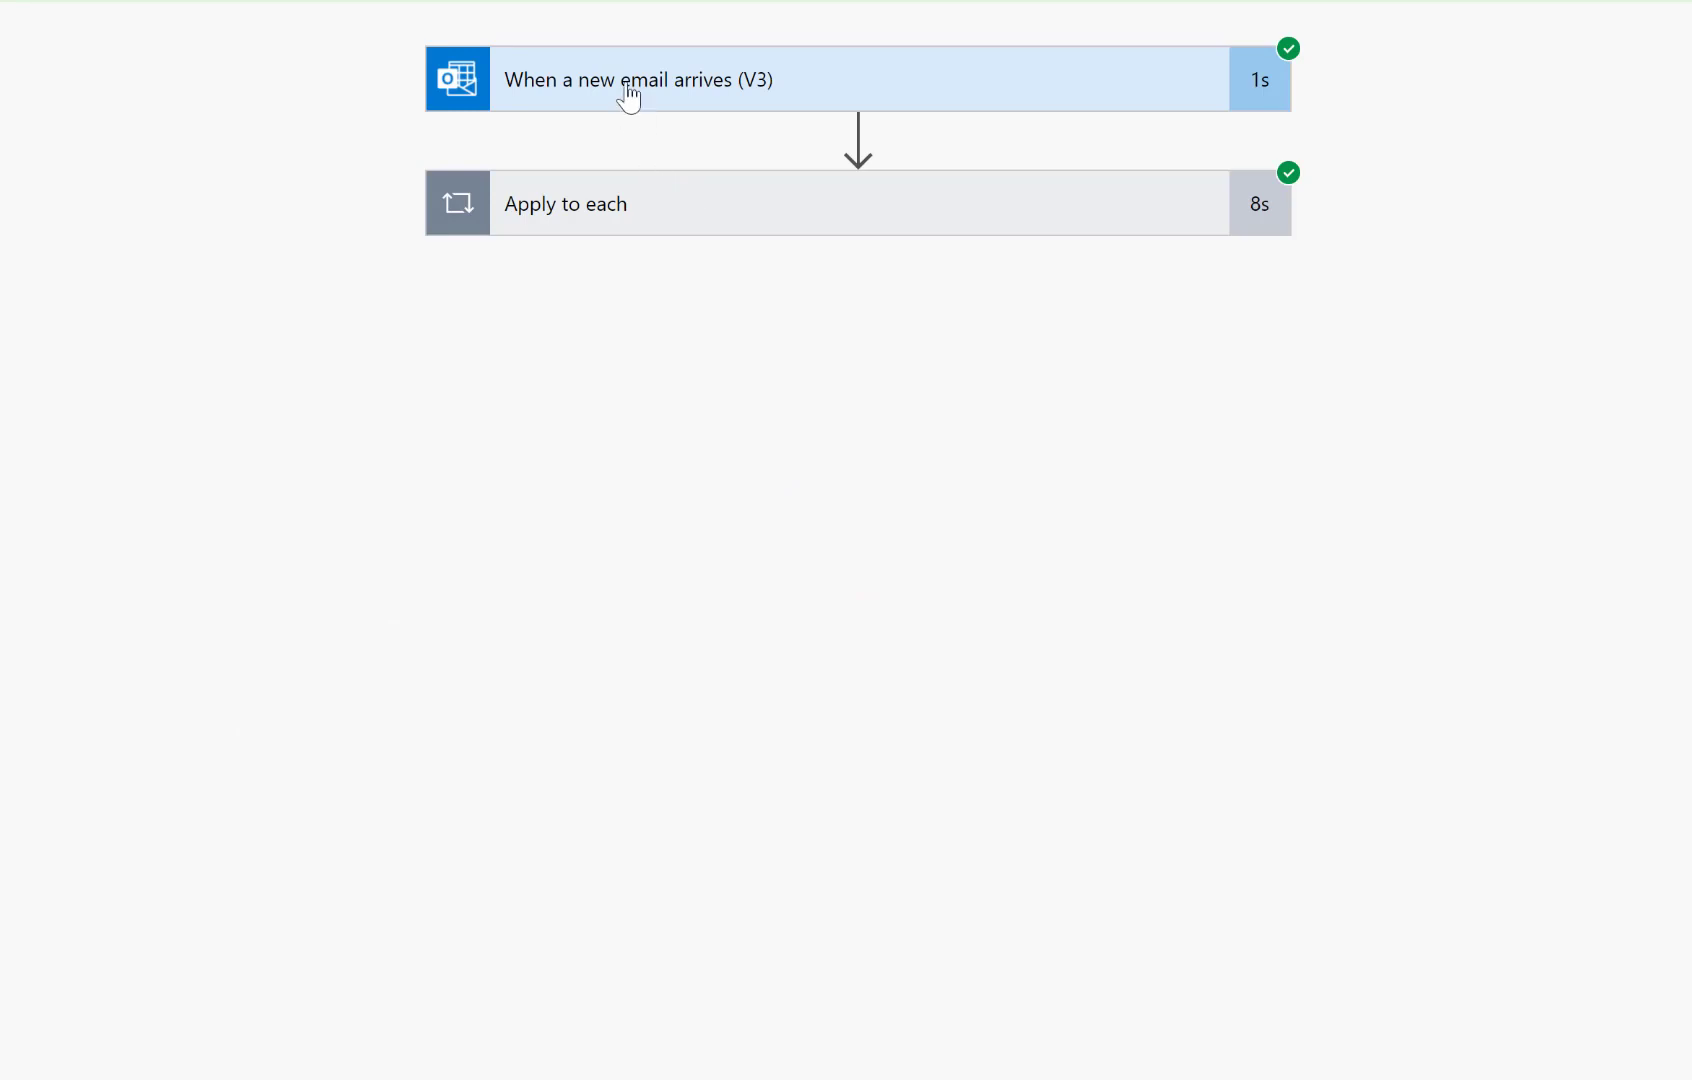
left_click(858, 79)
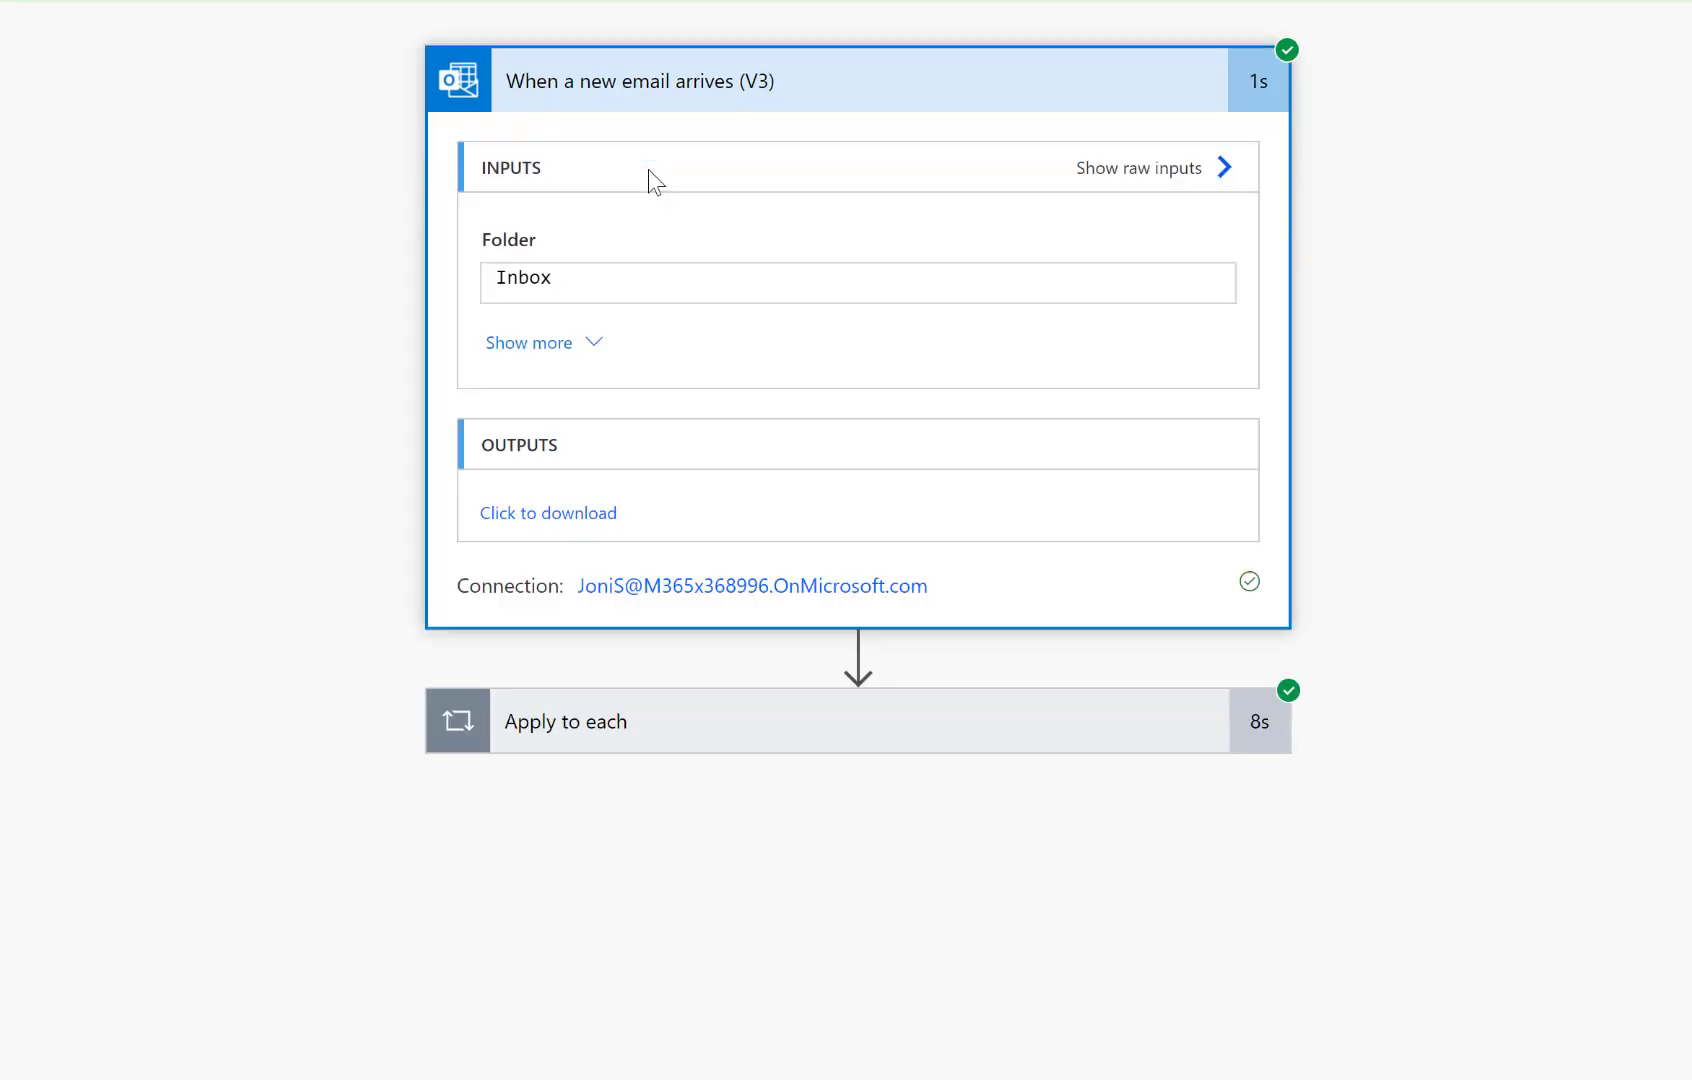
mouse_move(574, 479)
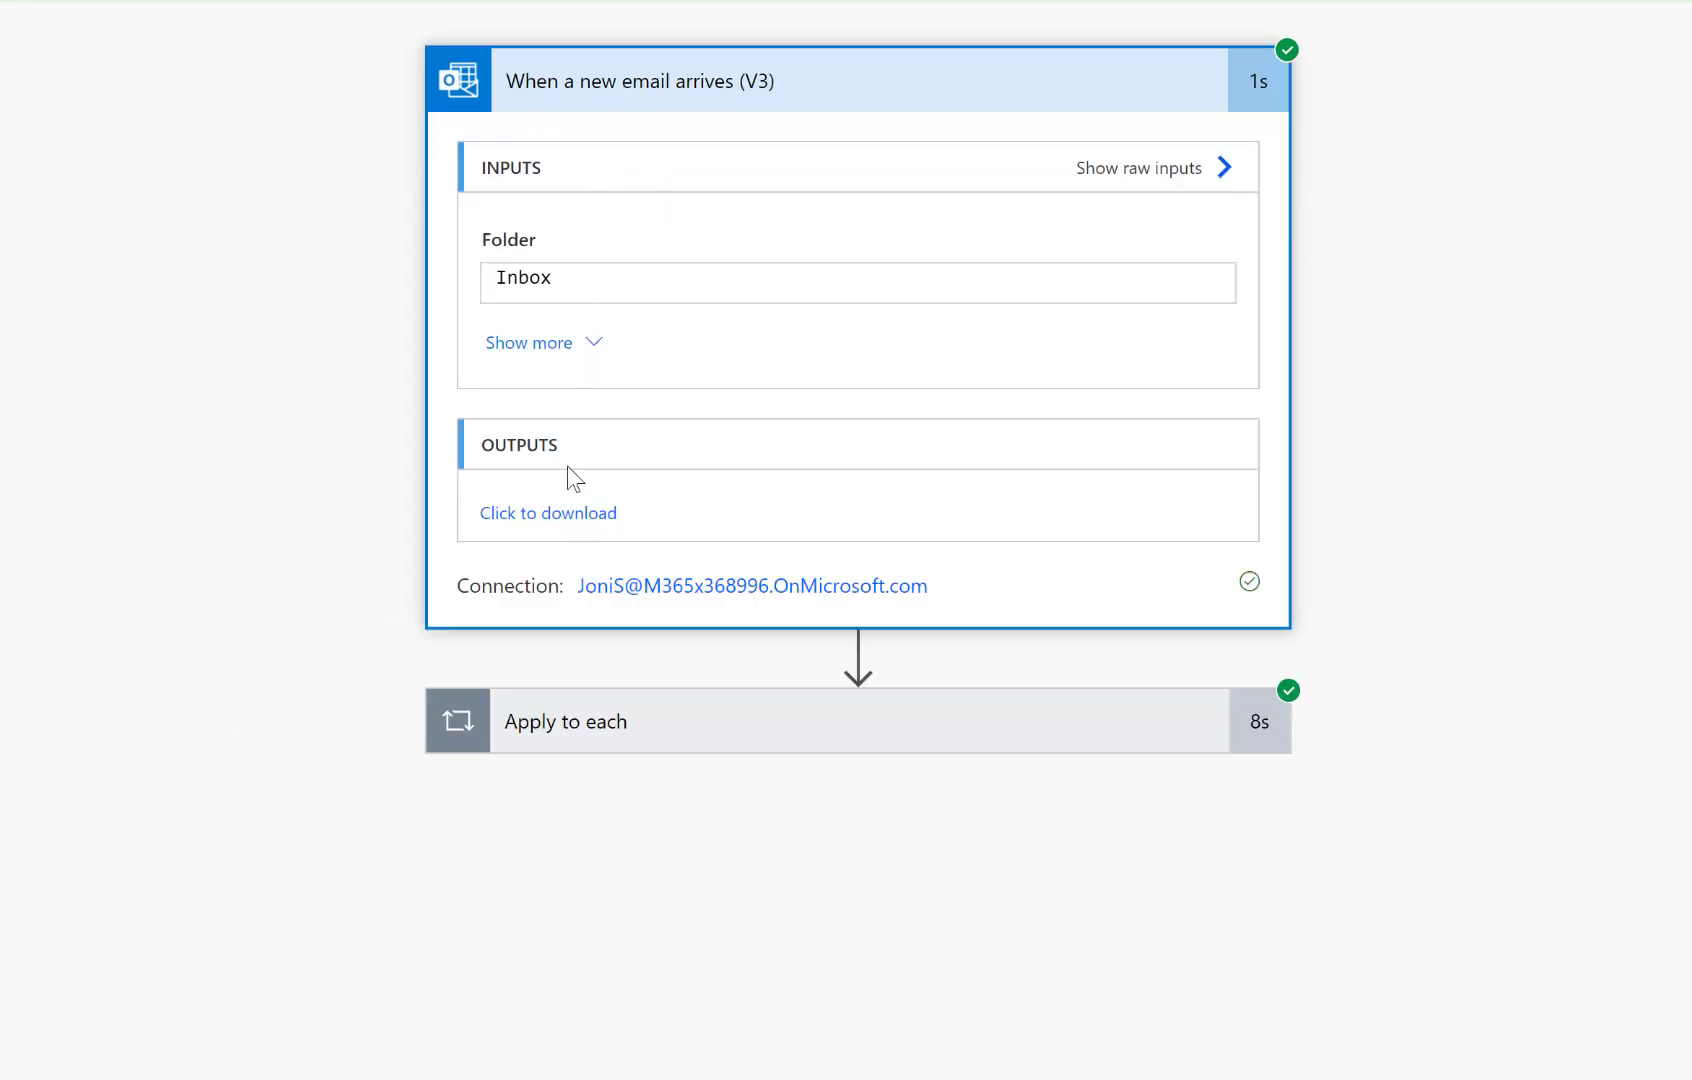
left_click(564, 721)
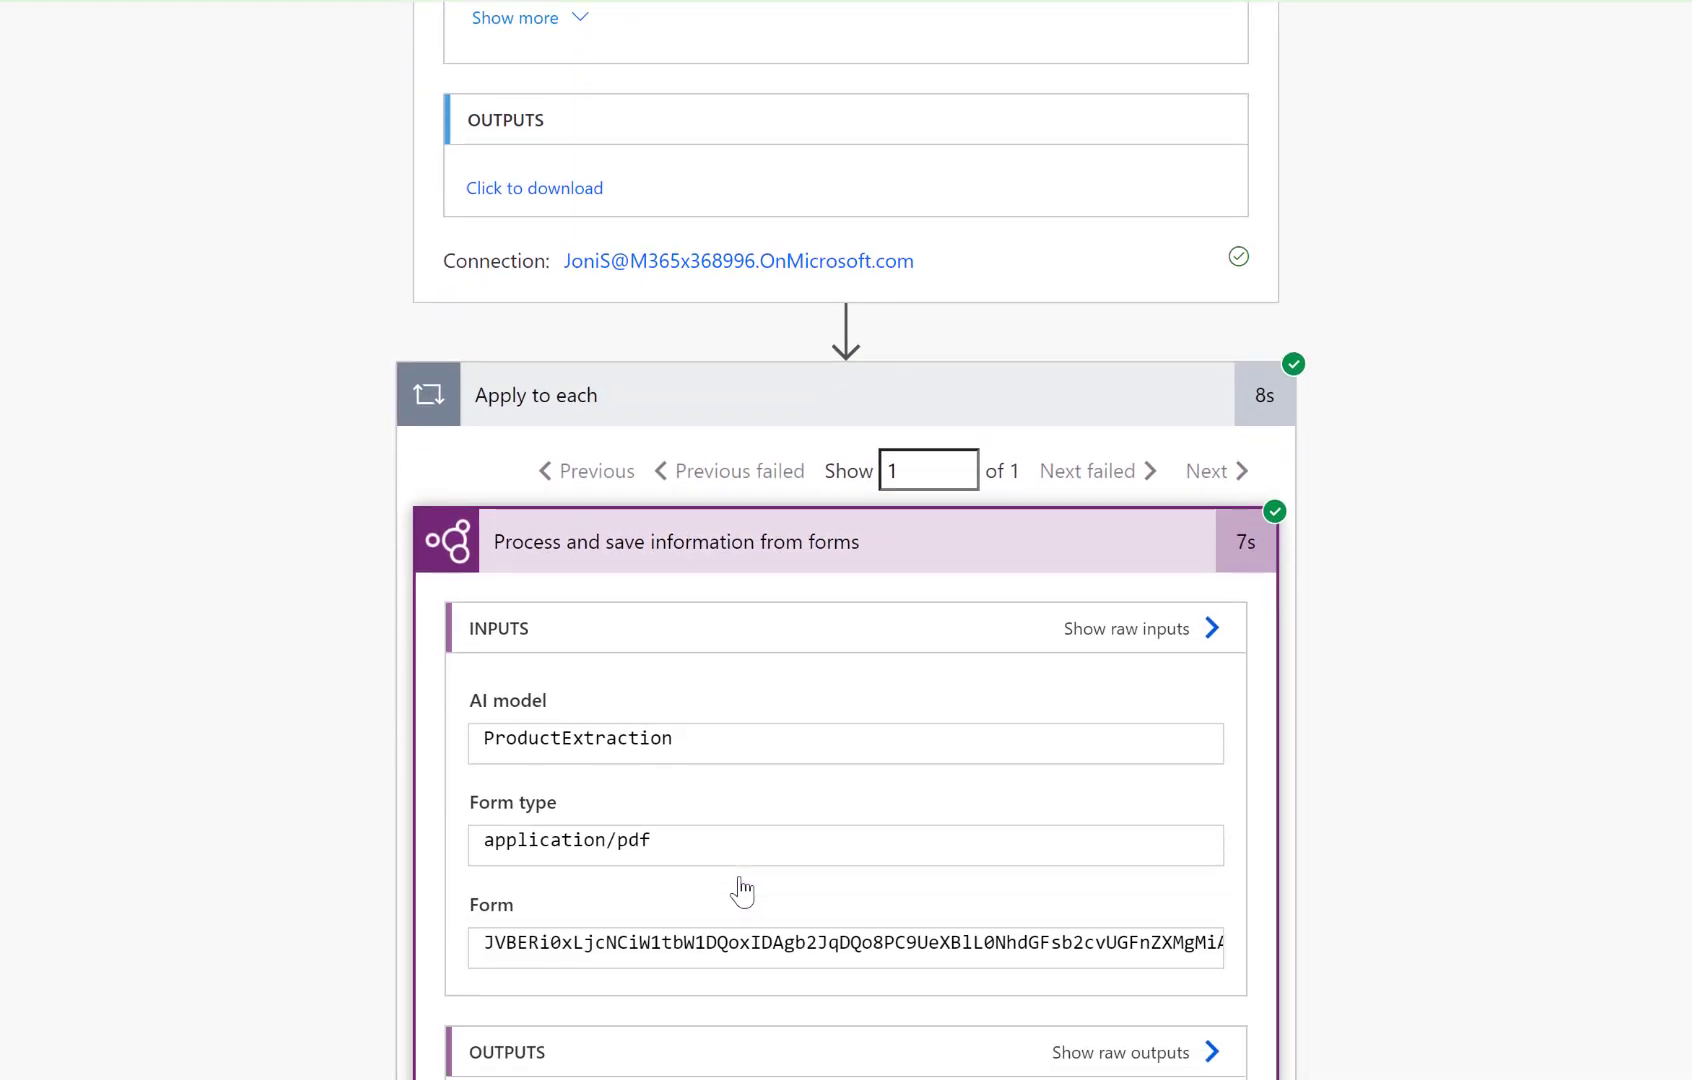
- Search the forms outputs for Price and Description fields, revealing Table 1 entries like HBR-1001
scroll("down", 3)
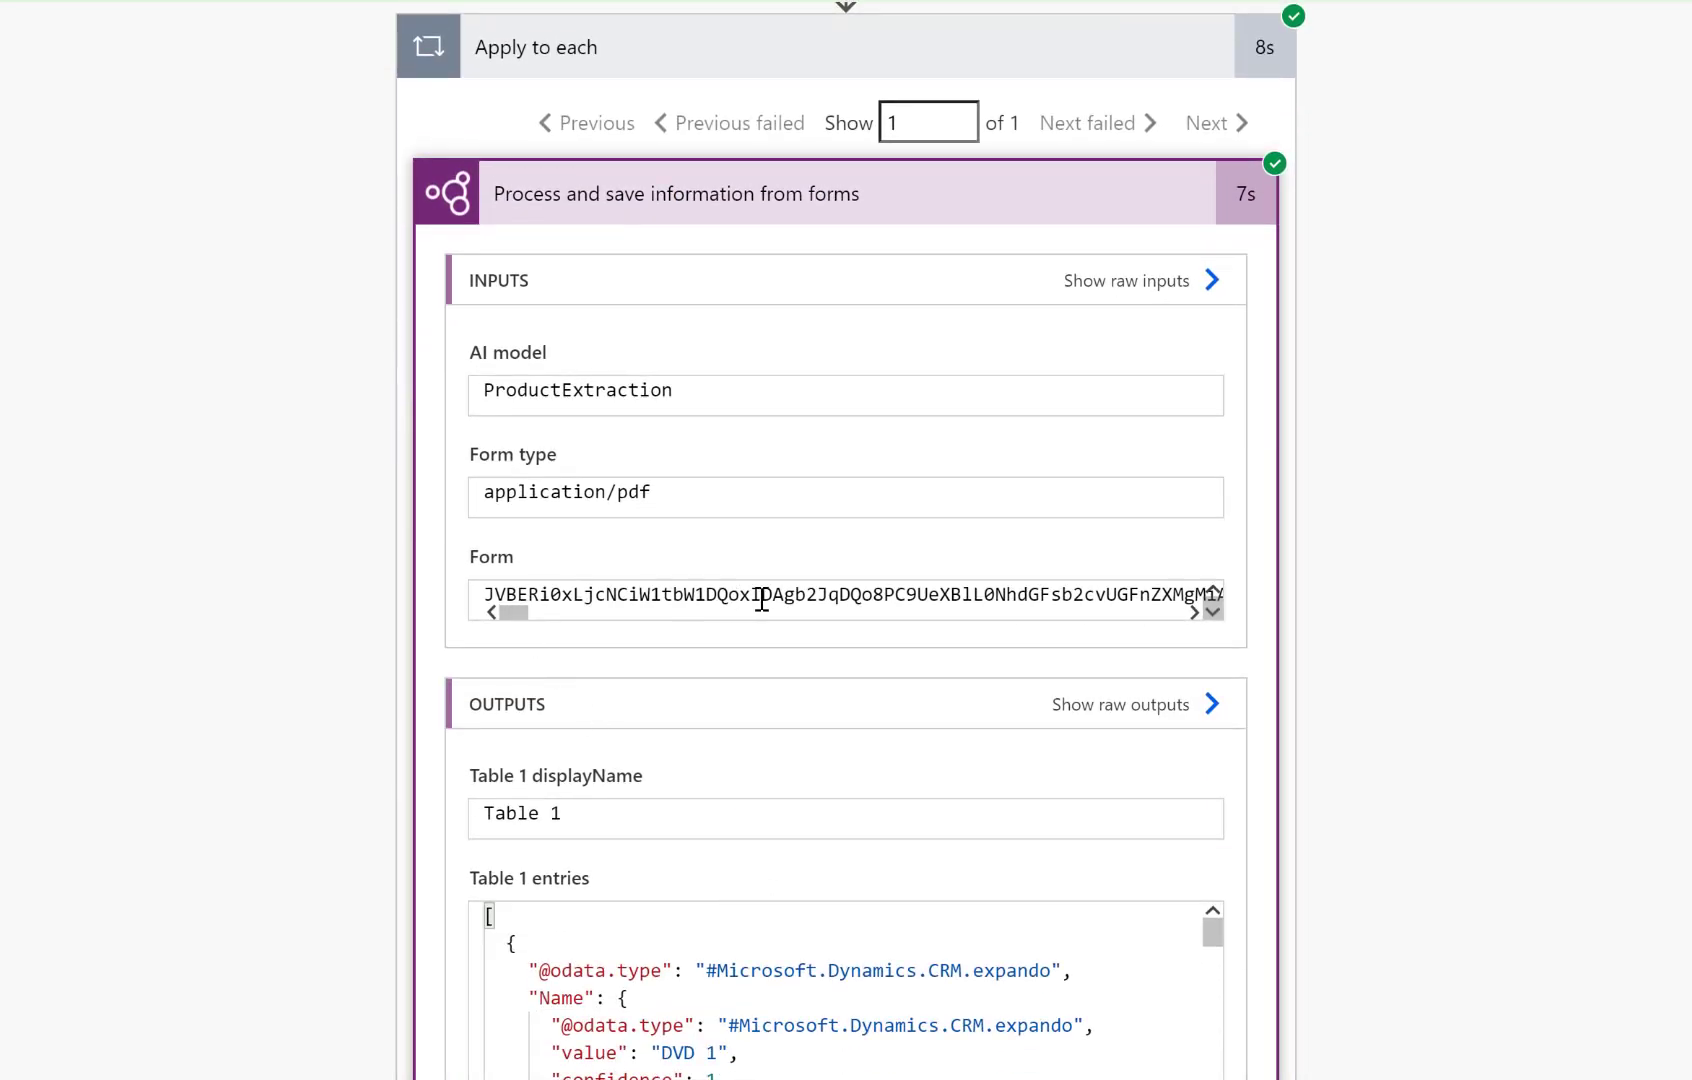
scroll("down", 3)
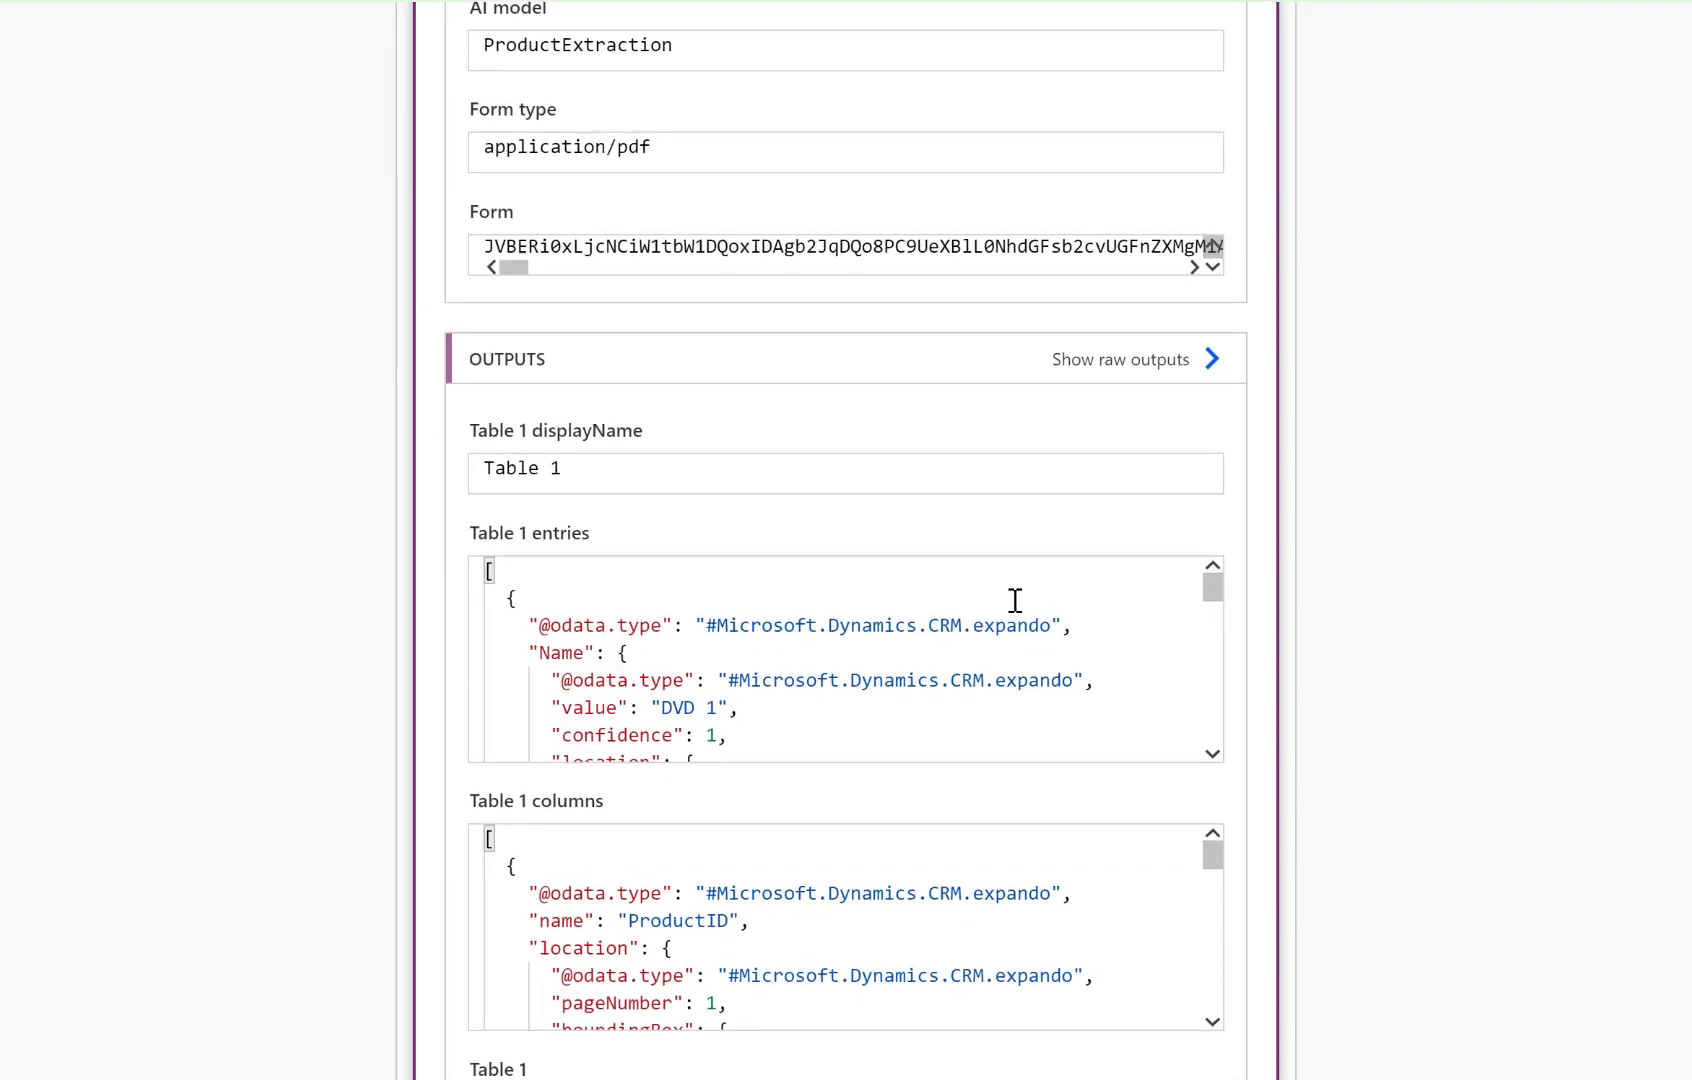
scroll("down", 3)
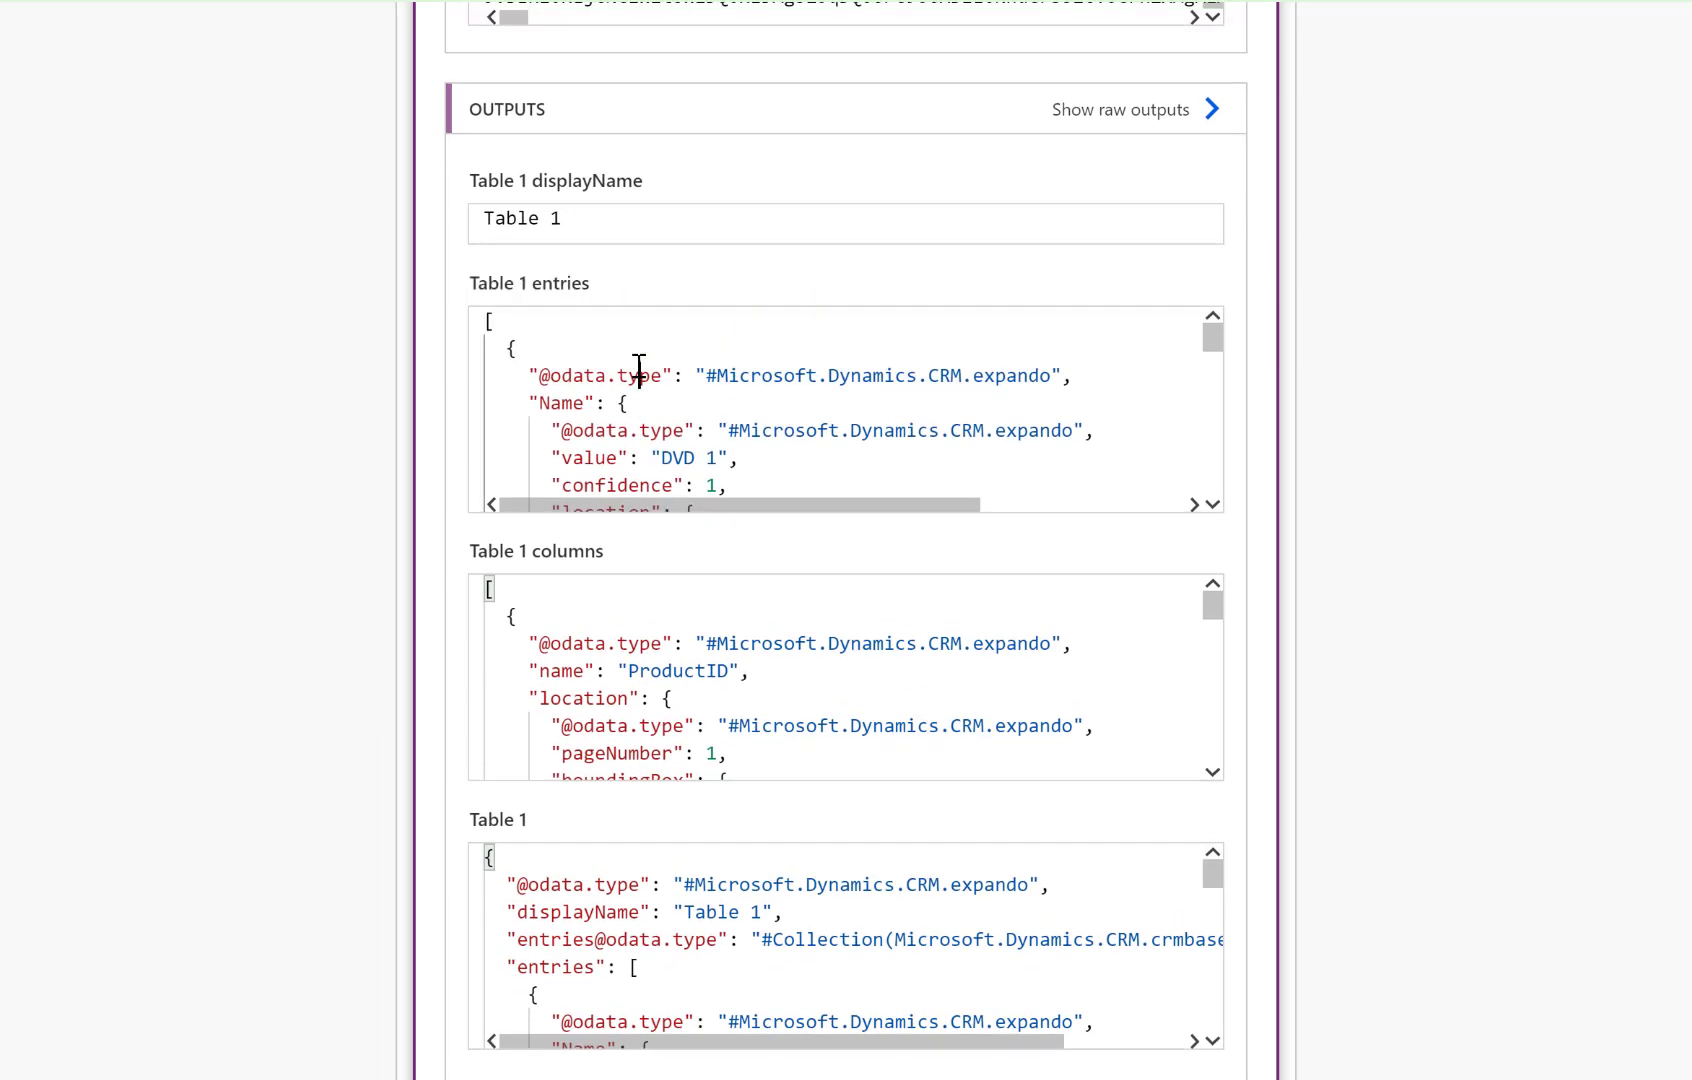
type("Pri")
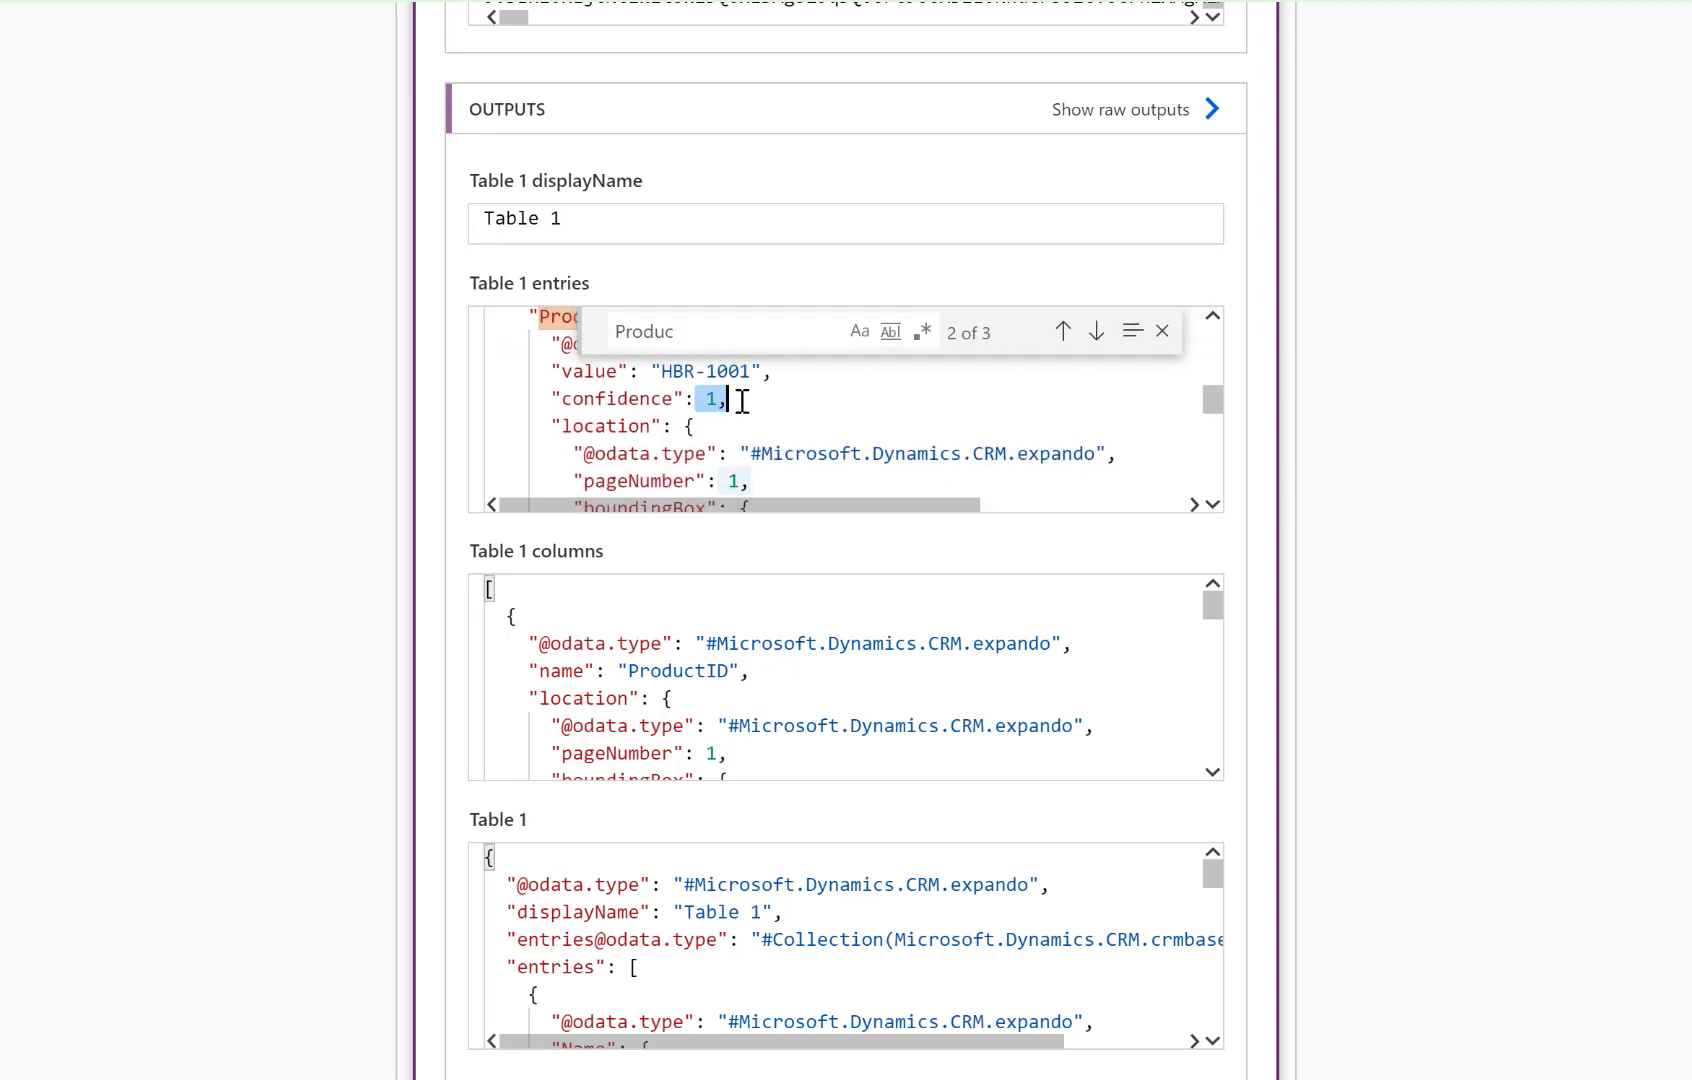
type("Descr")
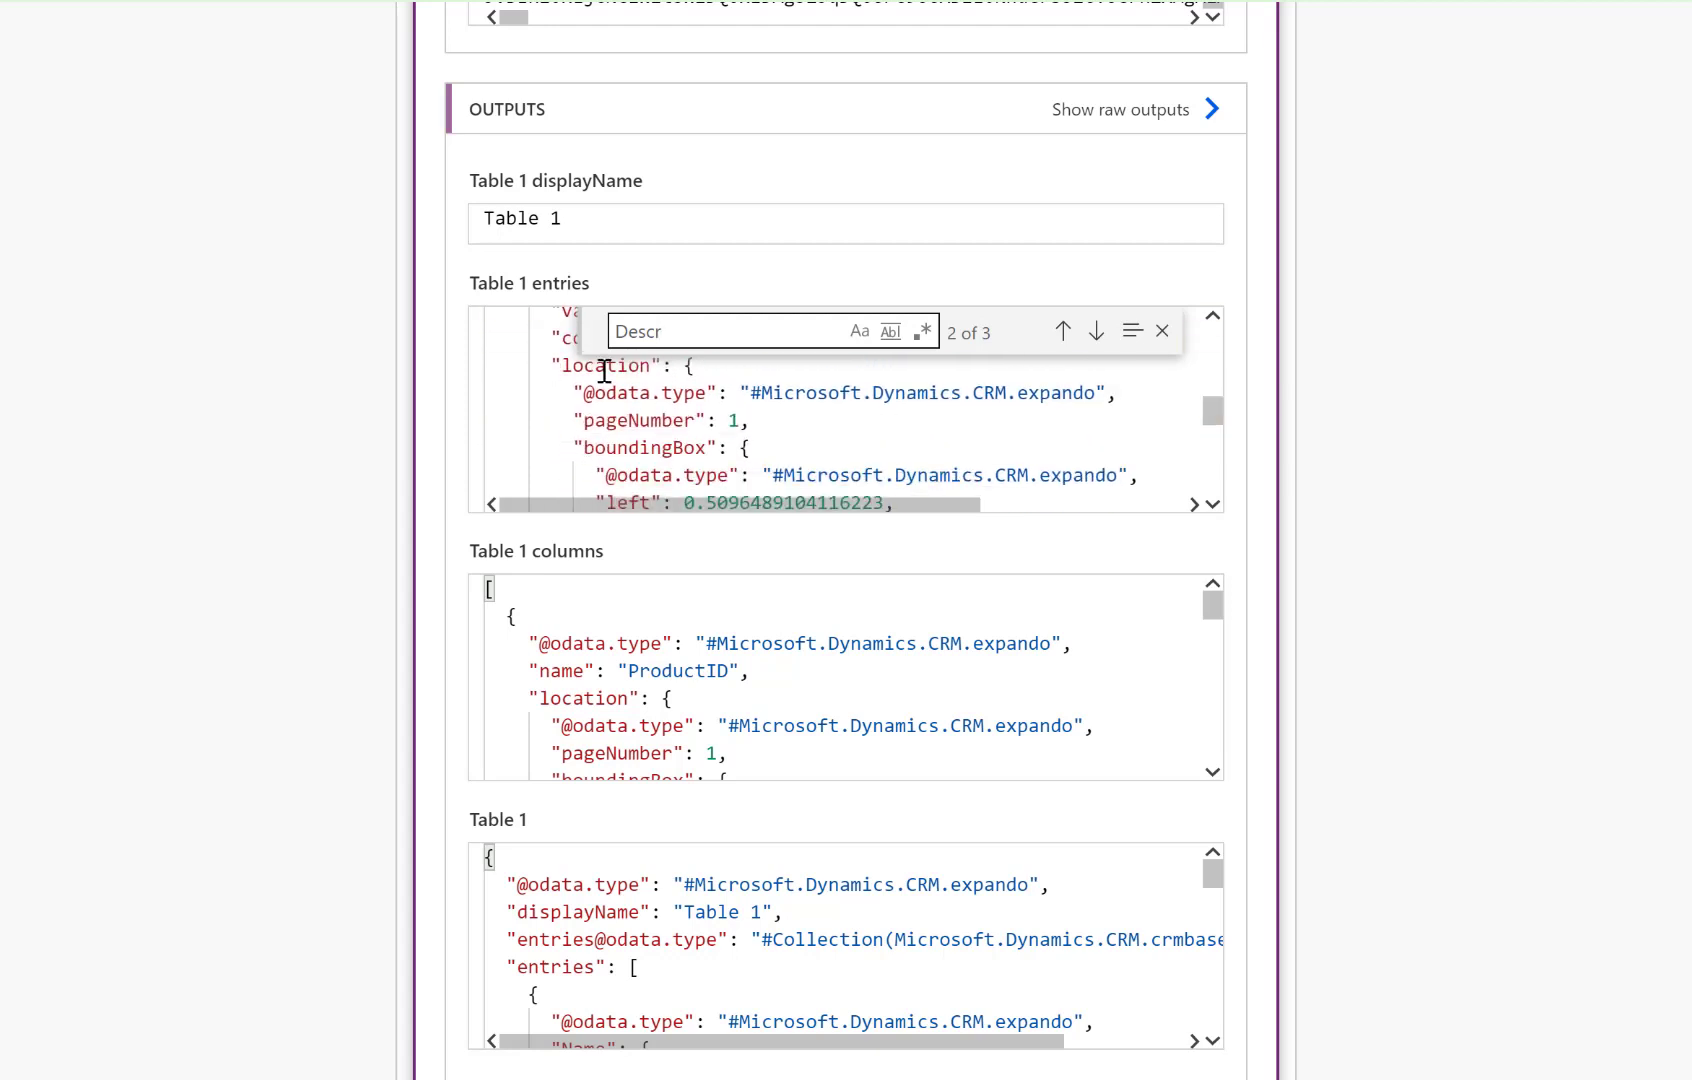
mouse_move(370, 510)
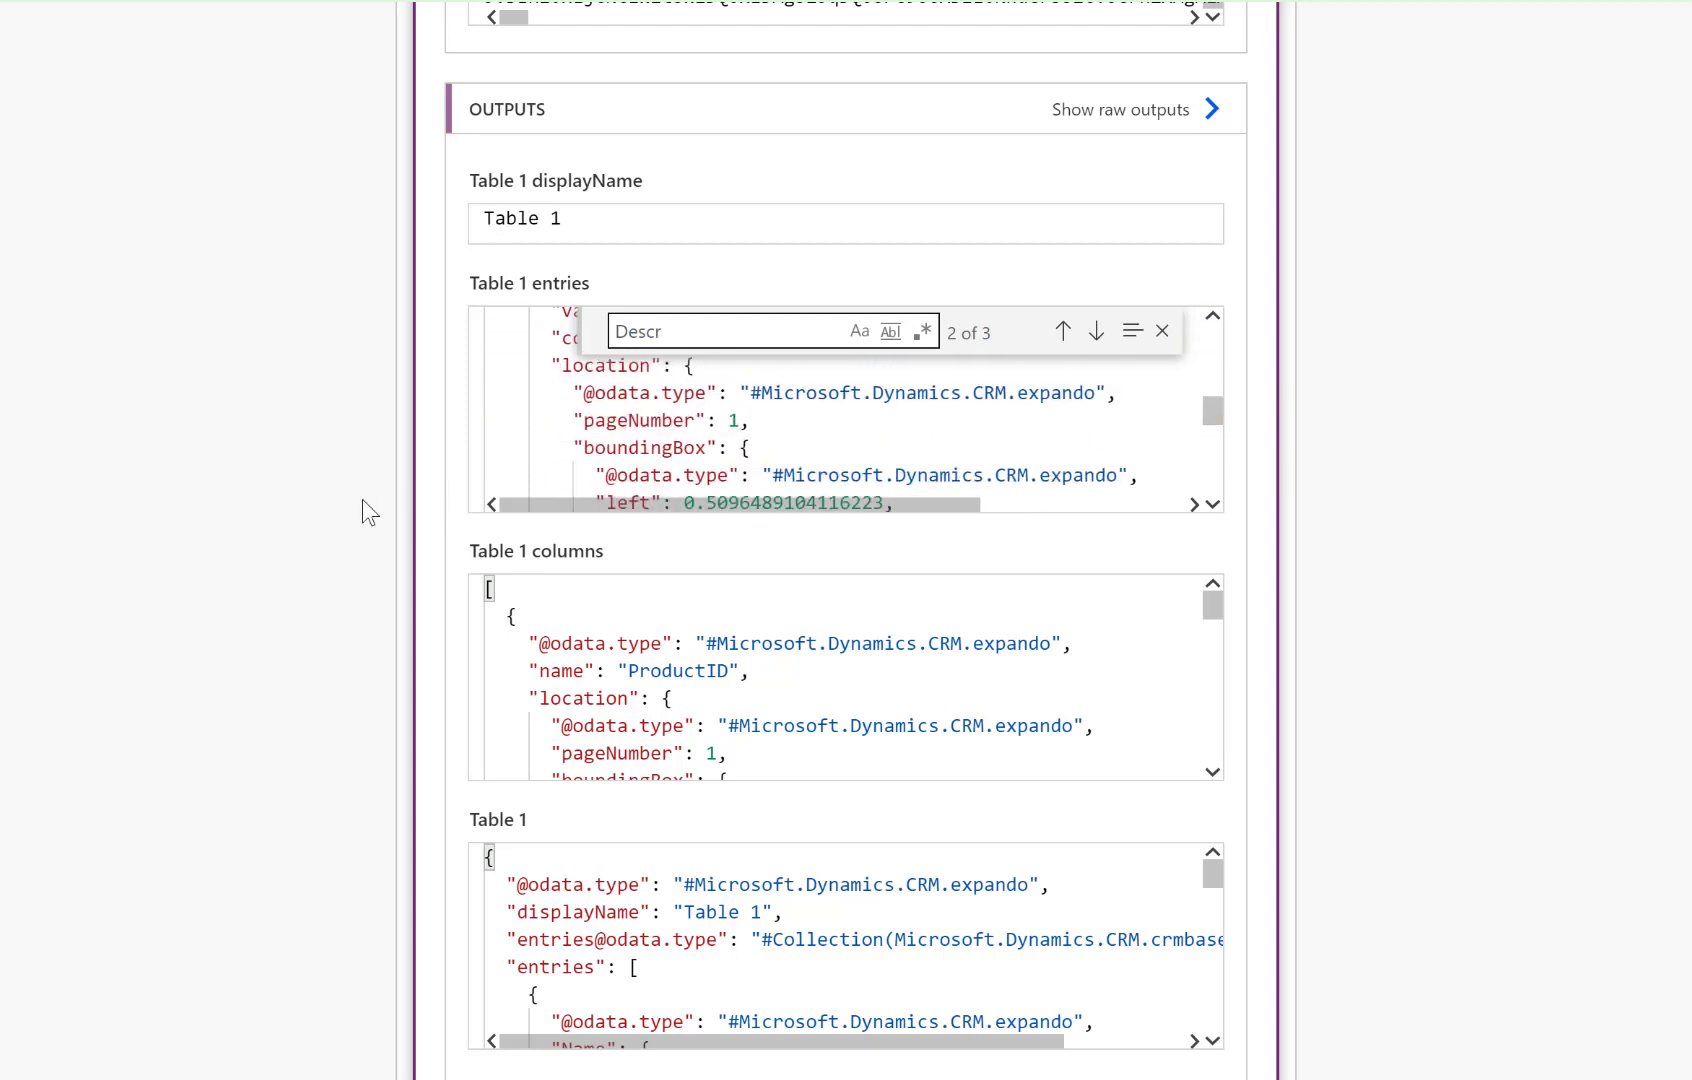
scroll("down", 3)
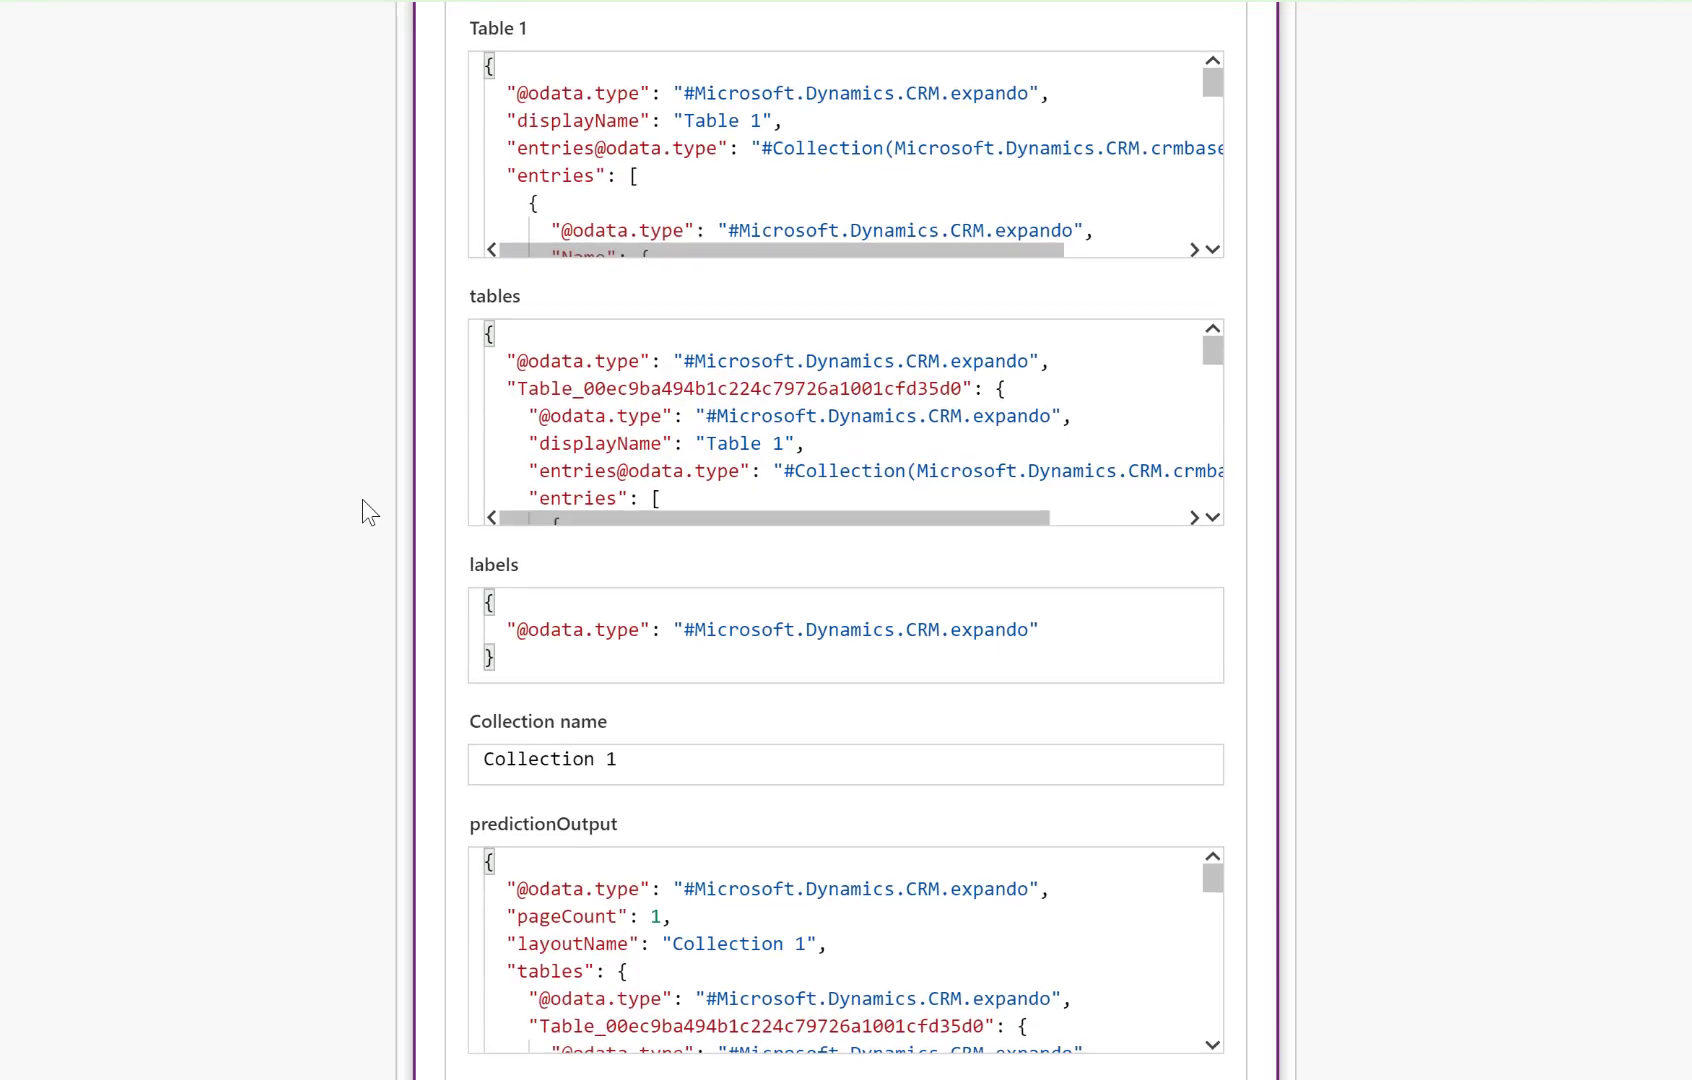
scroll("down", 3)
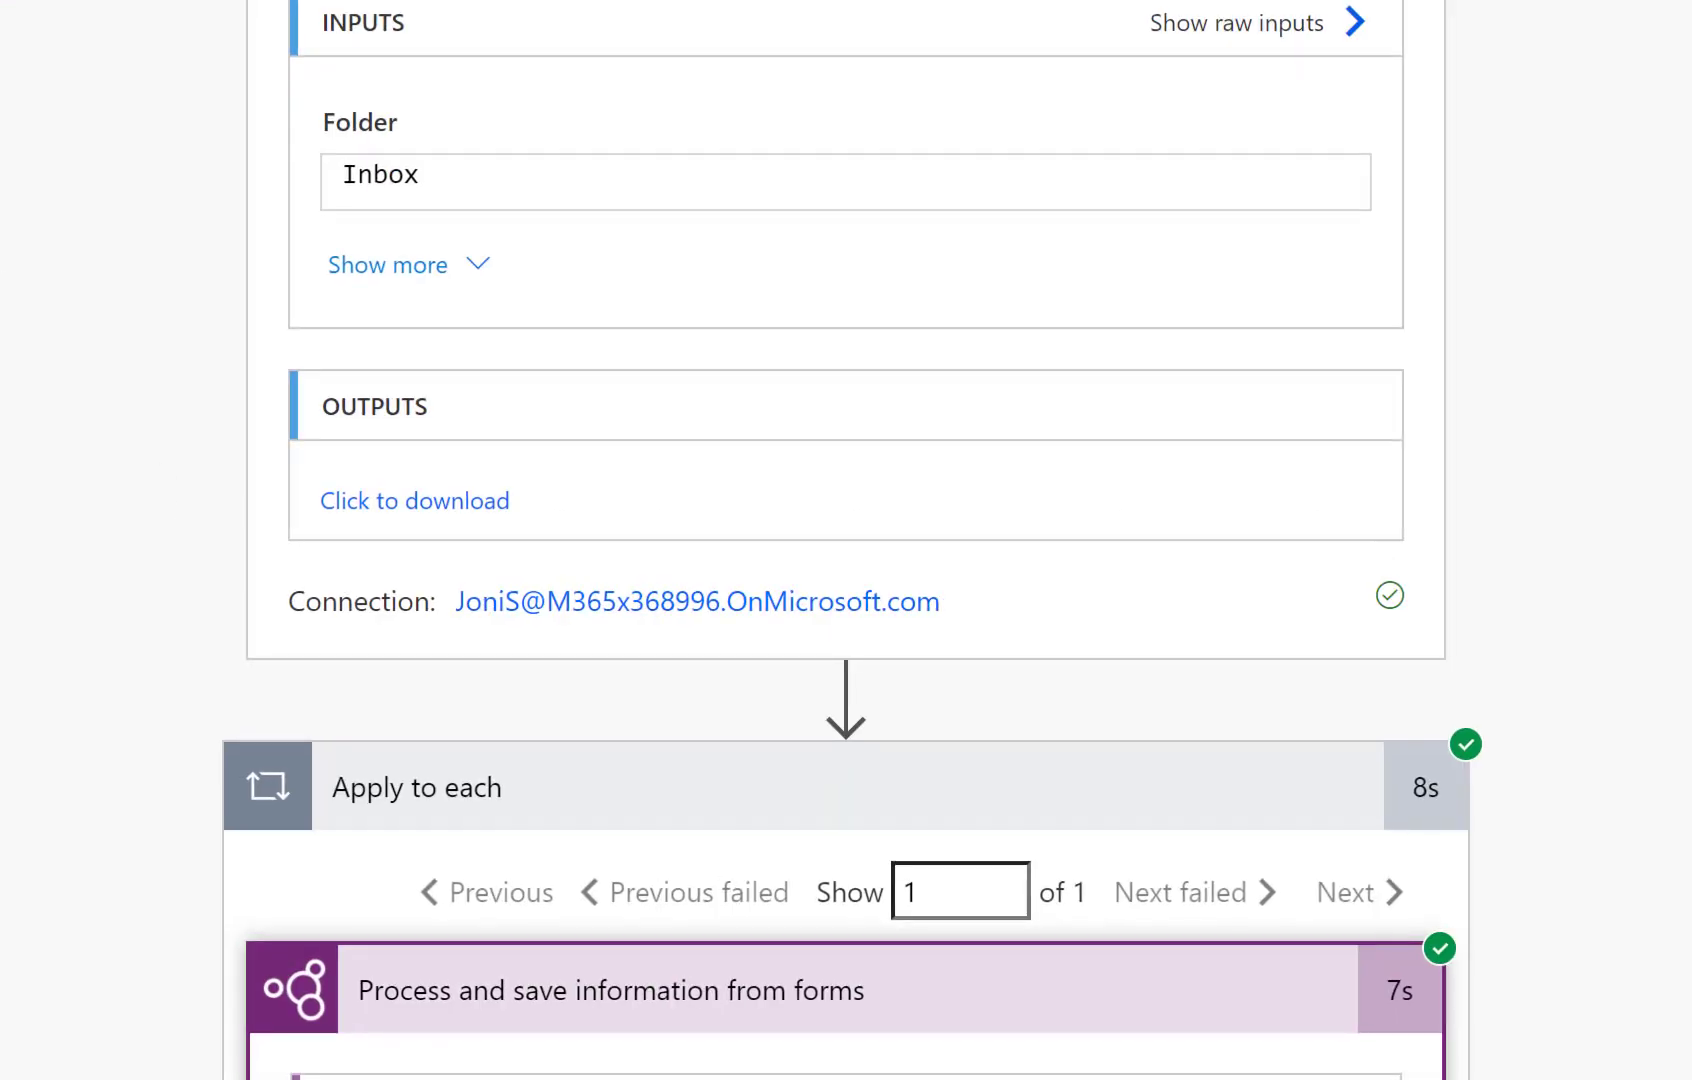